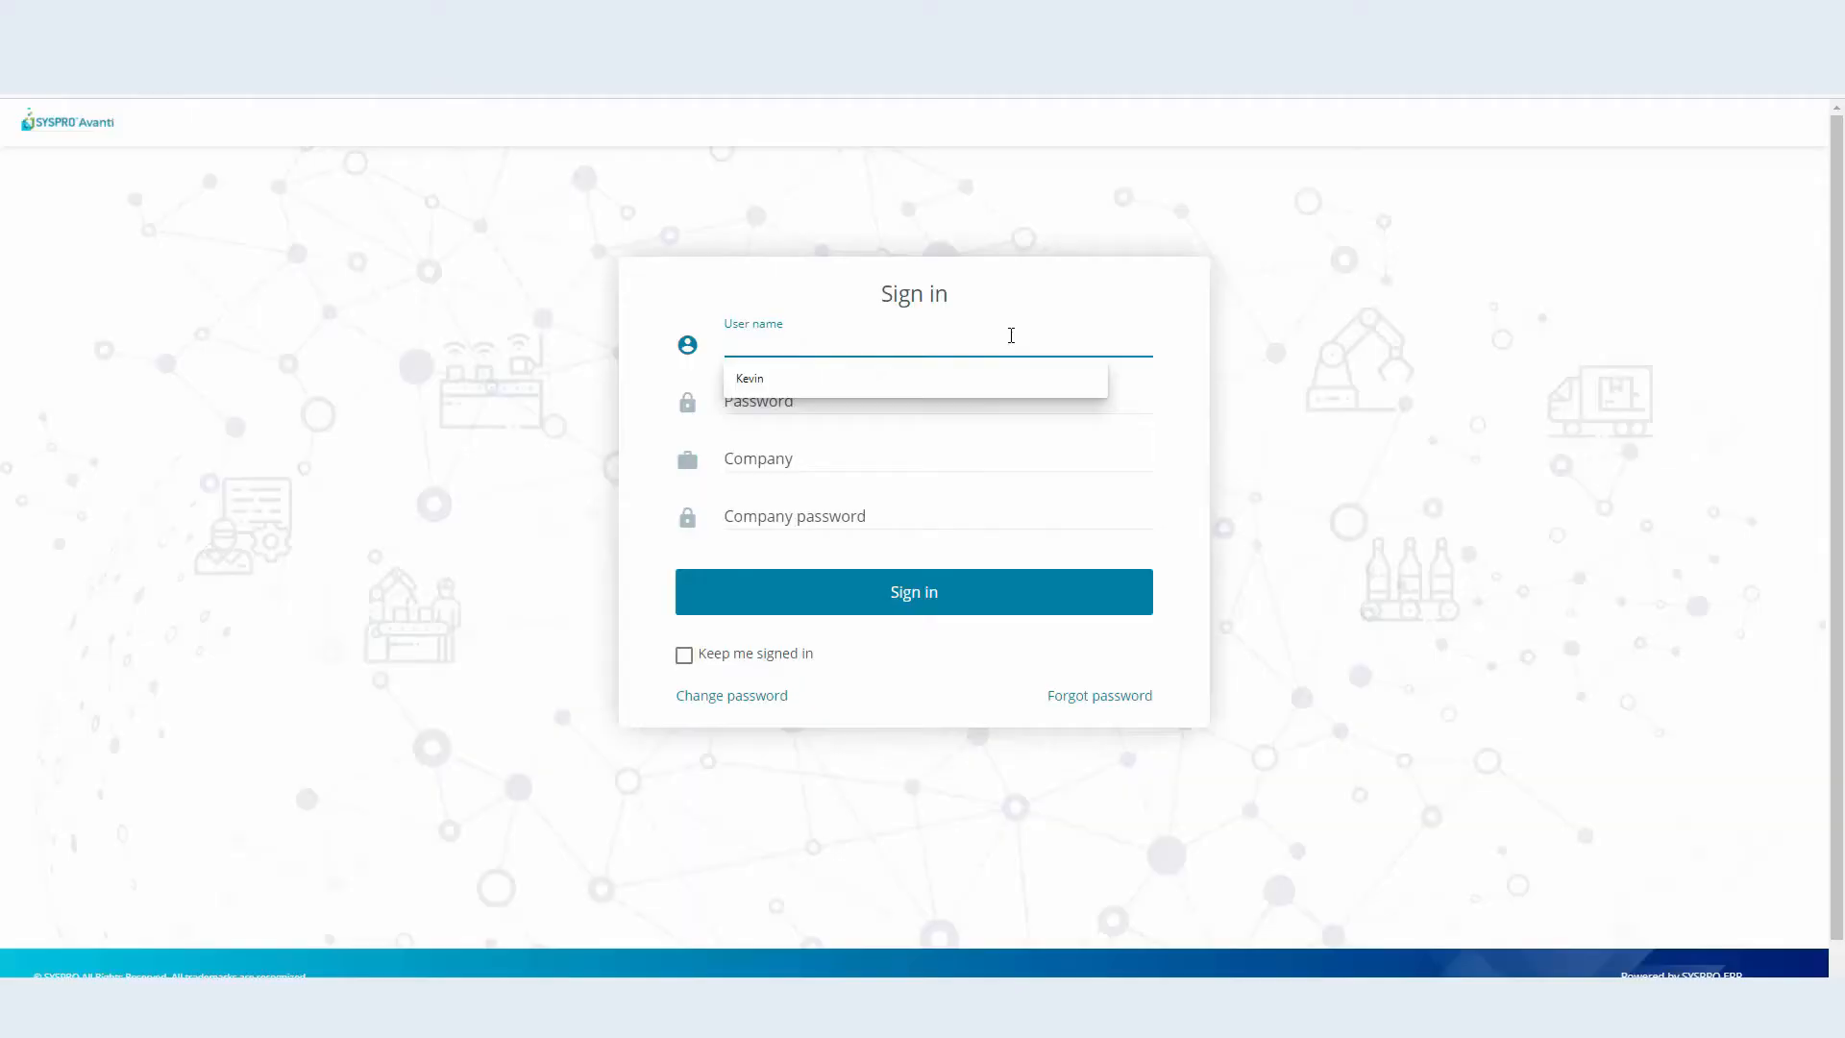
Sign in with the suggested user name so the home menu loads
left_click(750, 376)
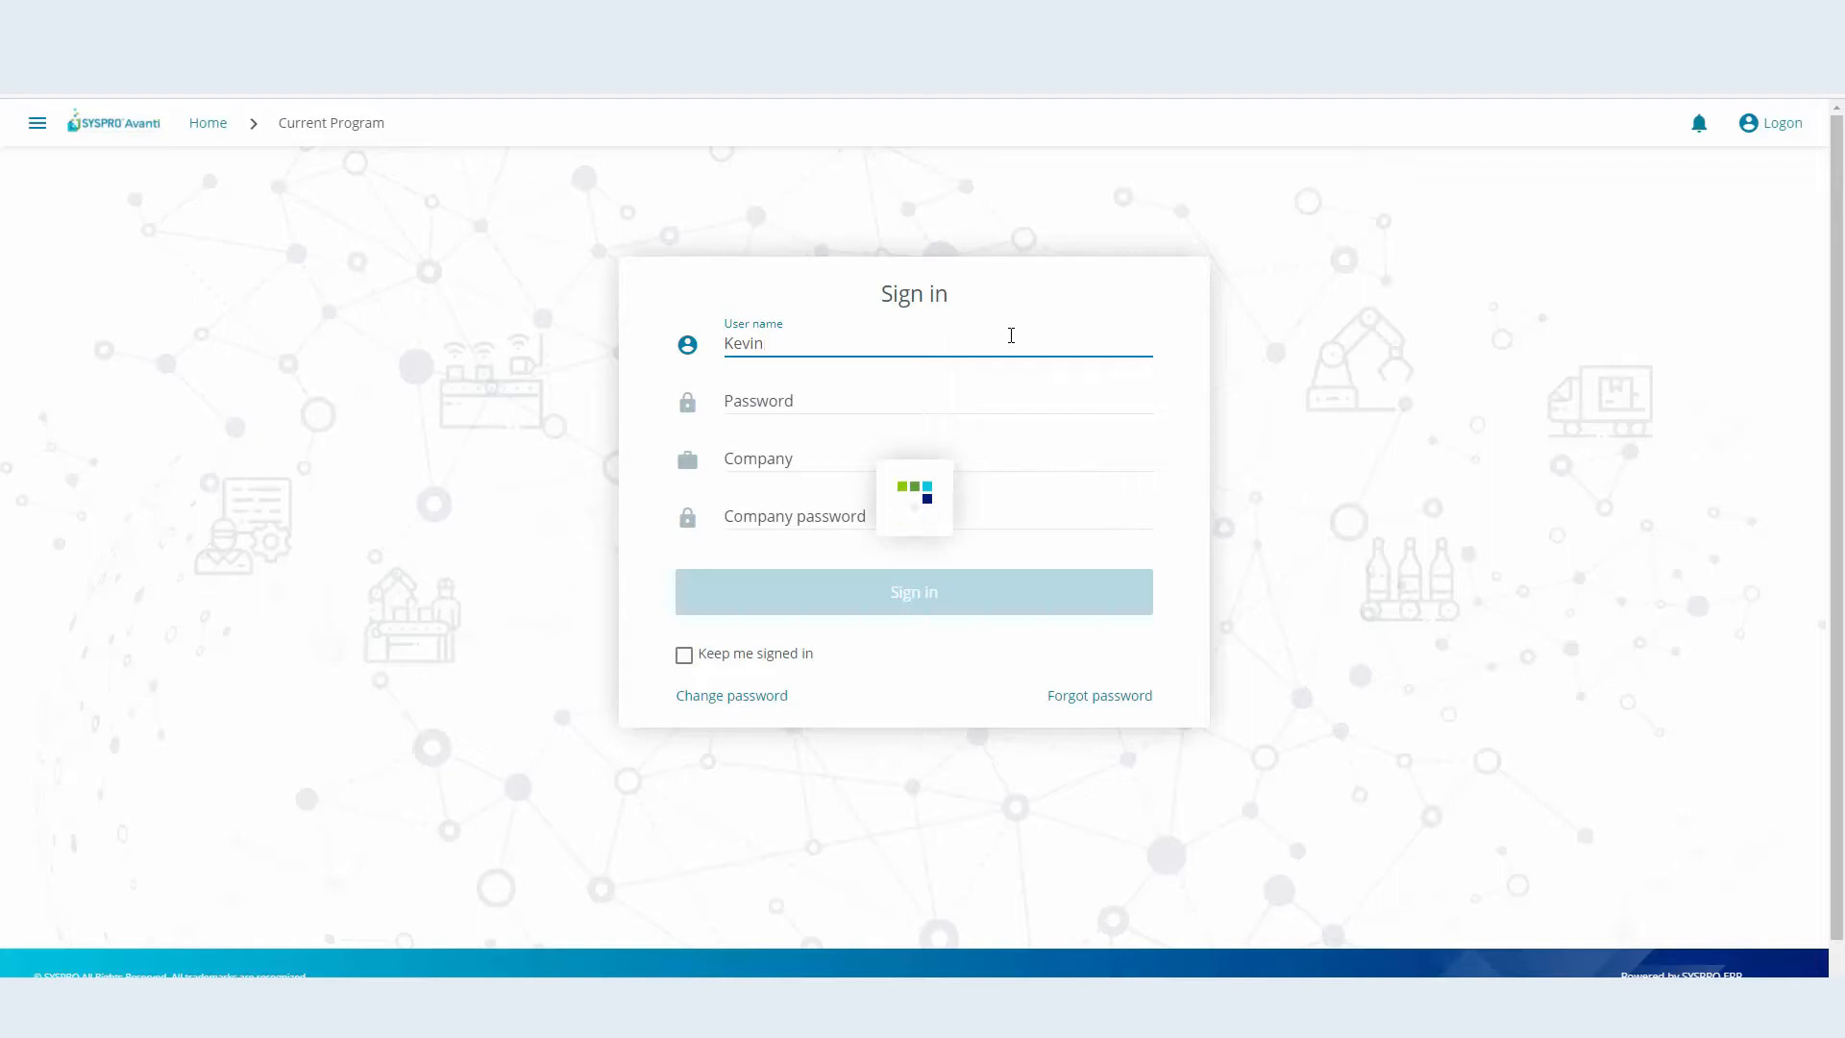
left_click(915, 592)
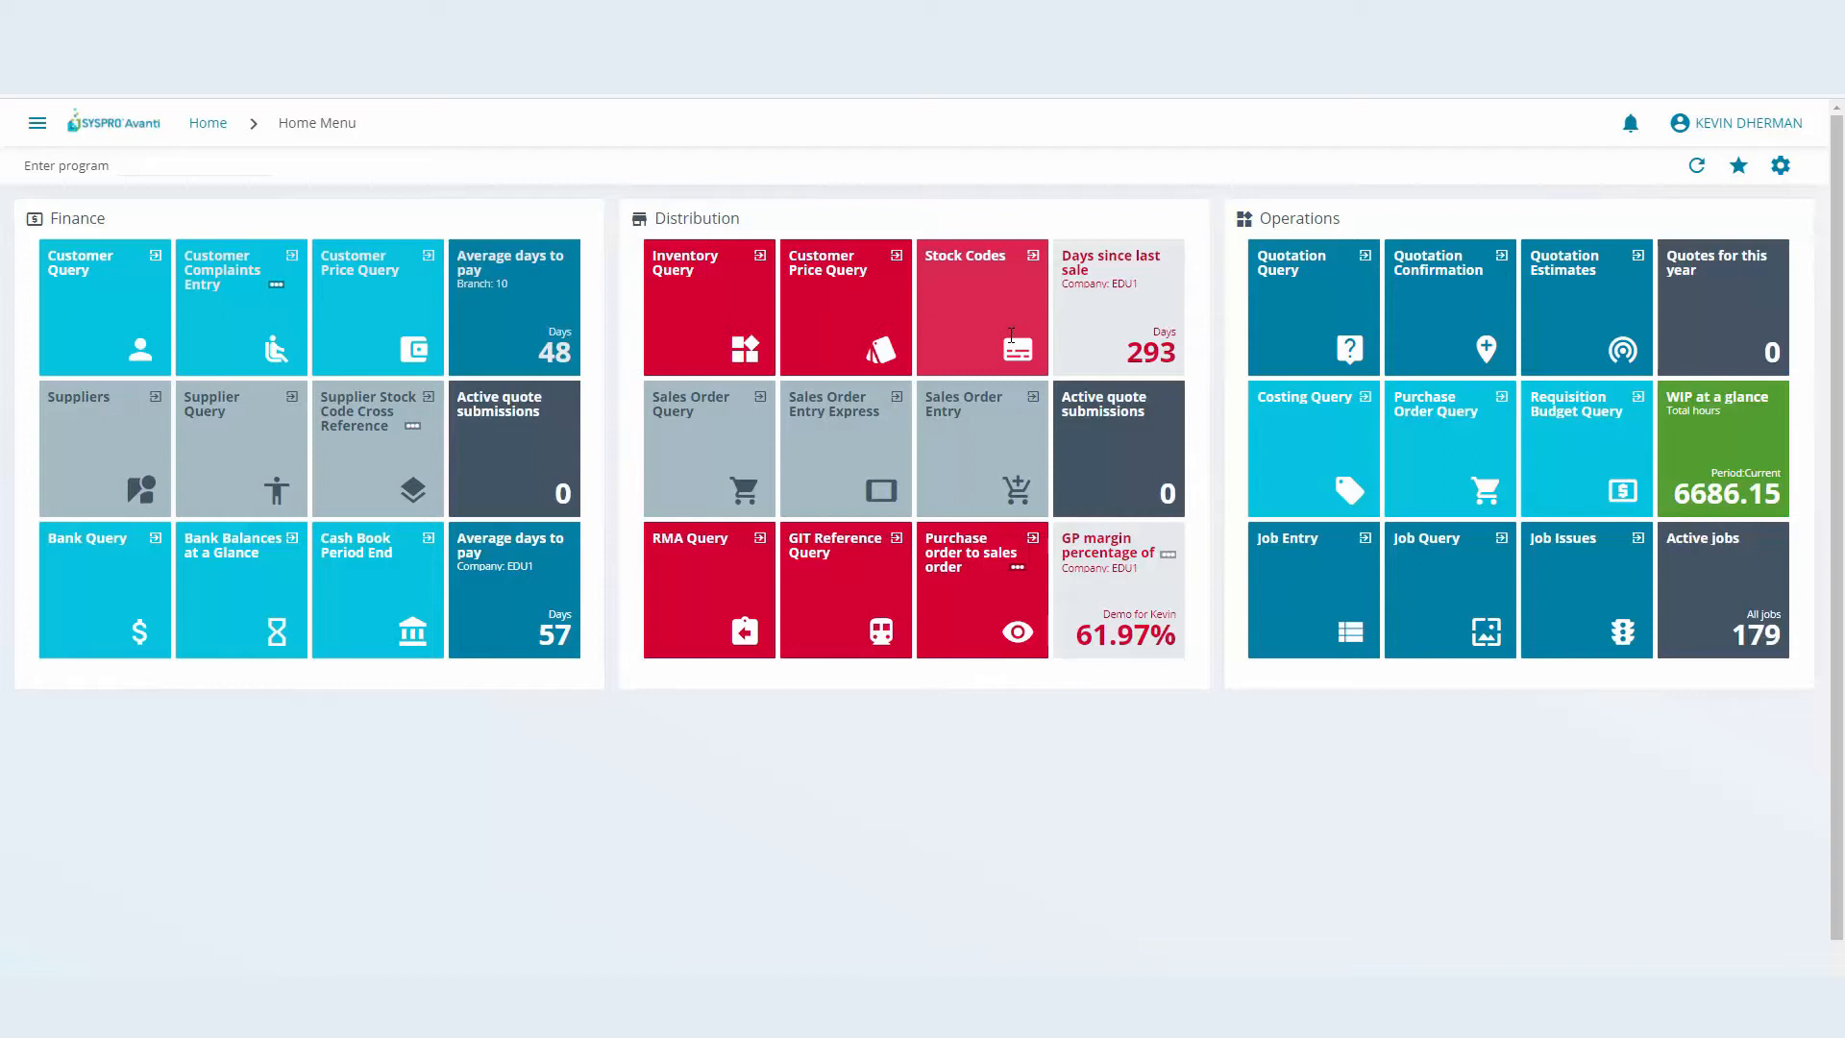
mouse_move(1138, 444)
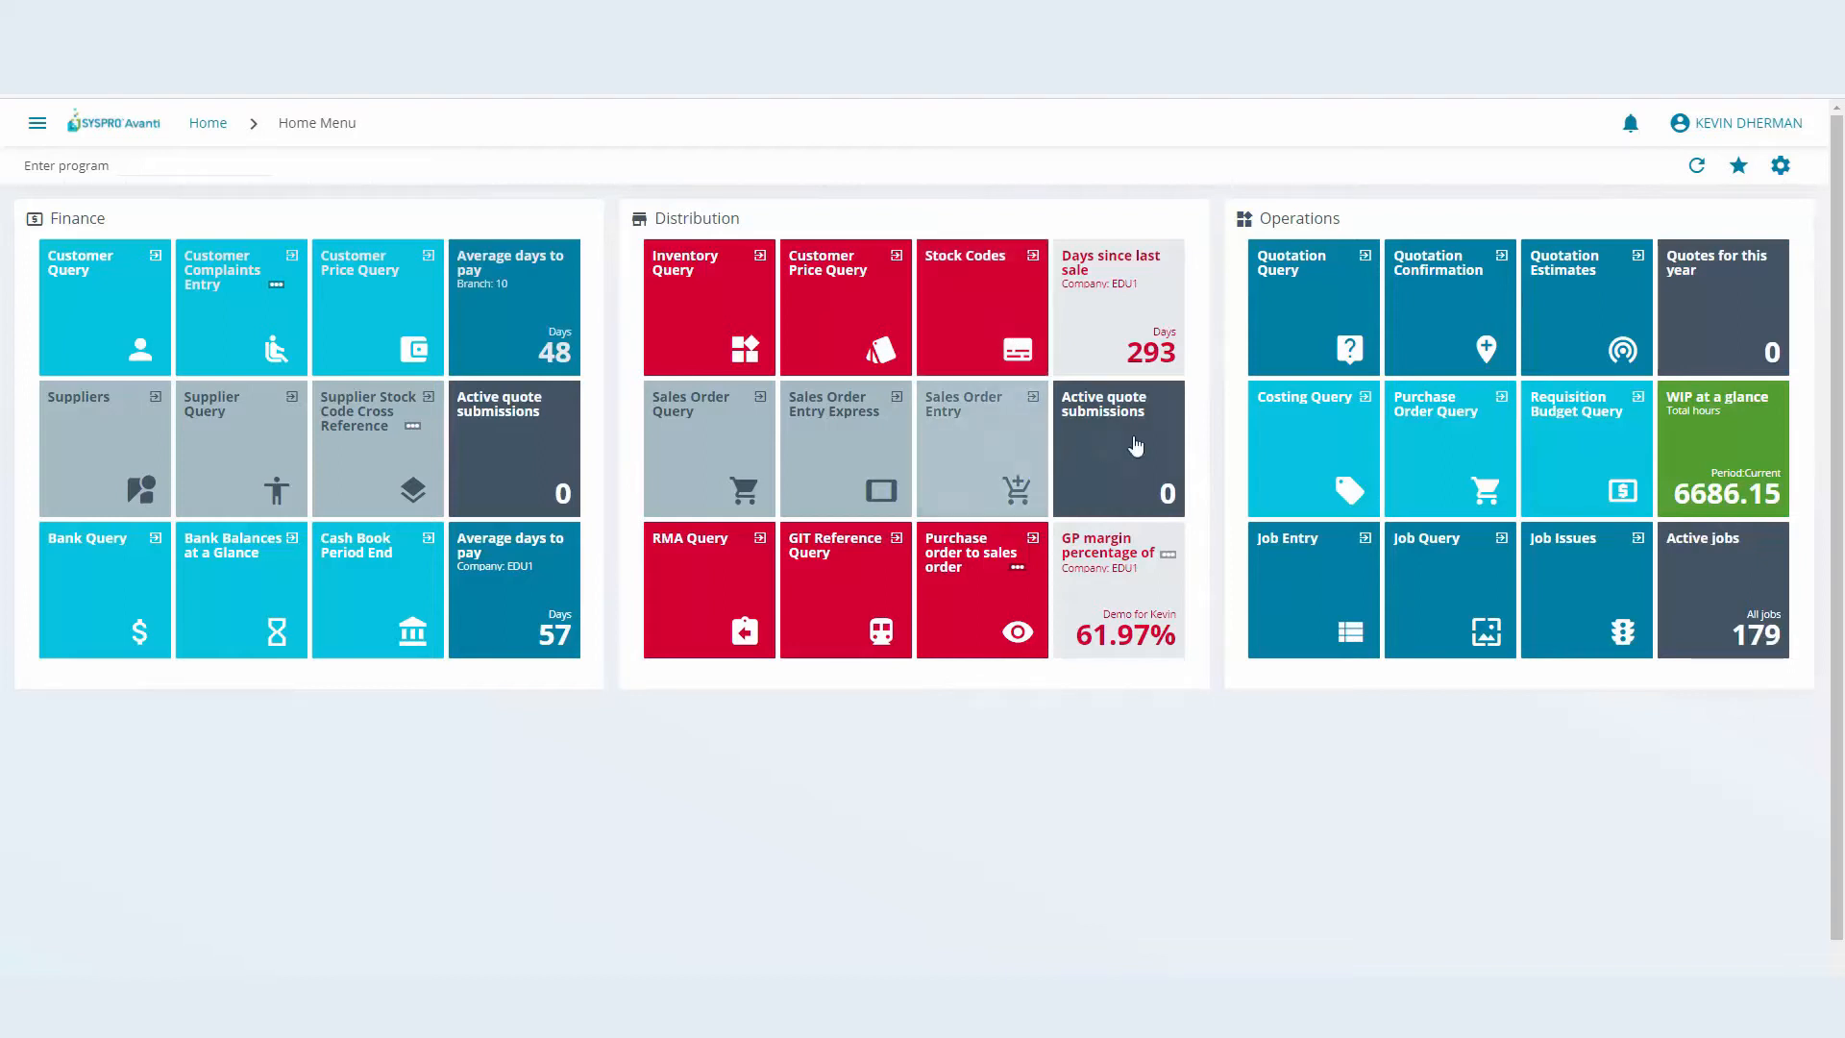
mouse_move(646, 325)
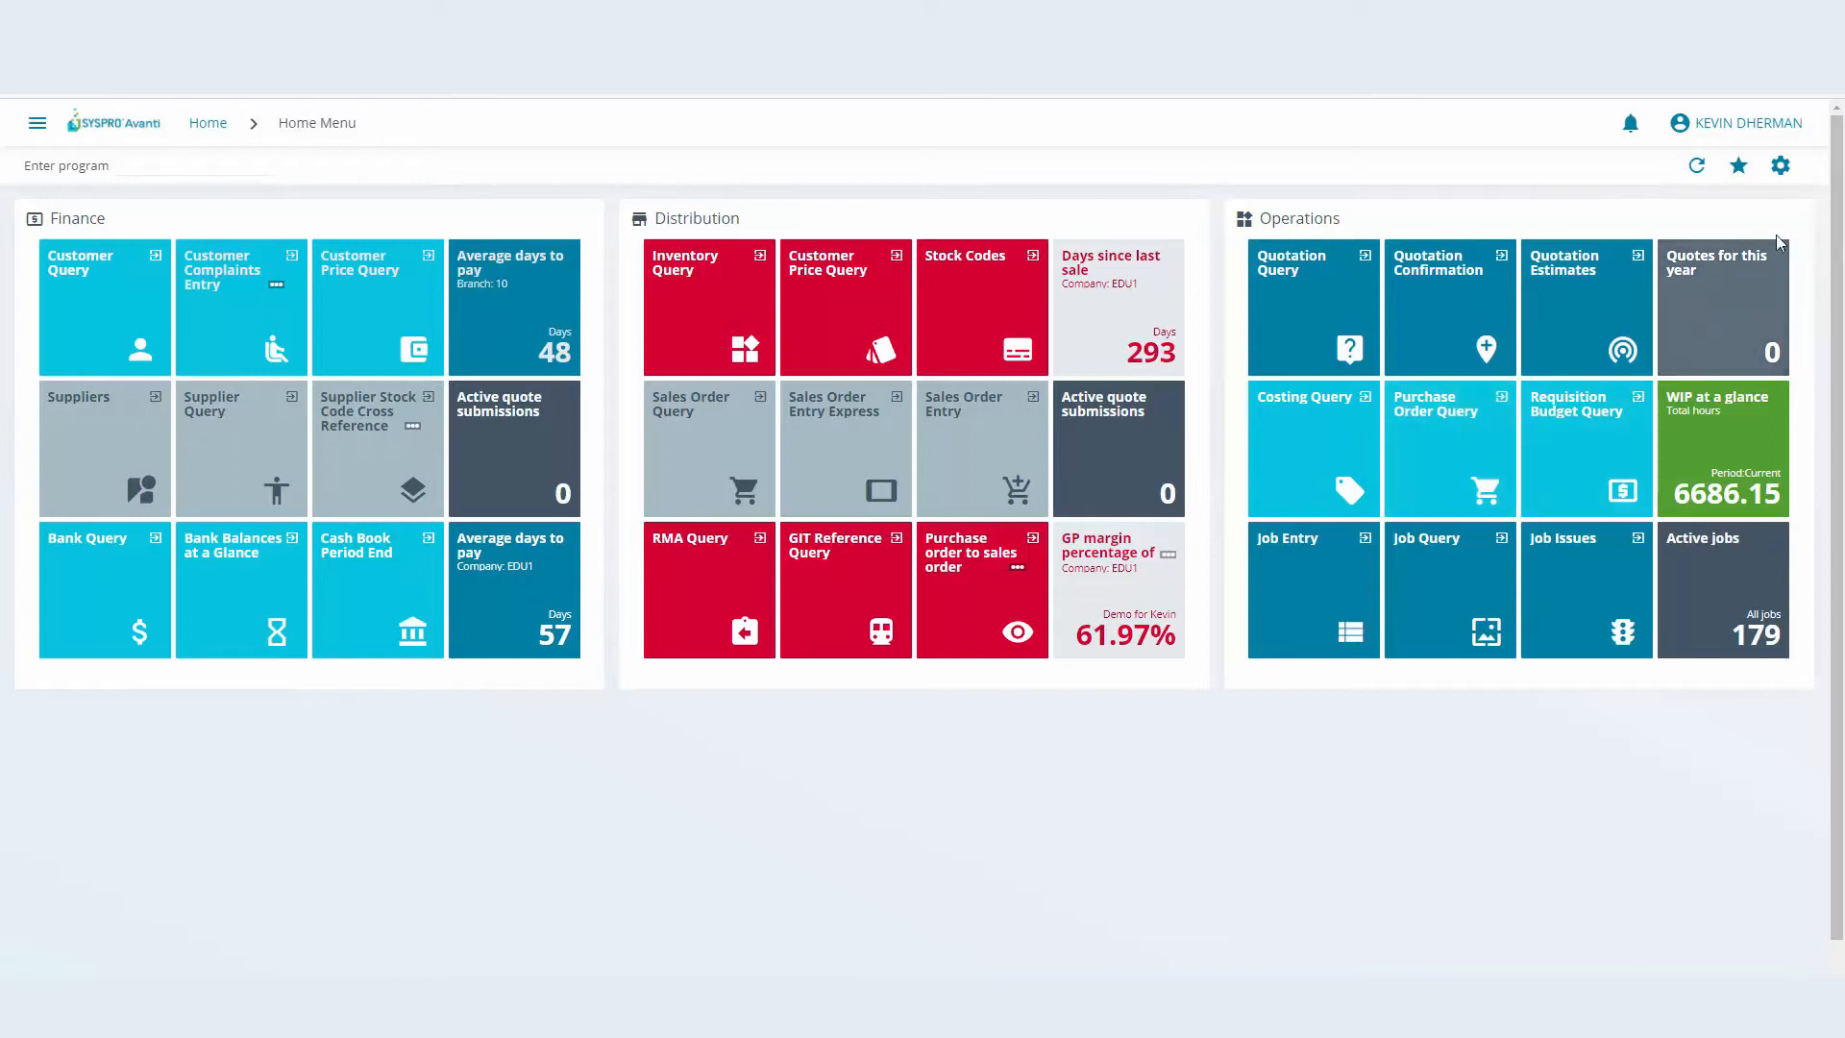
mouse_move(1795, 213)
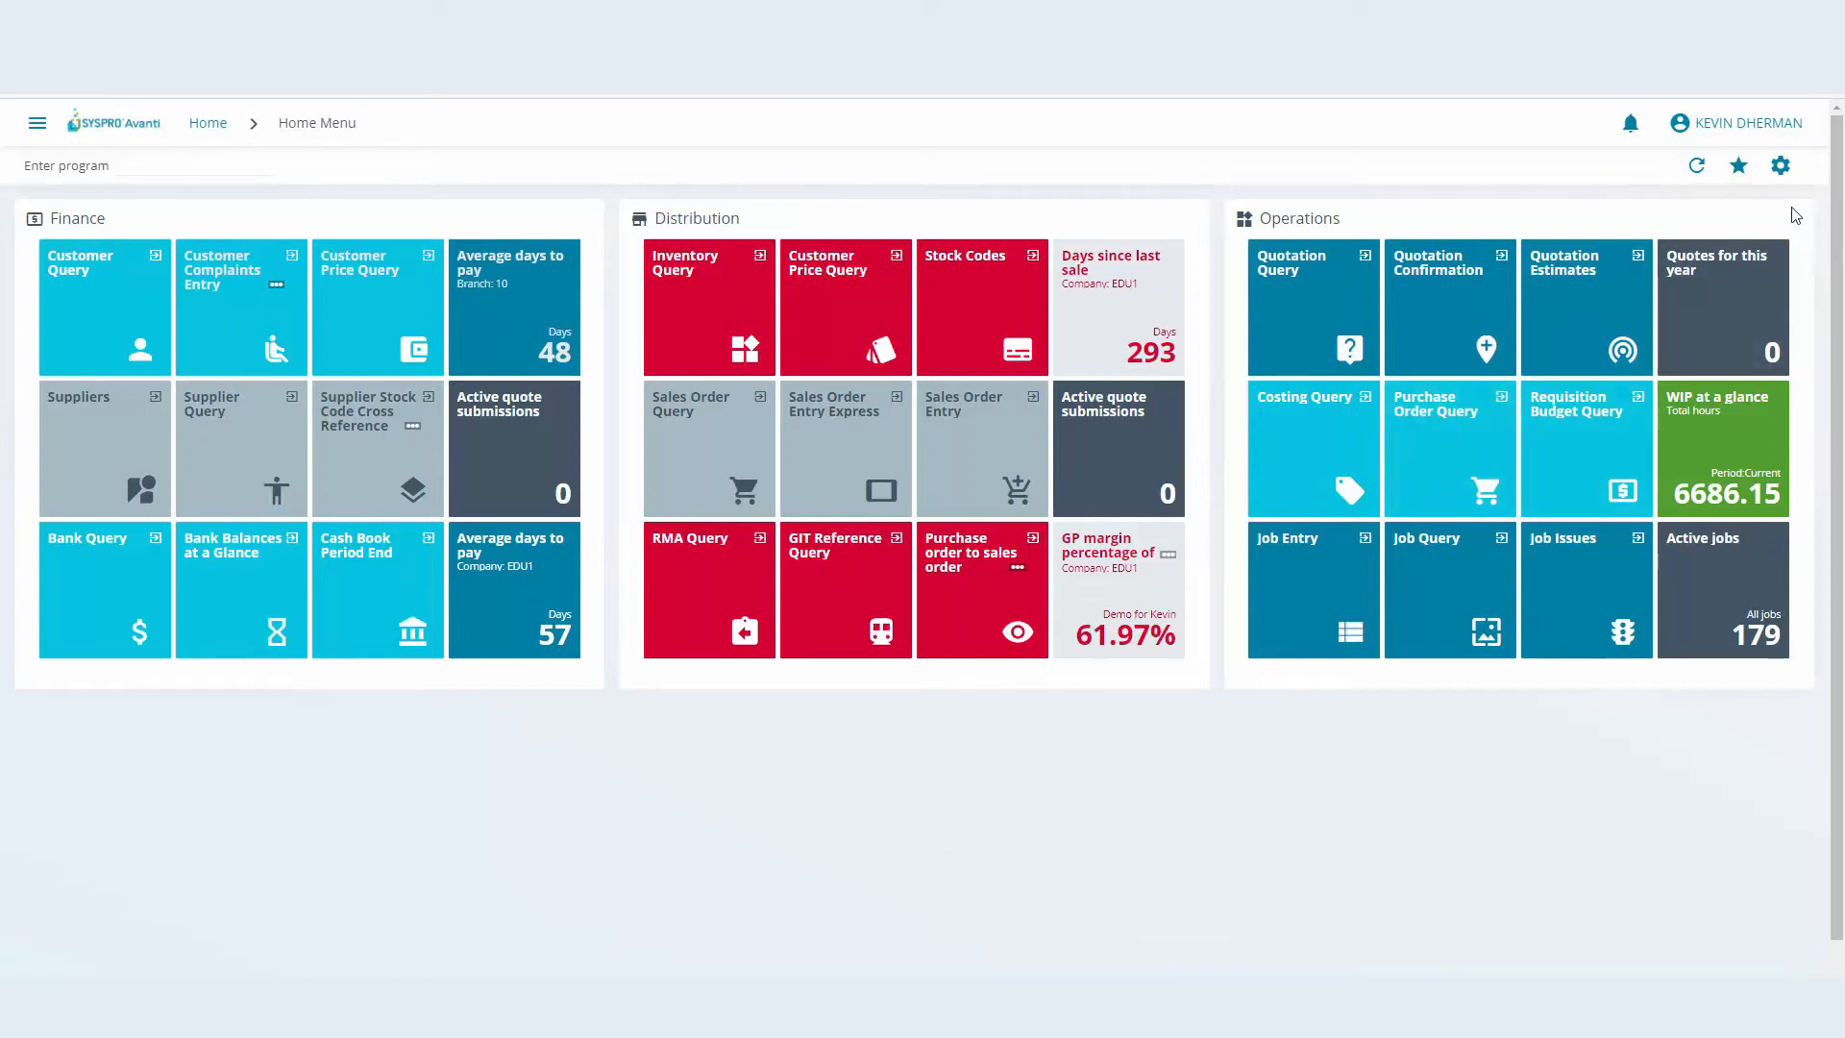
mouse_move(1780, 166)
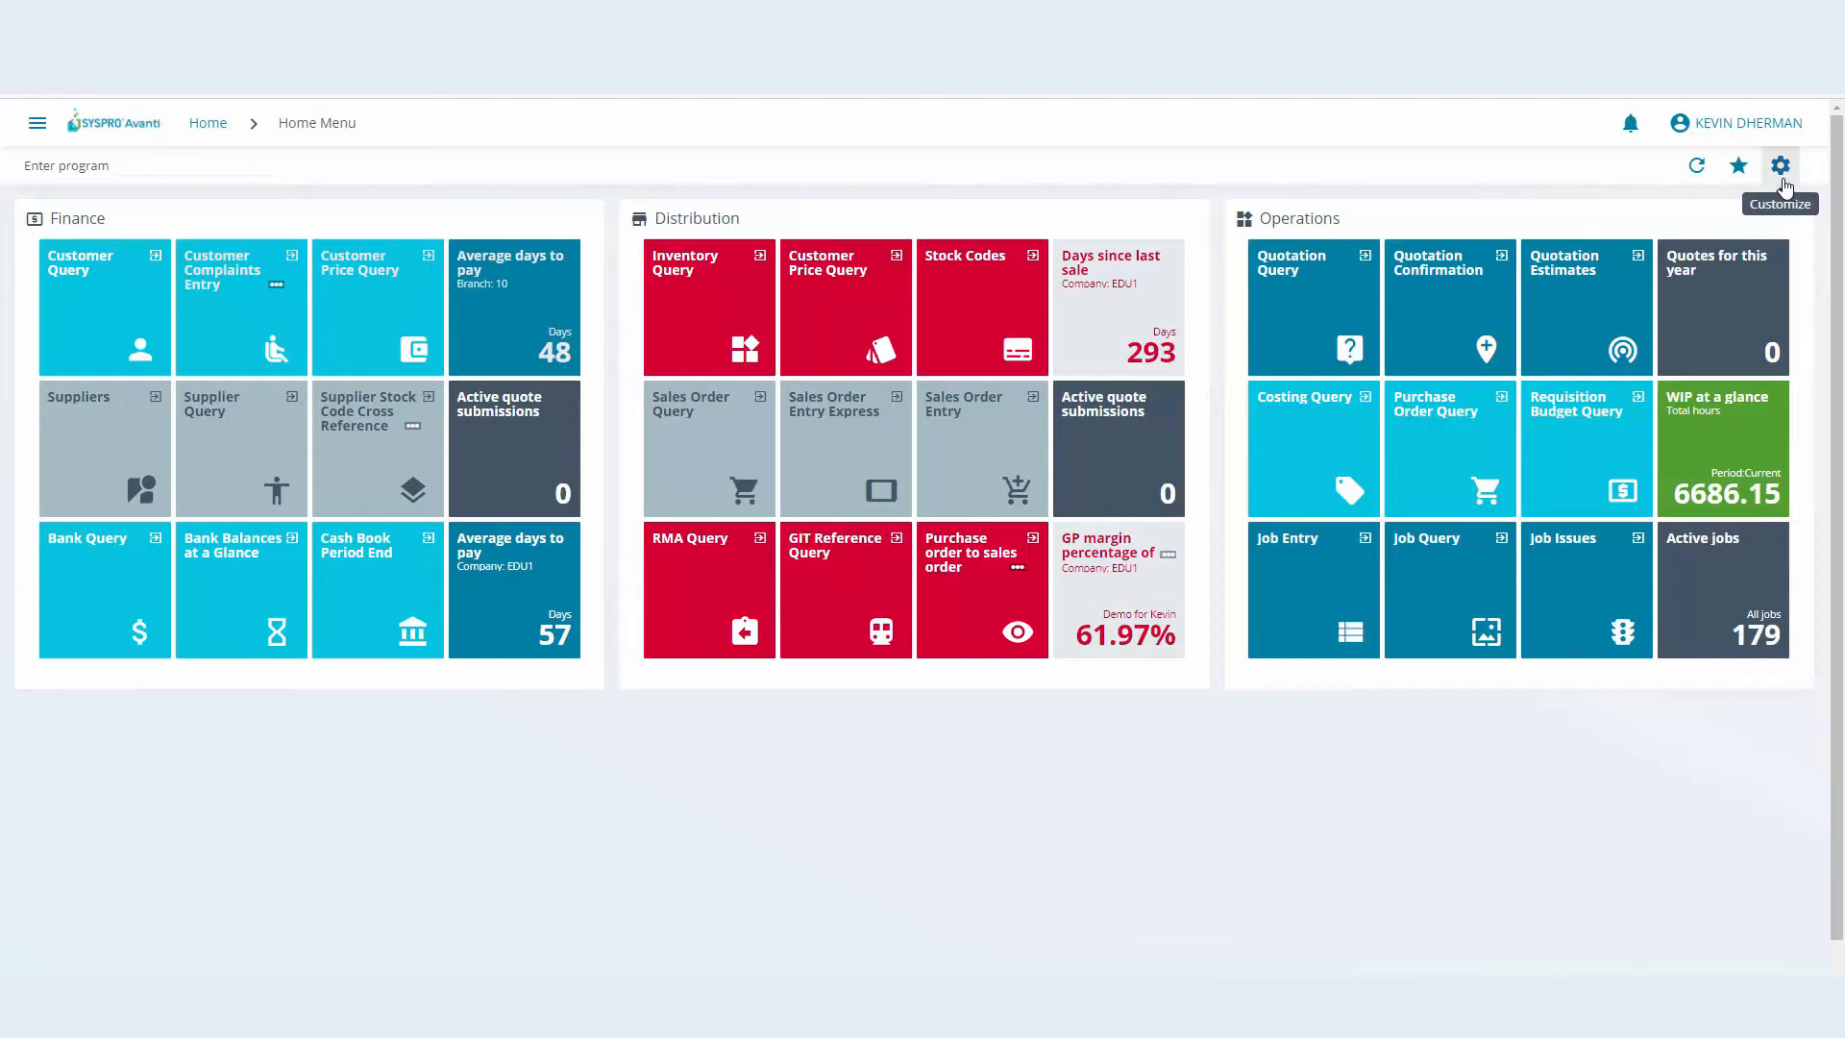
Switch to the Daily & Weekly Apps workspace from the Customize > Workspaces list
left_click(1780, 165)
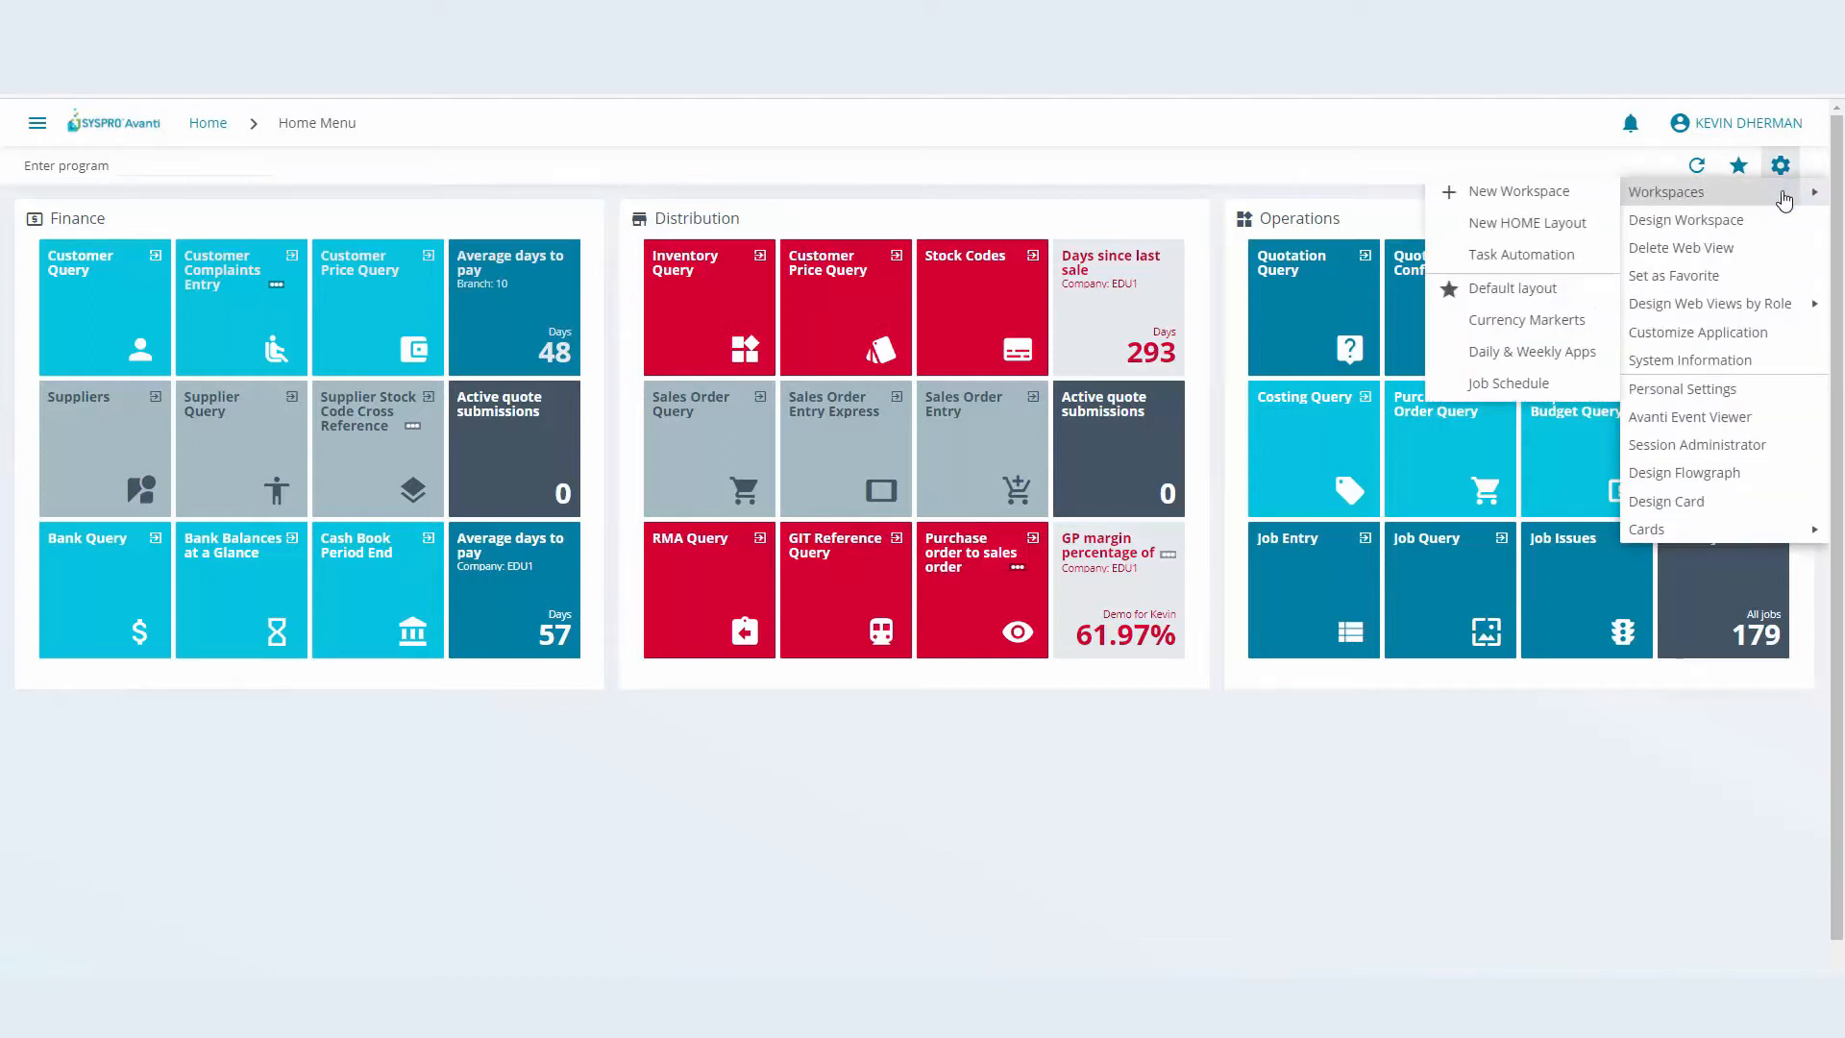
mouse_move(1626, 196)
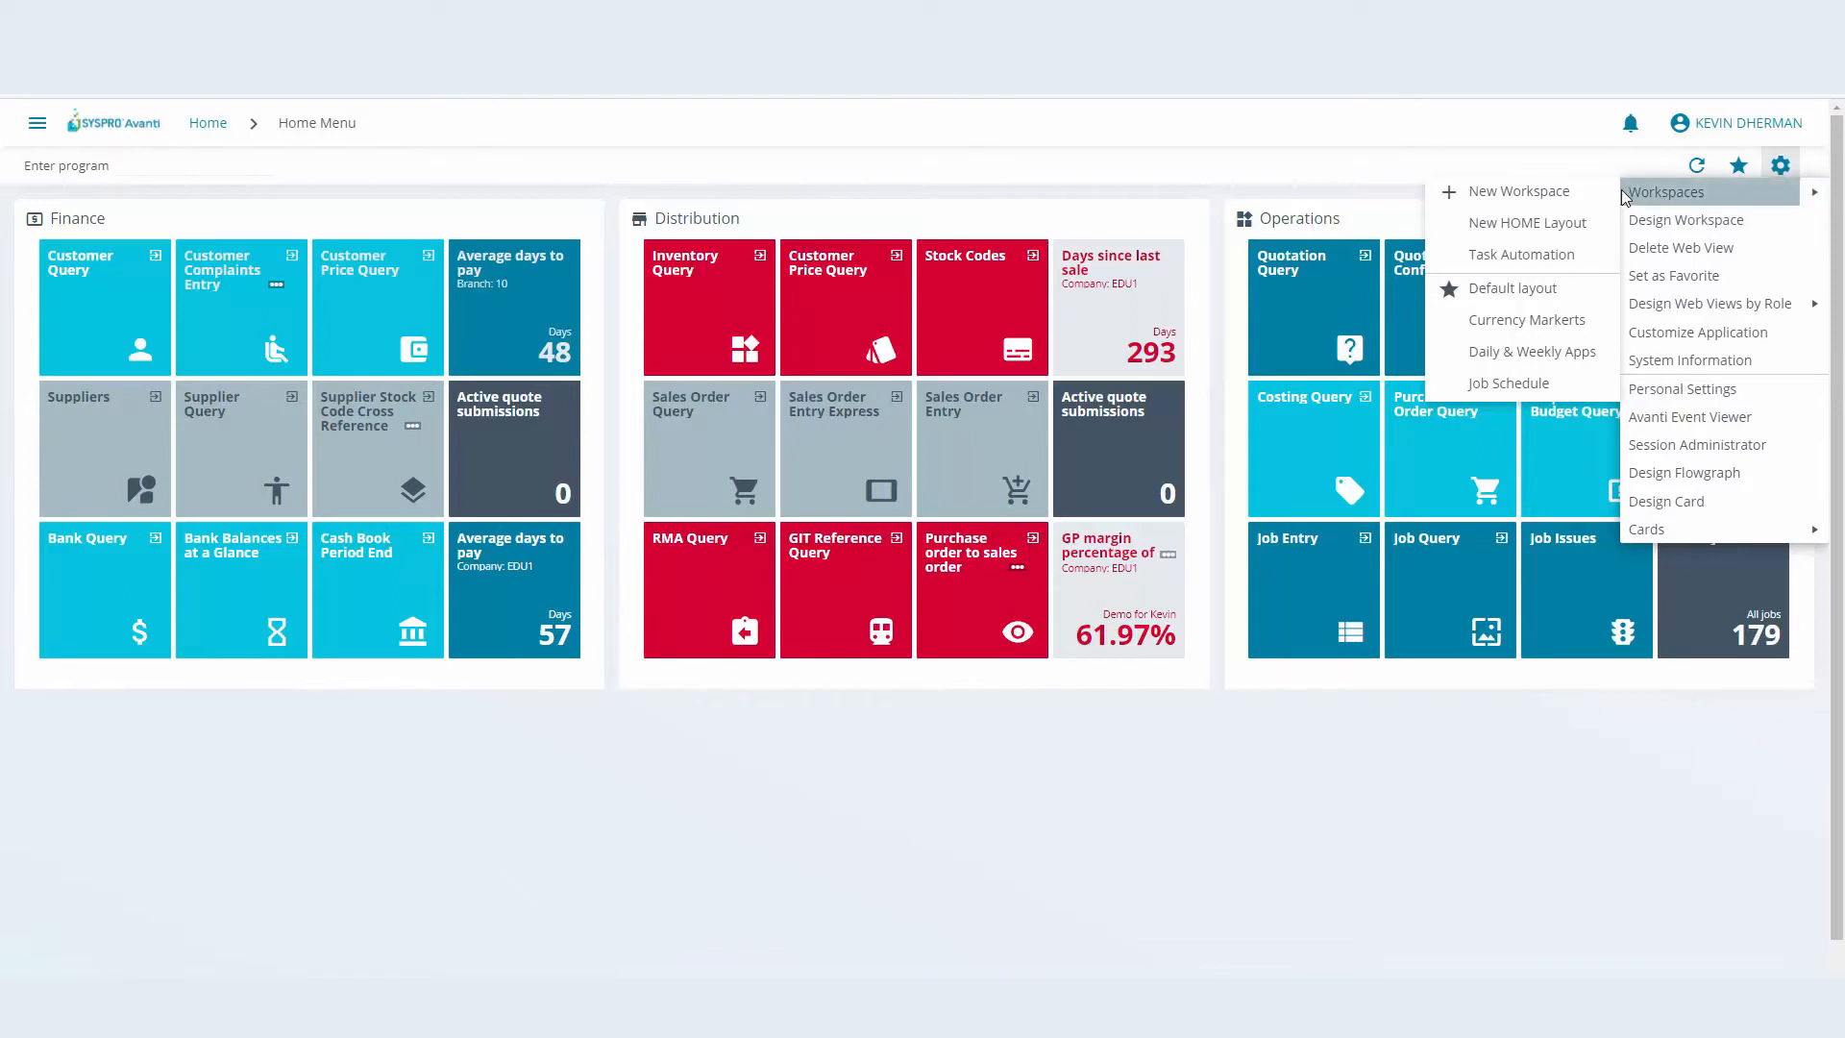
mouse_move(1545, 344)
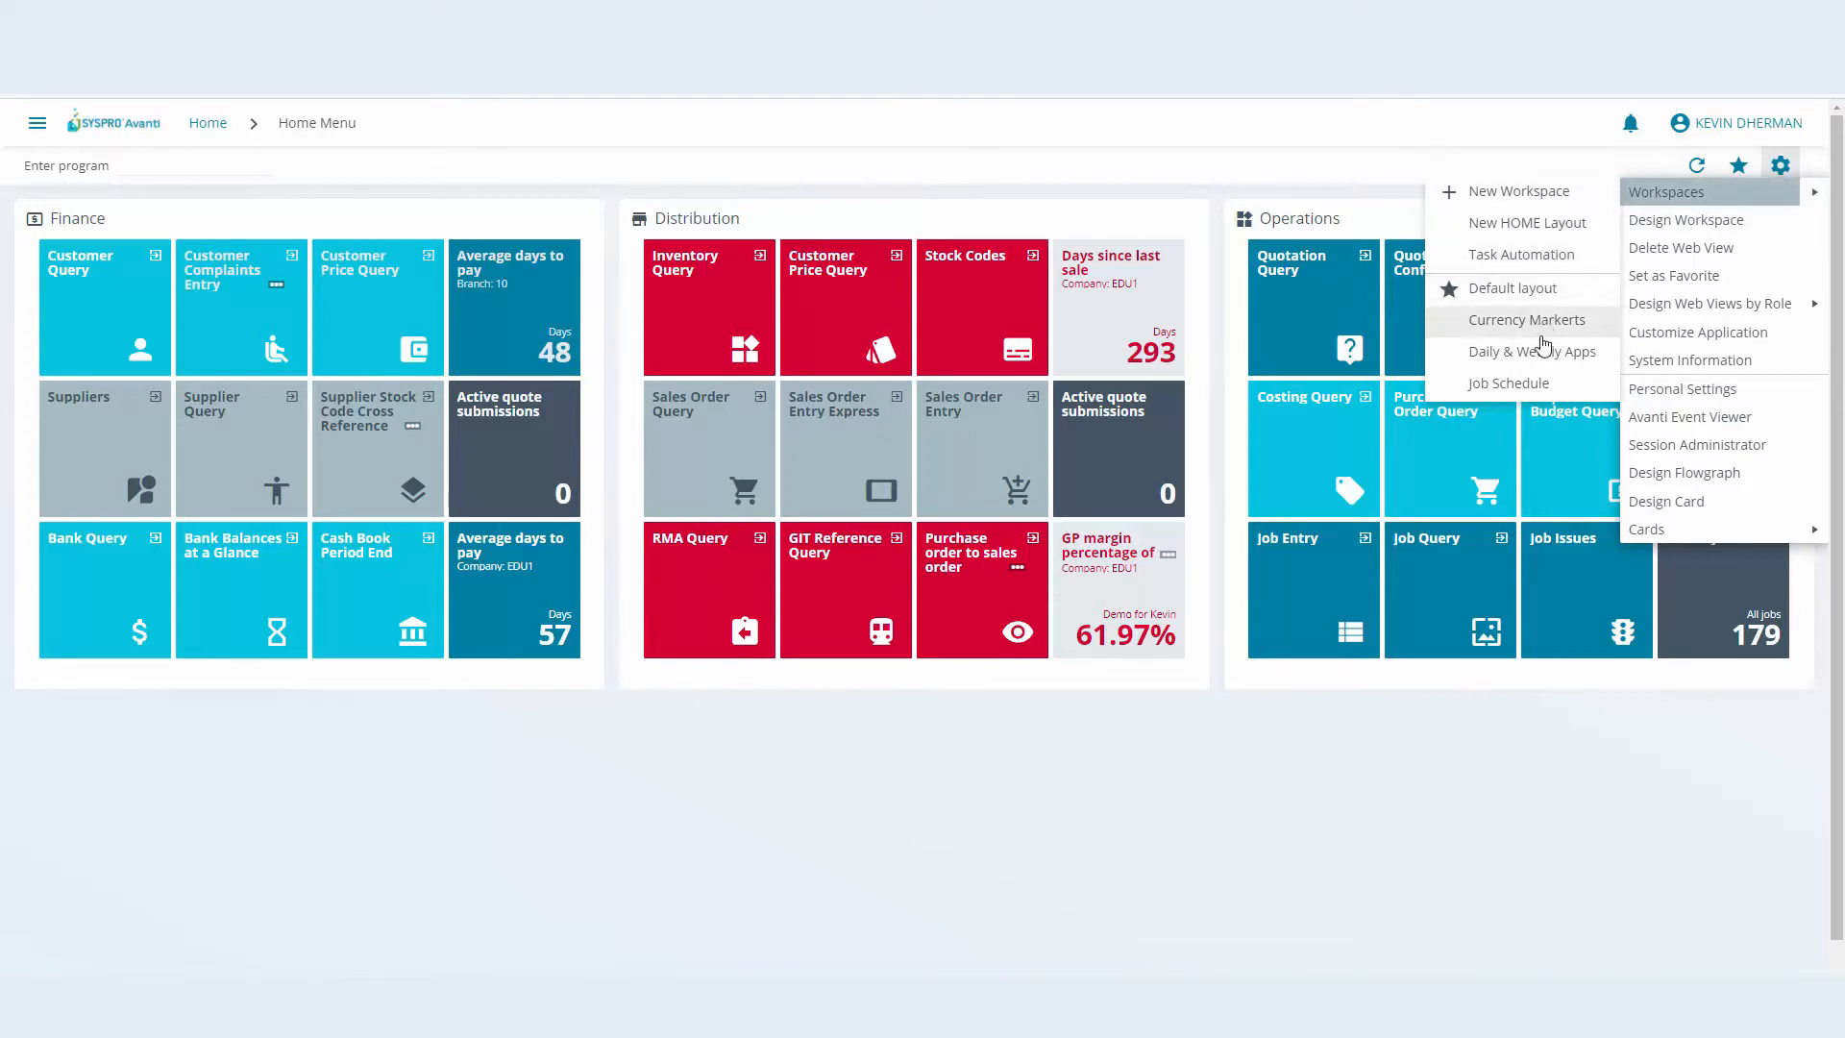
mouse_move(1530, 343)
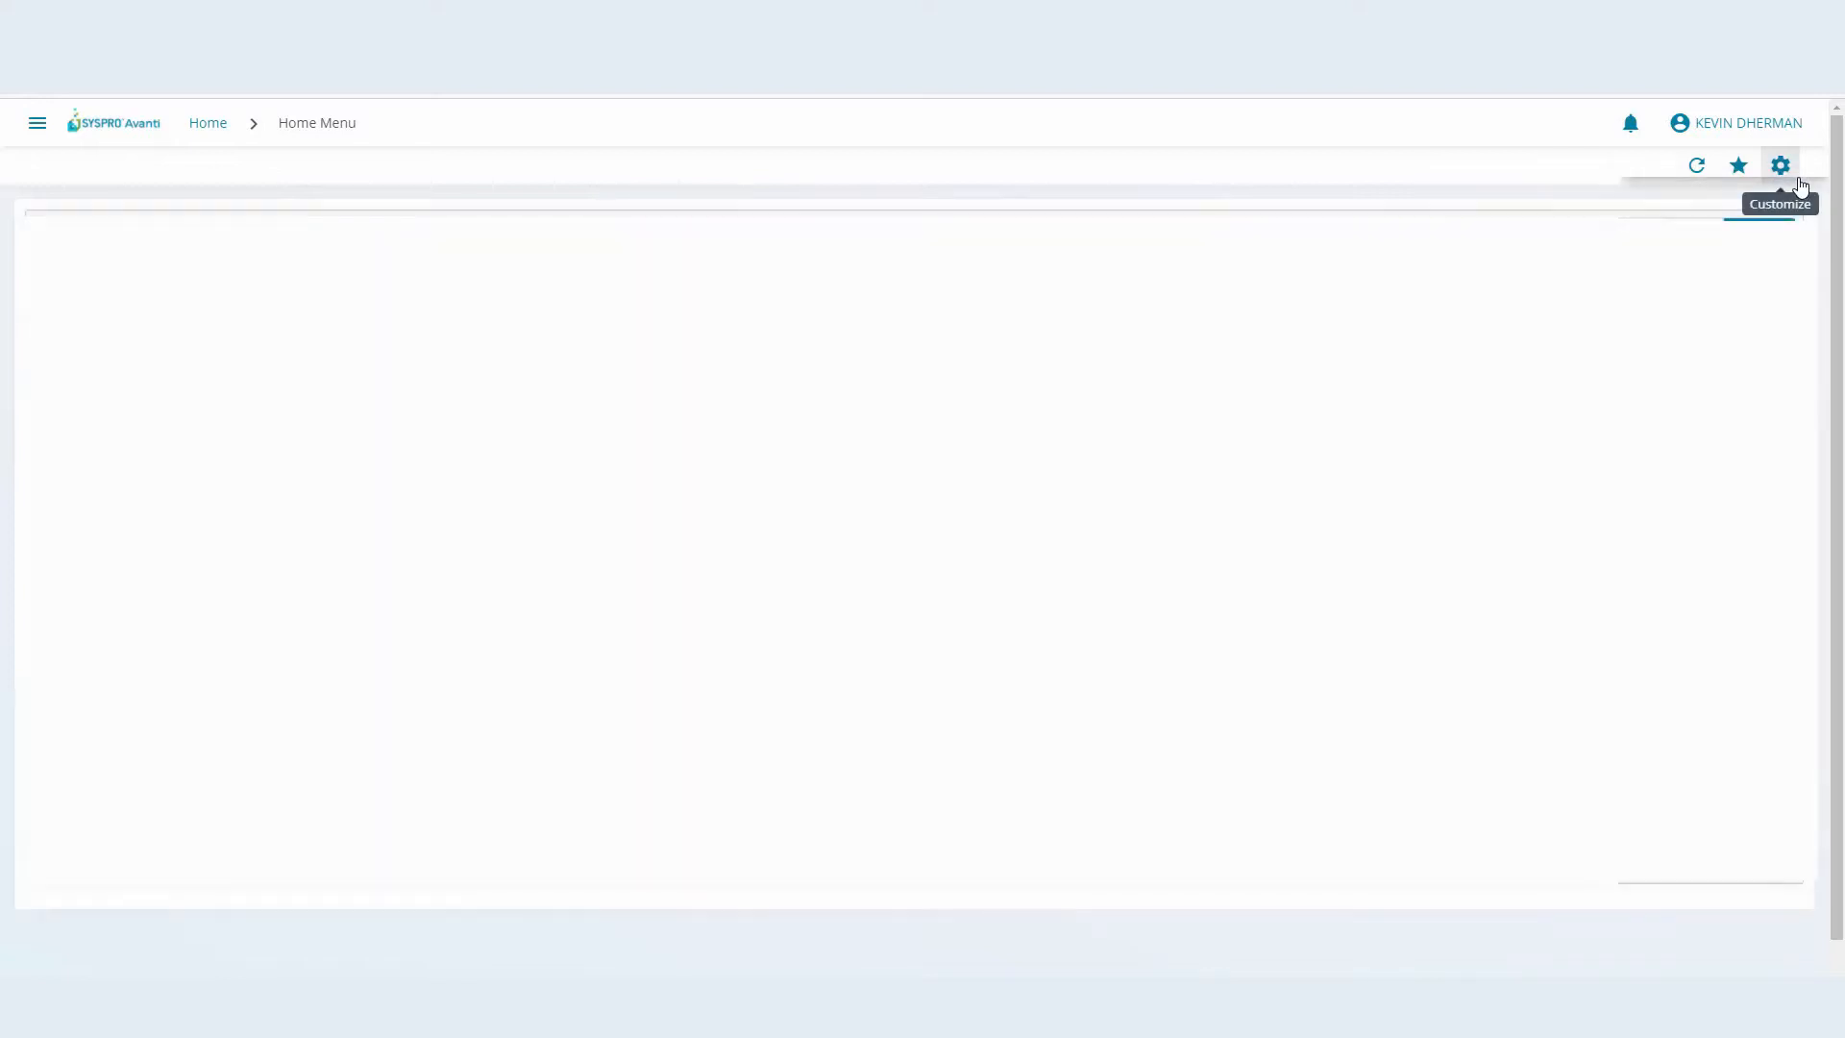
left_click(1780, 165)
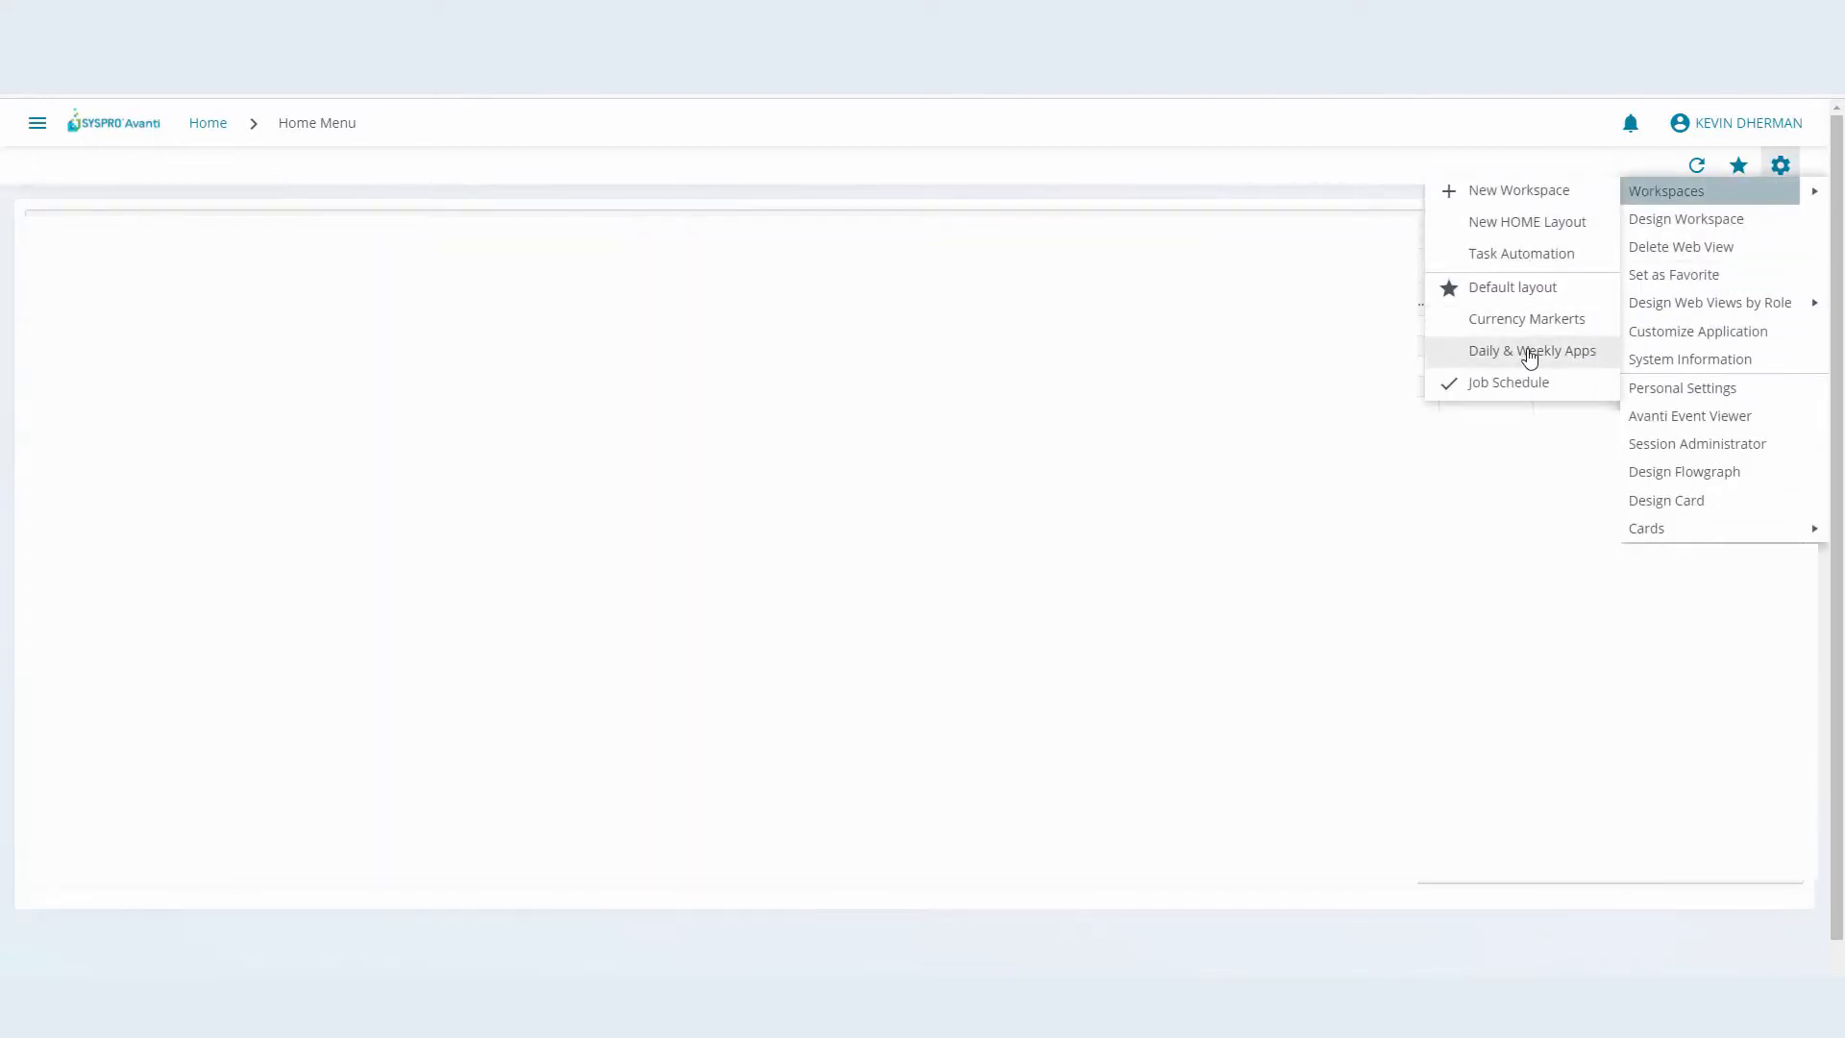
left_click(1532, 349)
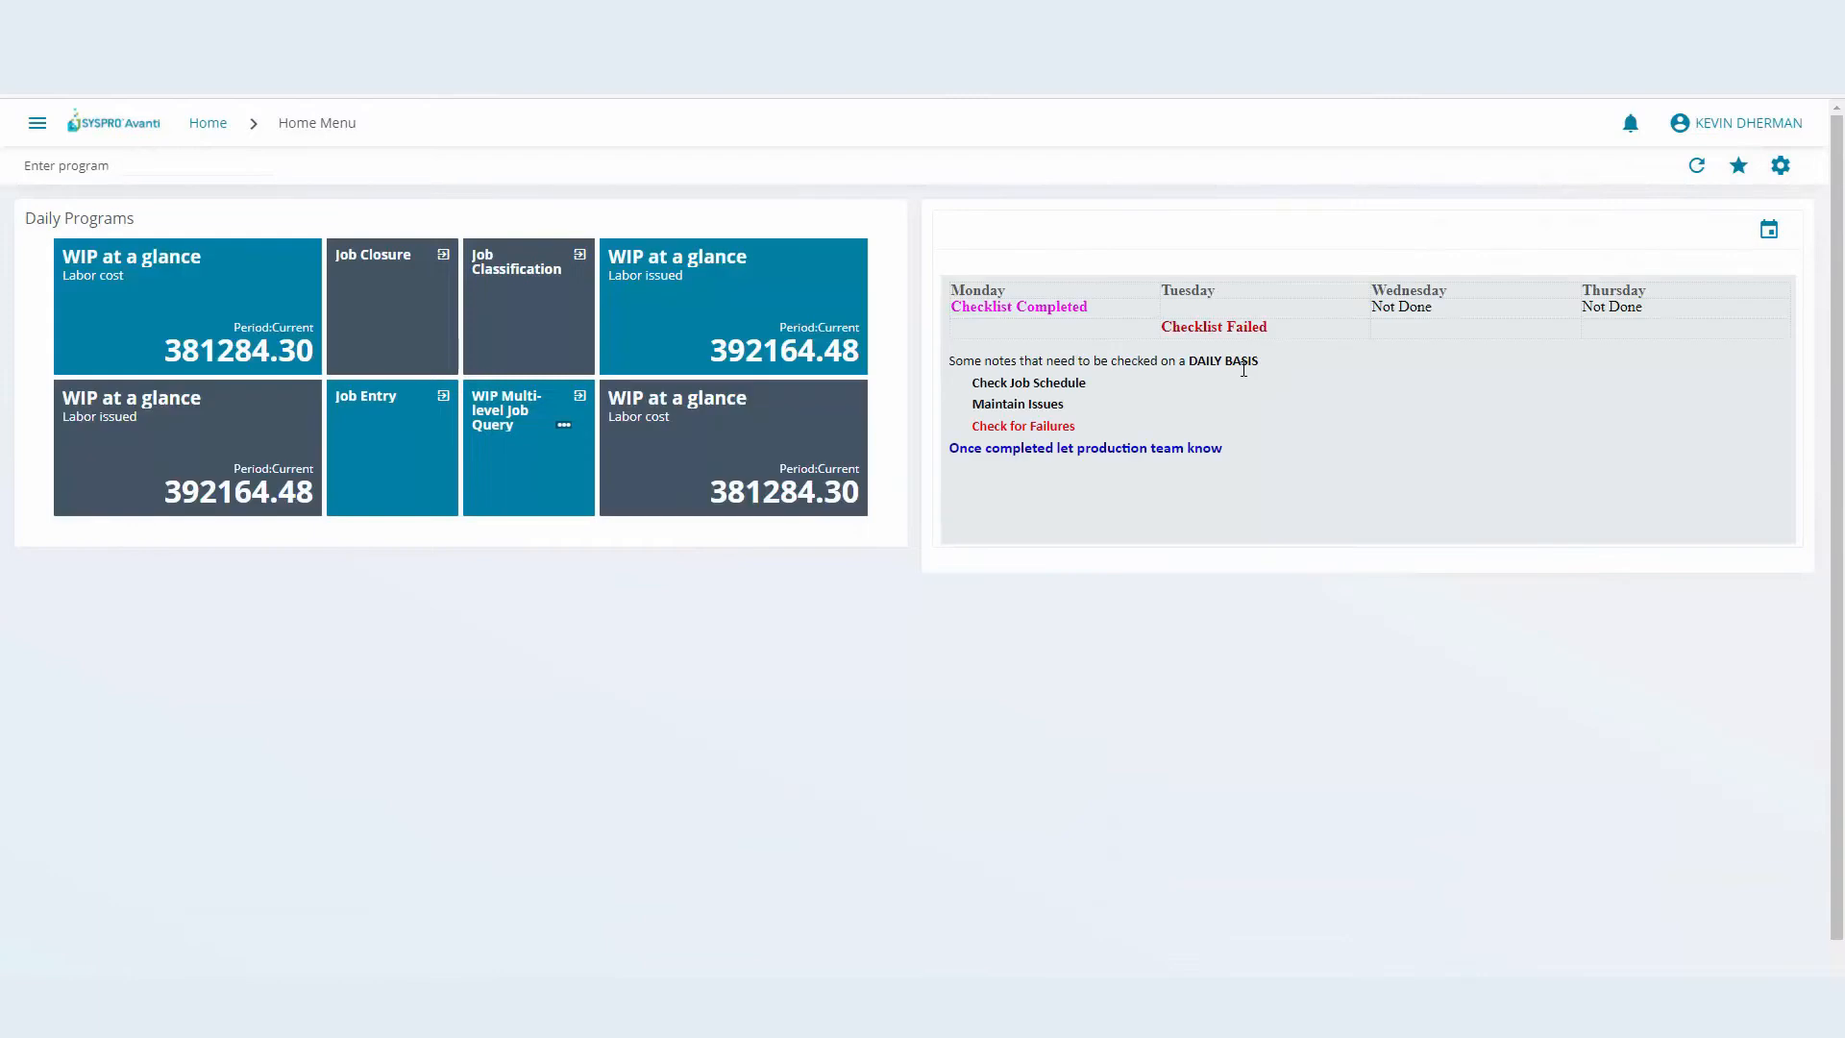
mouse_move(323, 506)
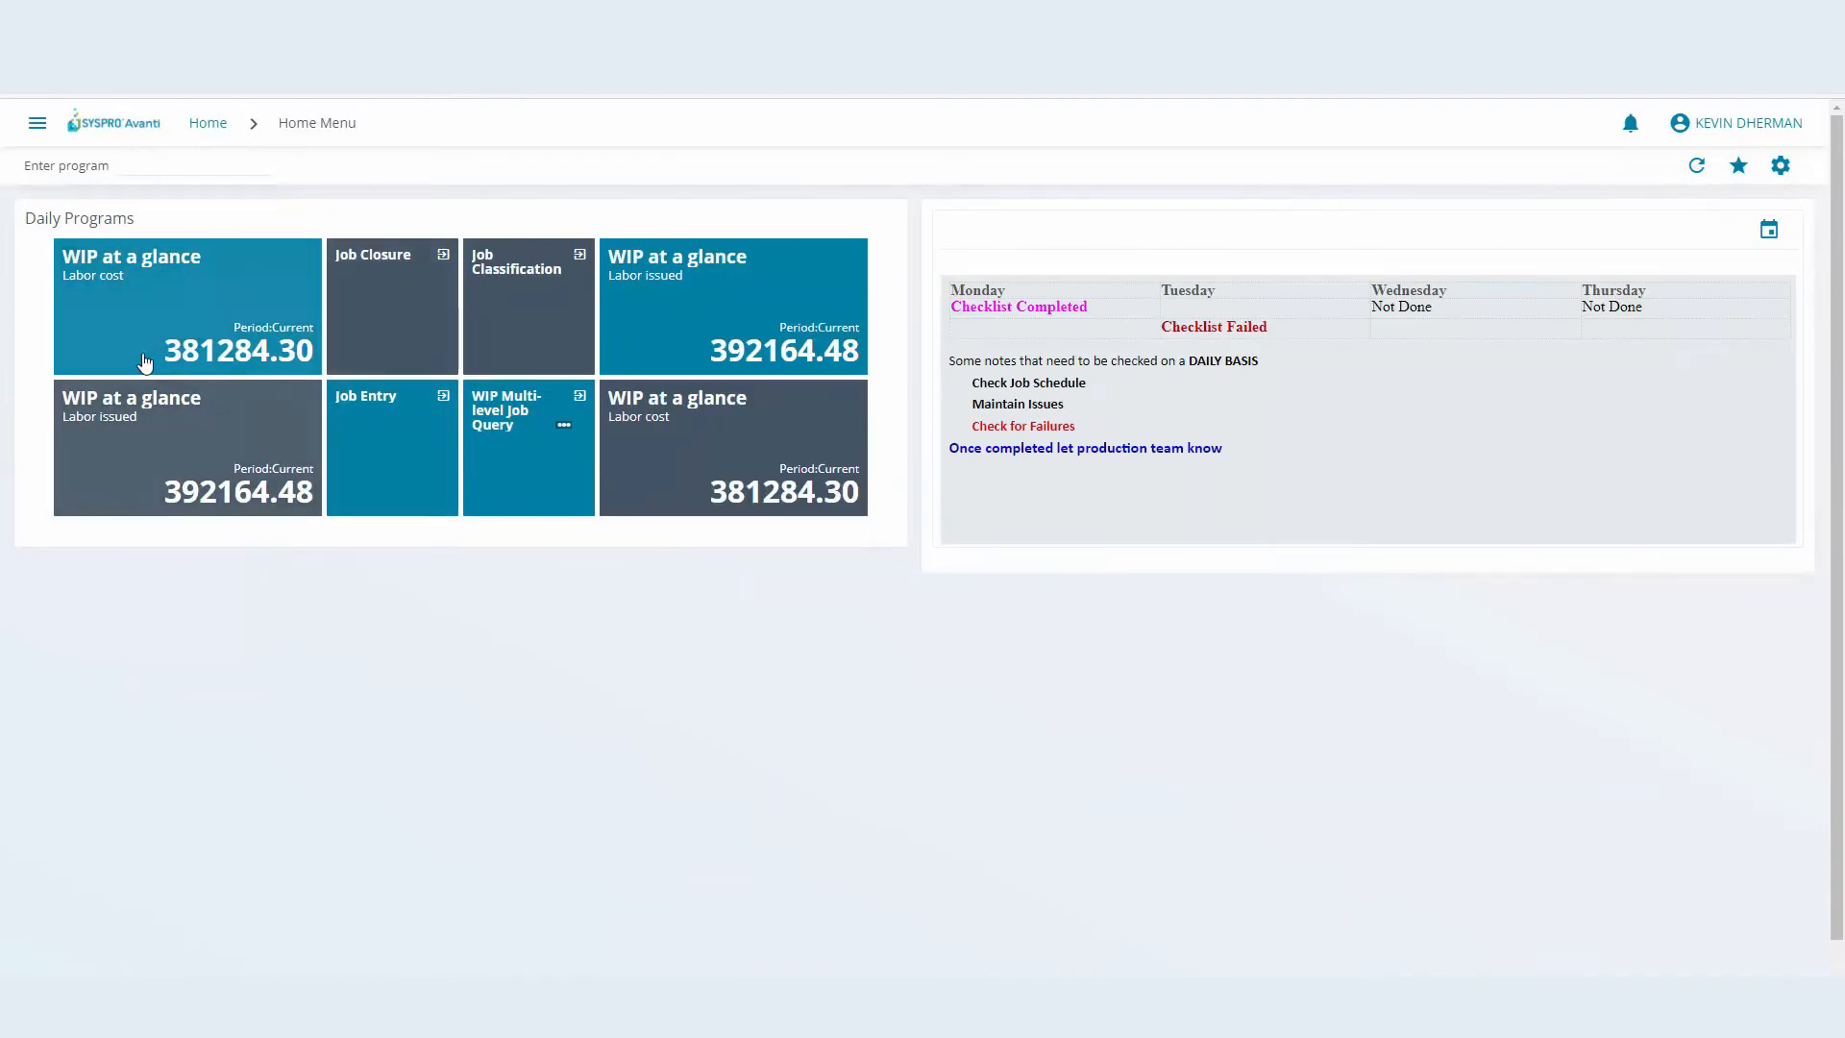
mouse_move(807, 525)
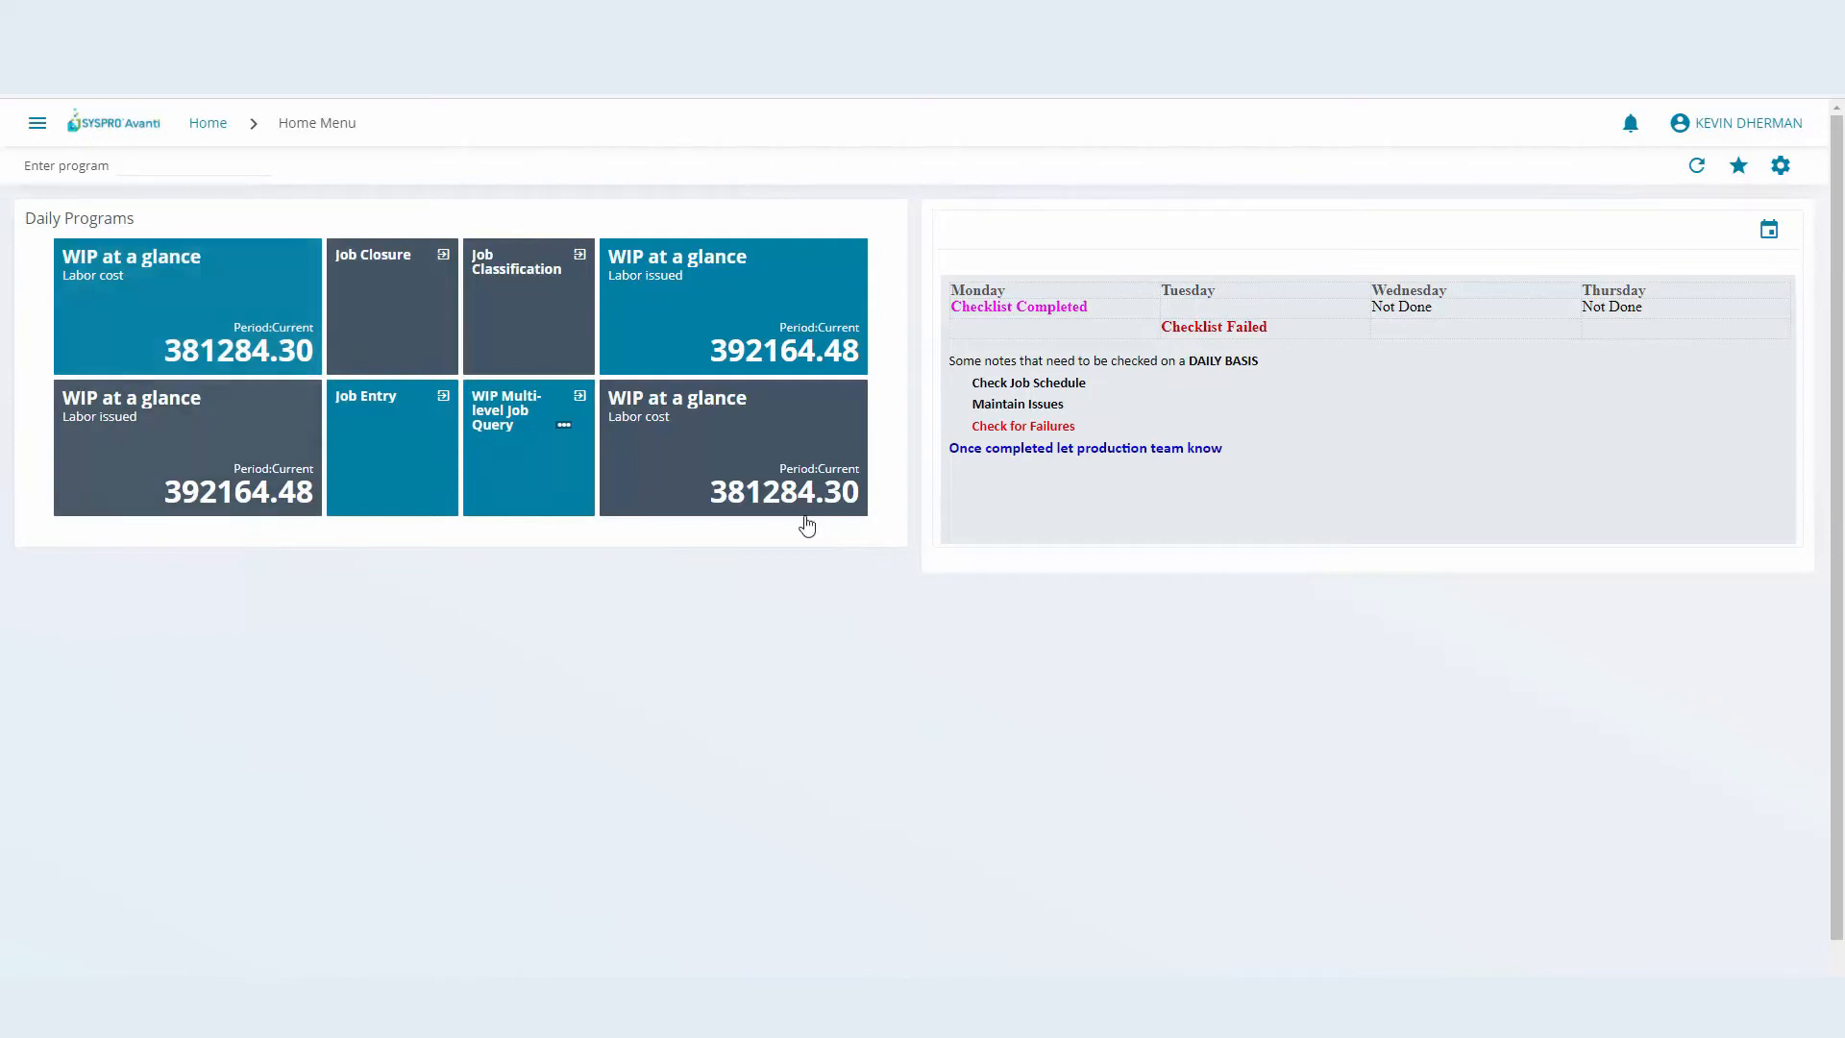
Add the note line 'All done during' beneath the daily checklist in the notepad
left_click(1269, 425)
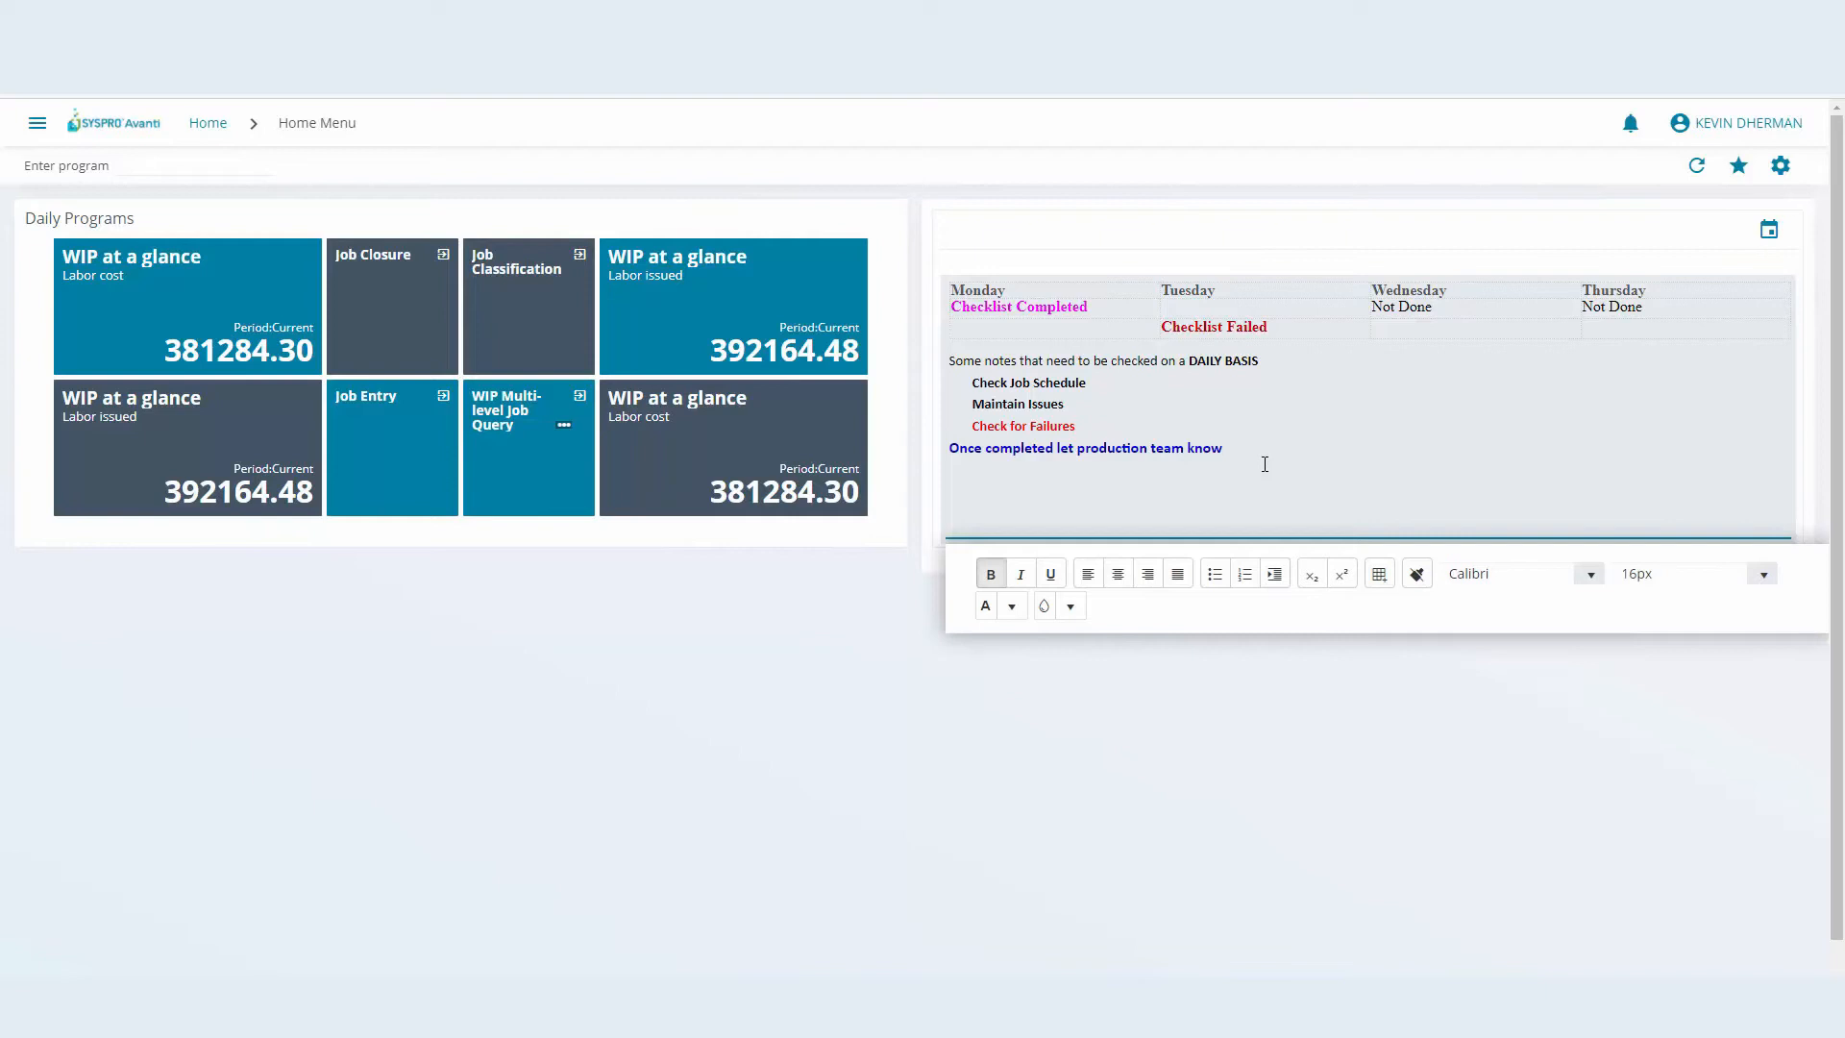
type("All")
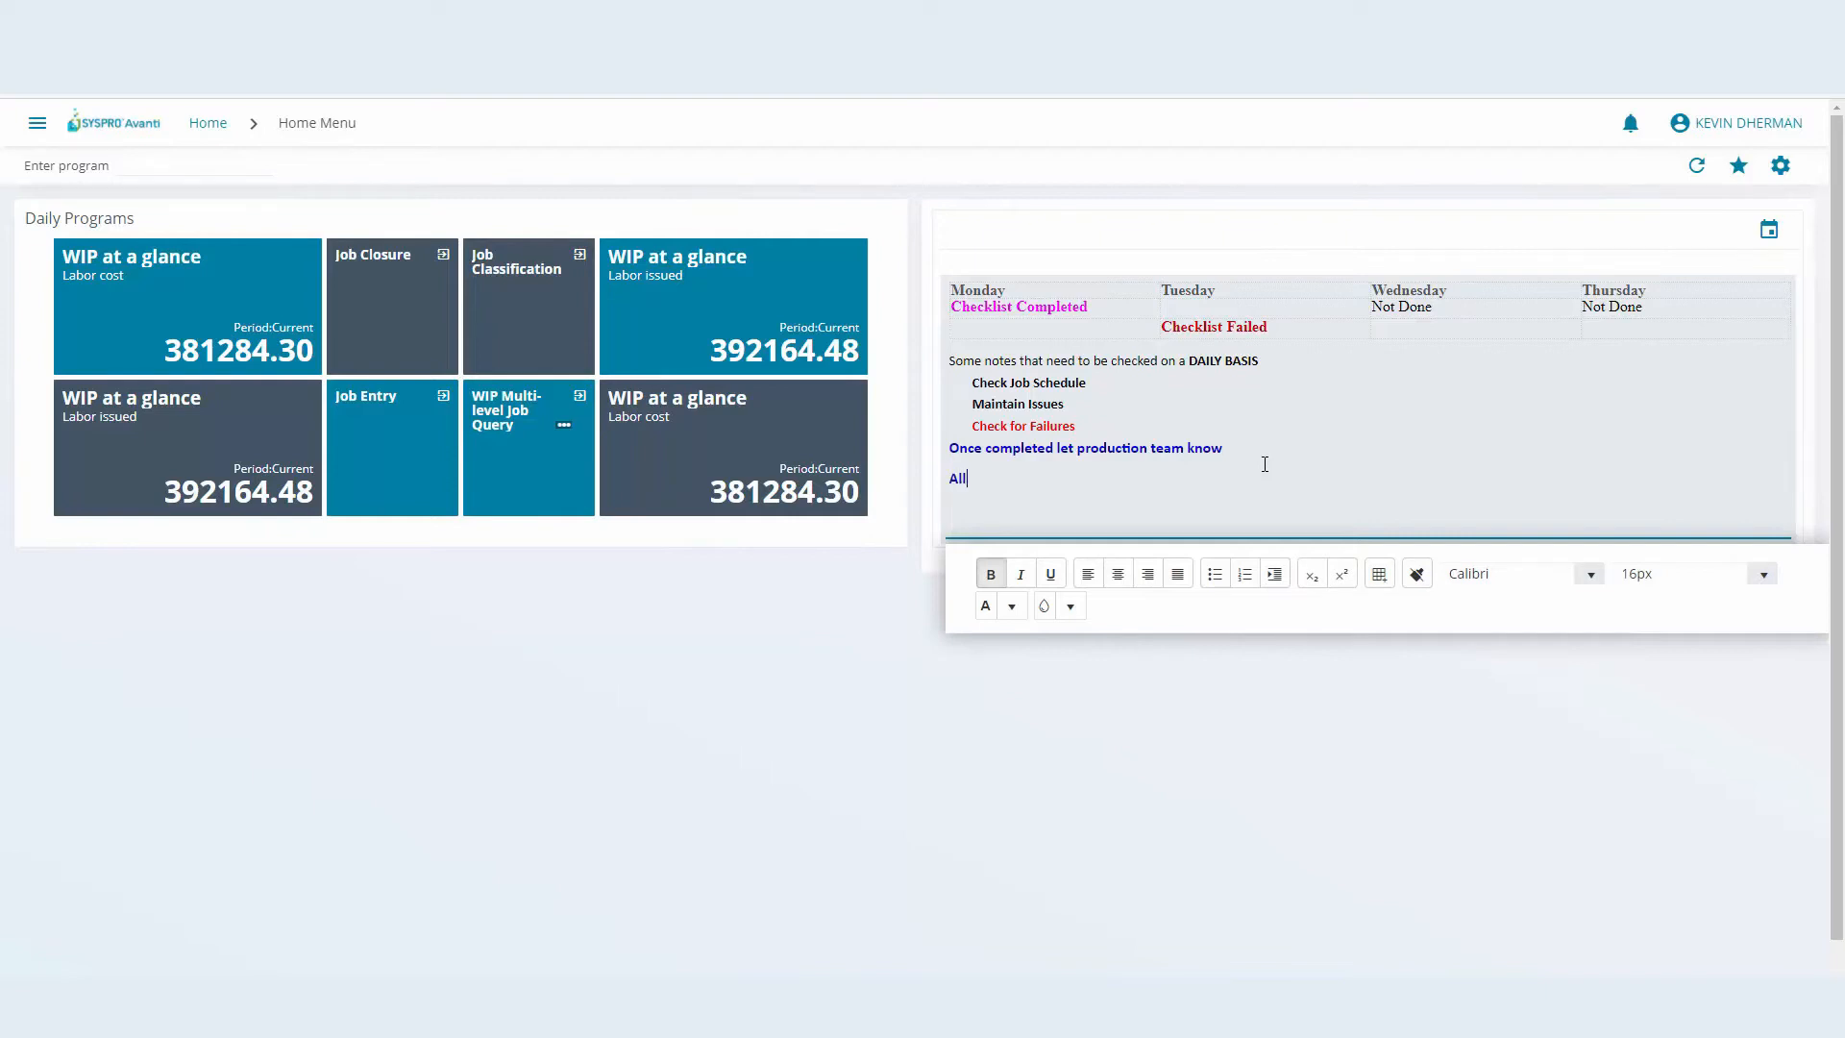
type("done during")
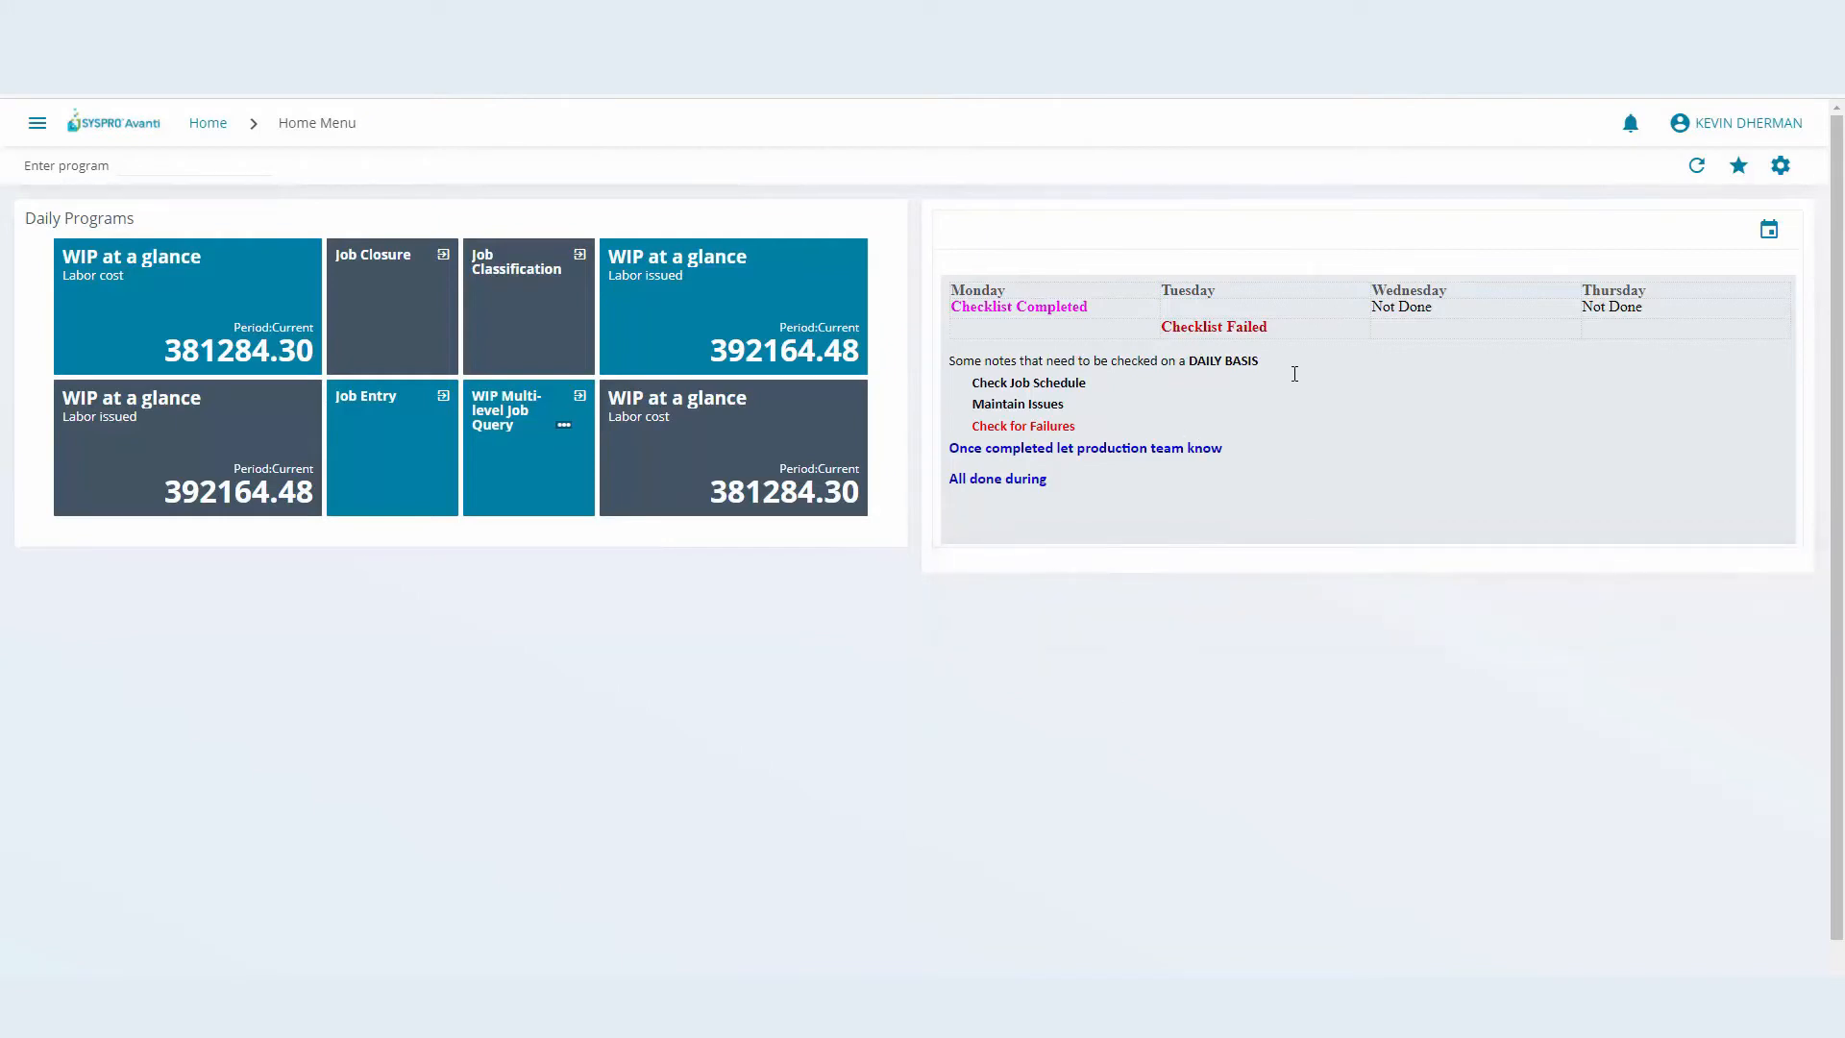
mouse_move(1638, 285)
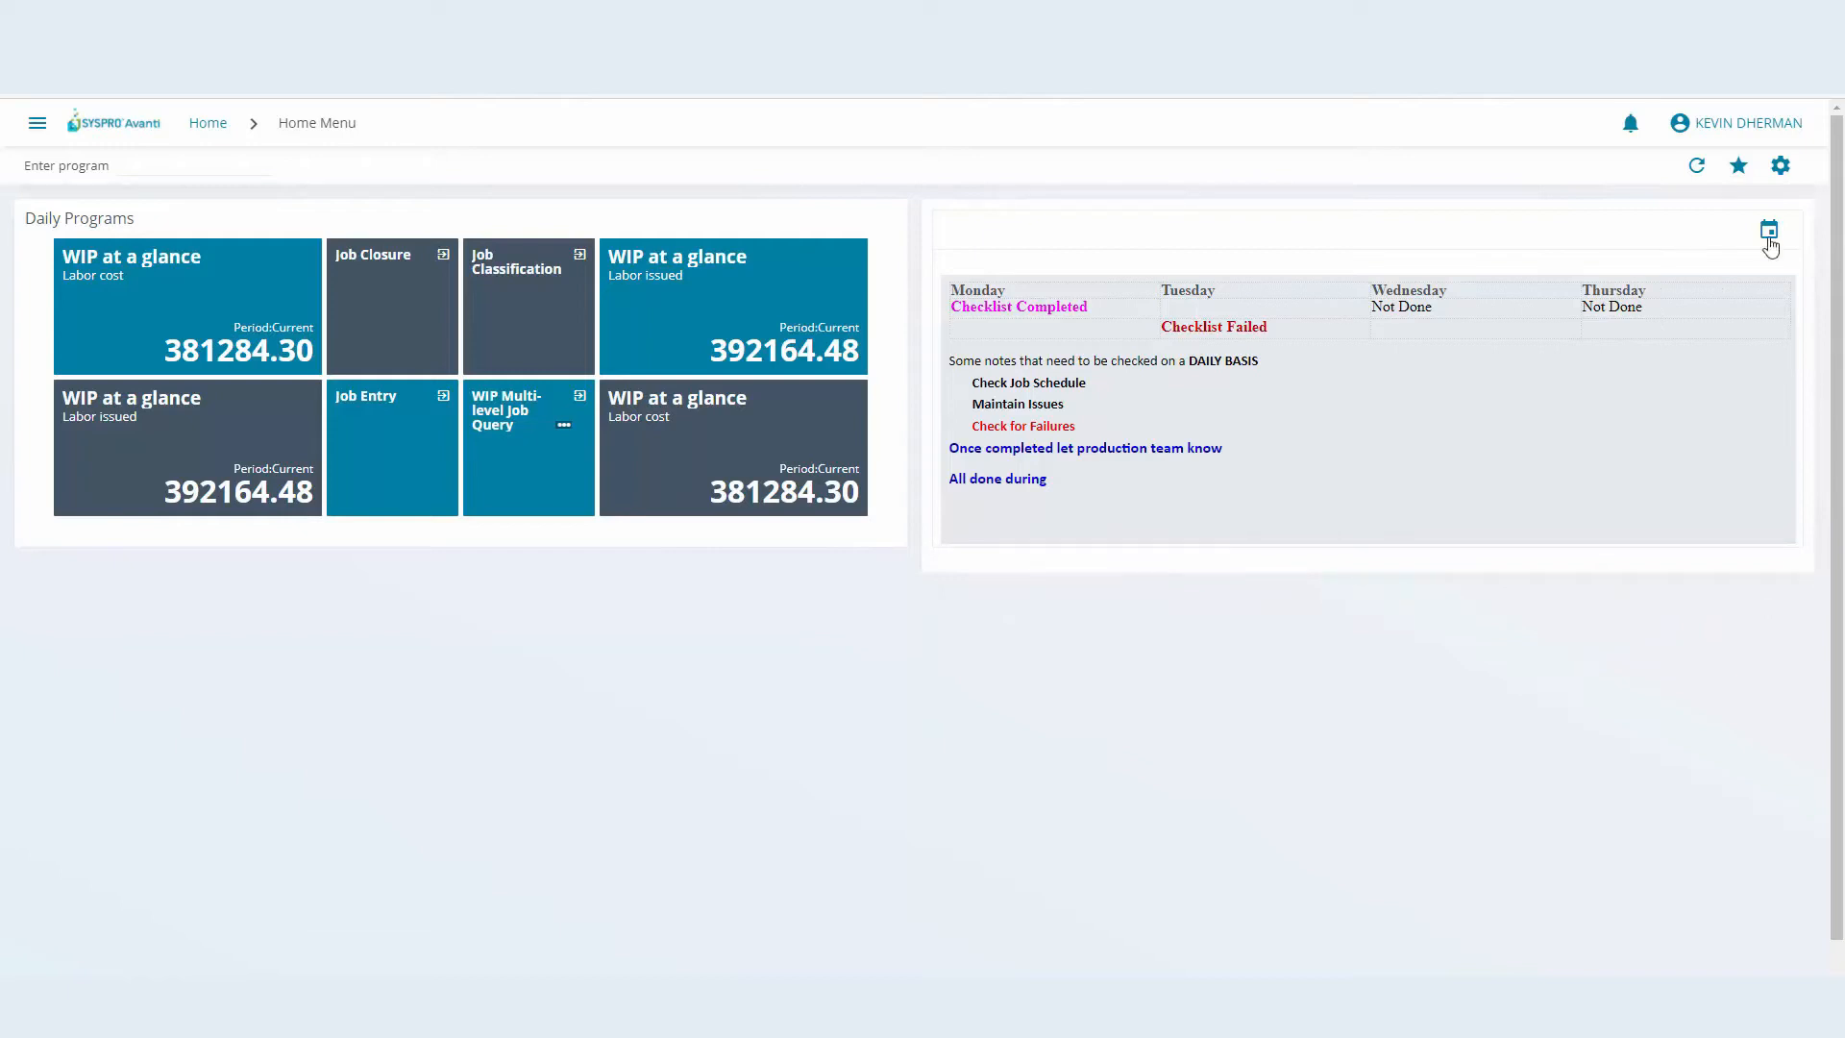
mouse_move(1738, 166)
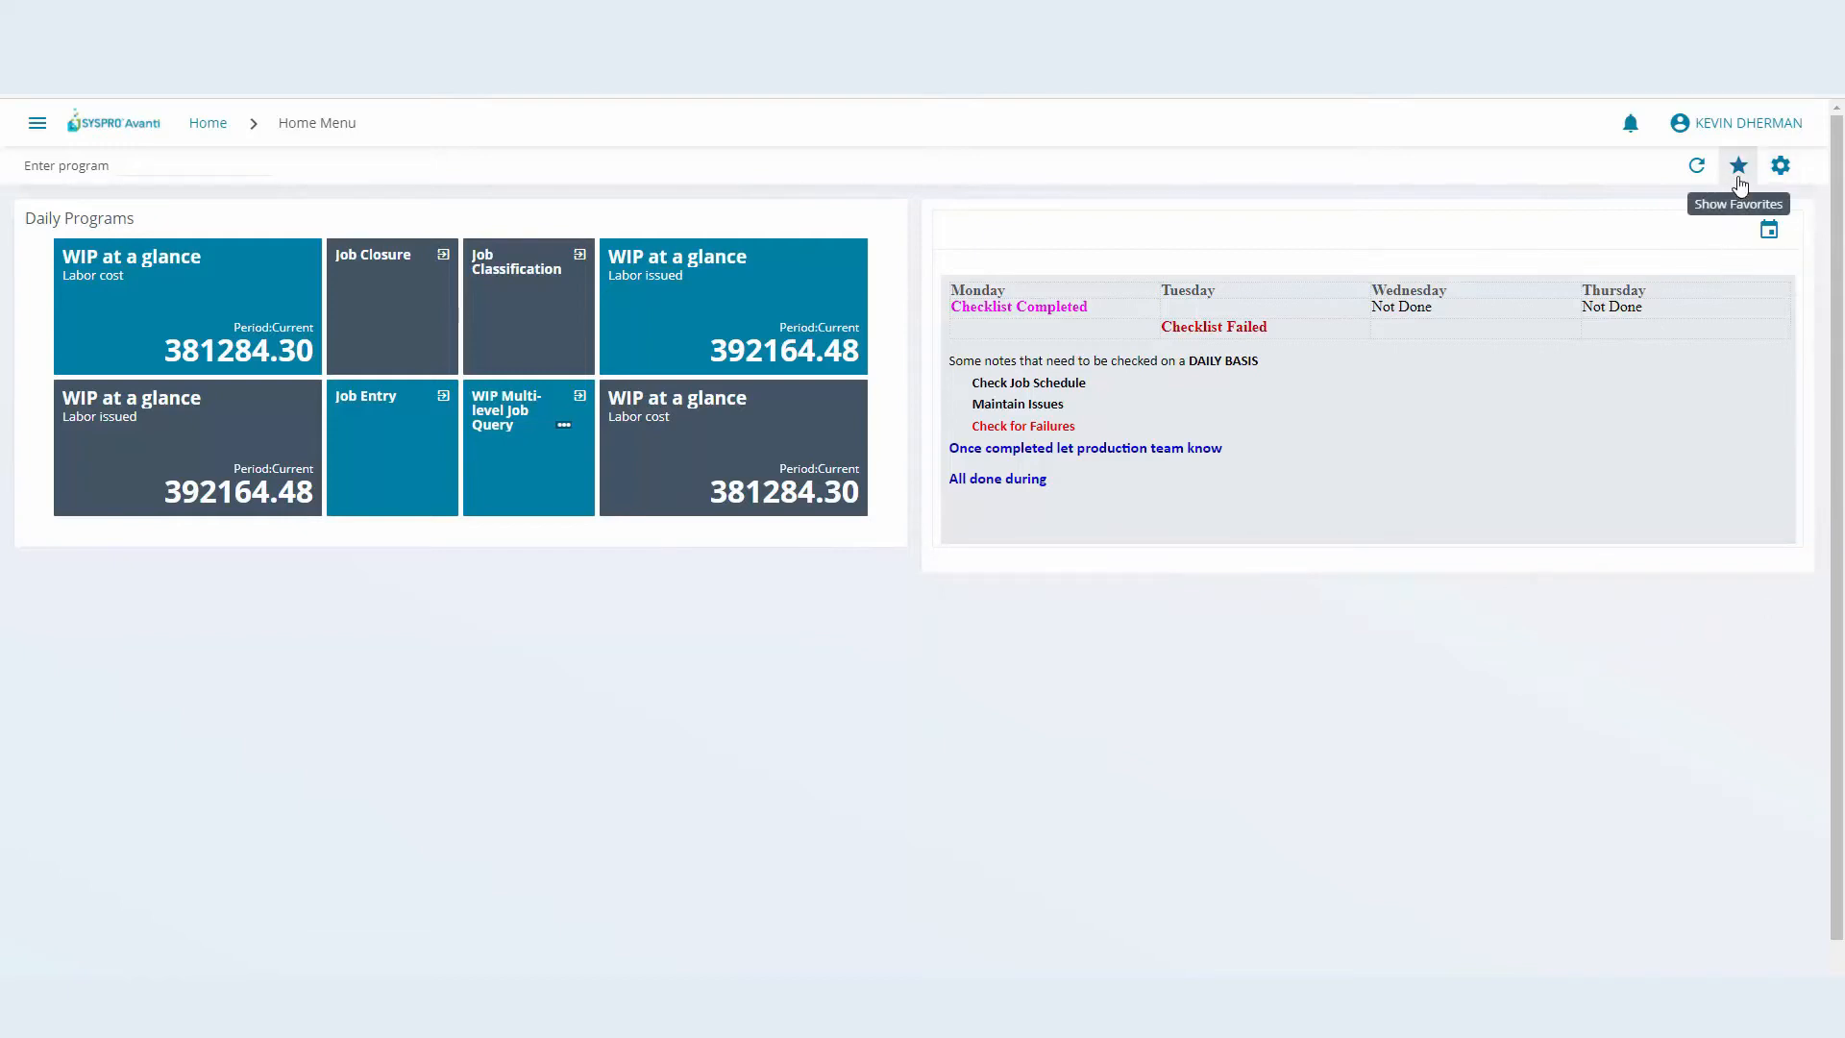
Return to the favourite home layout and bring up the customization options
left_click(1738, 165)
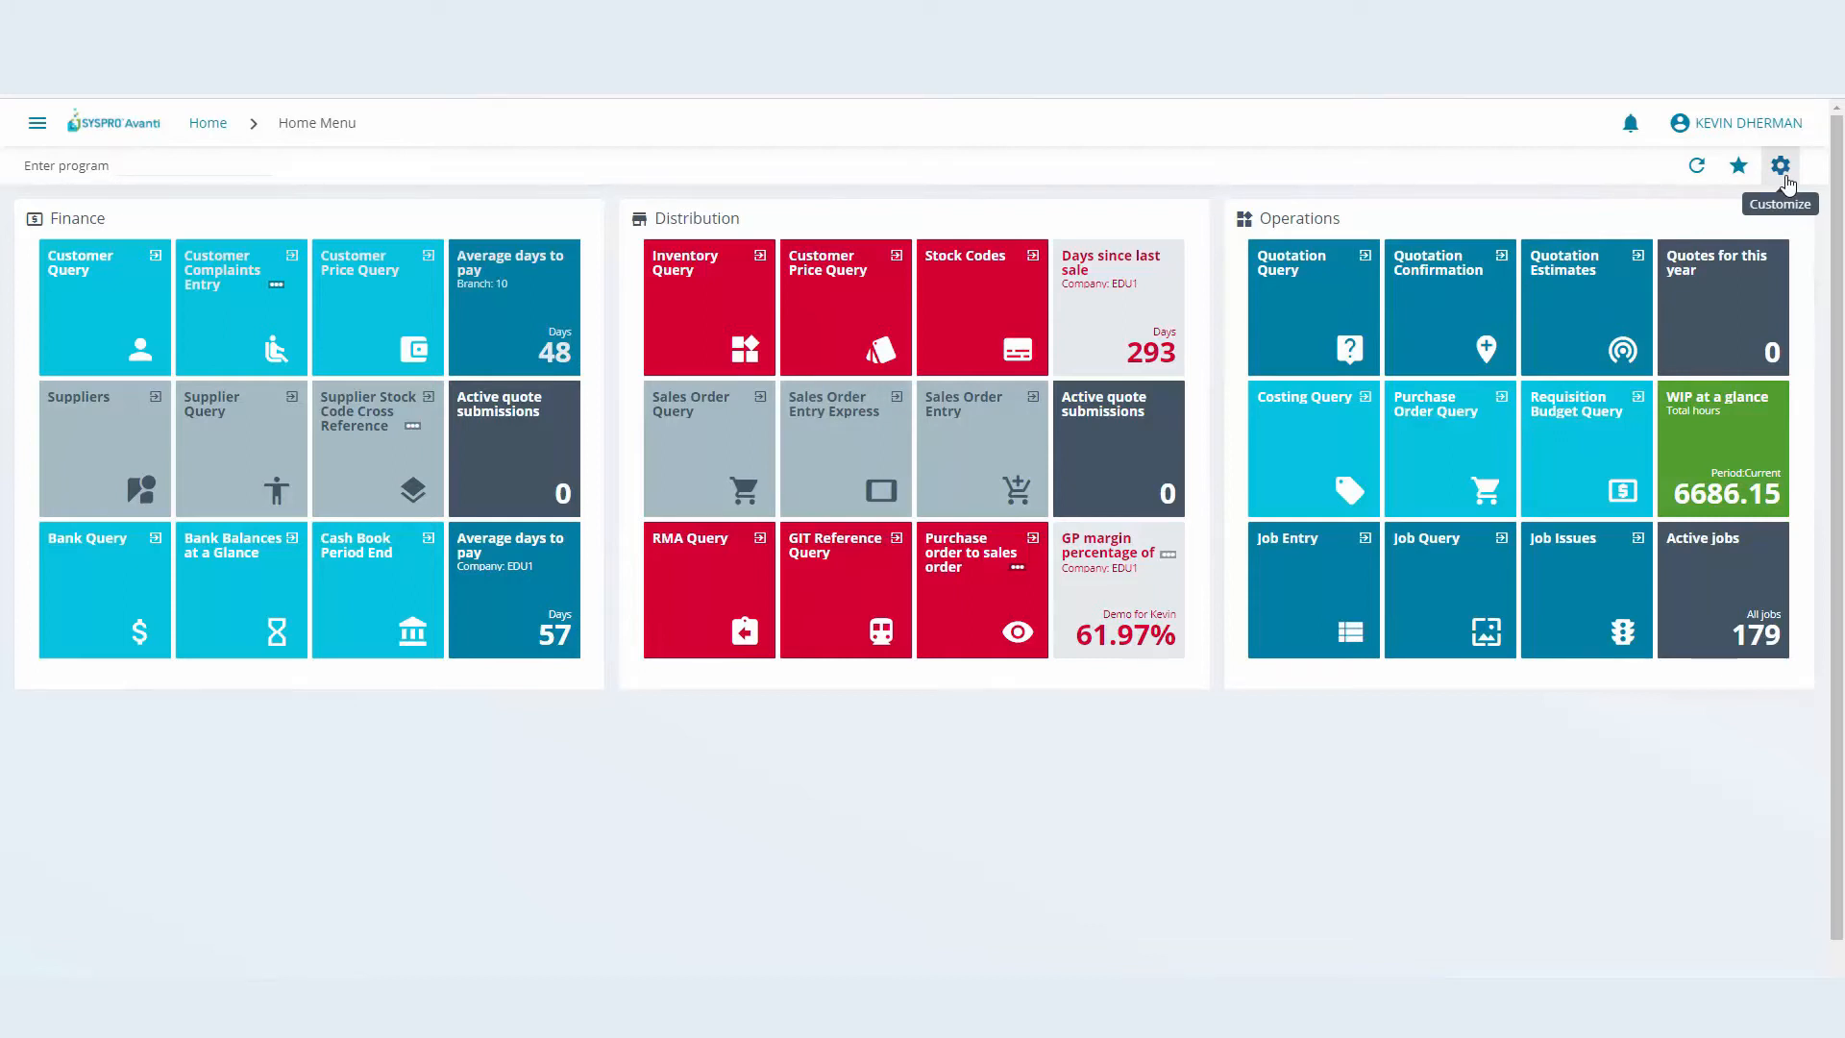
left_click(1780, 165)
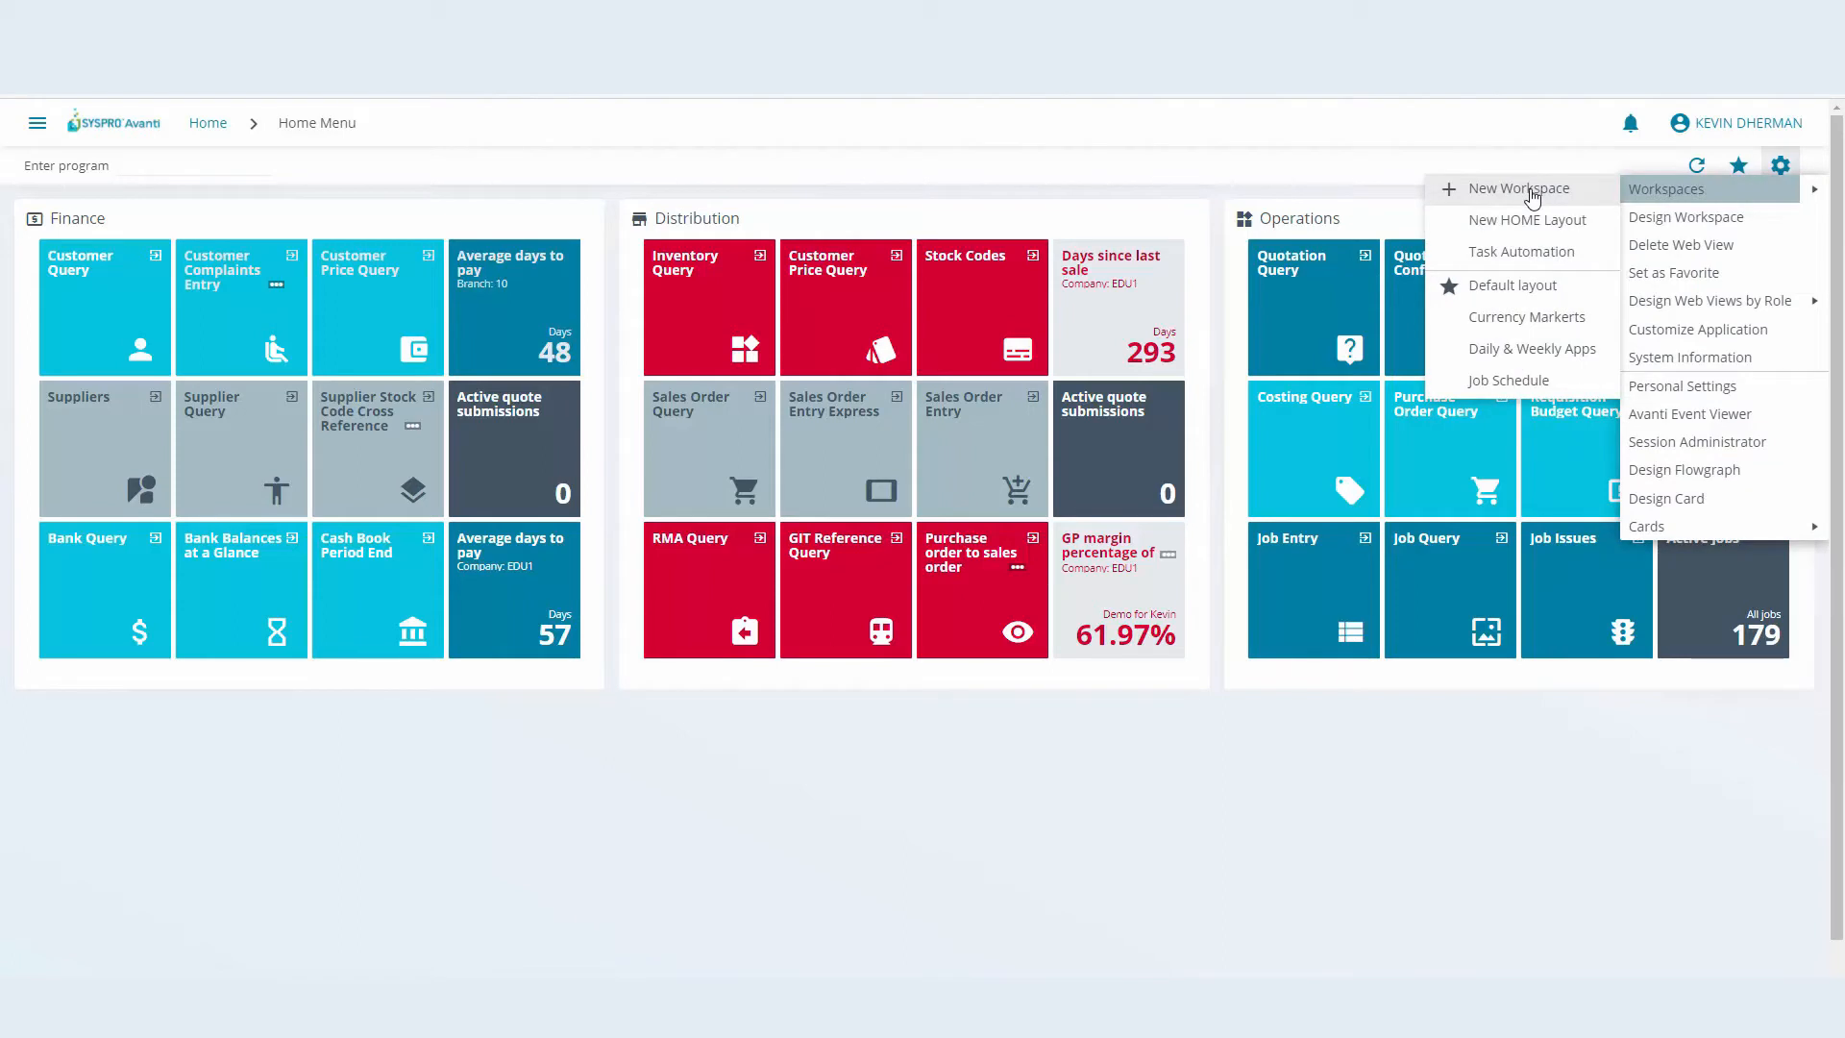
Create a new workspace named 'Daily Programs & Insights'
left_click(1503, 188)
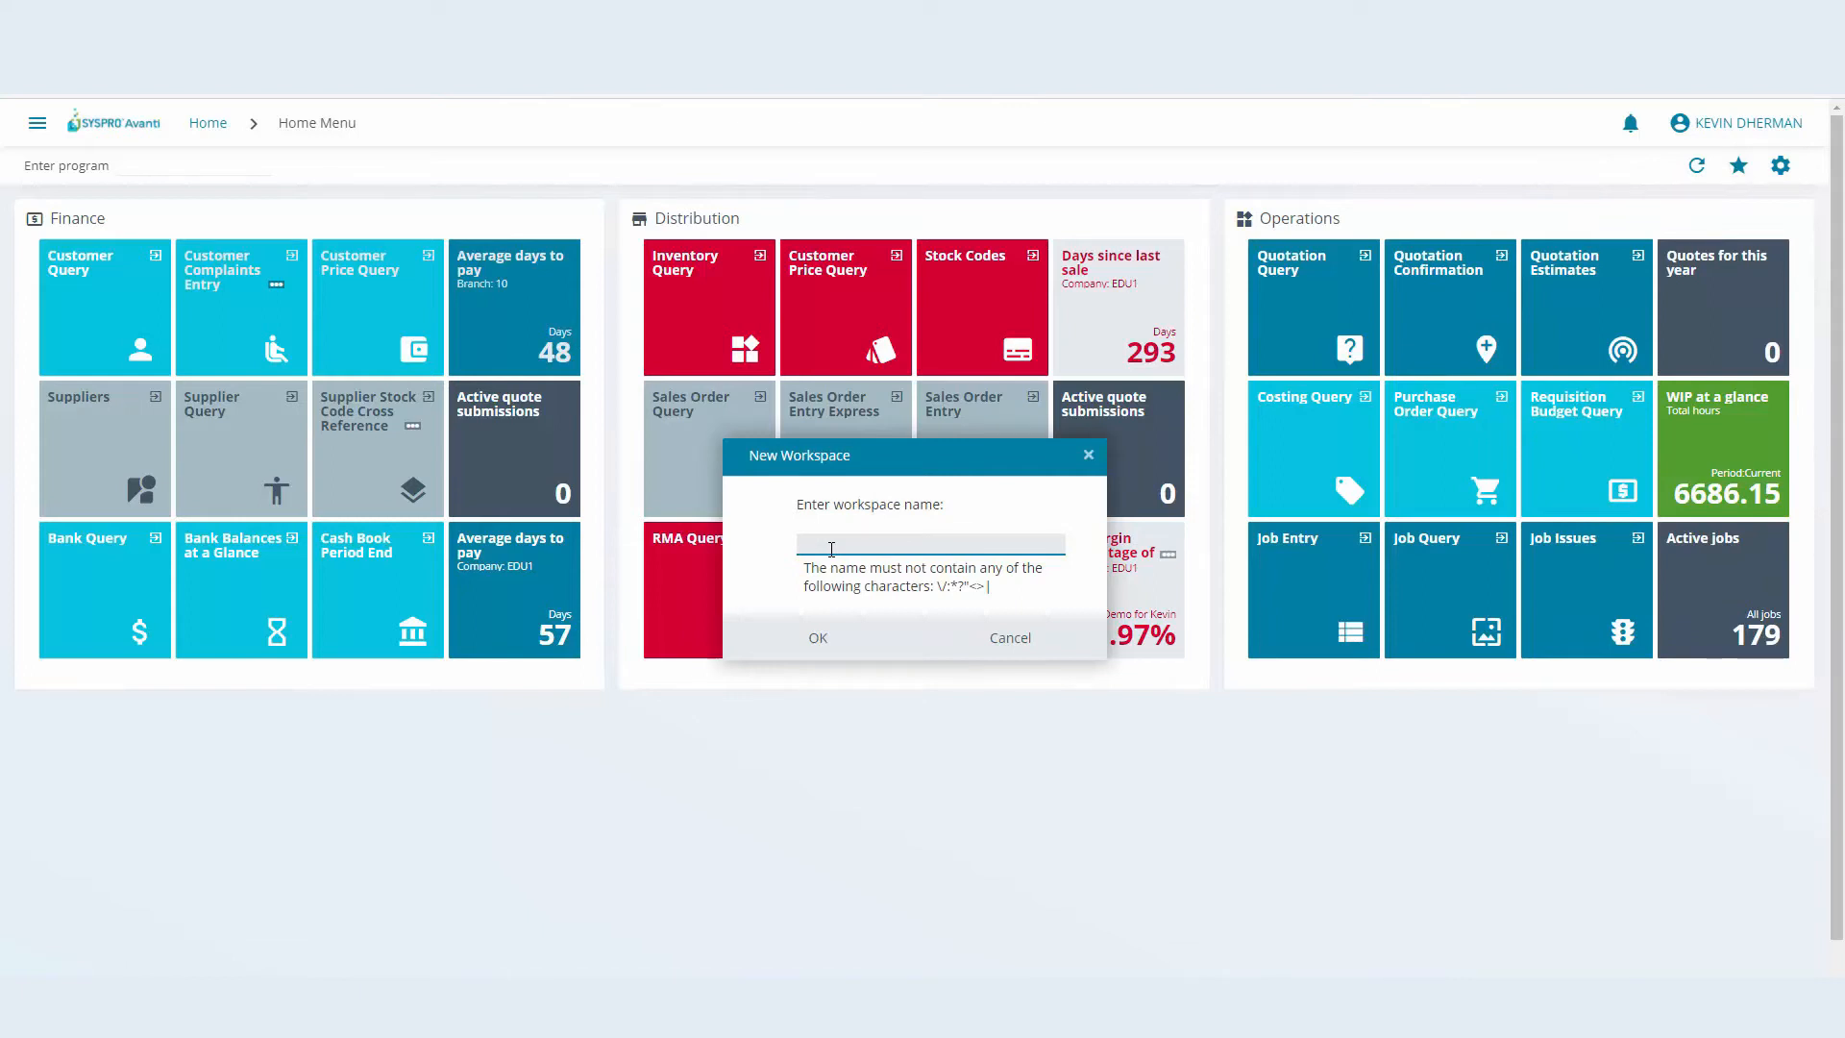
type("Daily O")
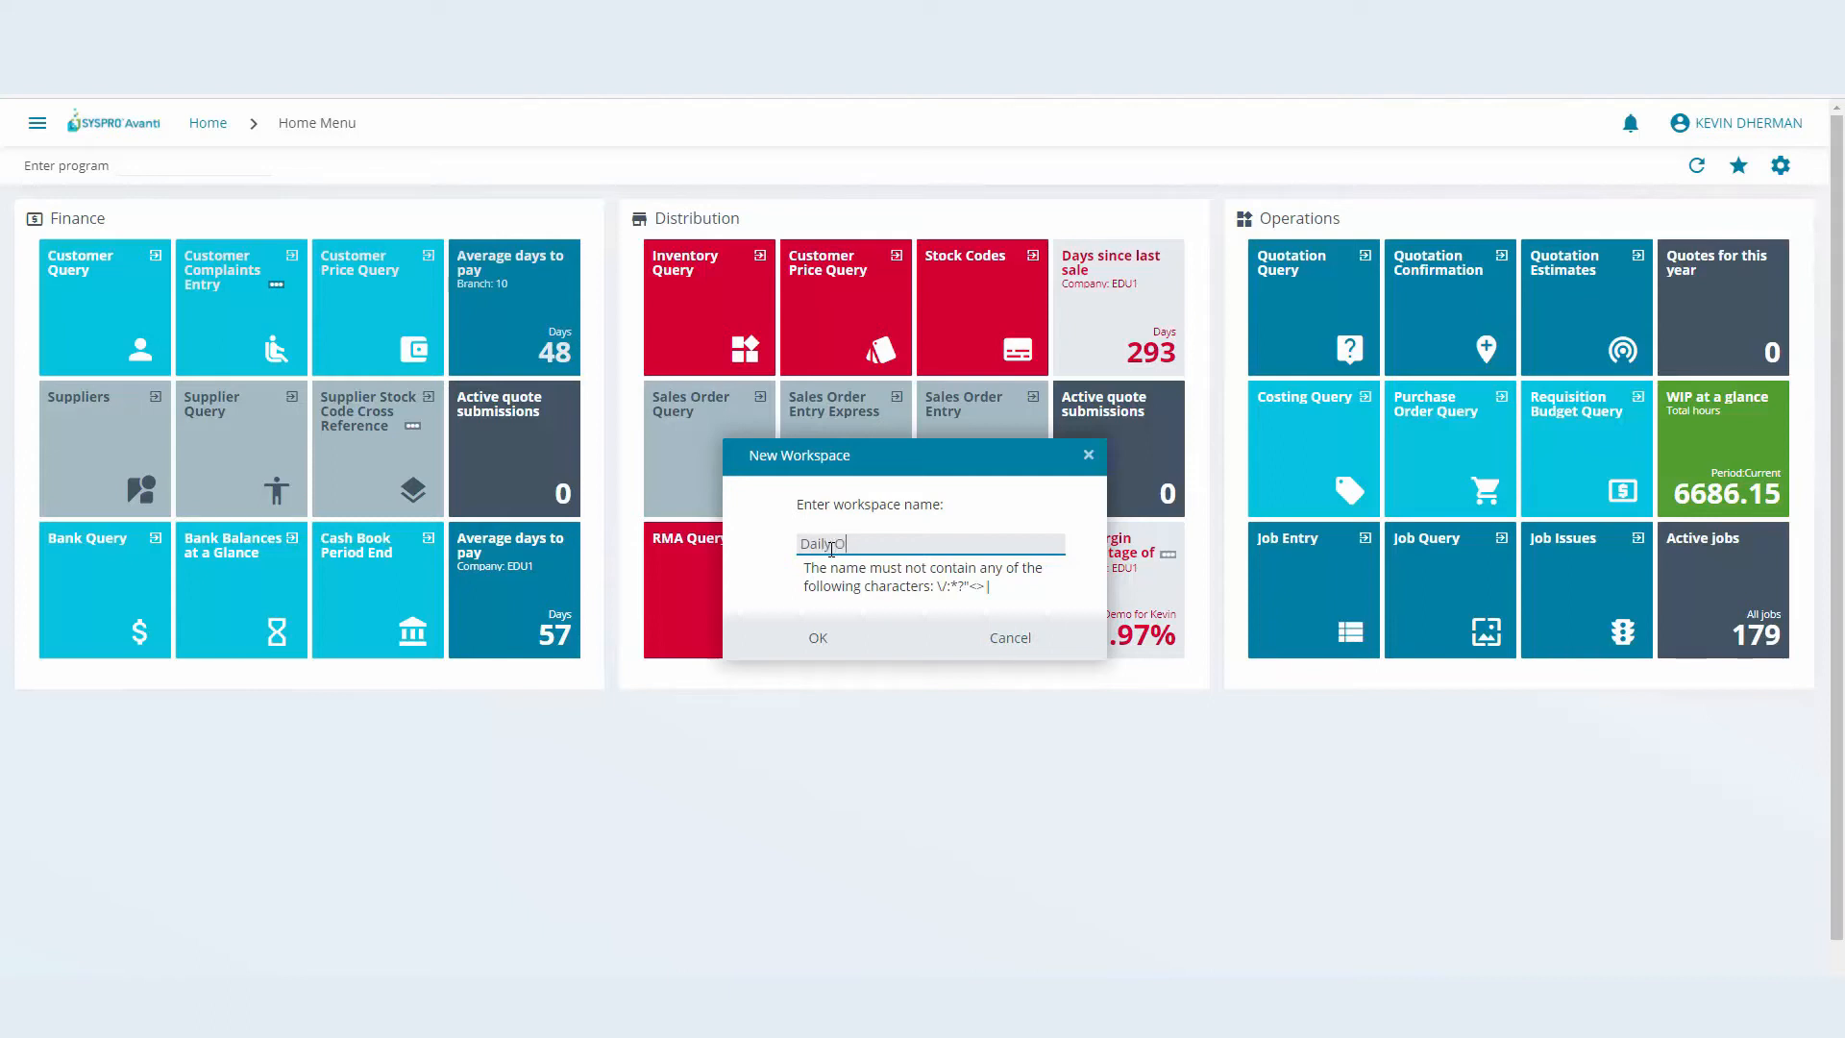
type("Programs & In")
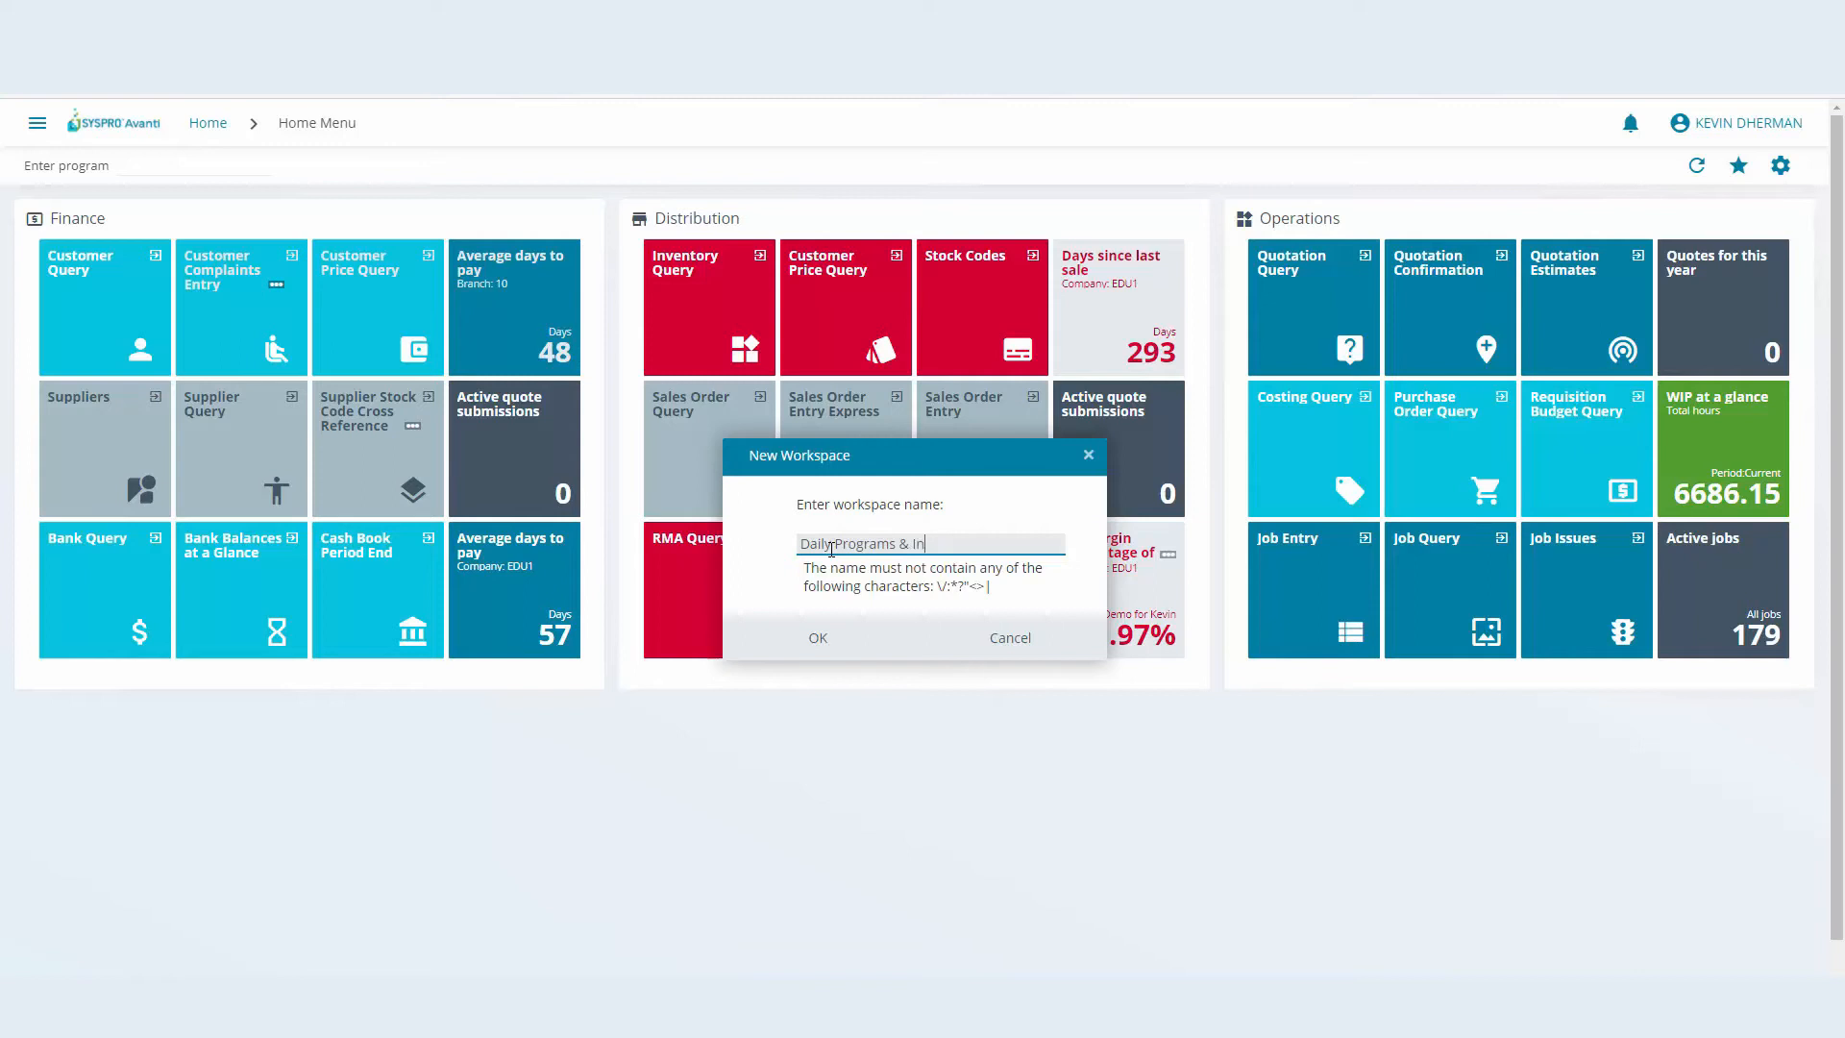
type("sights")
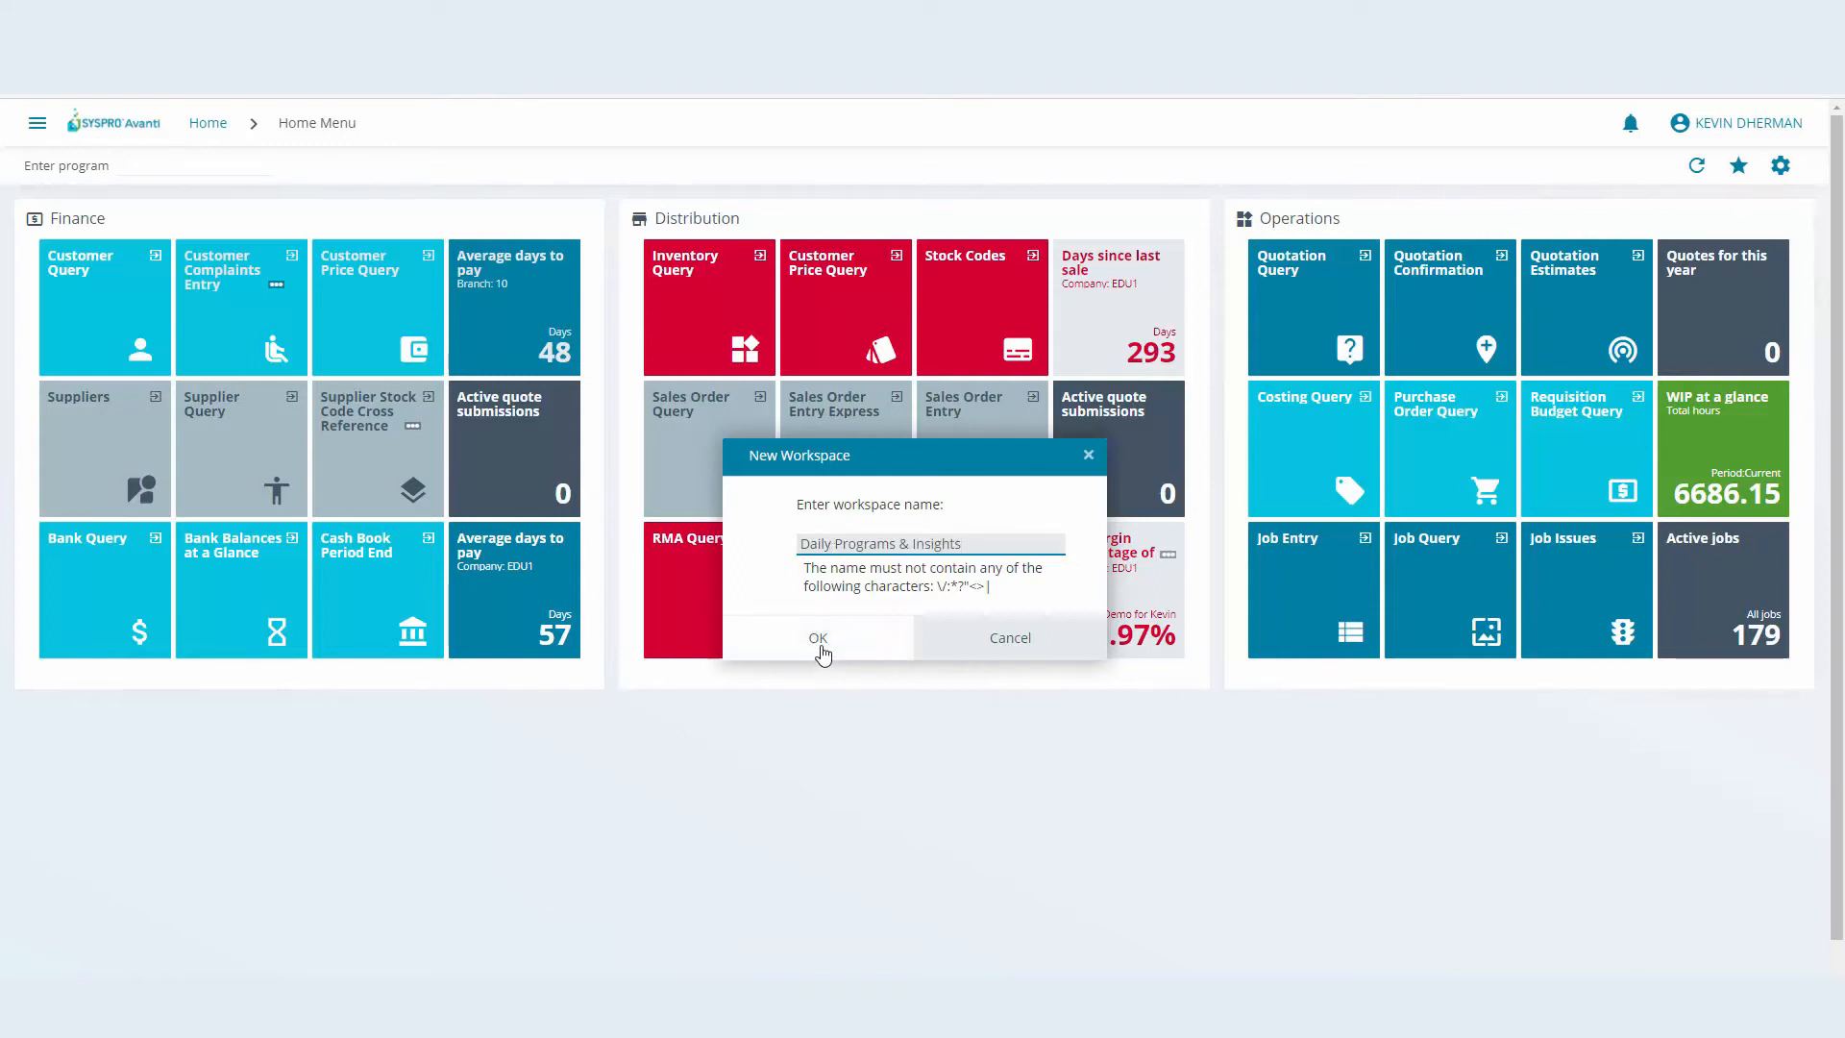
left_click(818, 637)
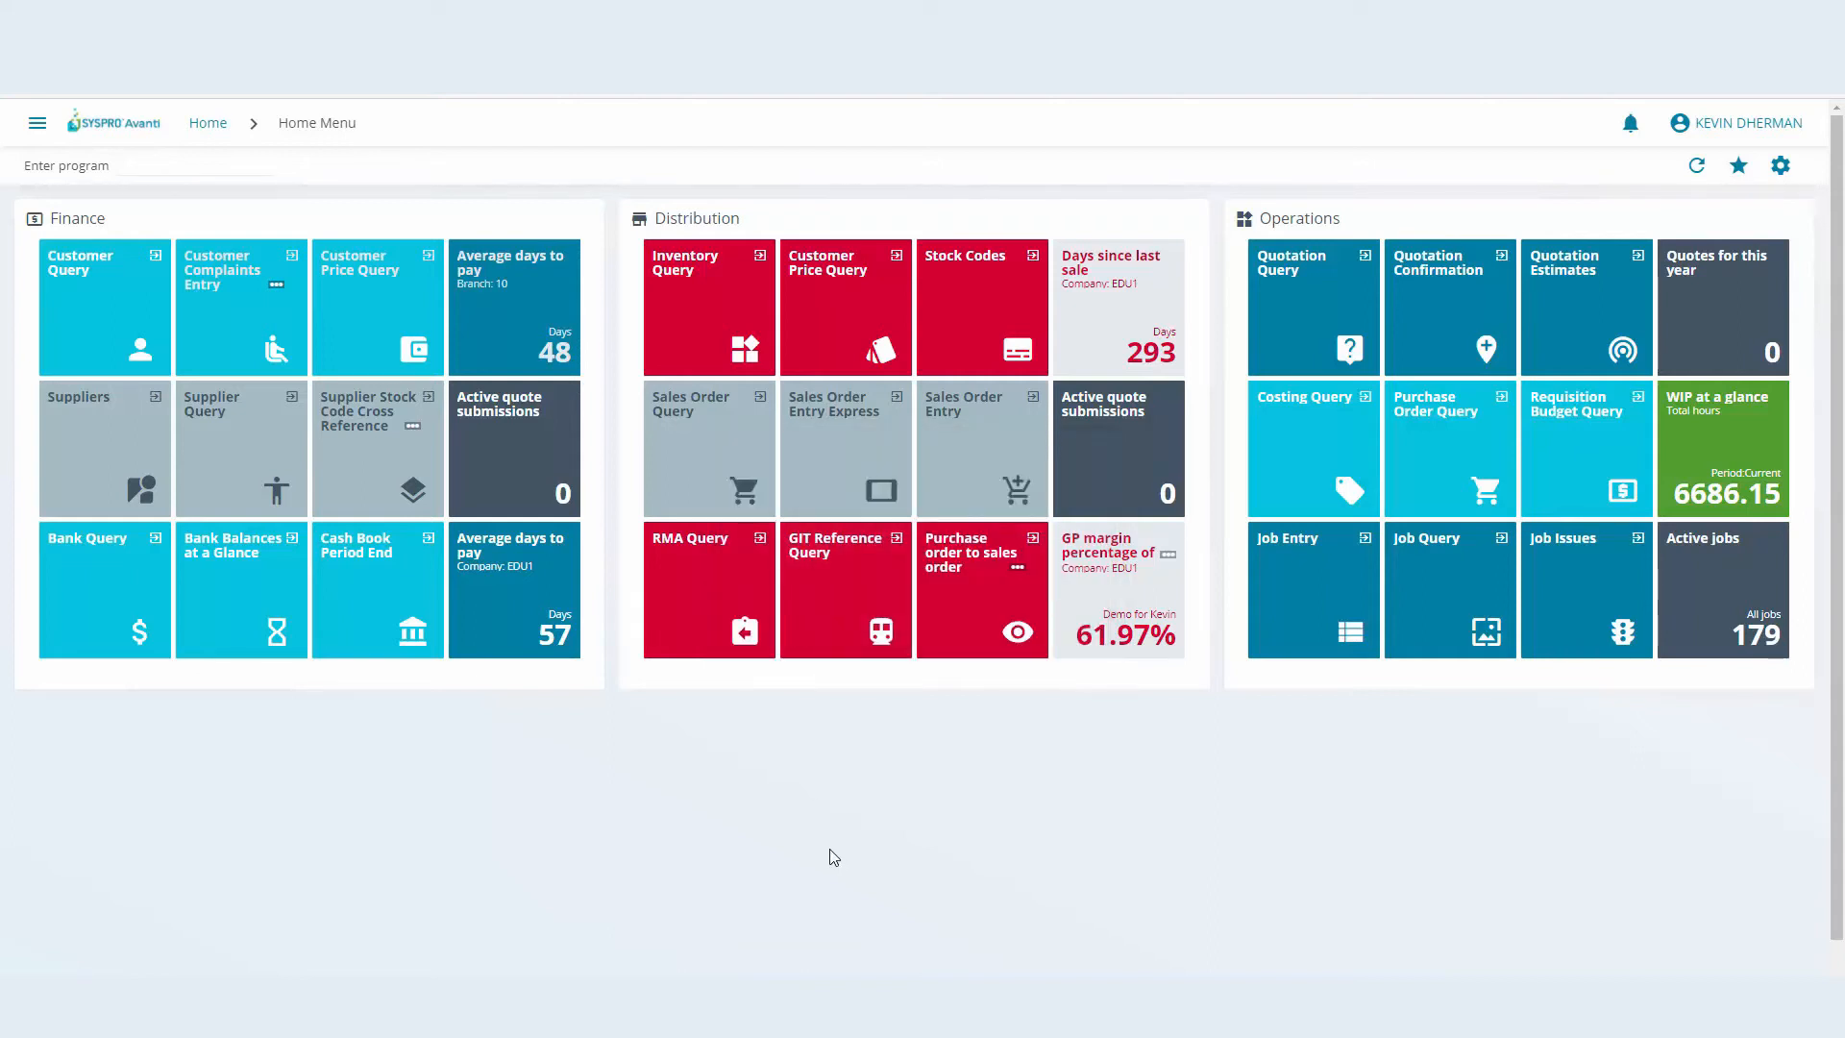
left_click(1780, 166)
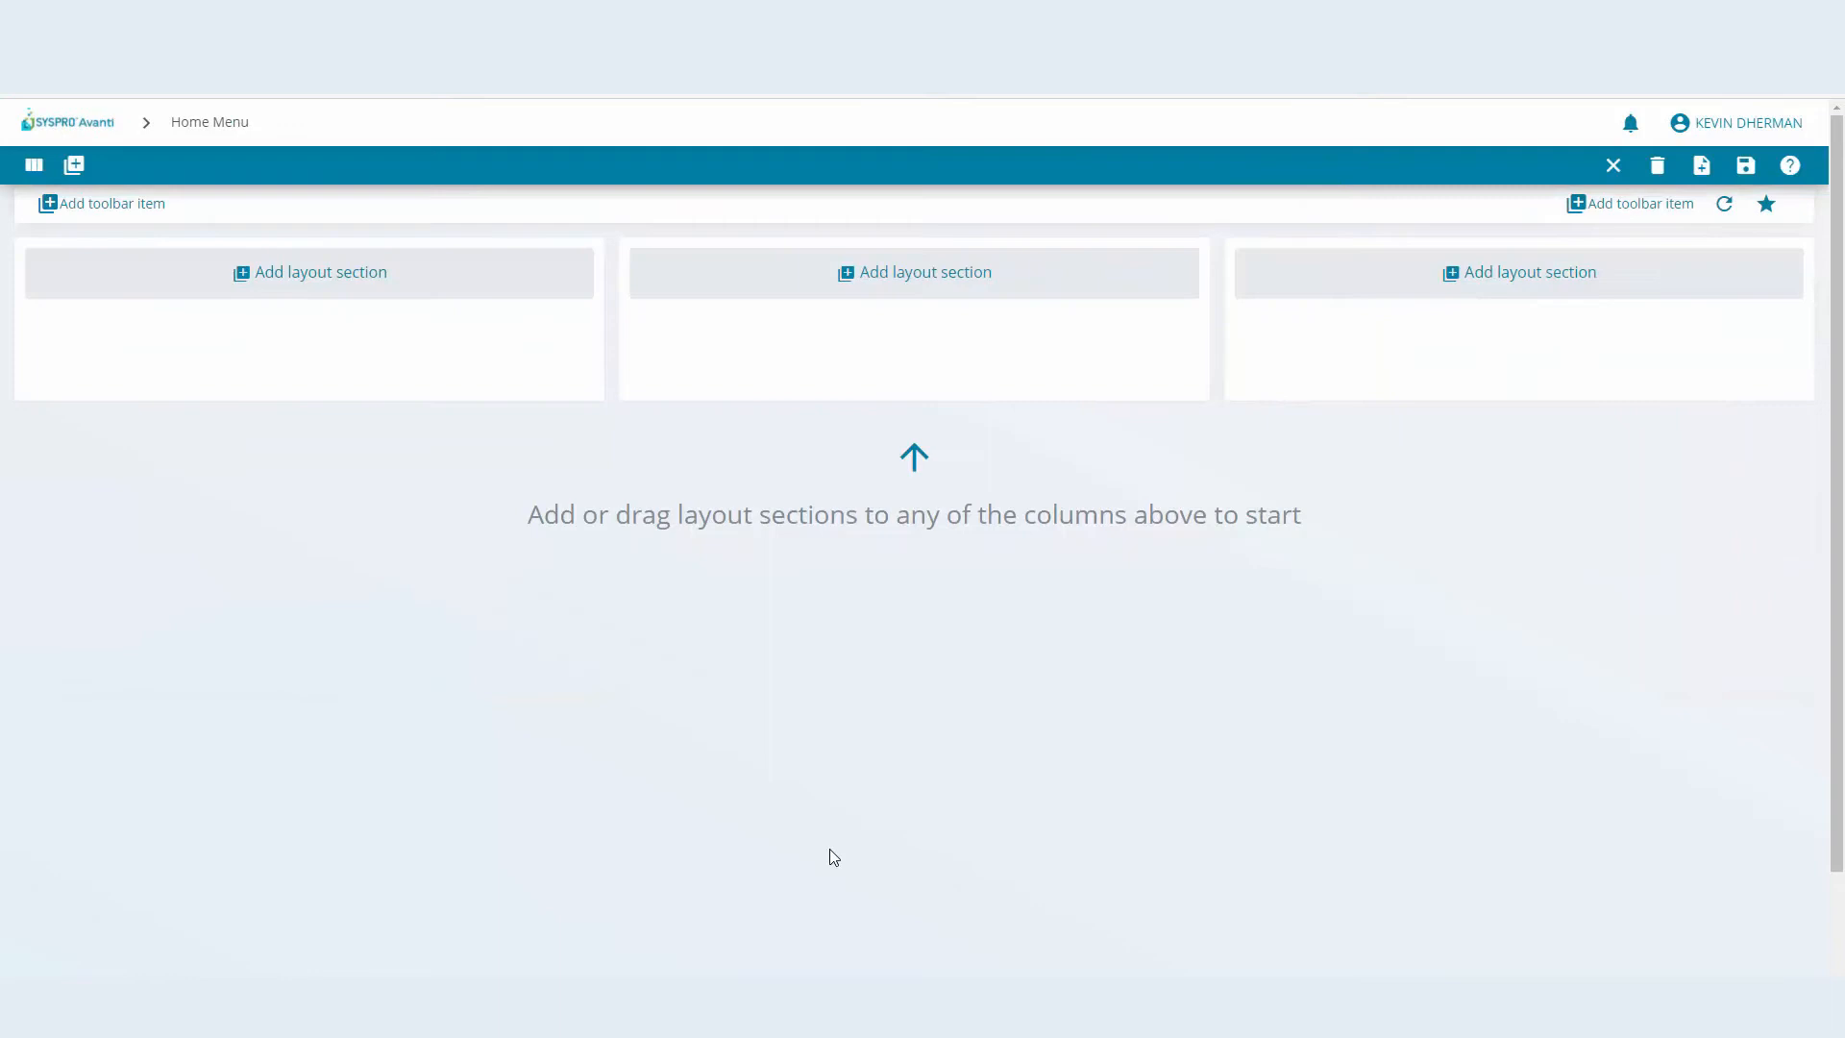
mouse_move(786, 730)
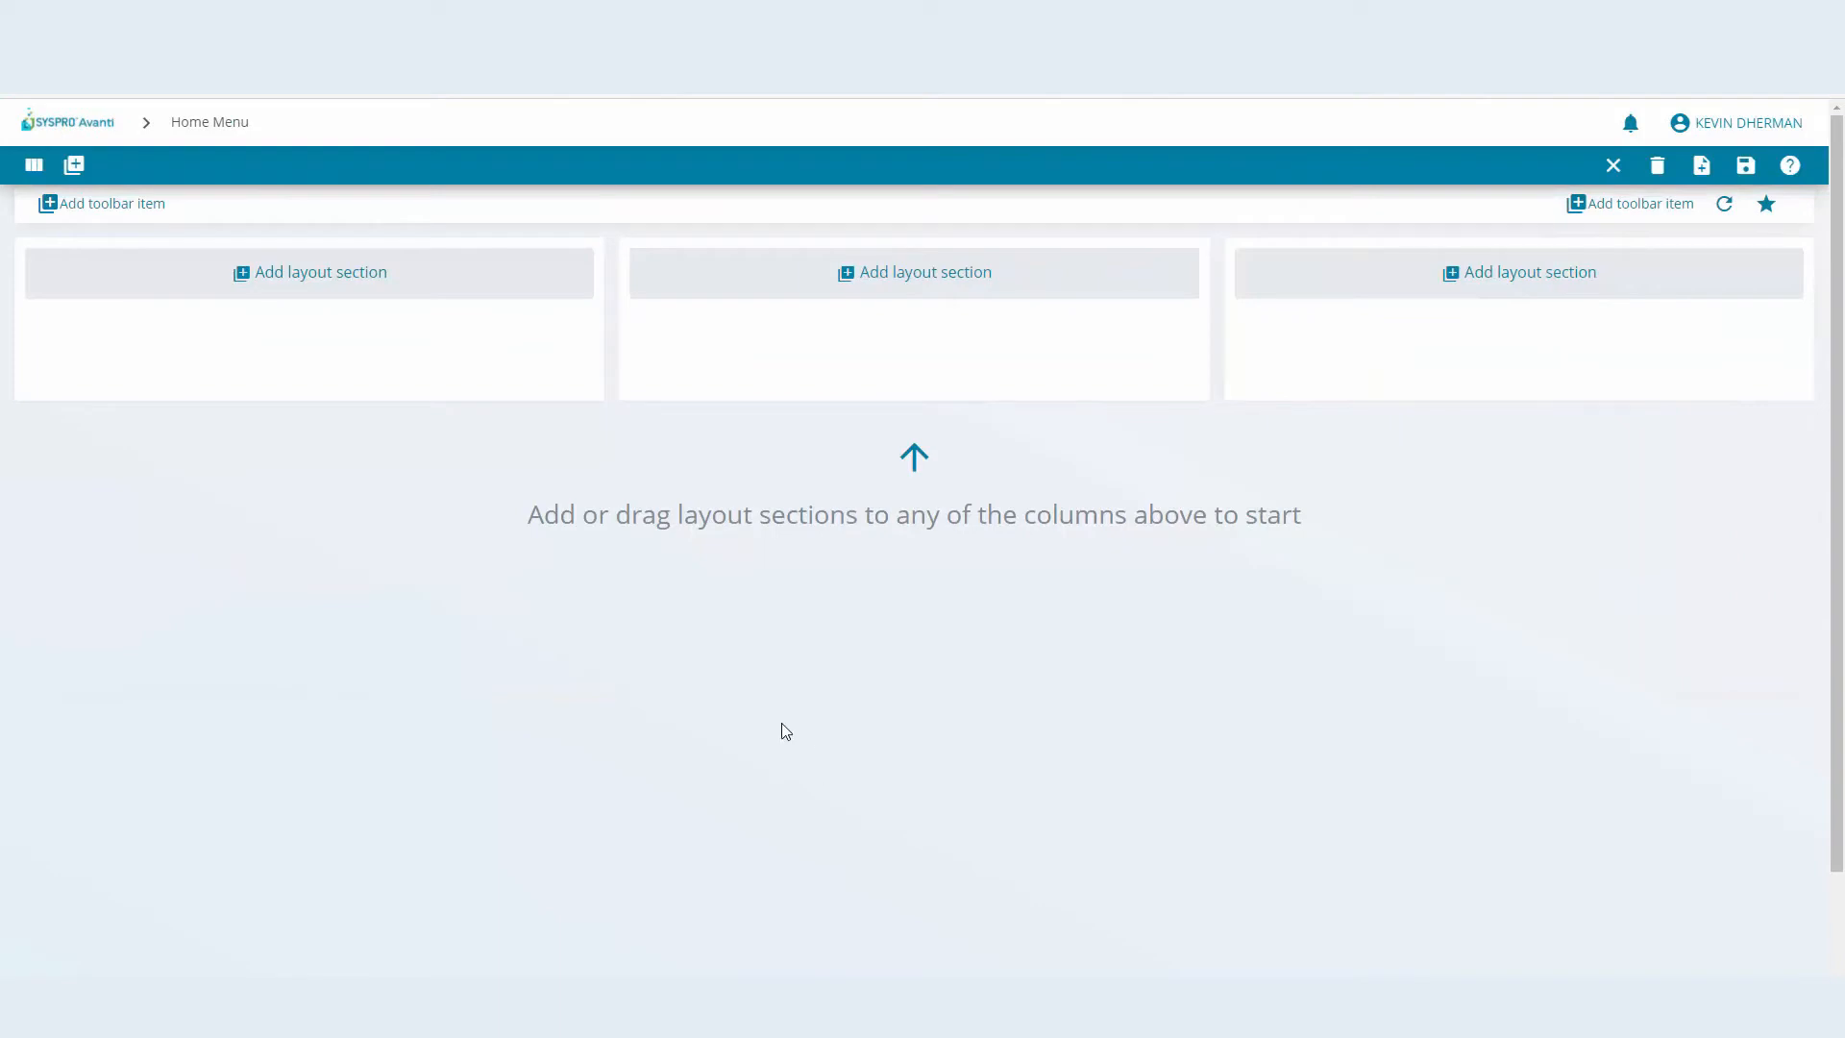
mouse_move(796, 723)
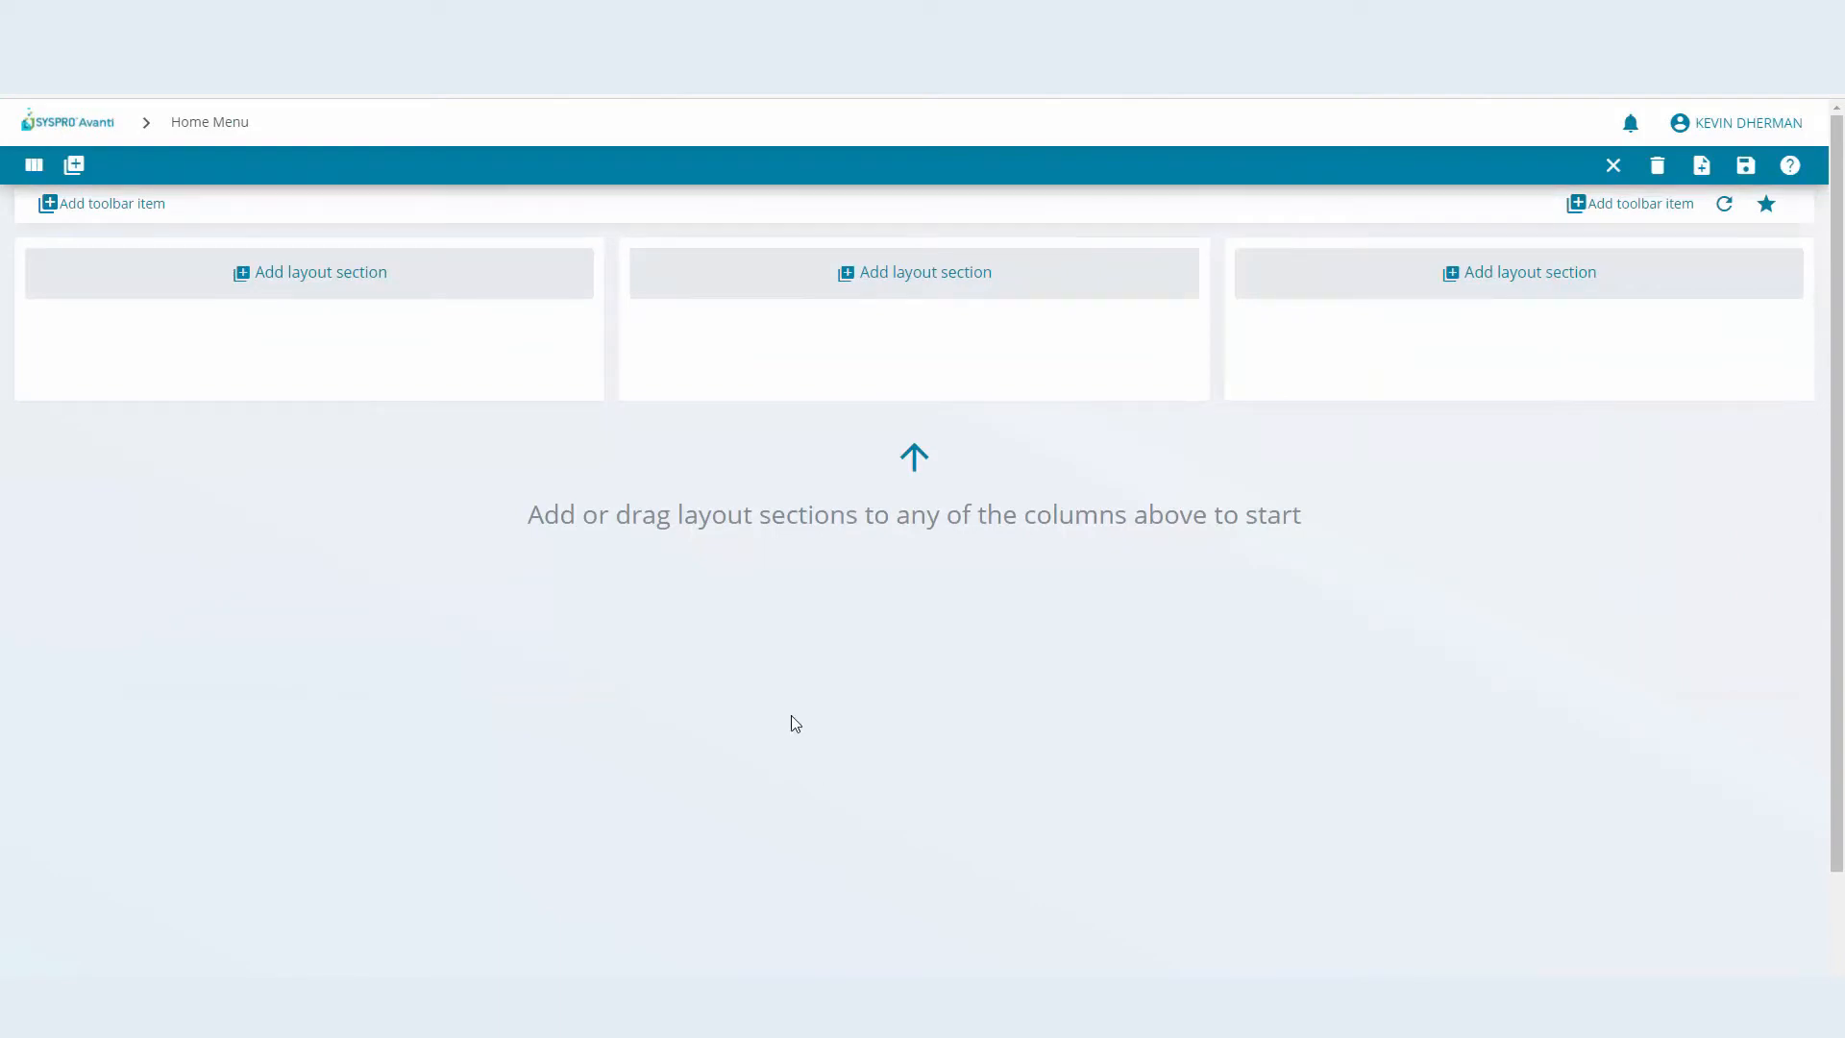
mouse_move(796, 678)
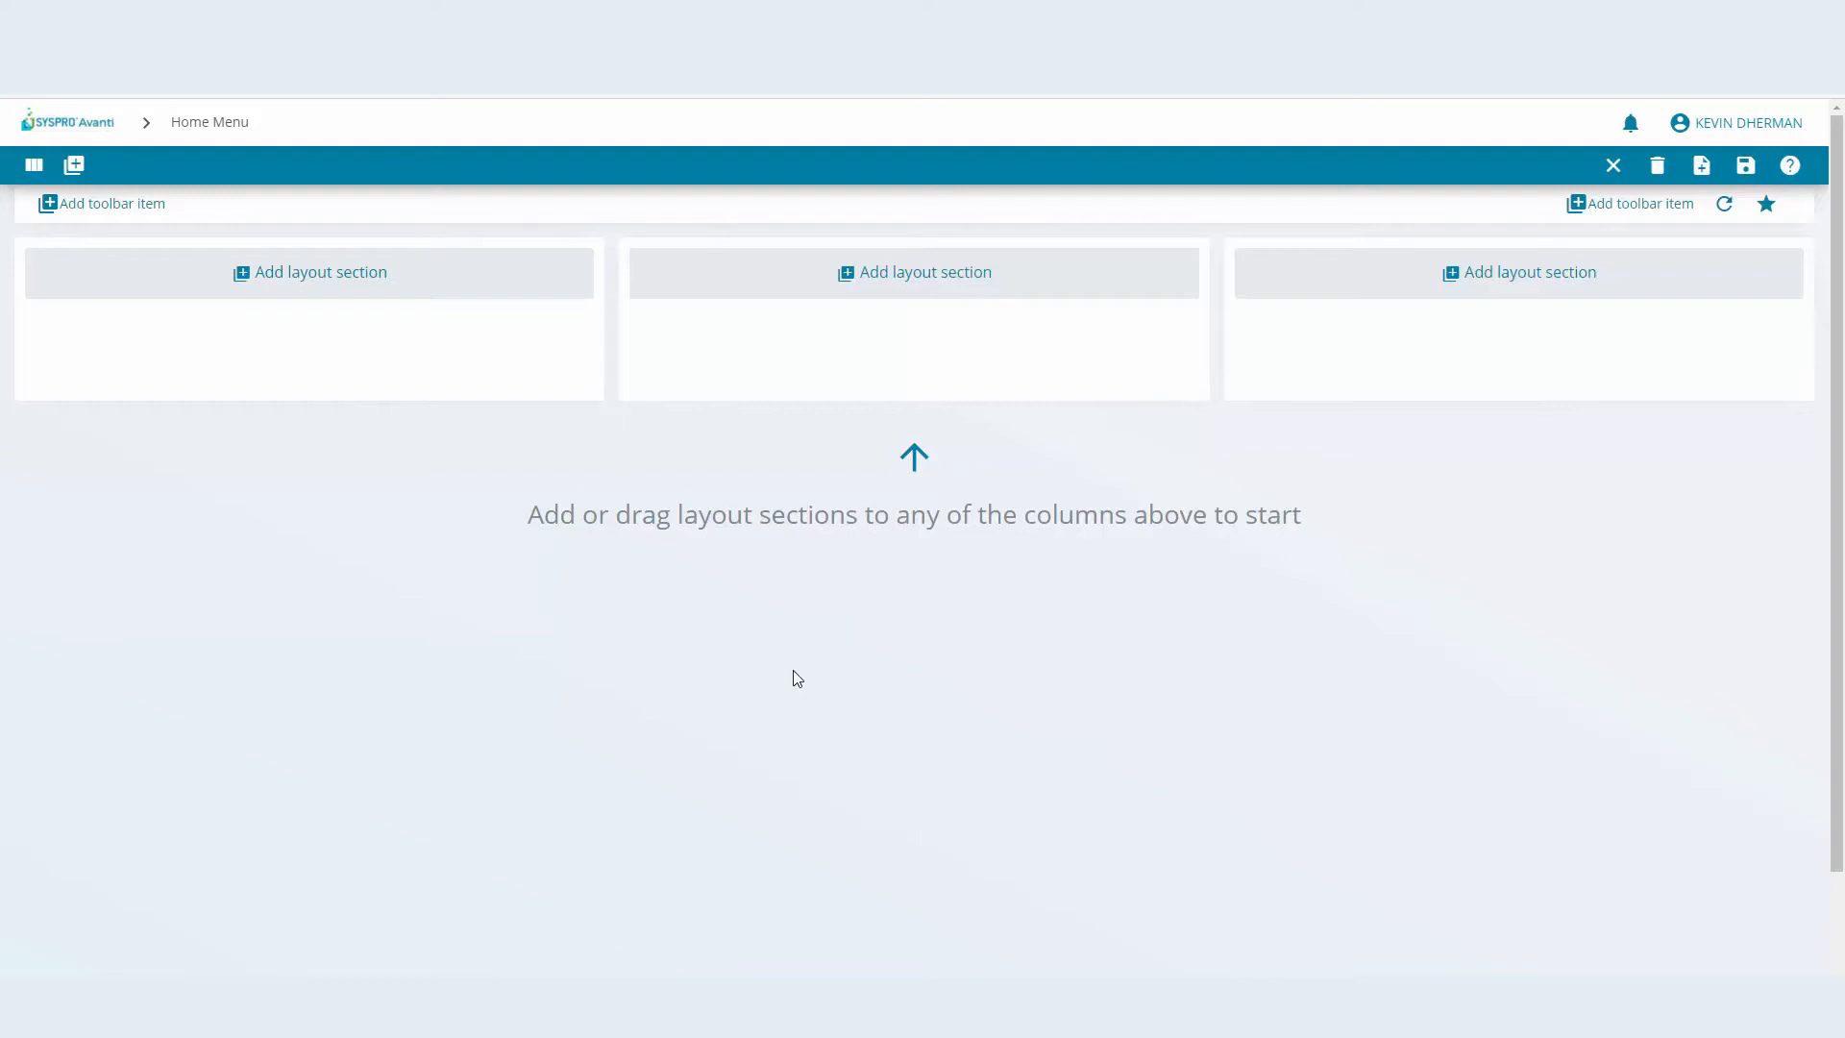
mouse_move(817, 602)
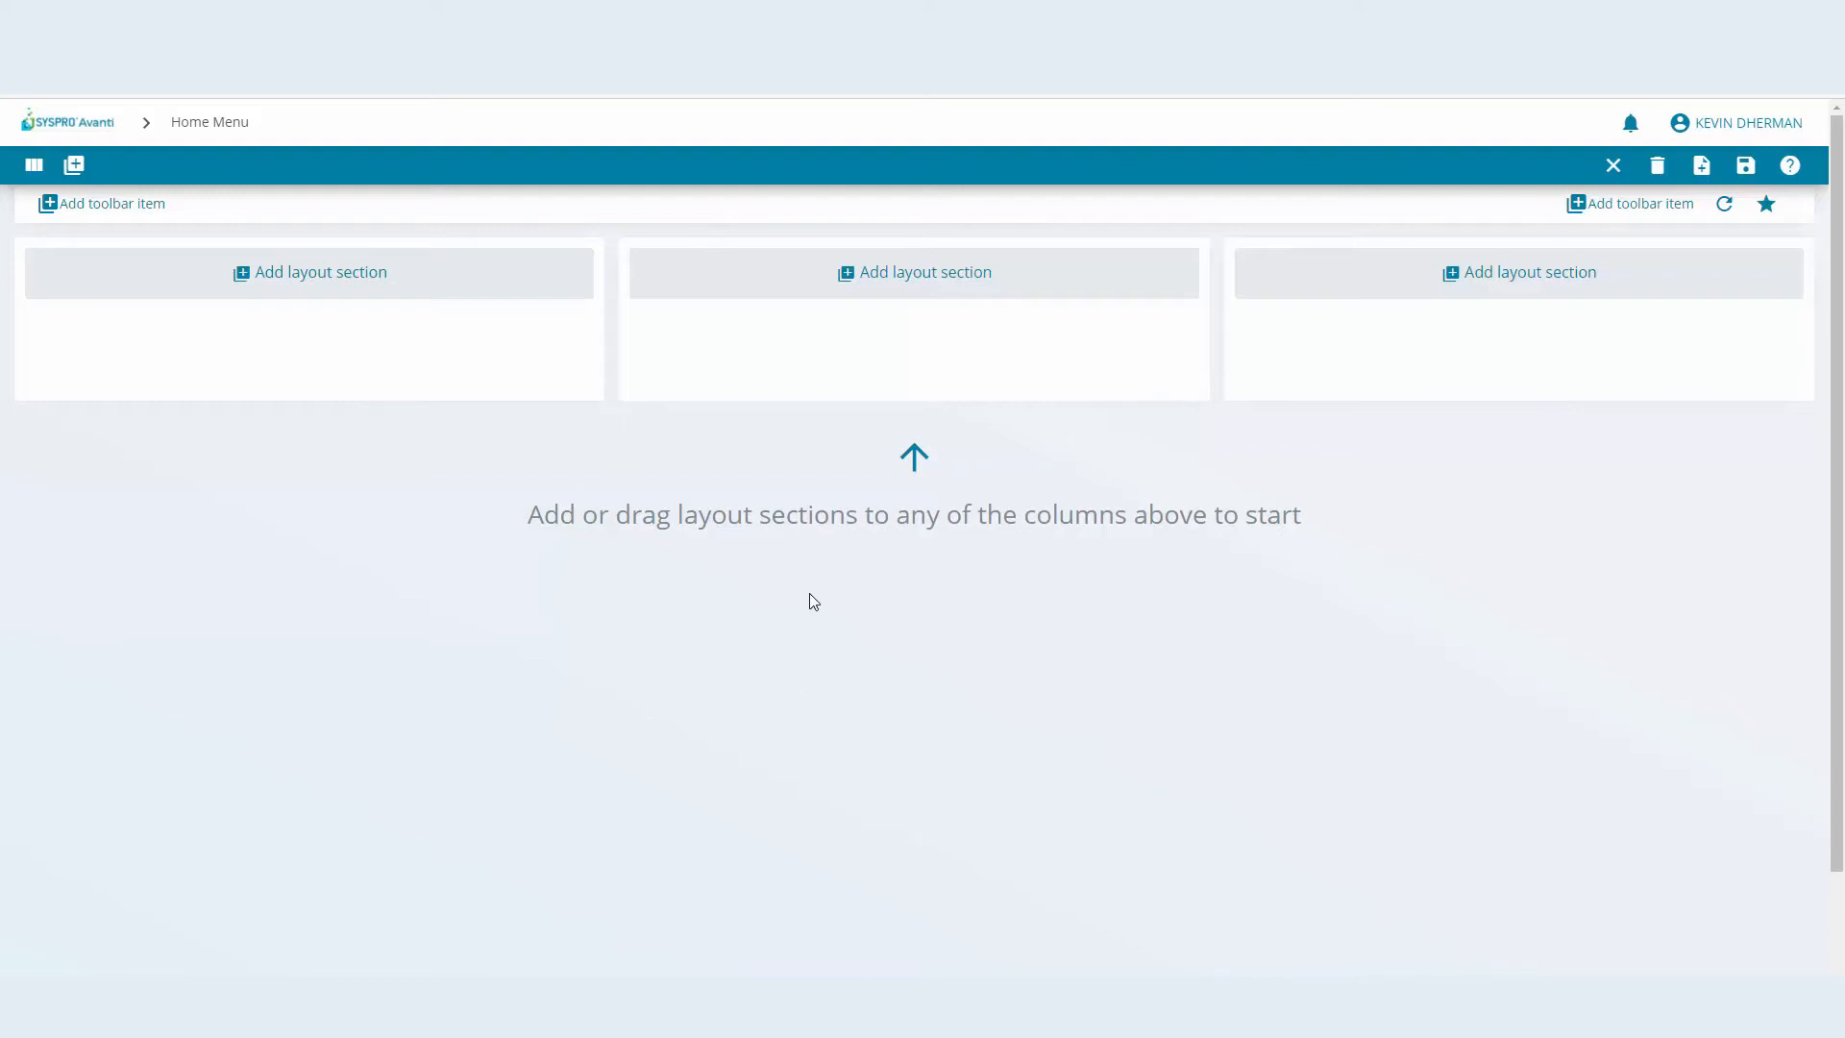
mouse_move(826, 633)
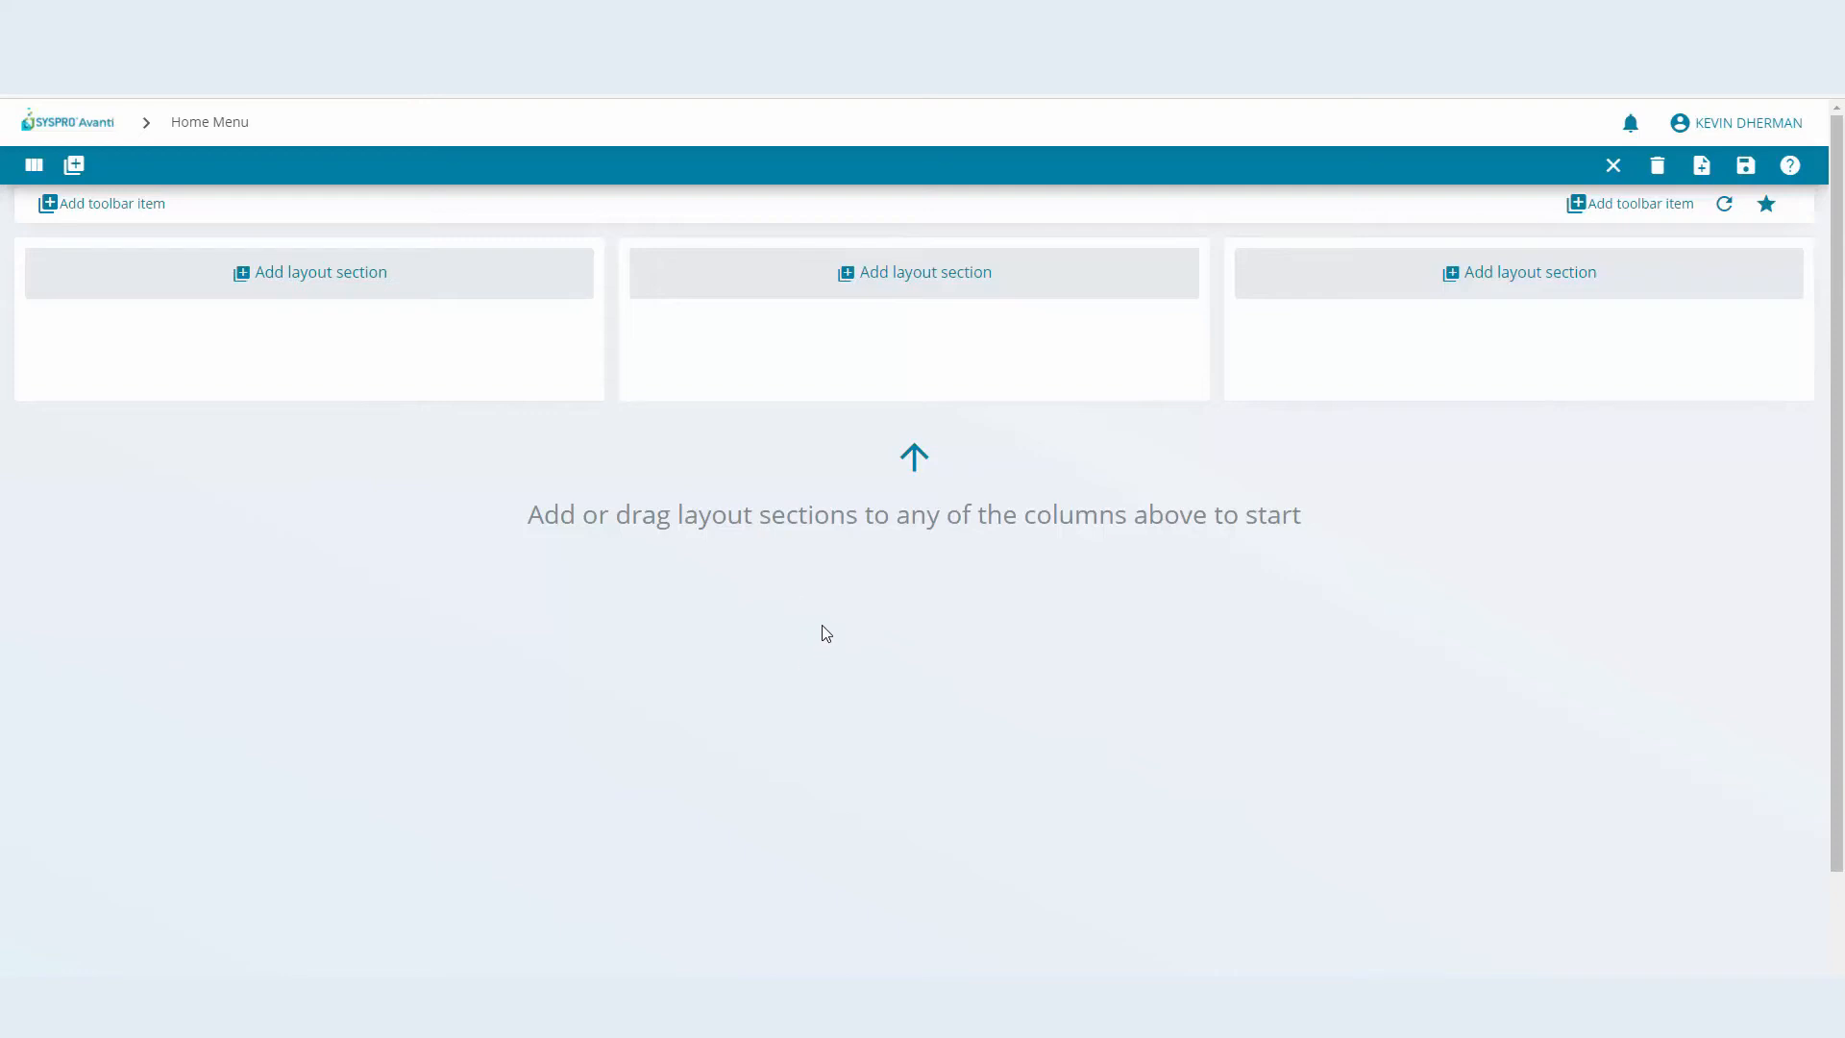
mouse_move(33, 165)
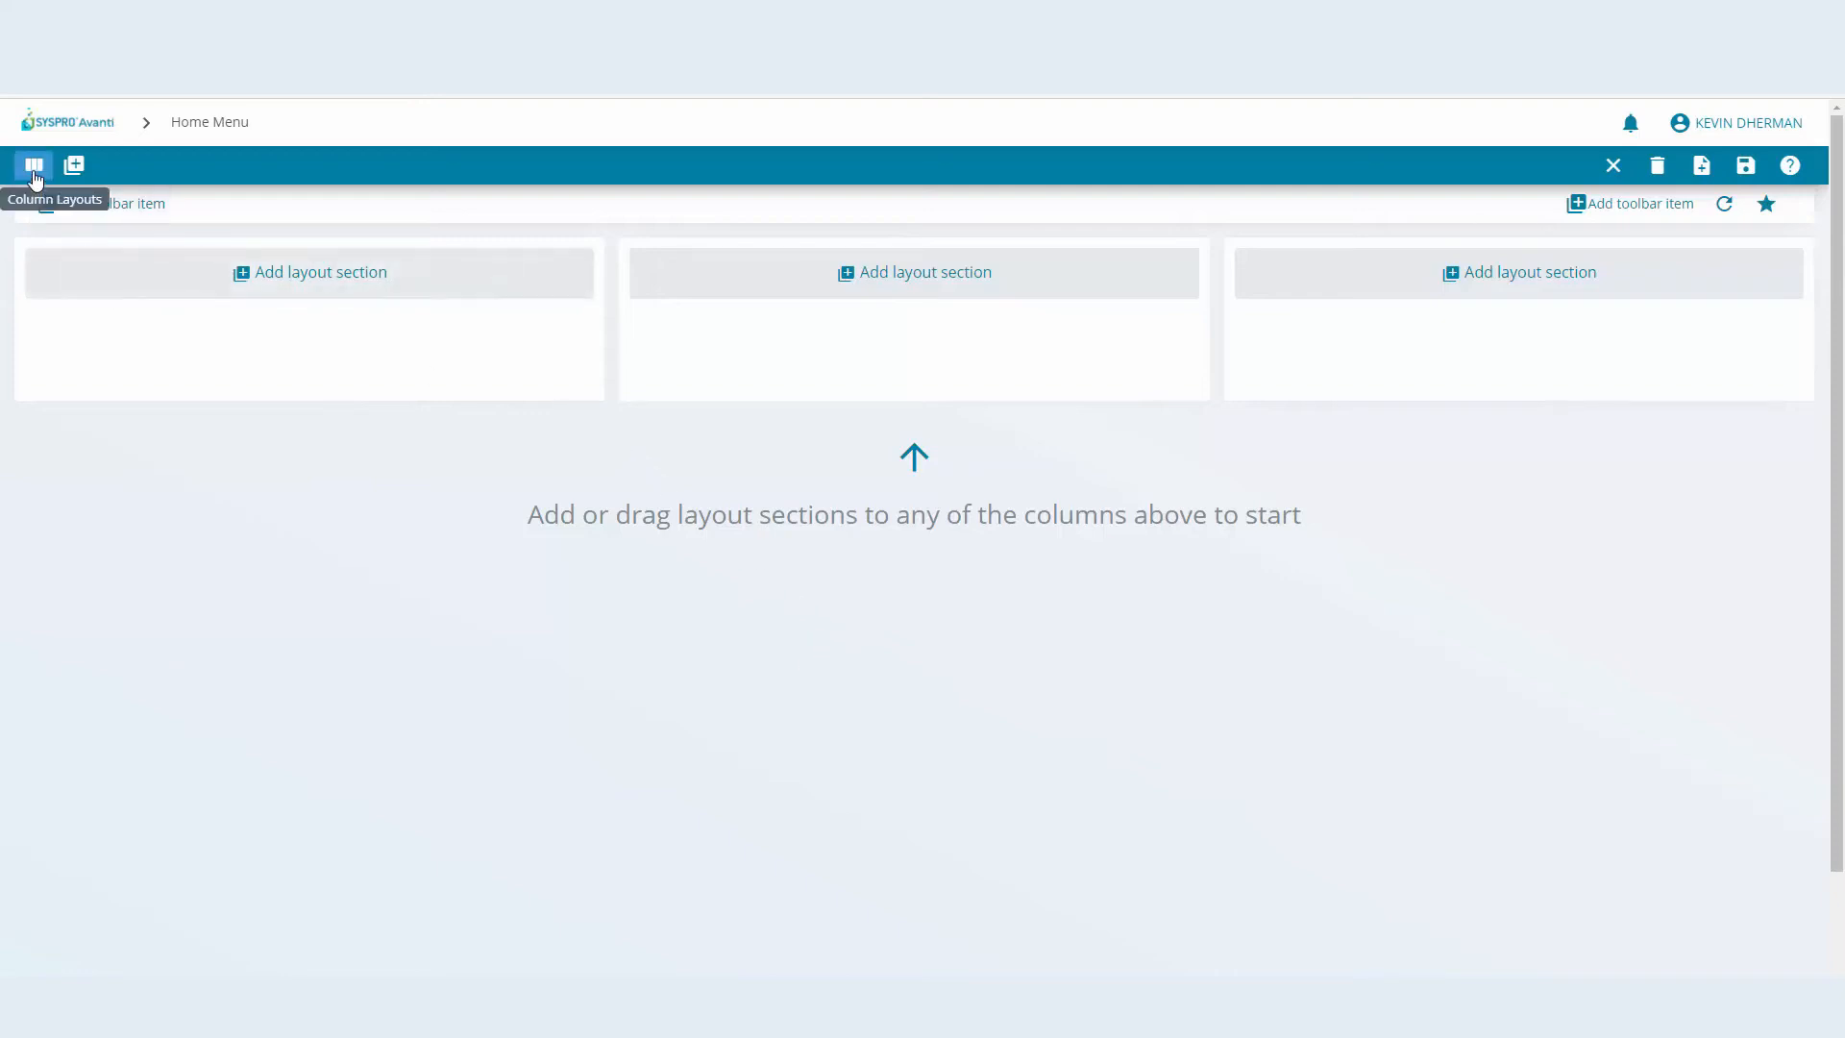
Try the column layouts and settle on 2 equal columns for the workspace
left_click(32, 165)
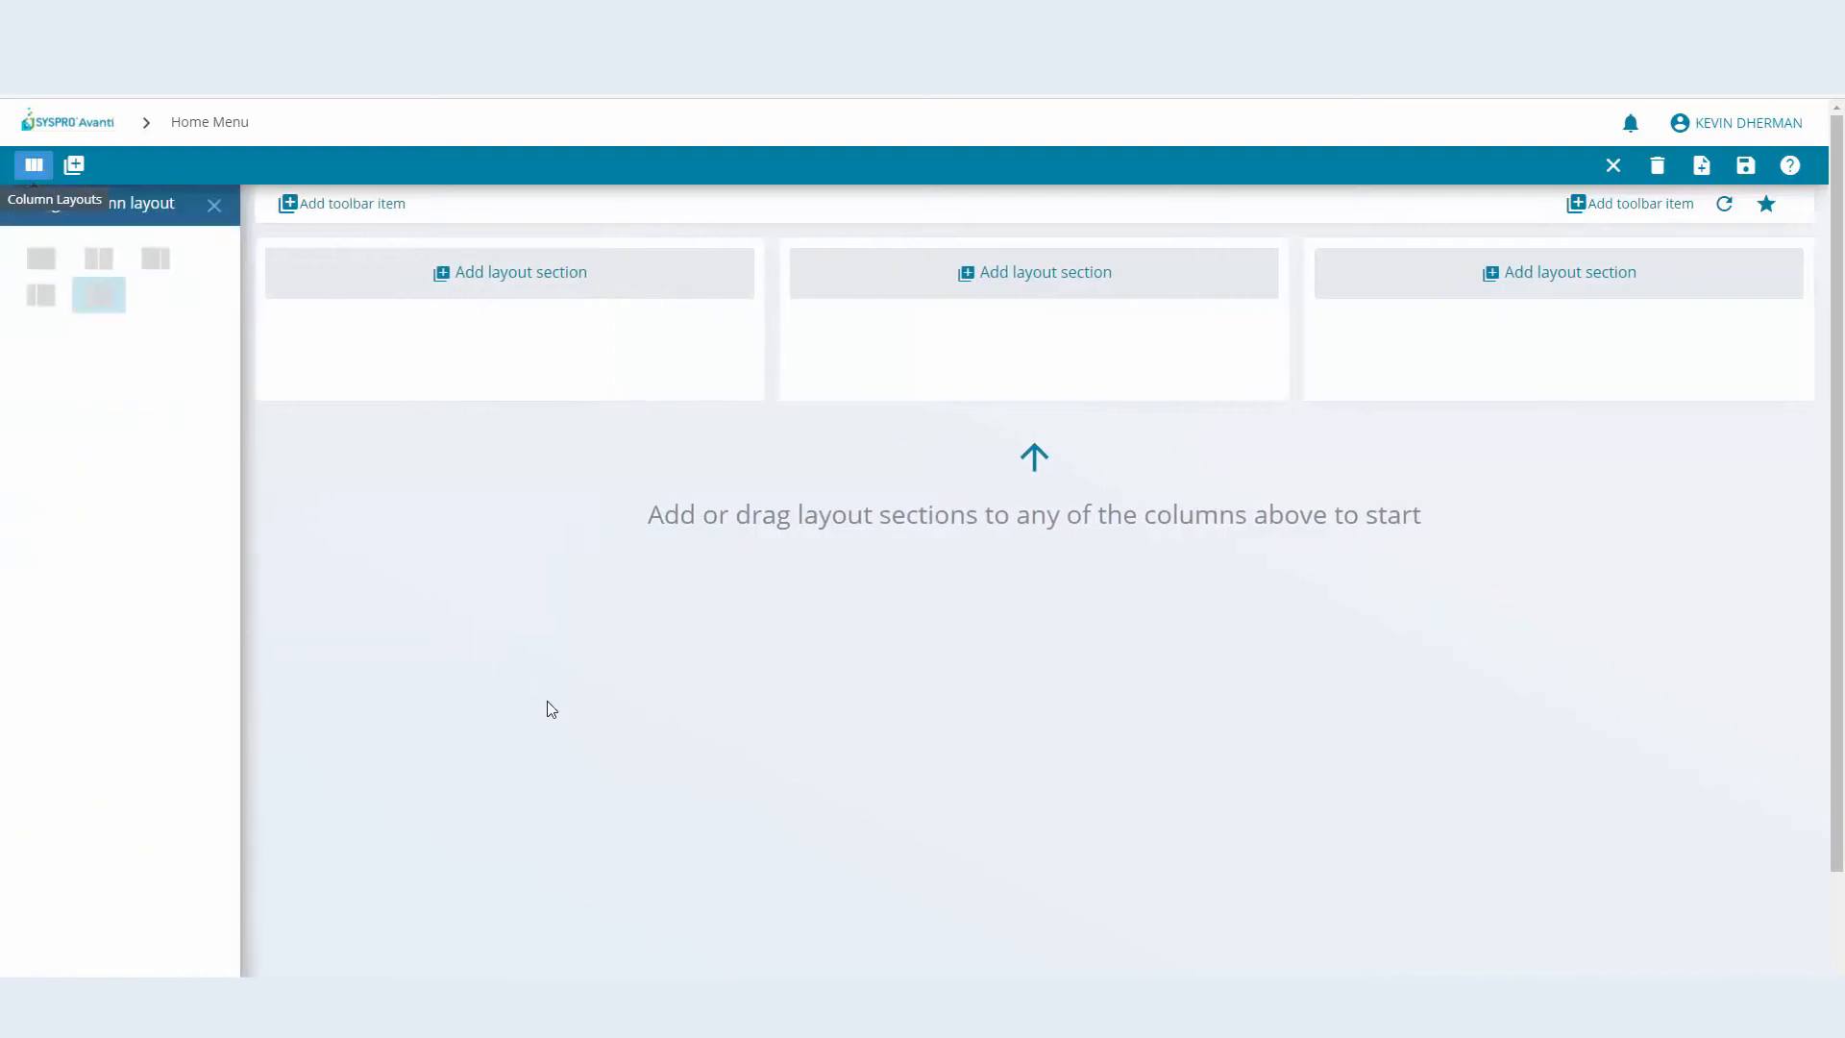
left_click(40, 257)
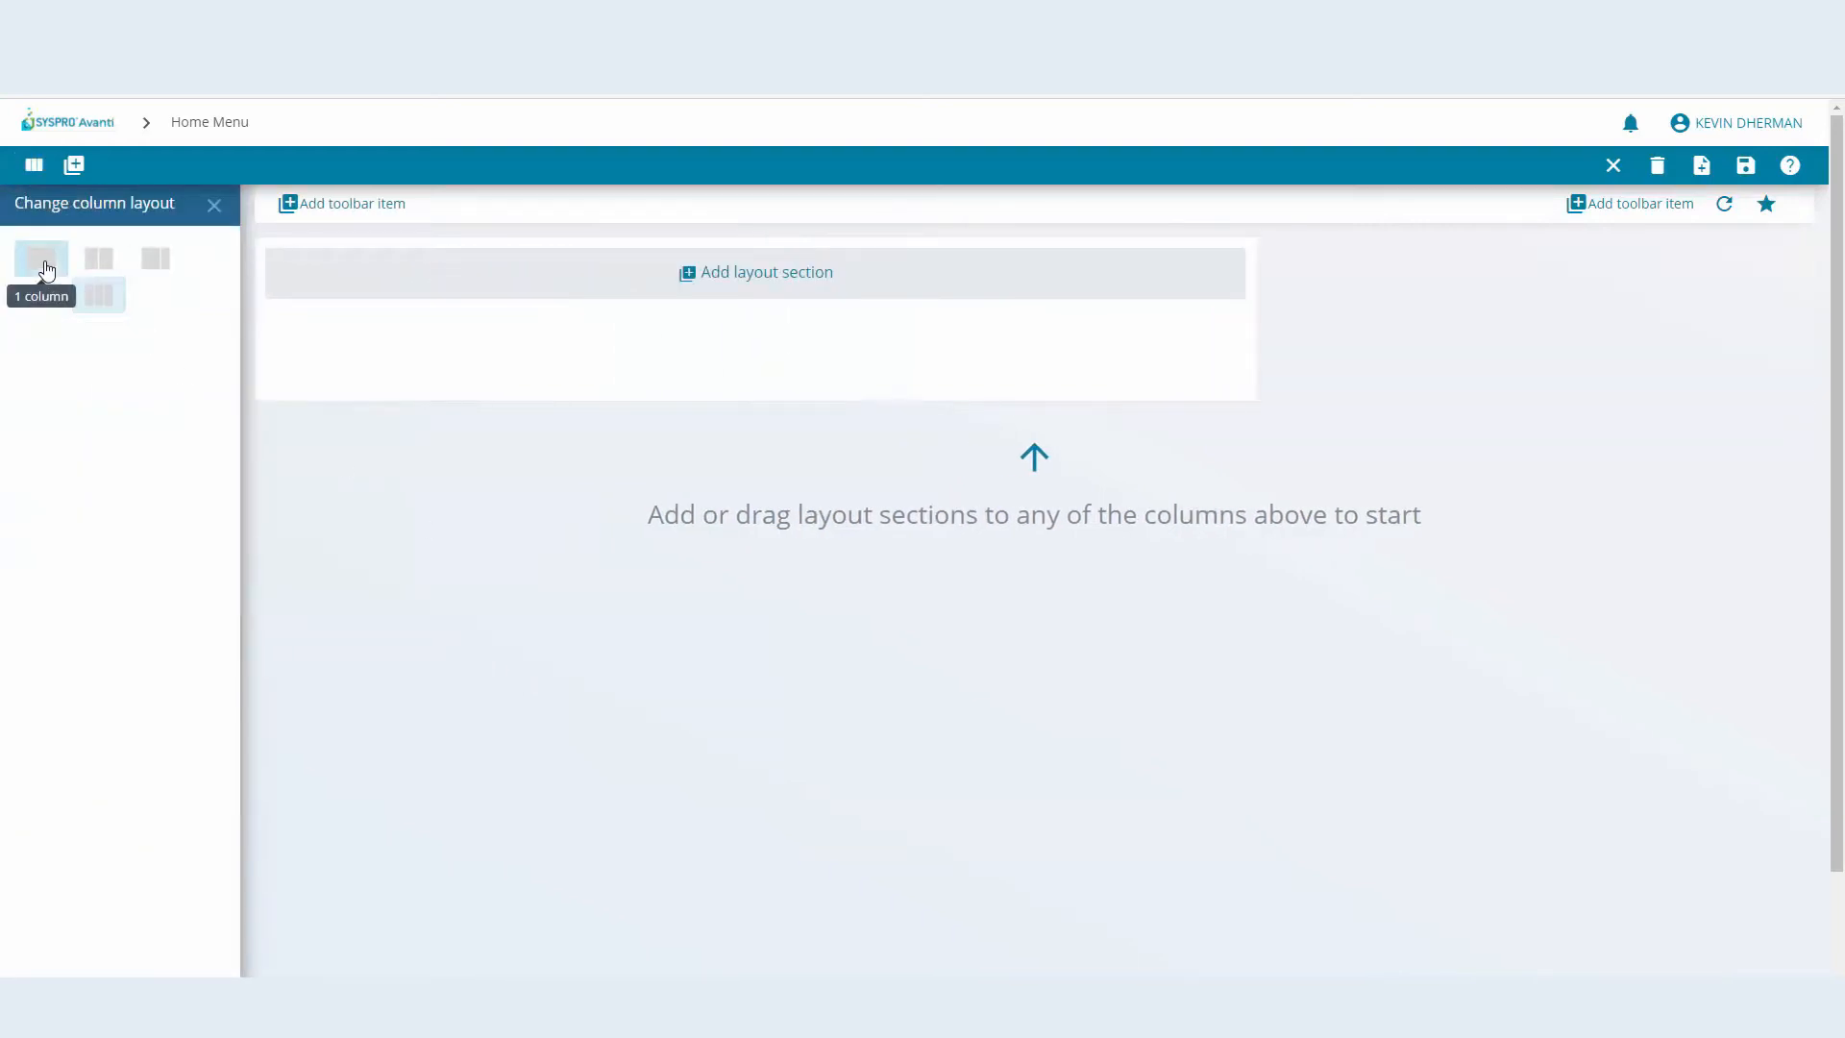
left_click(98, 258)
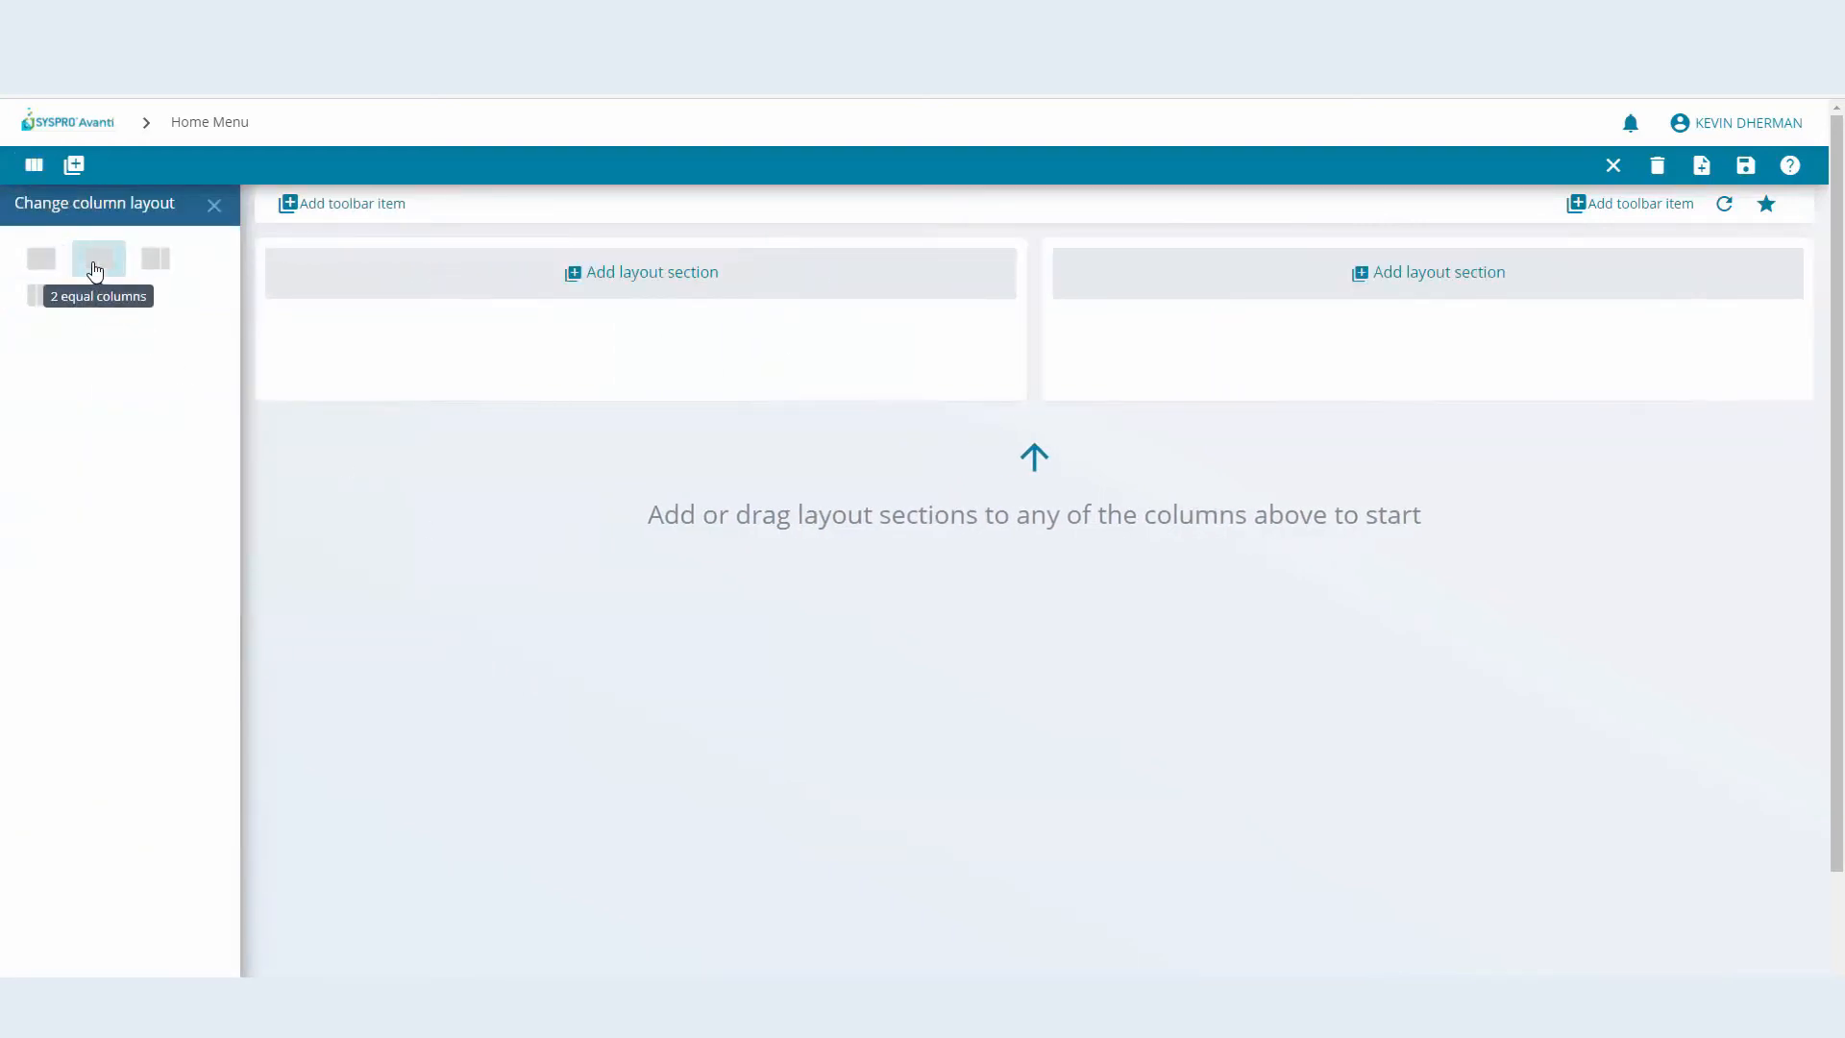
left_click(154, 258)
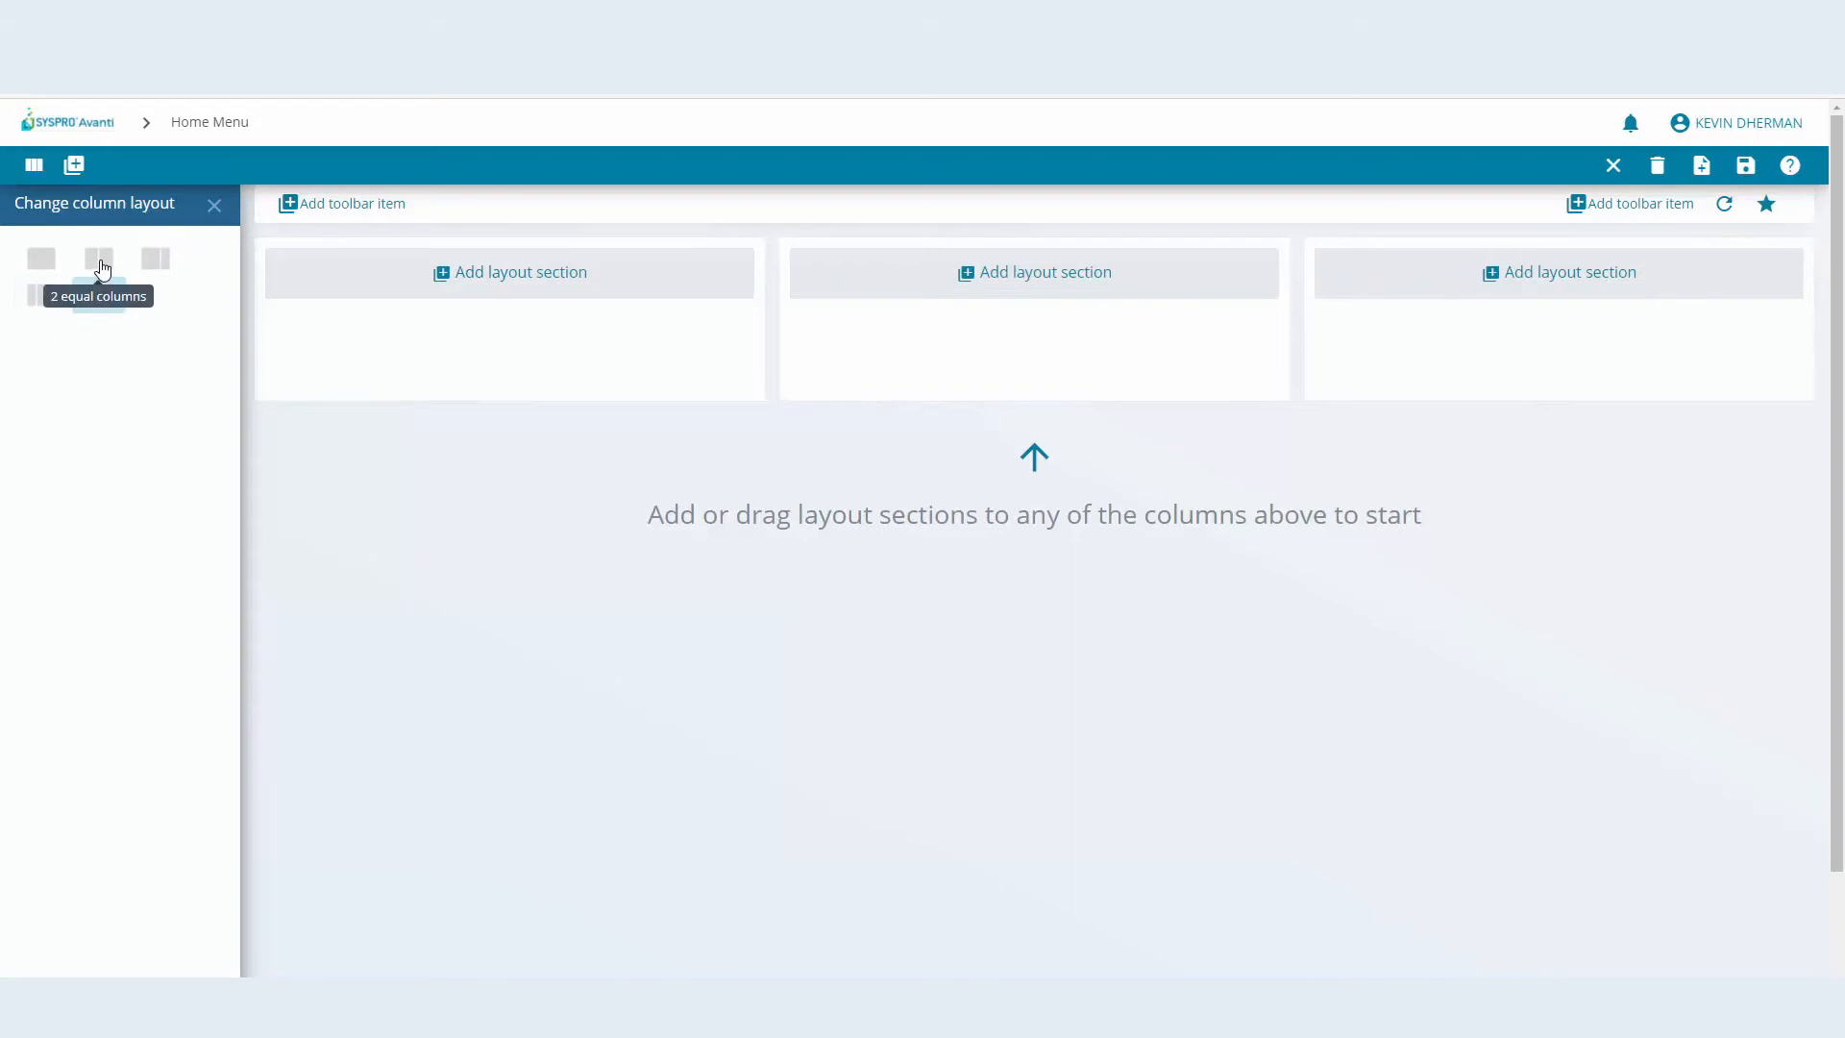
left_click(98, 258)
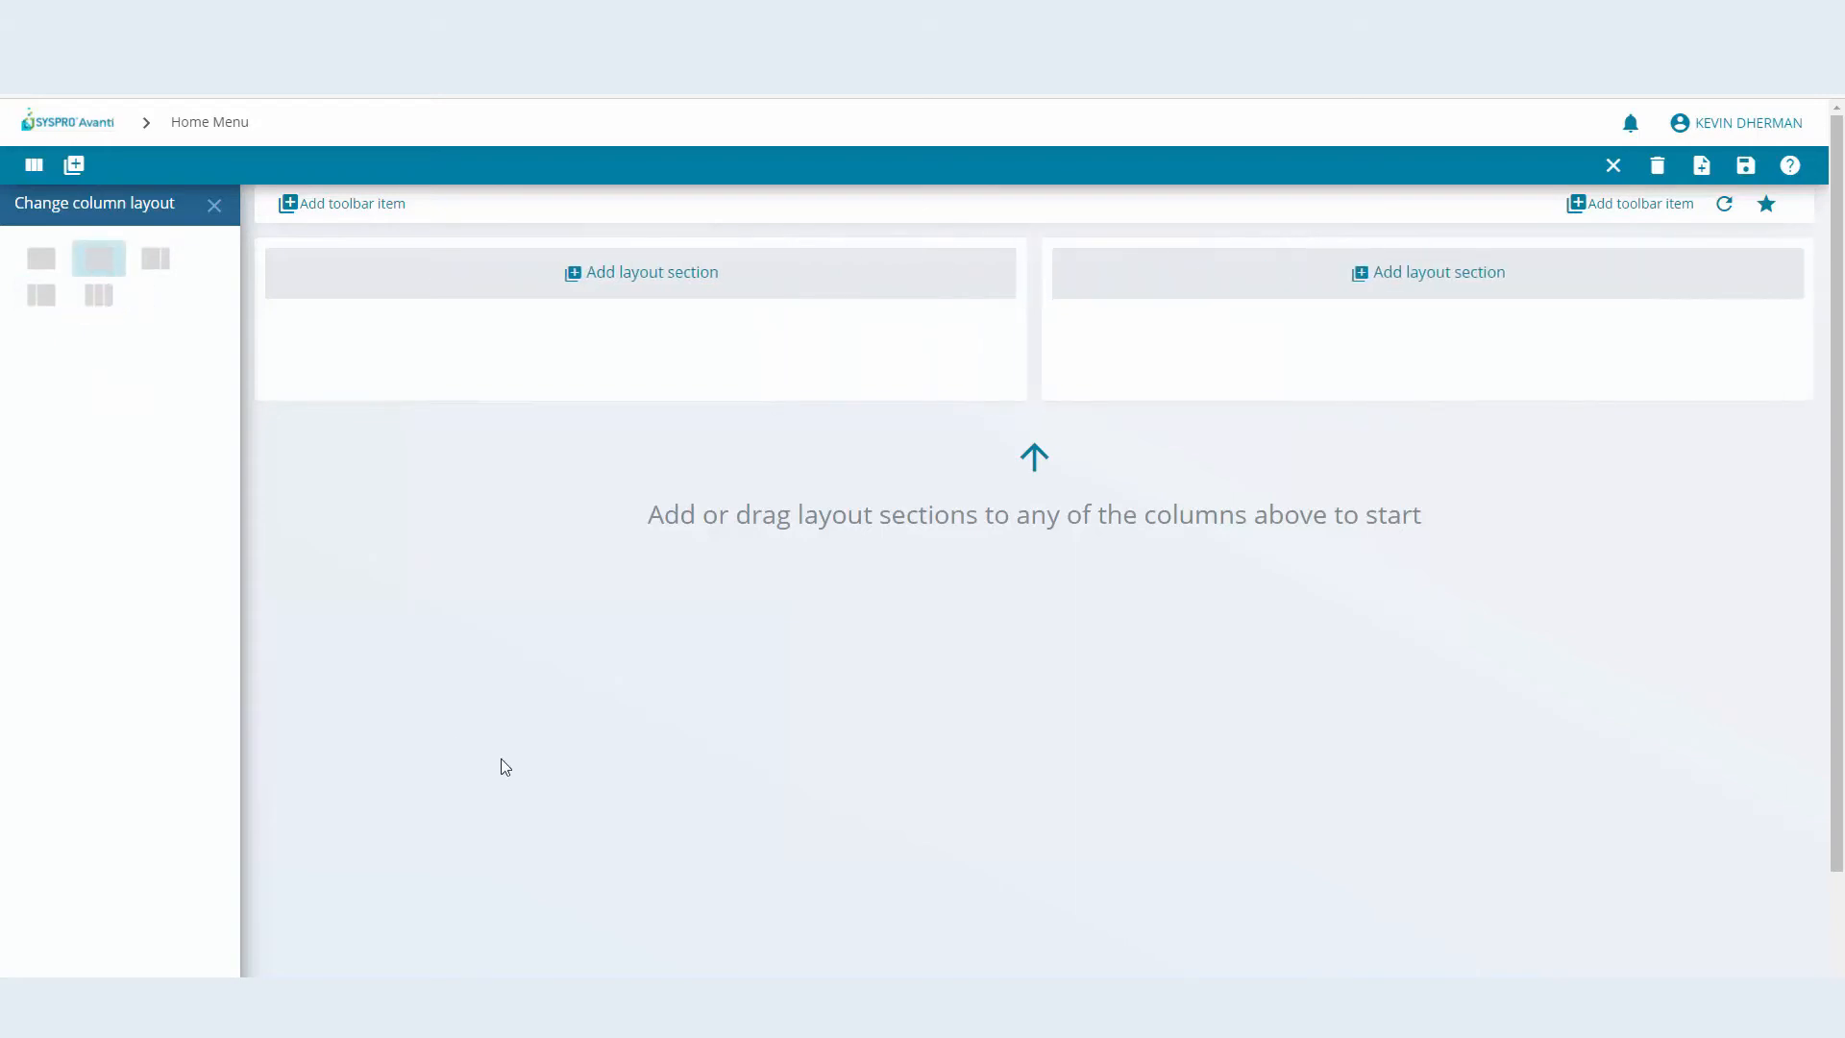
left_click(216, 203)
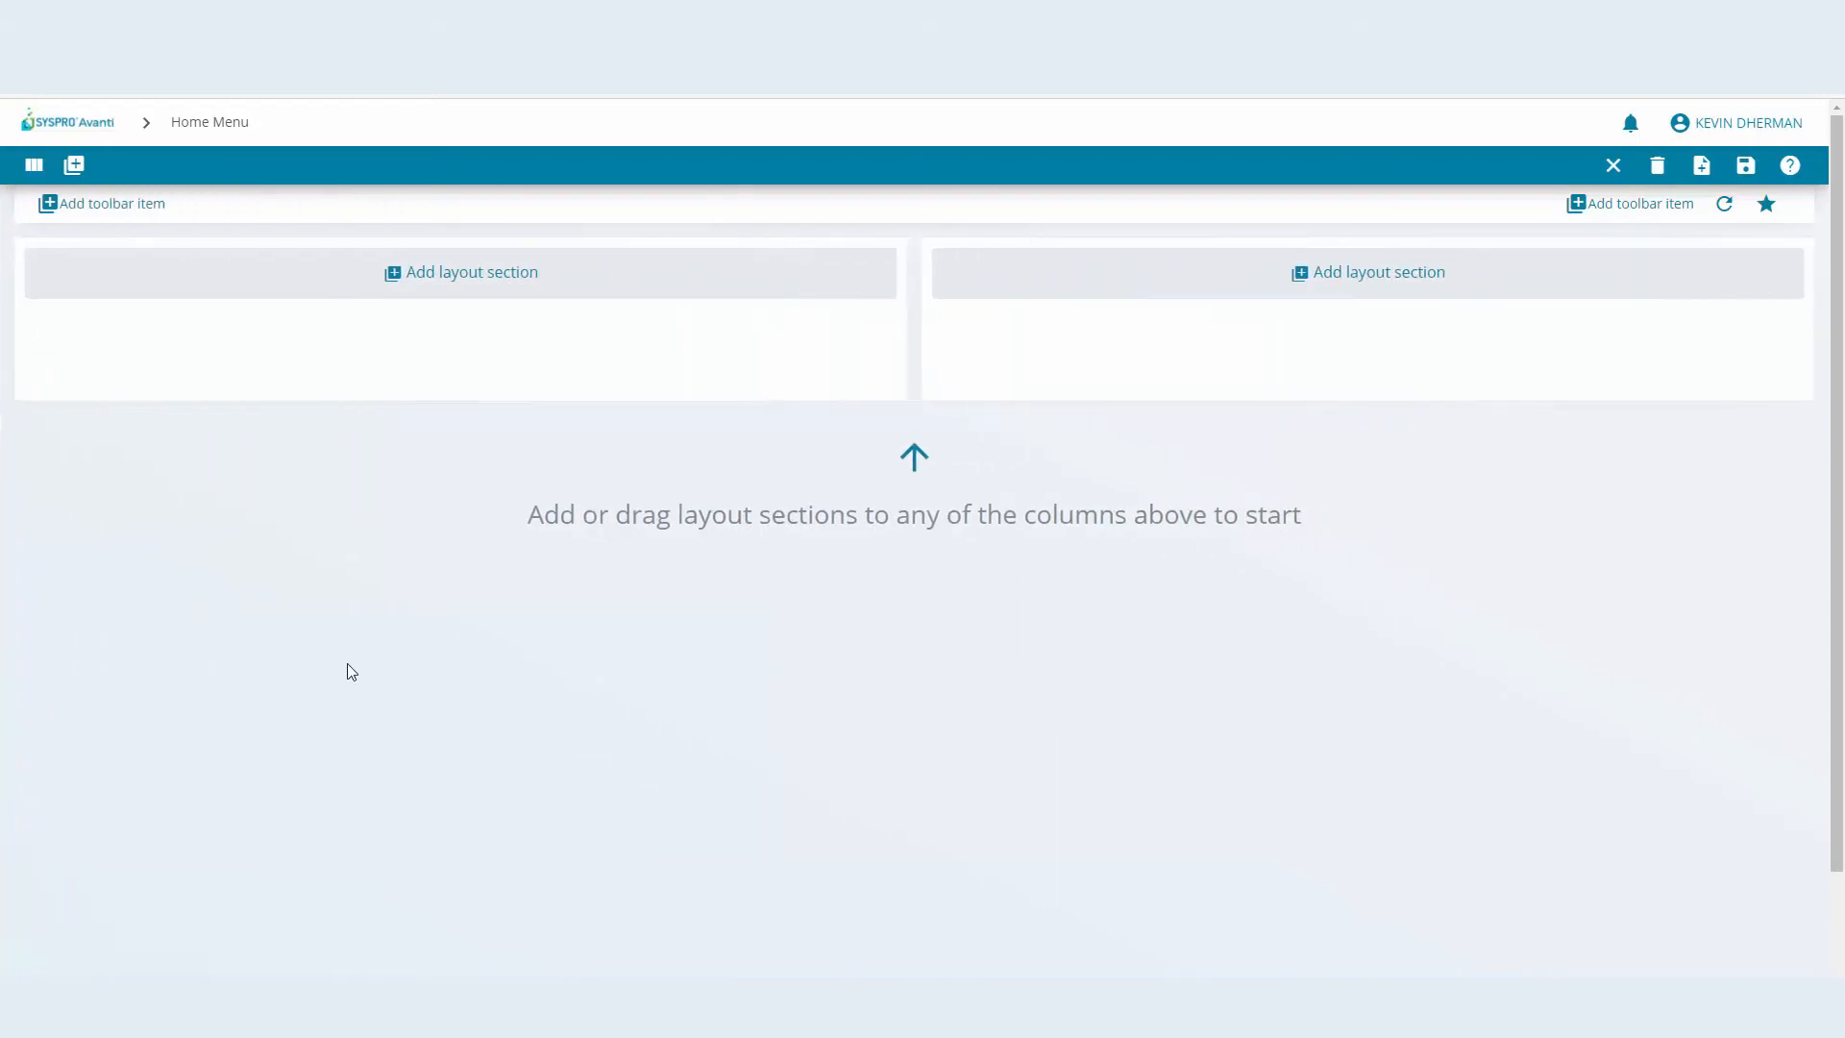
mouse_move(481, 288)
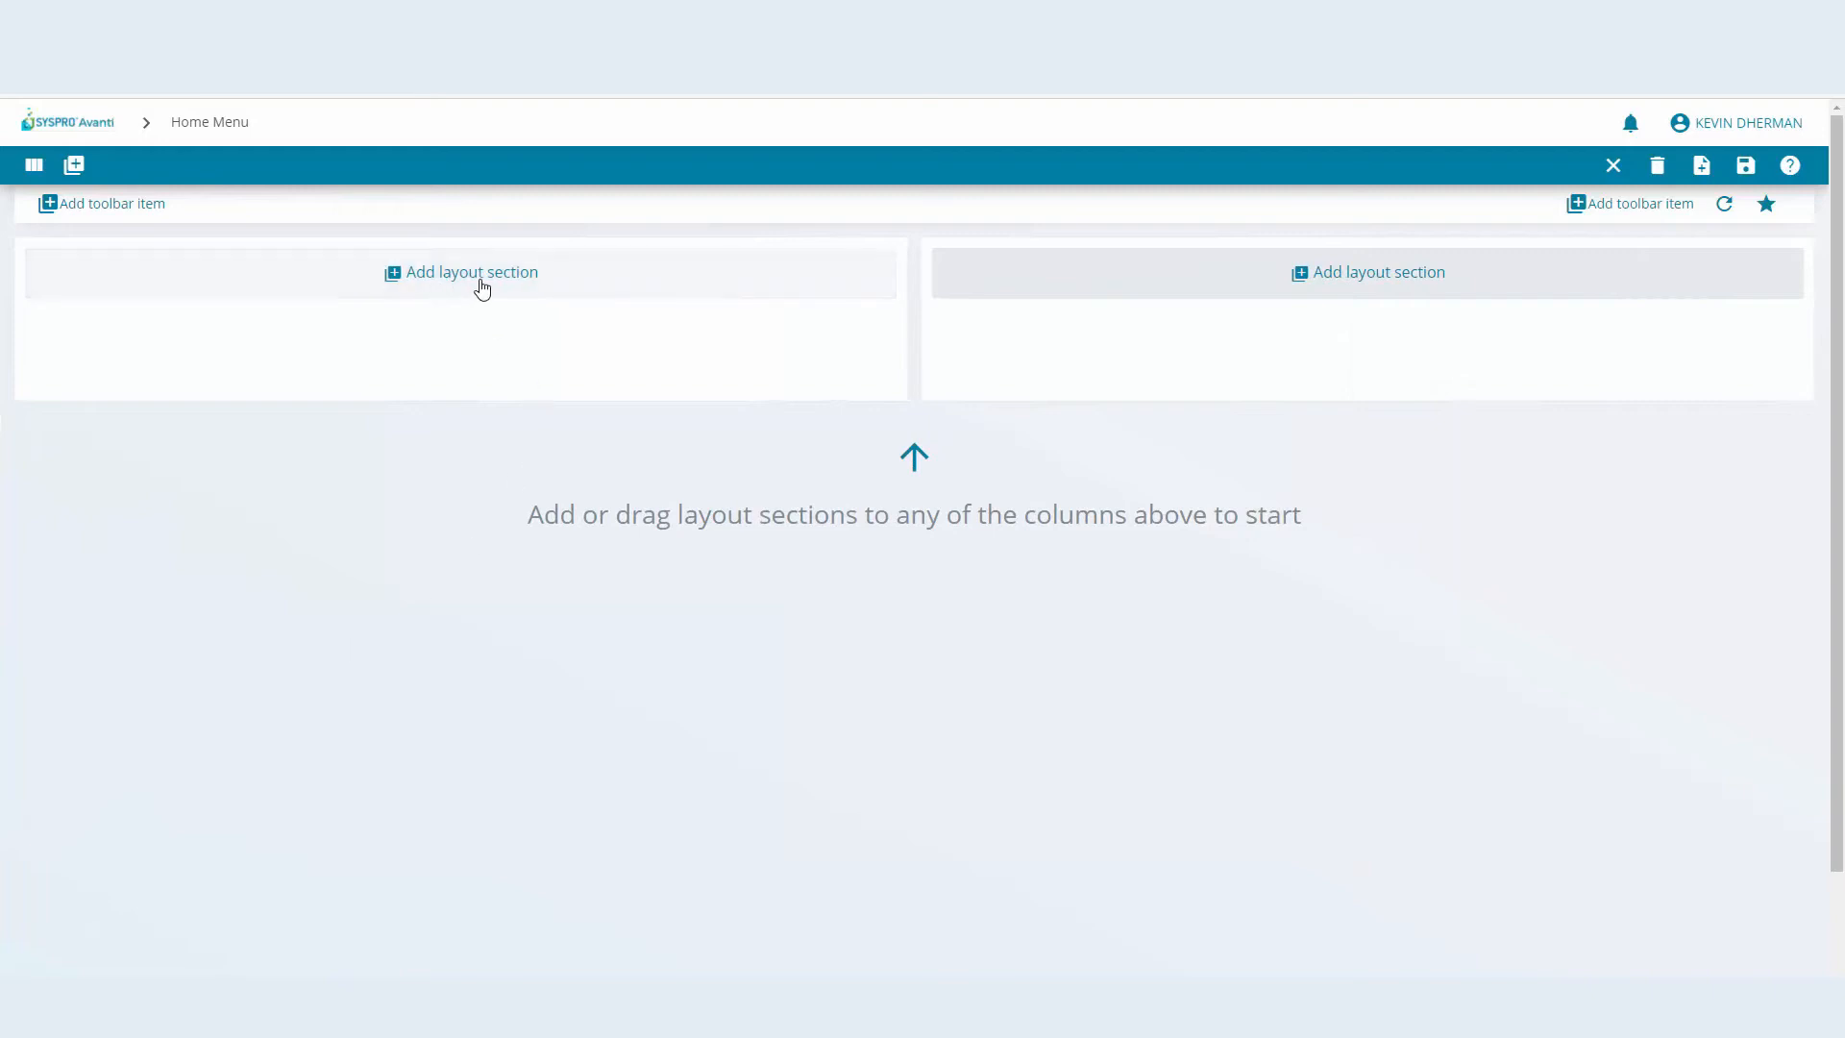
mouse_move(1269, 297)
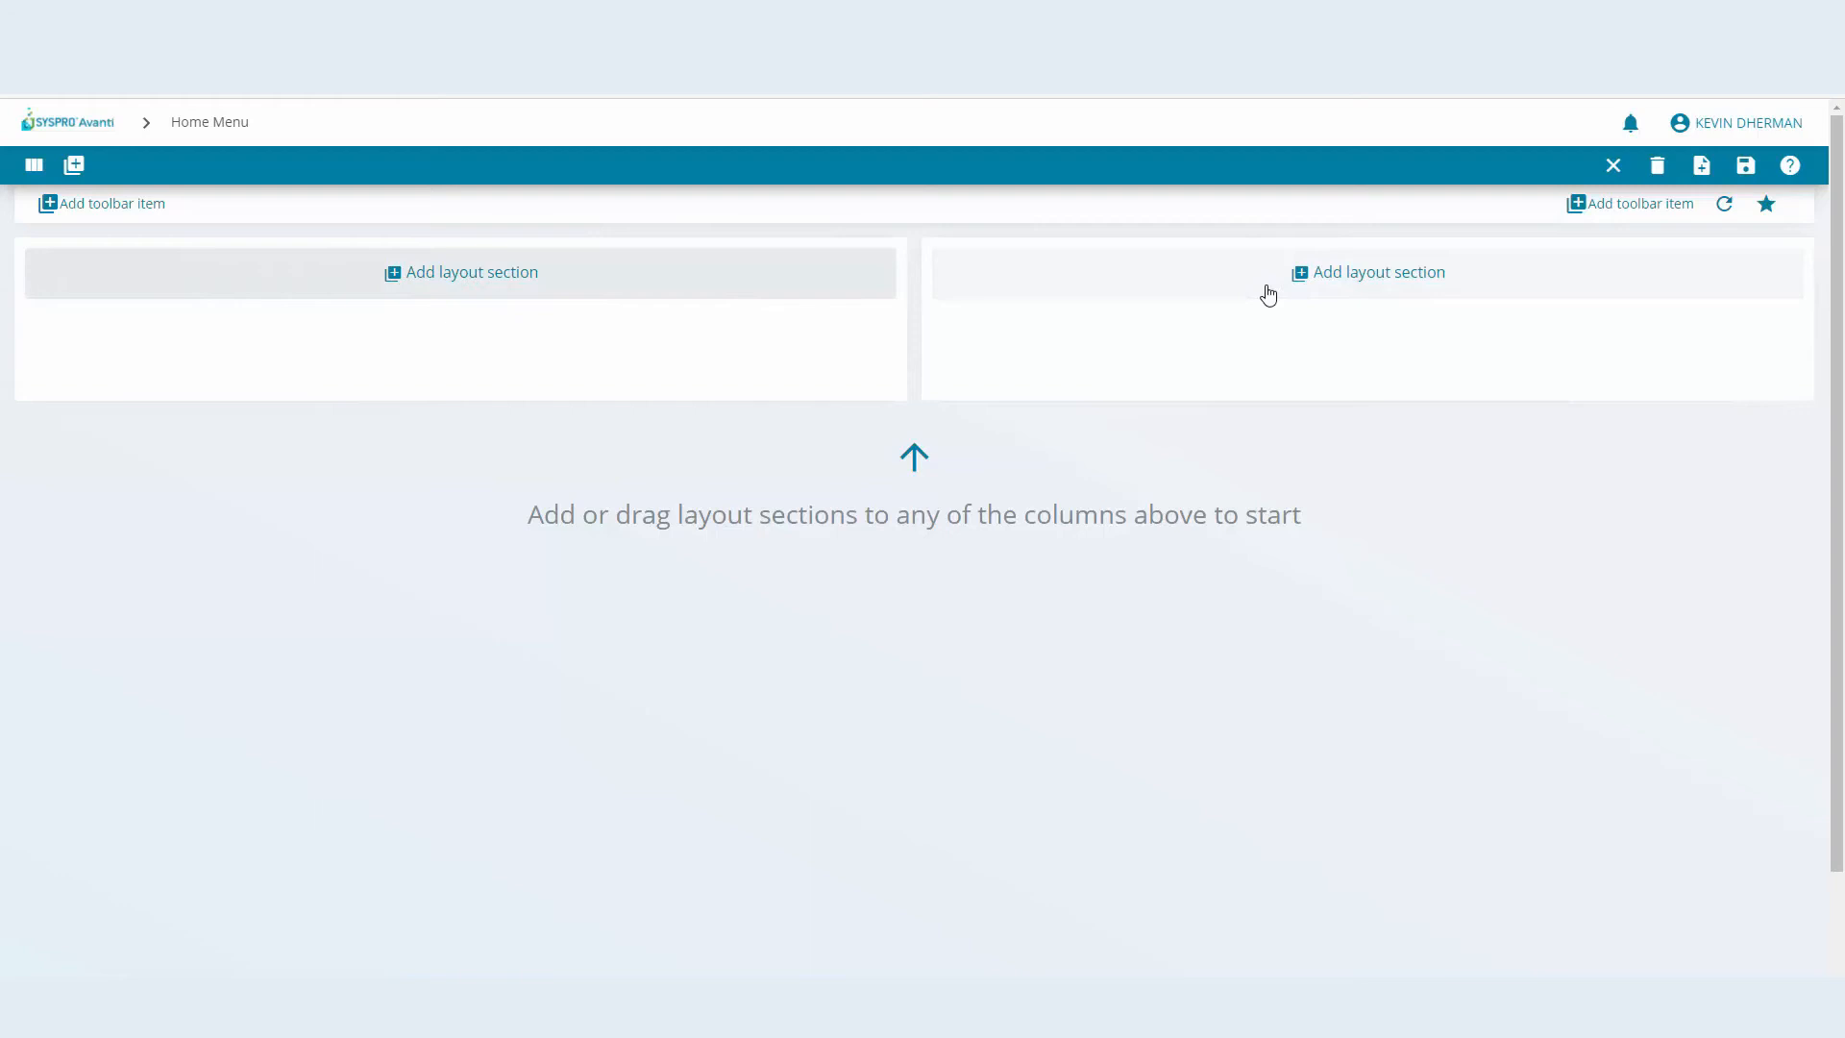
mouse_move(1284, 292)
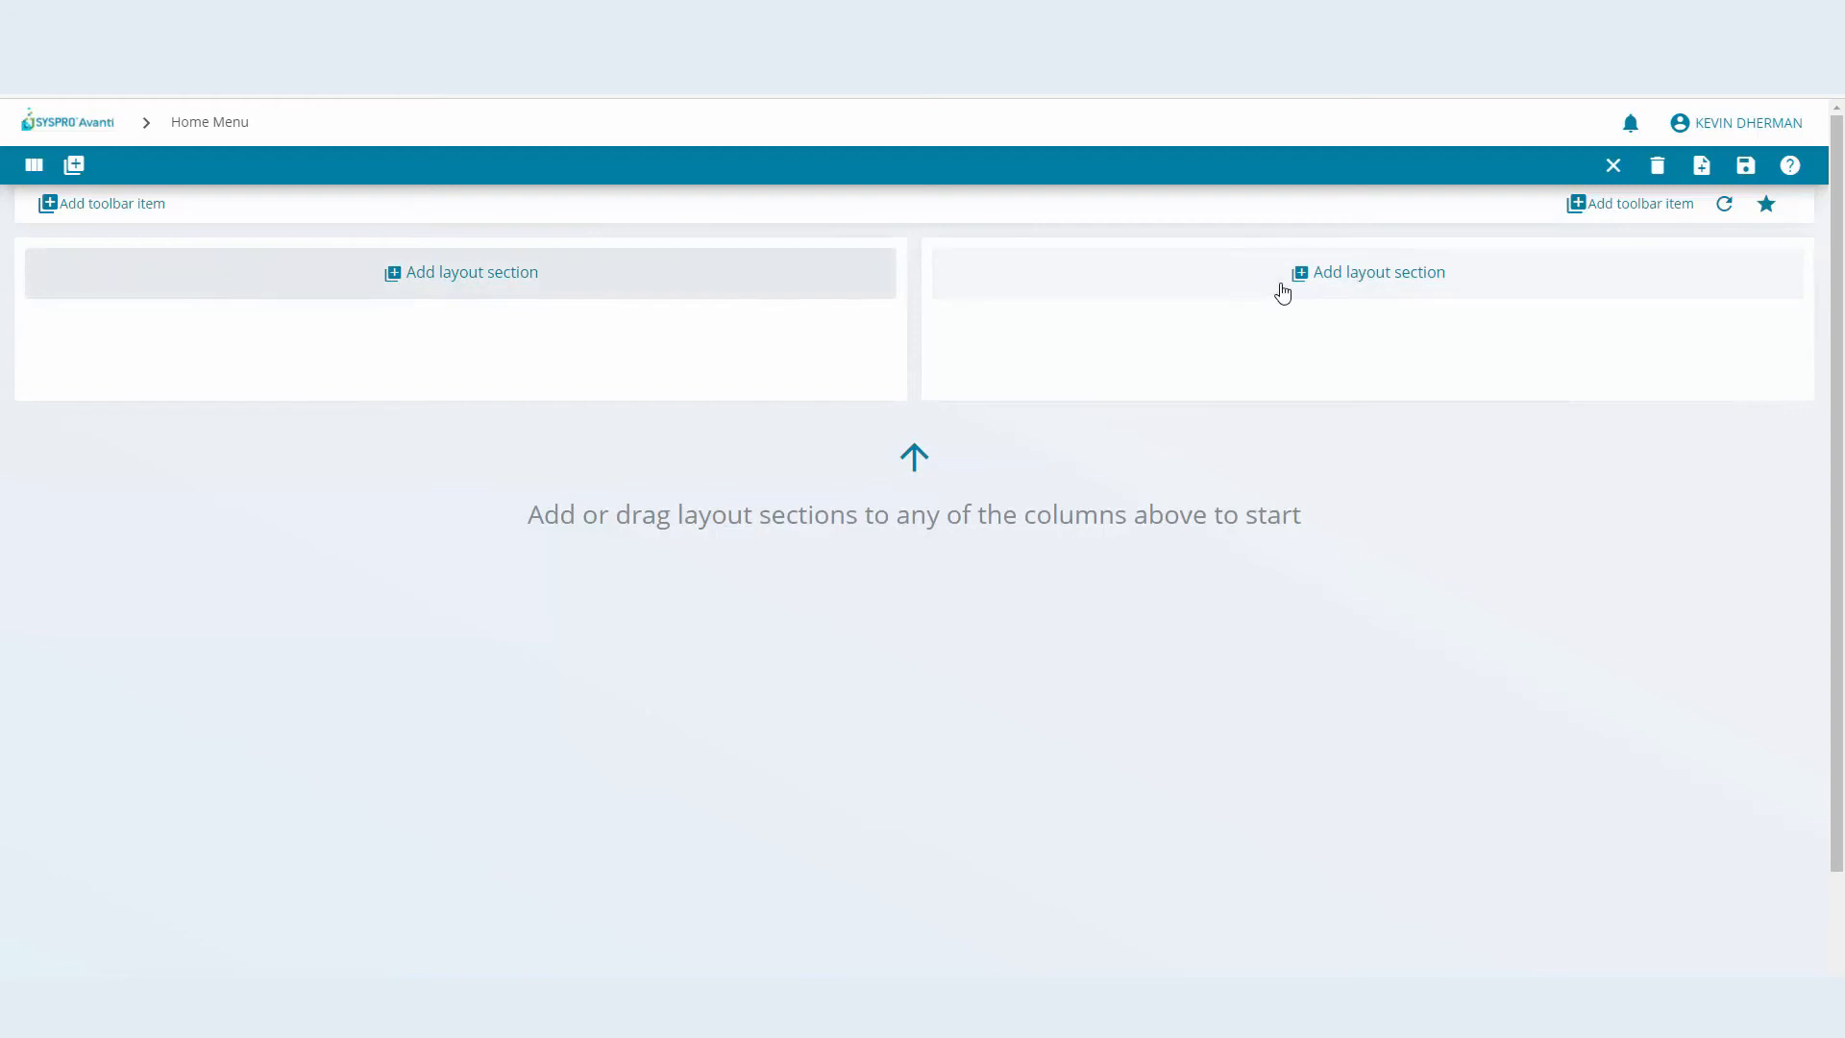
Add a SYSPRO Notepad section to the right column, then begin a section on the left
left_click(1368, 273)
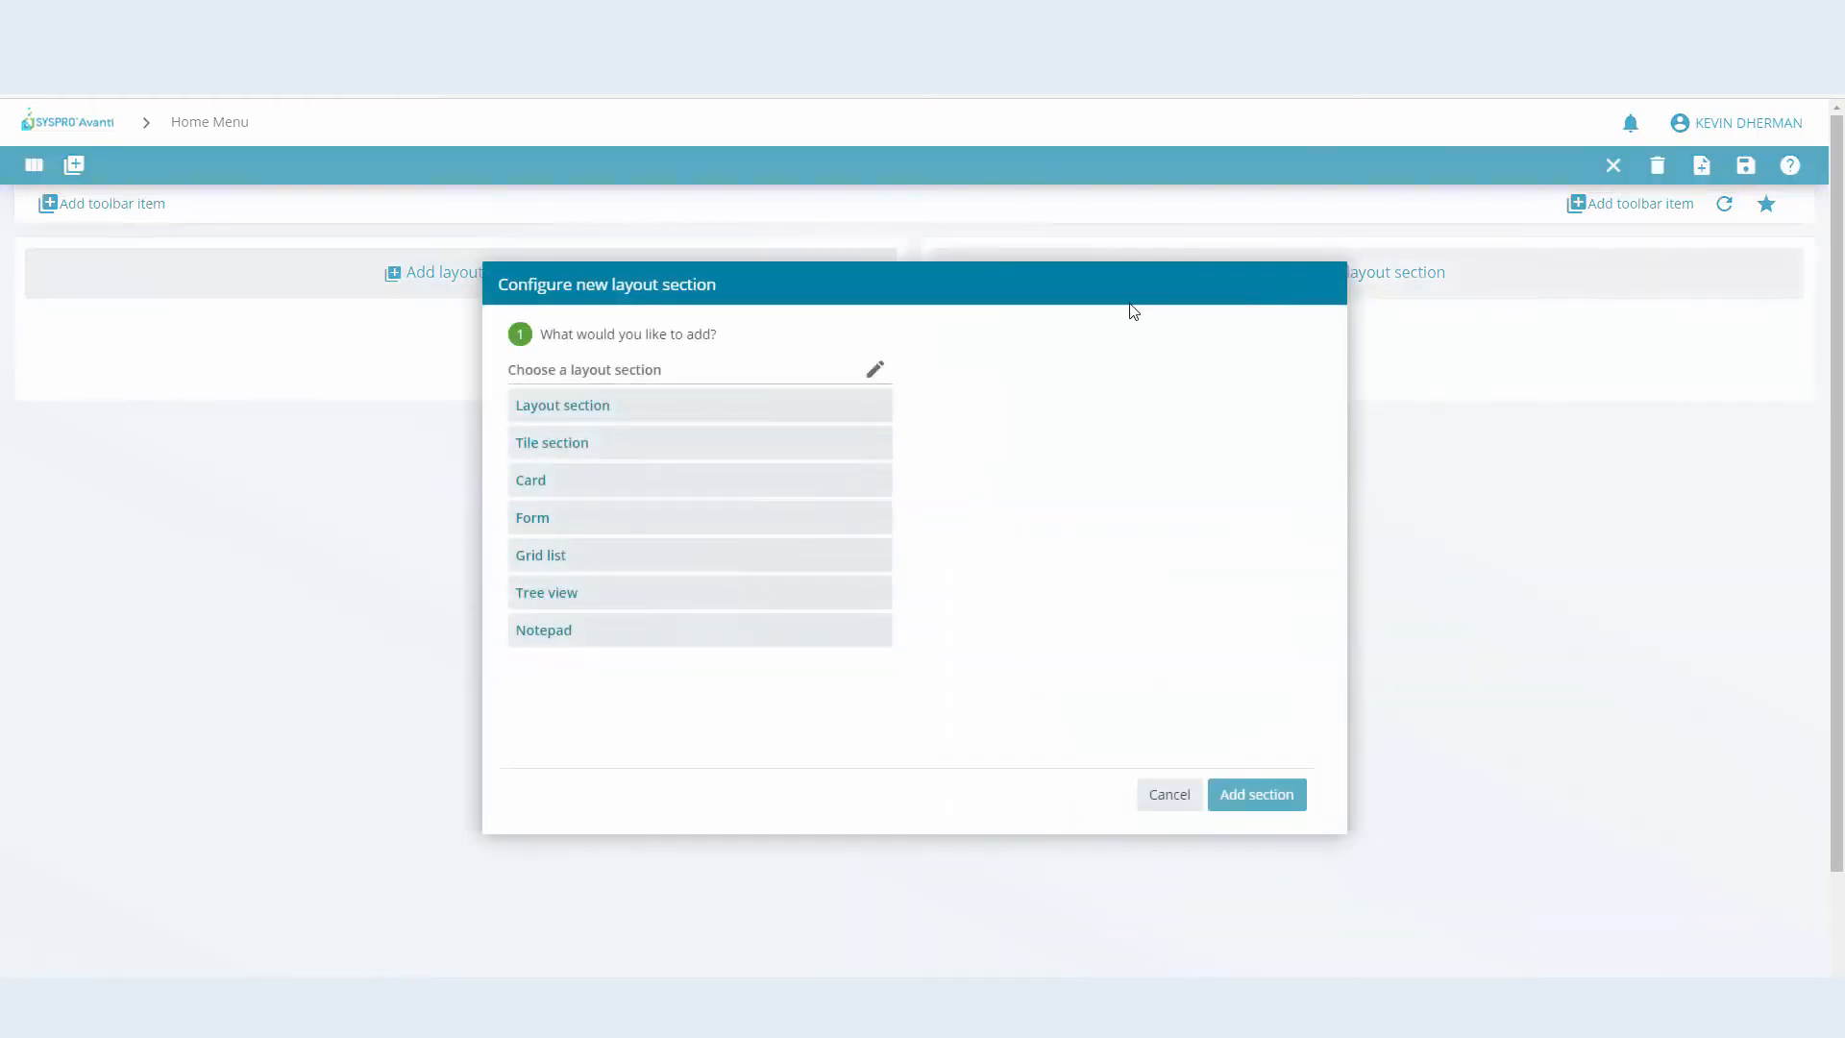
left_click(542, 629)
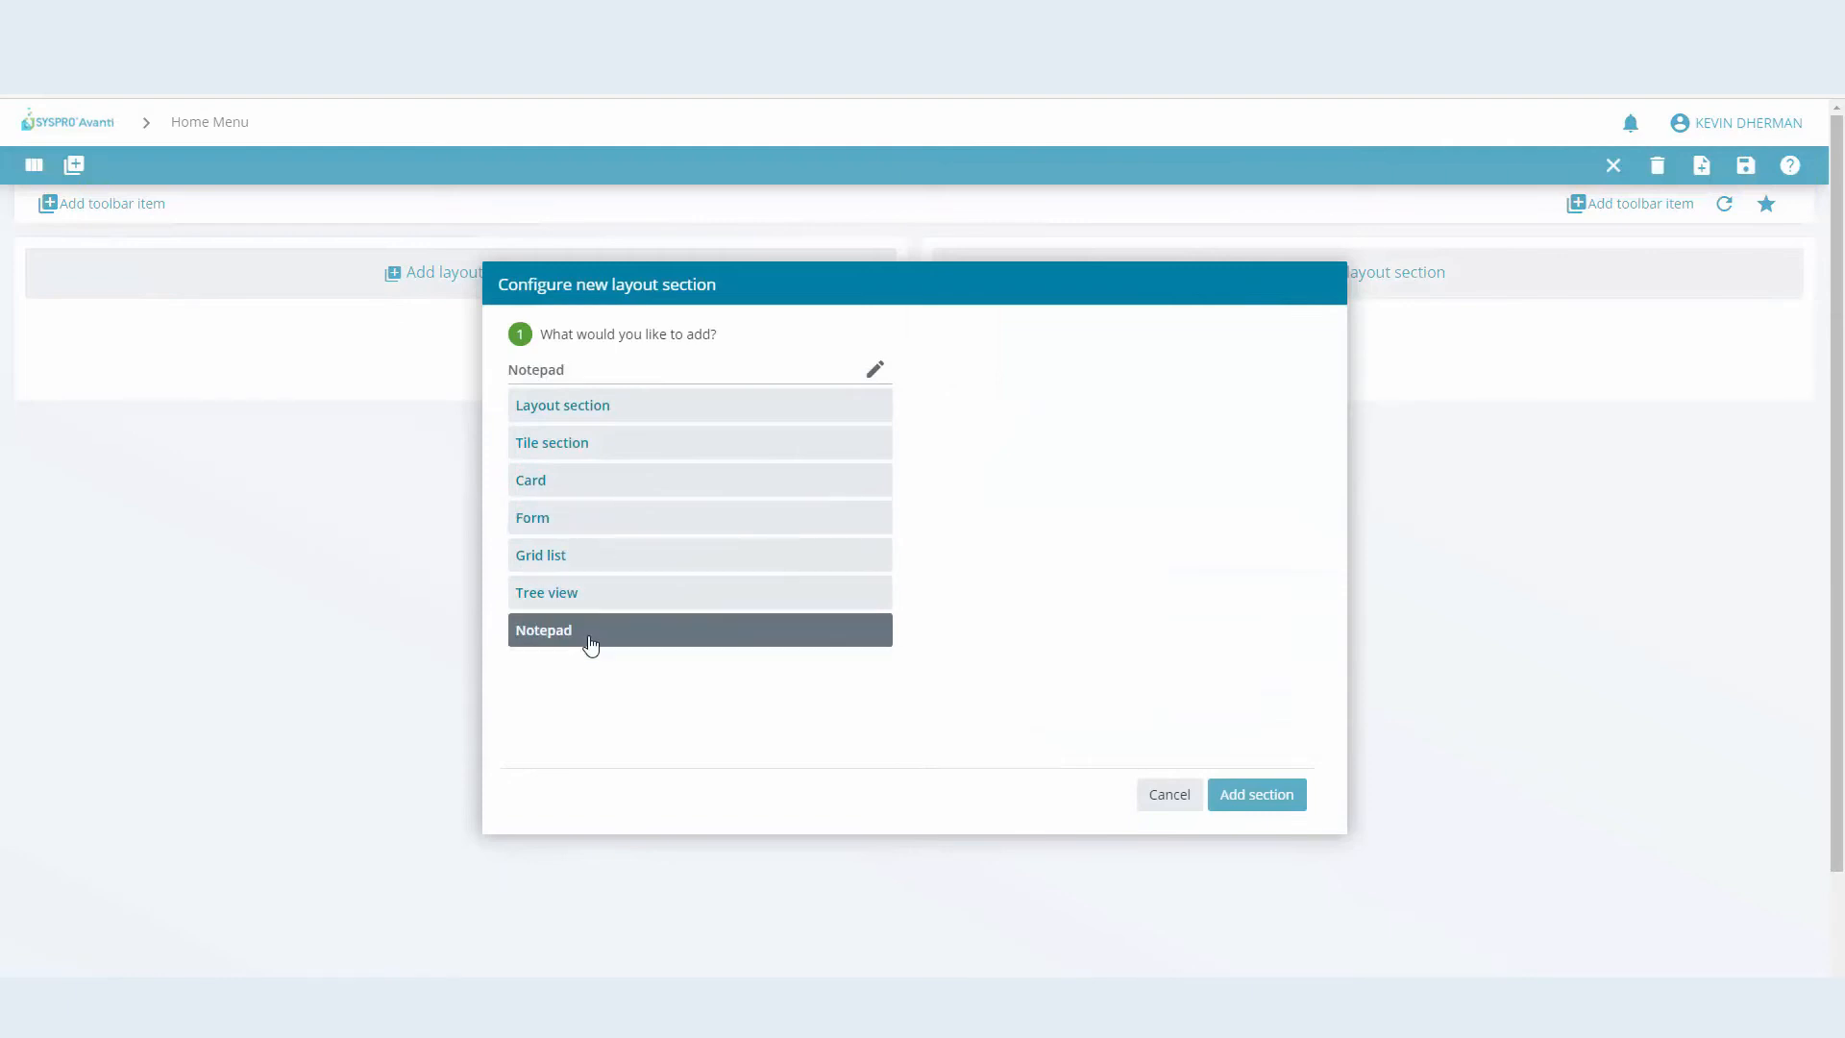
left_click(542, 629)
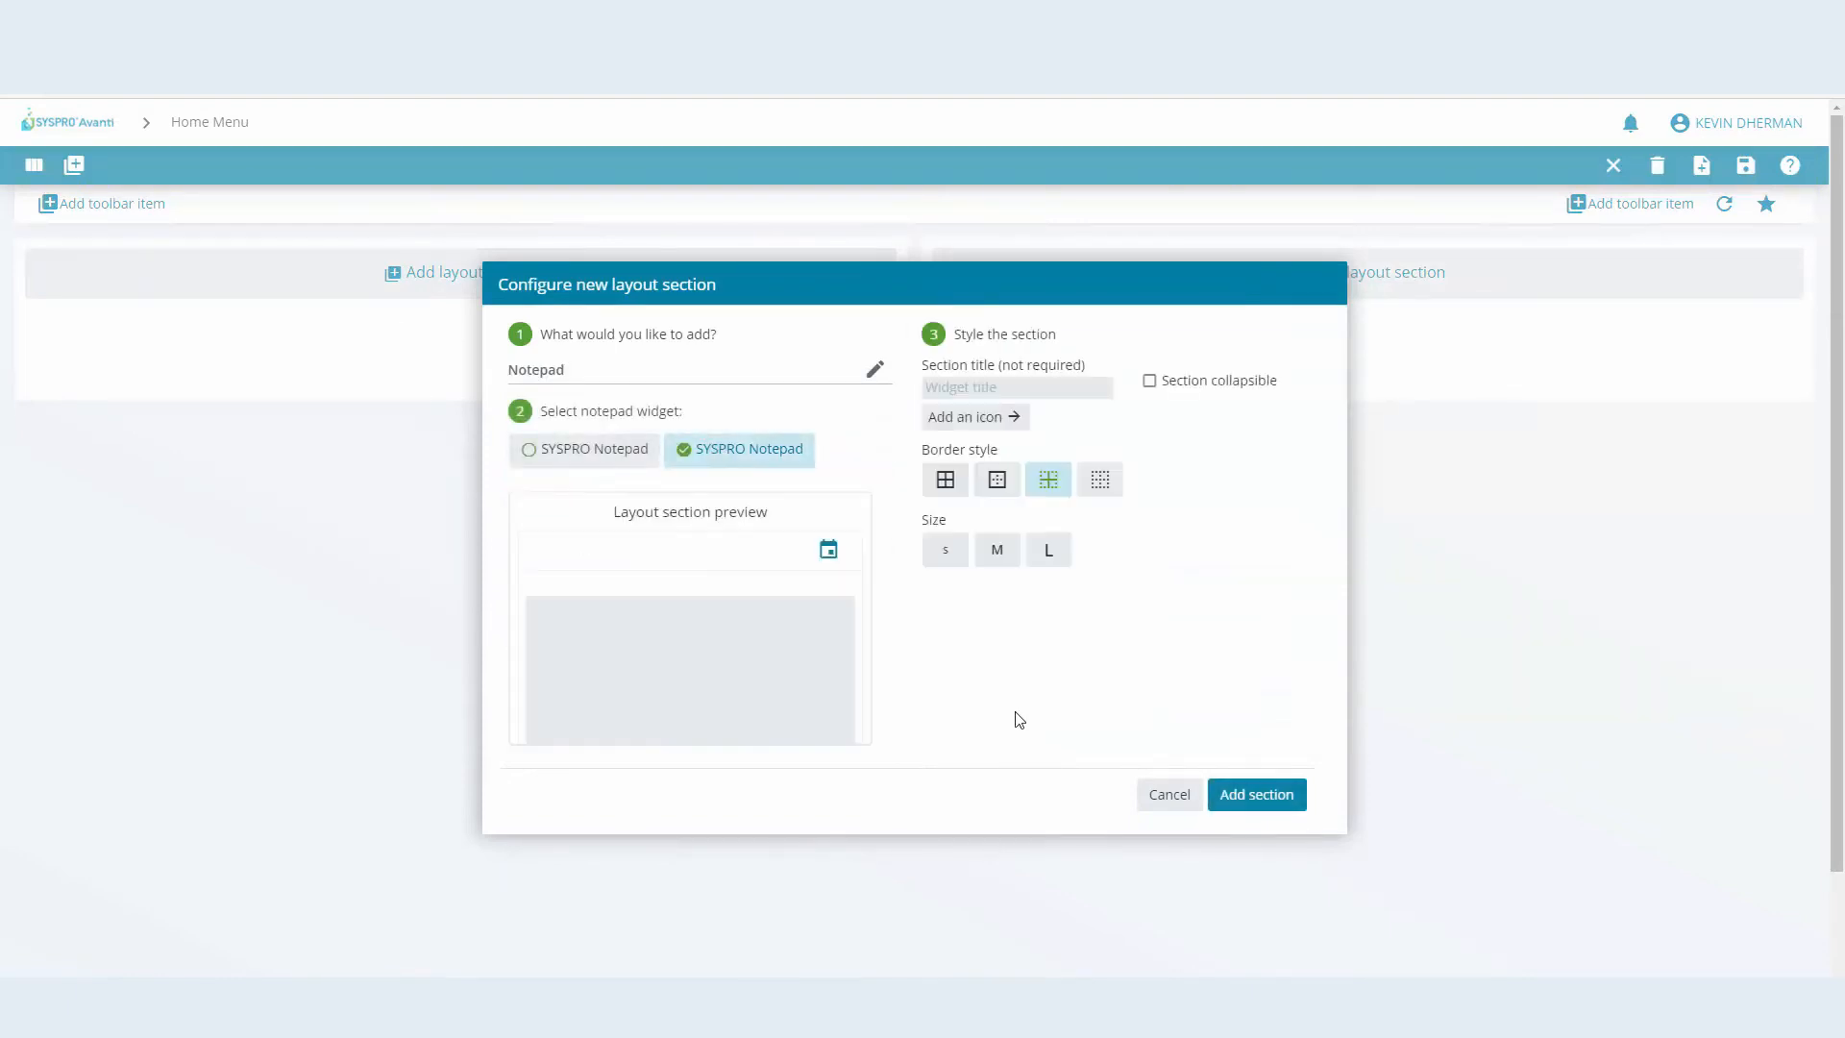
left_click(1257, 796)
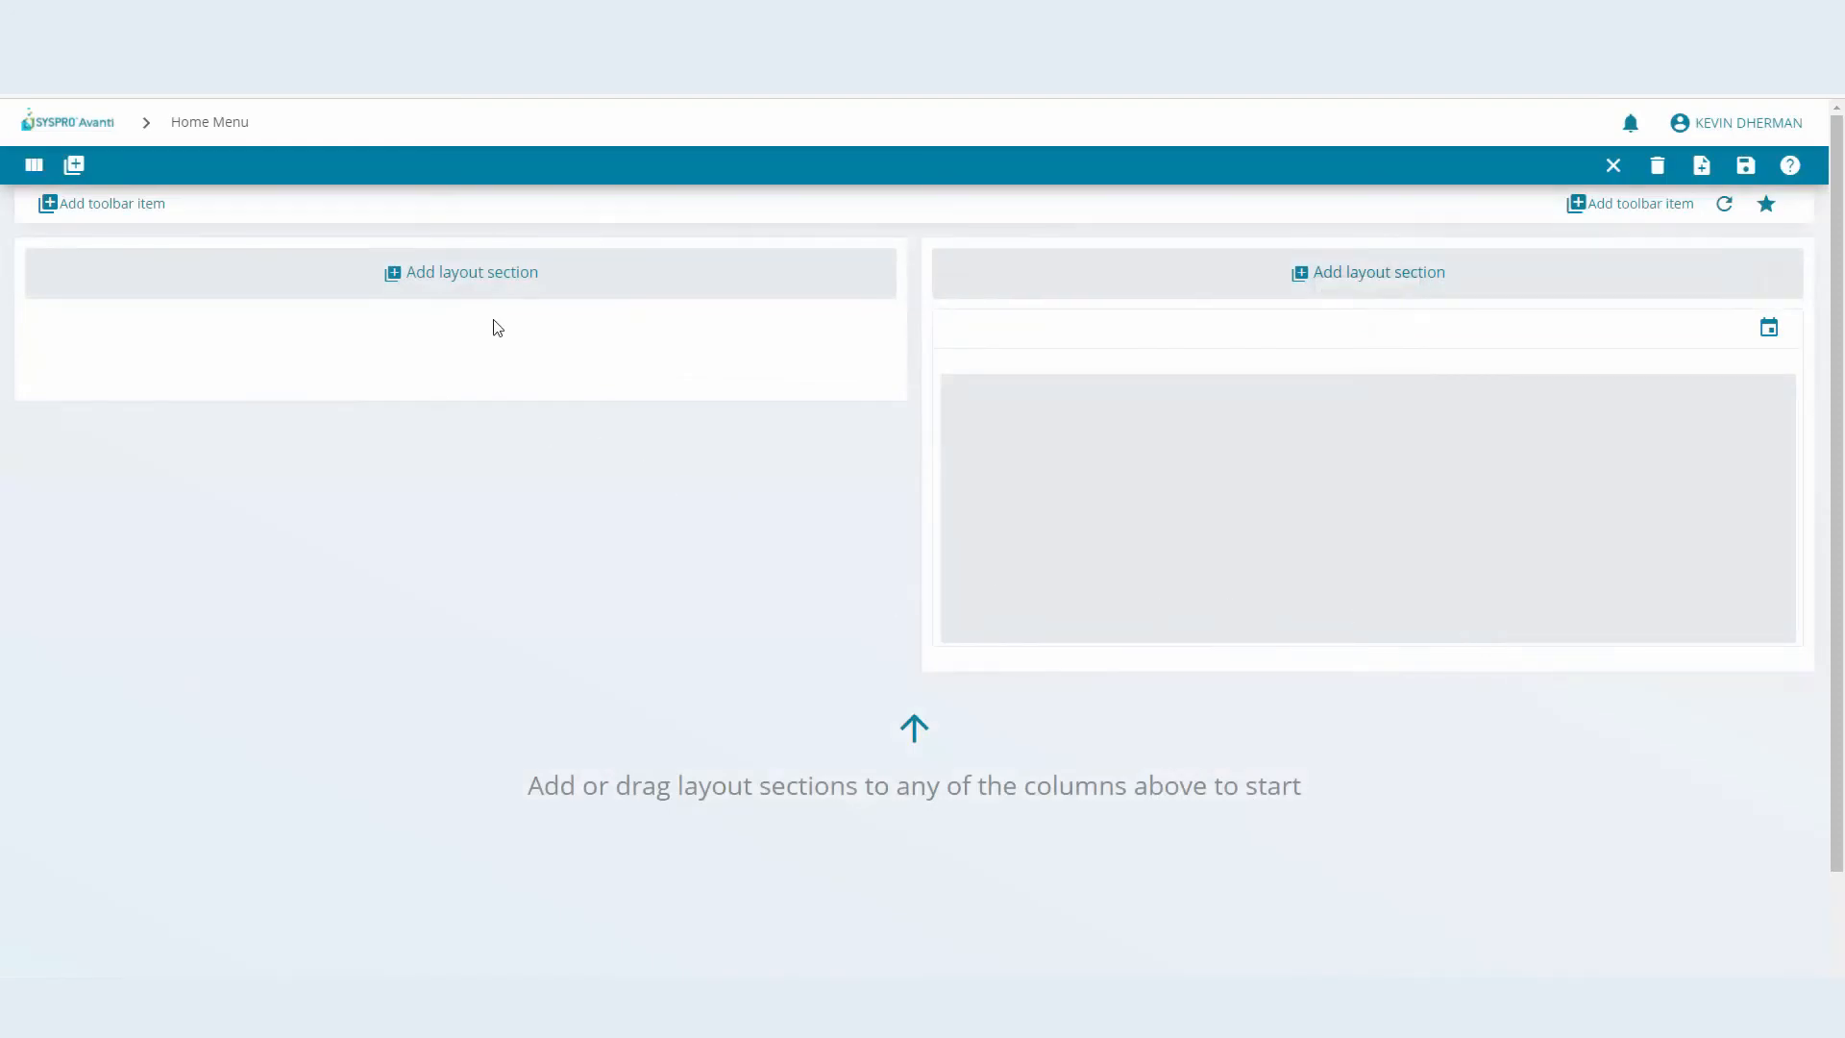
mouse_move(461, 284)
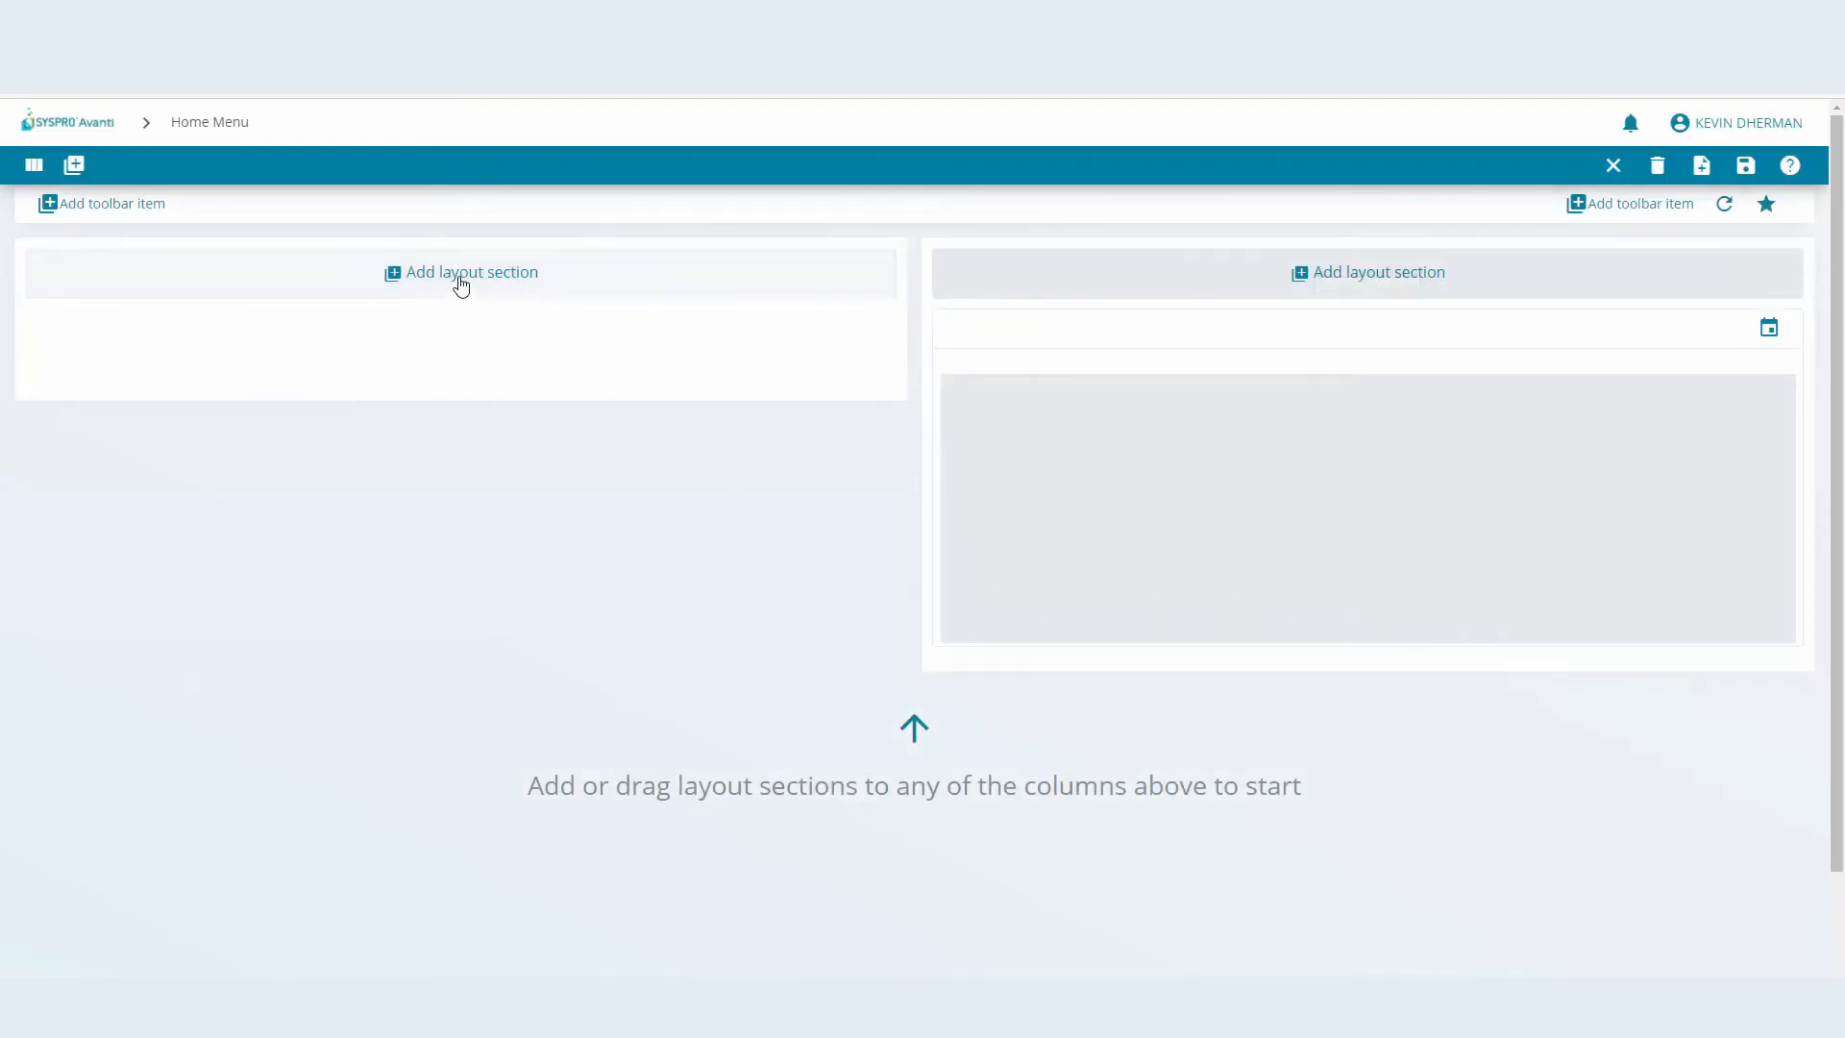
left_click(462, 273)
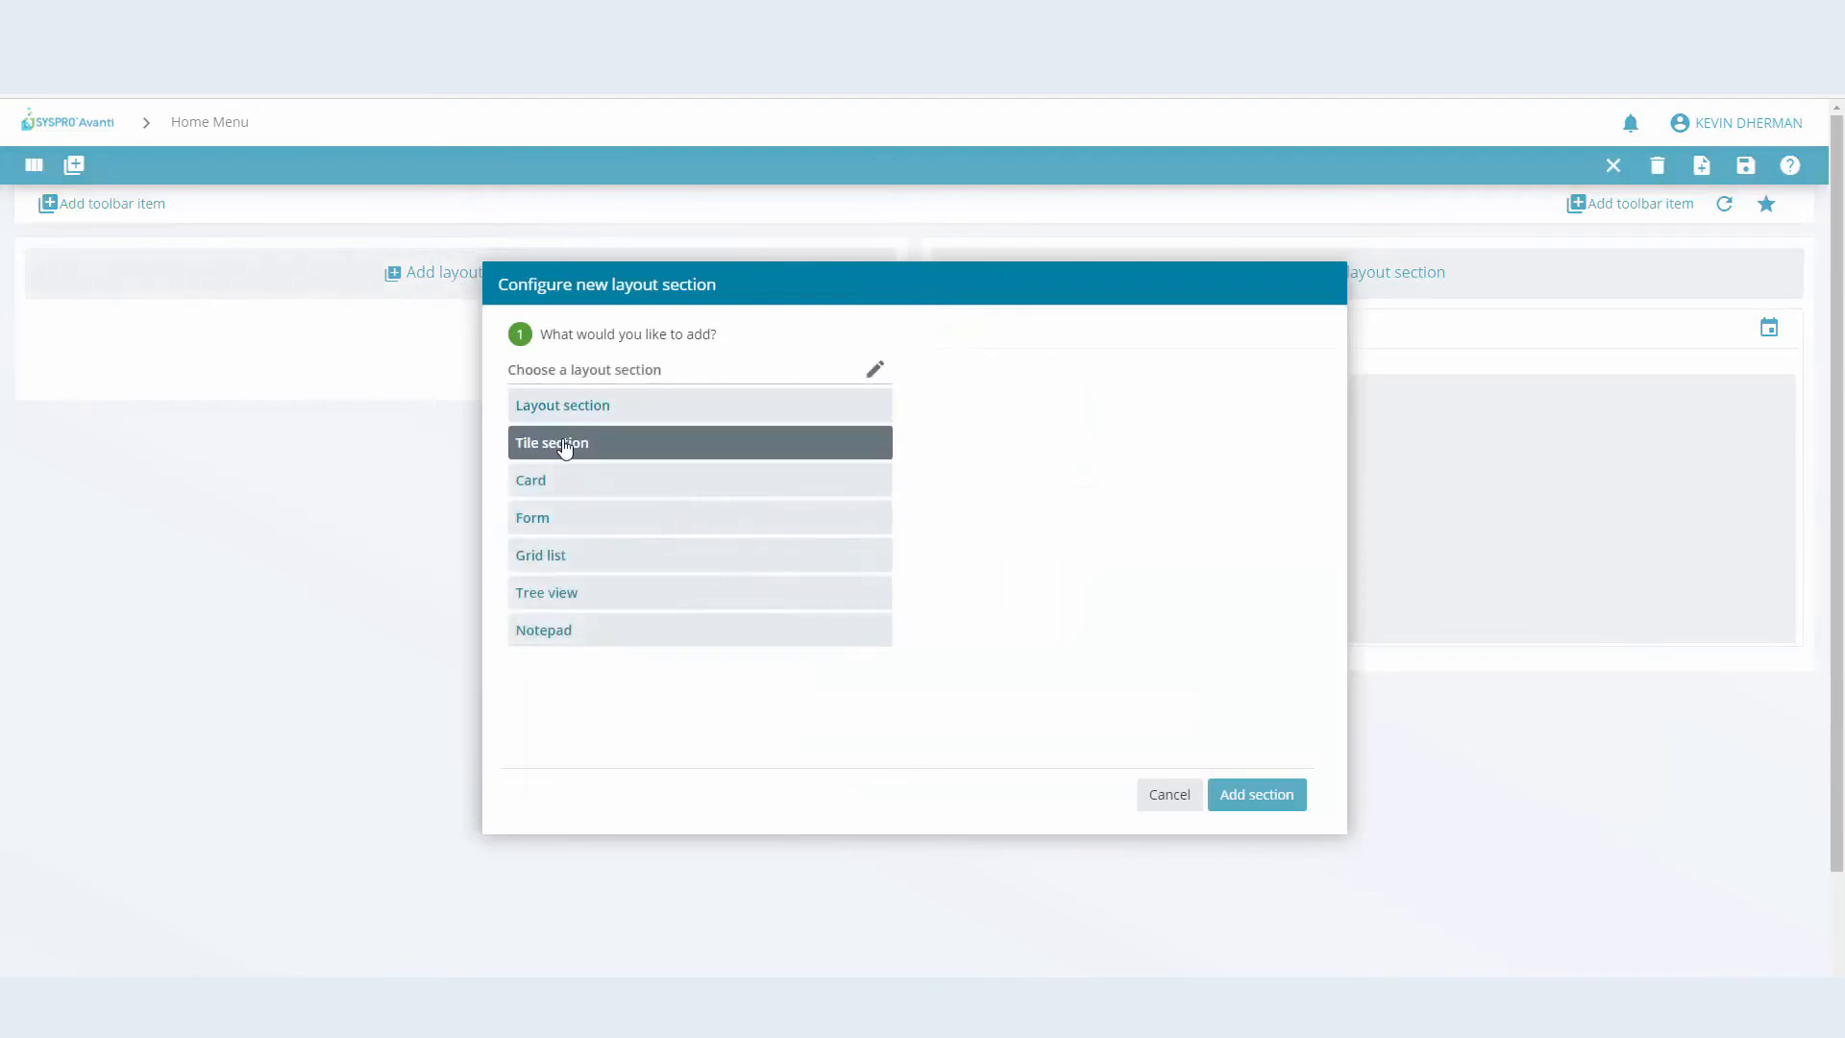
Add a Tile section titled 'Daily Applications' to the left column and begin its first tile
left_click(551, 442)
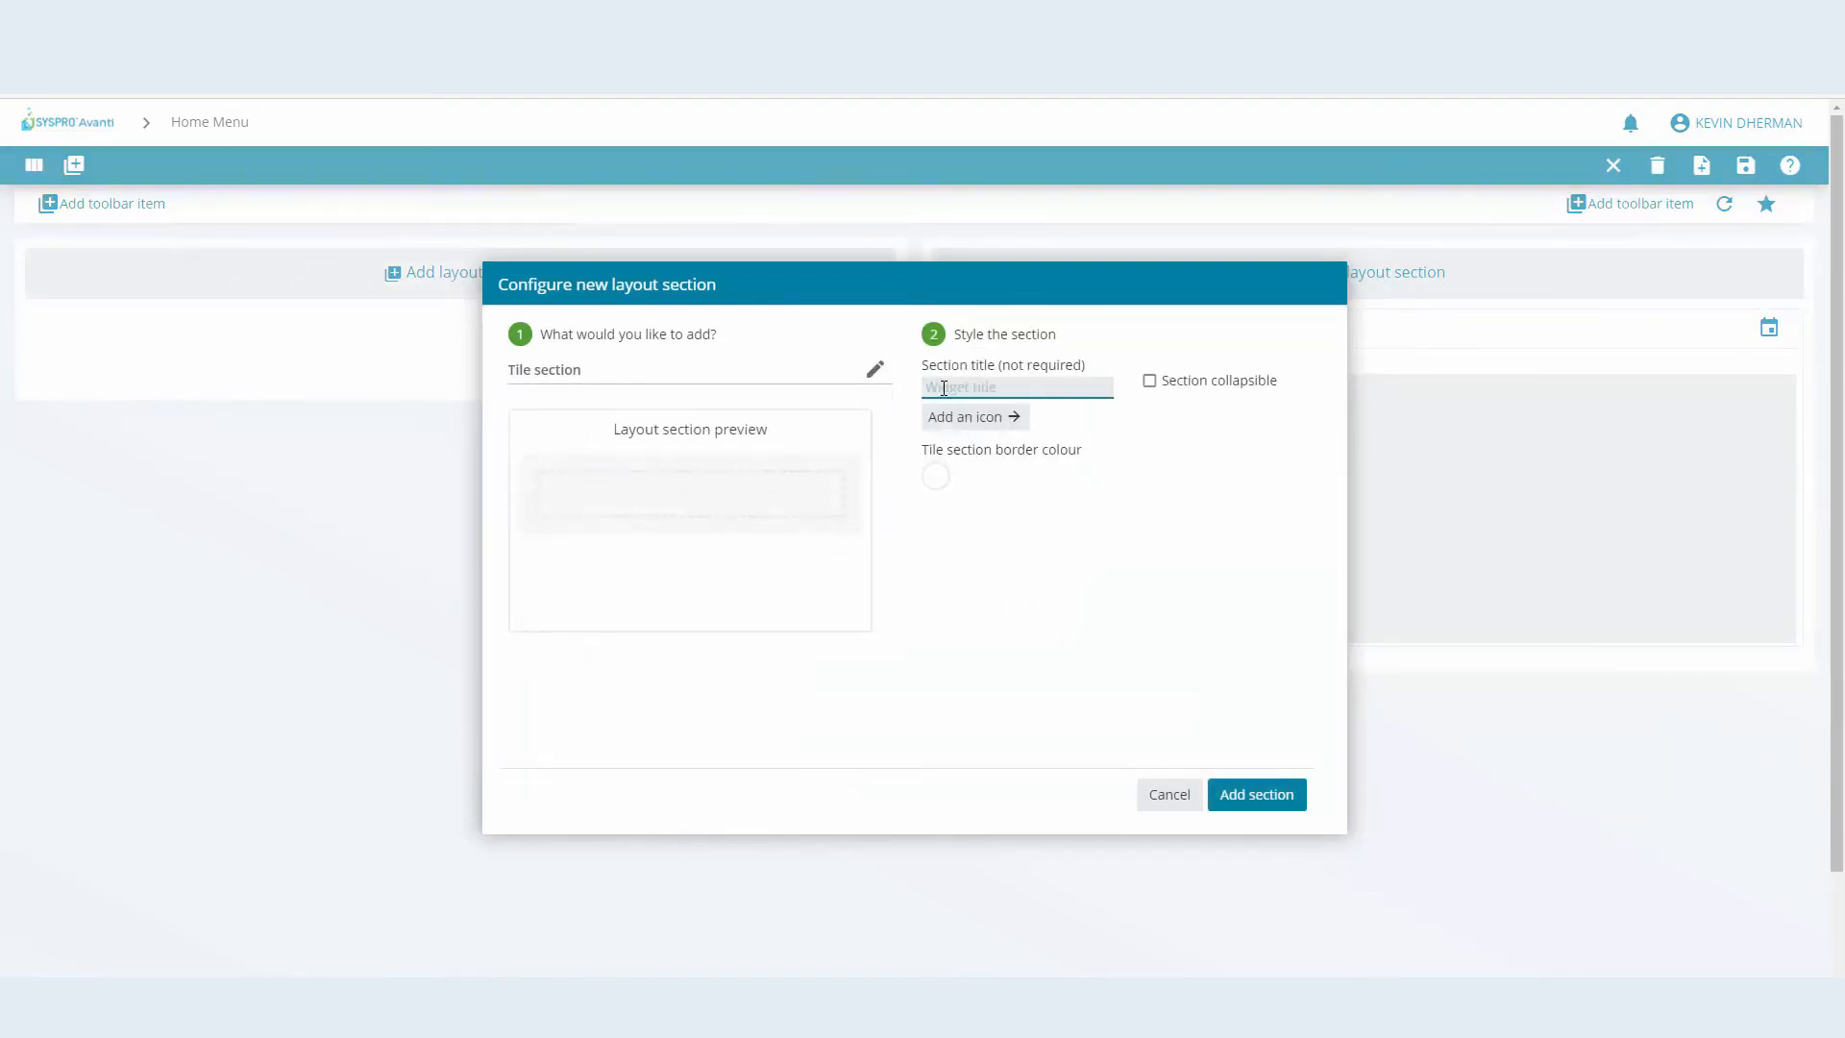
type("Daily Prog")
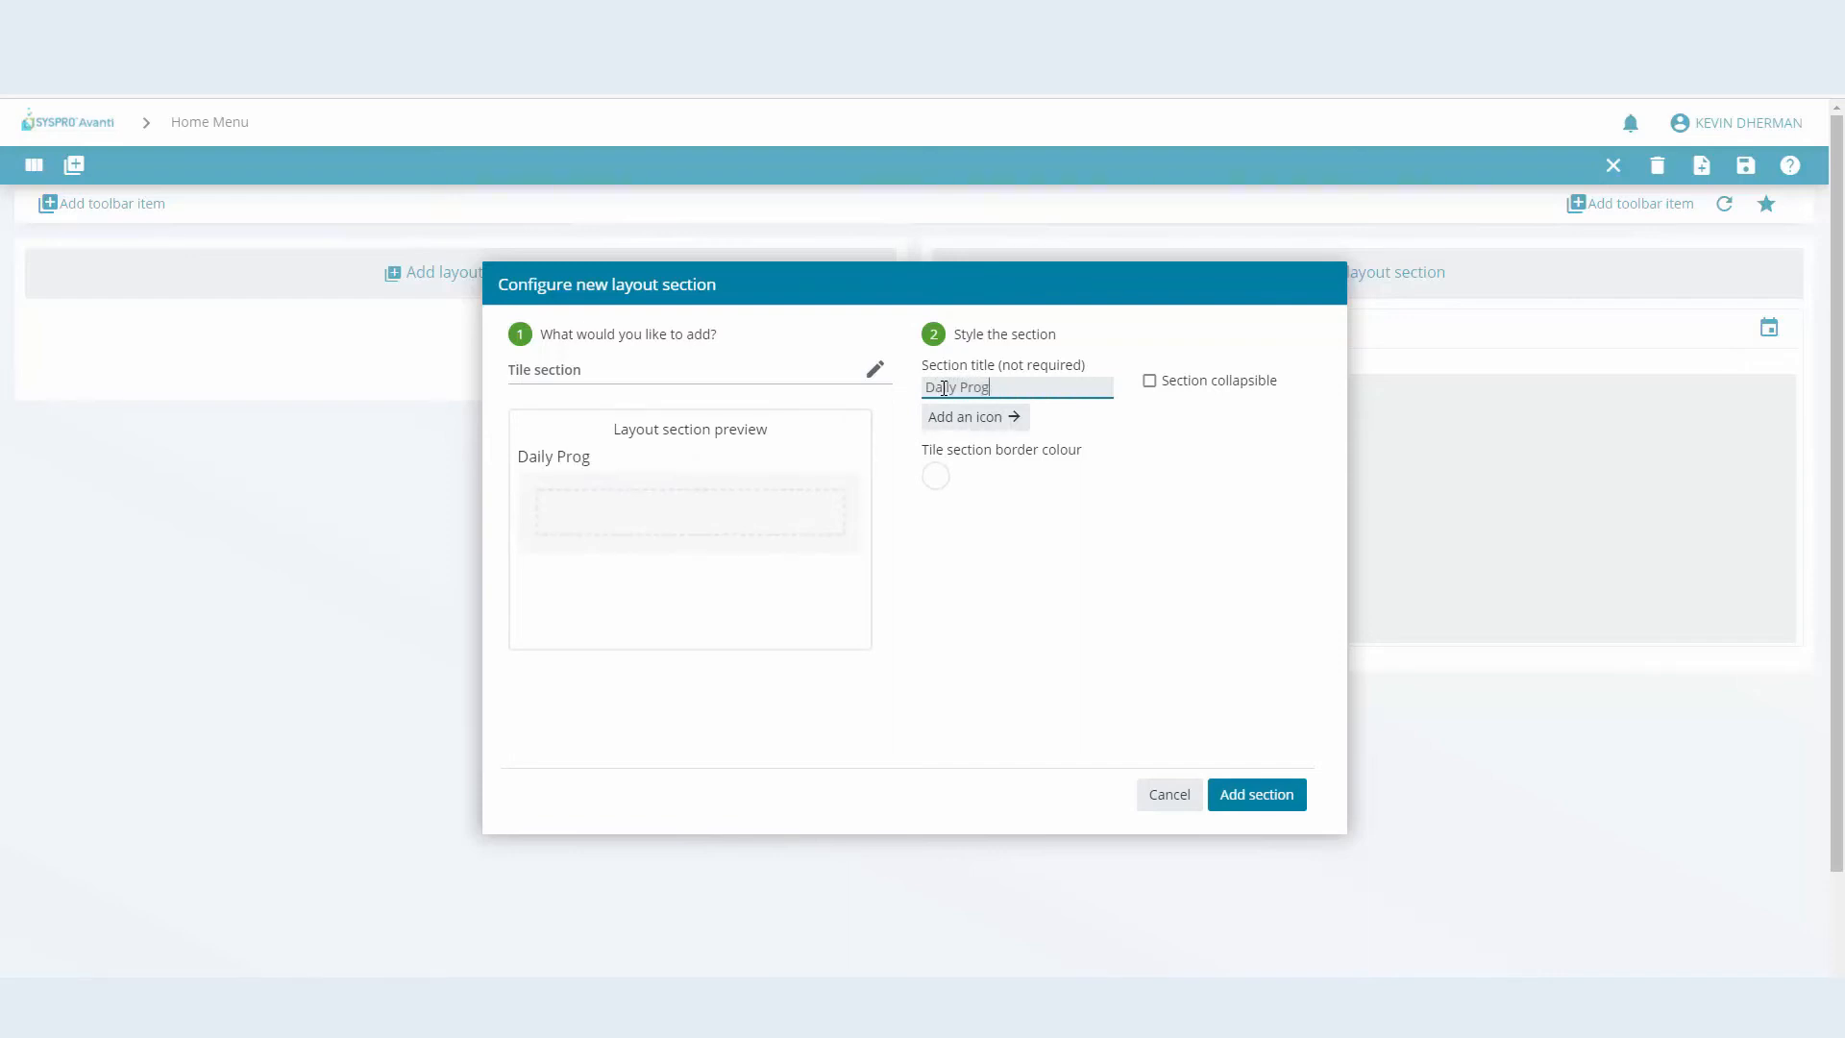
type("Daily Applications")
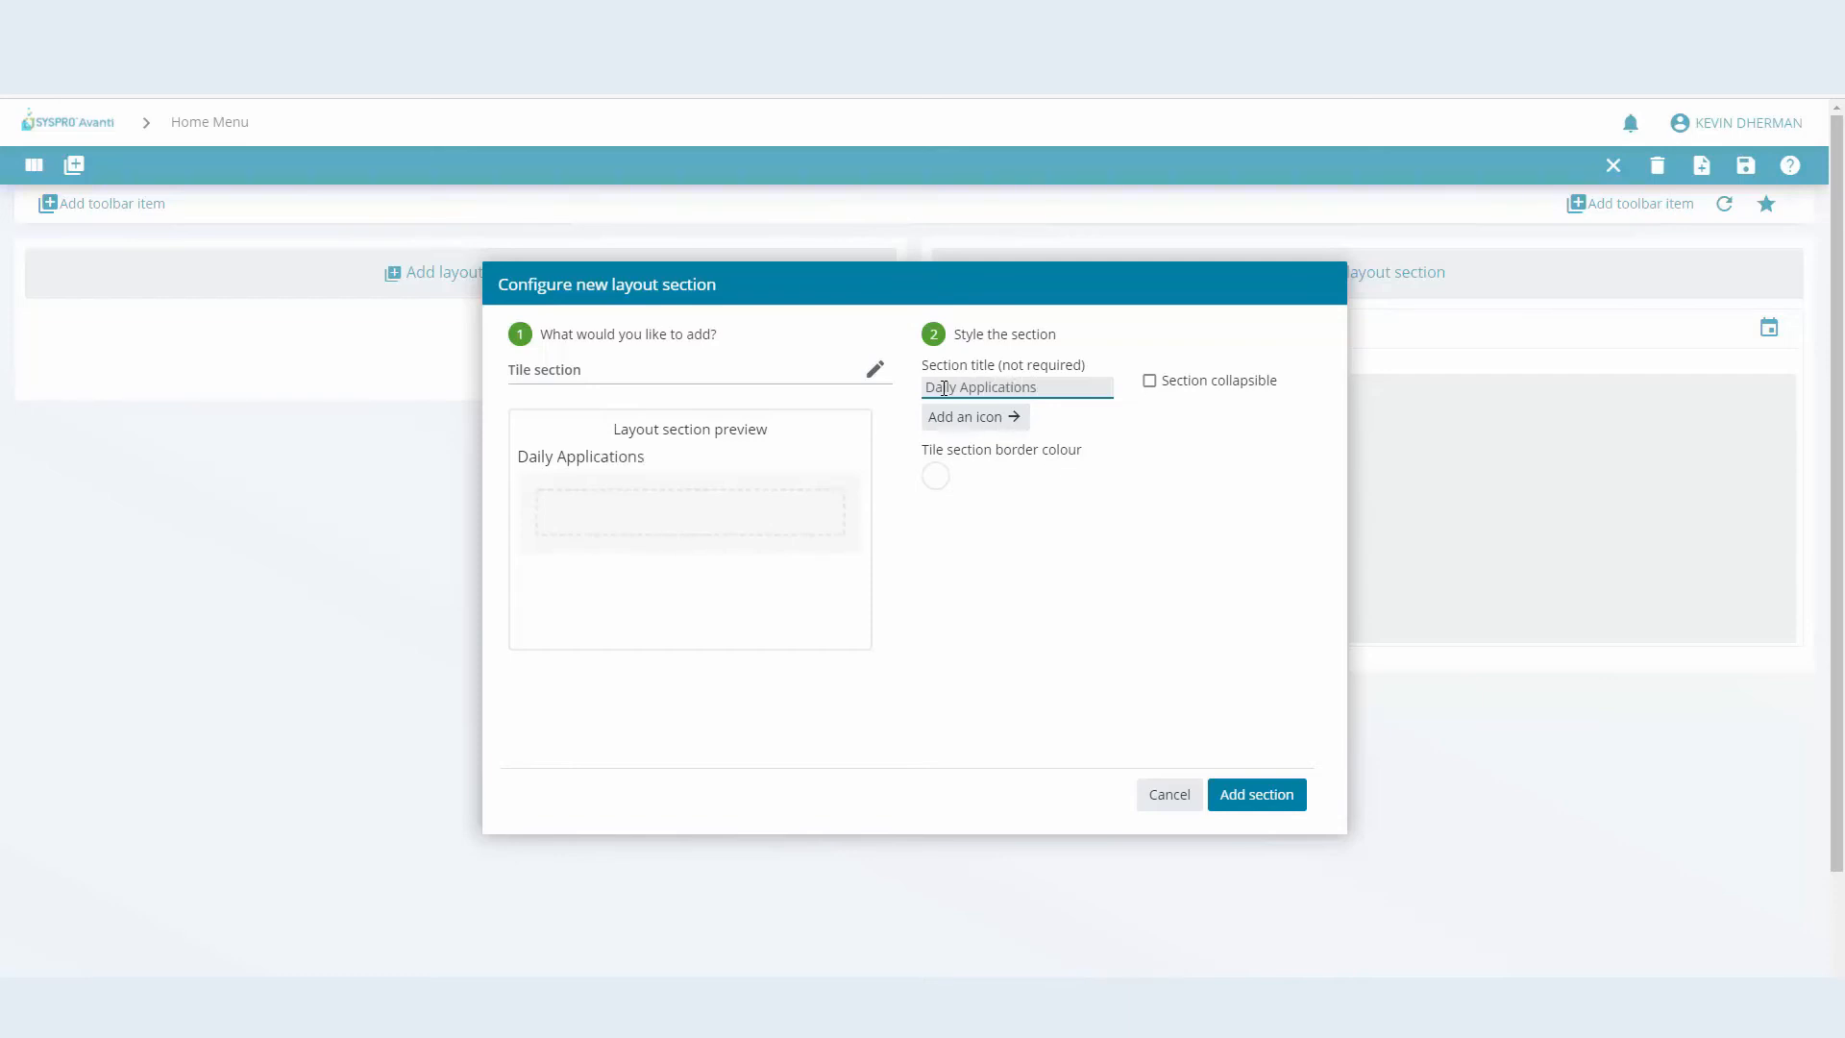
mouse_move(1257, 796)
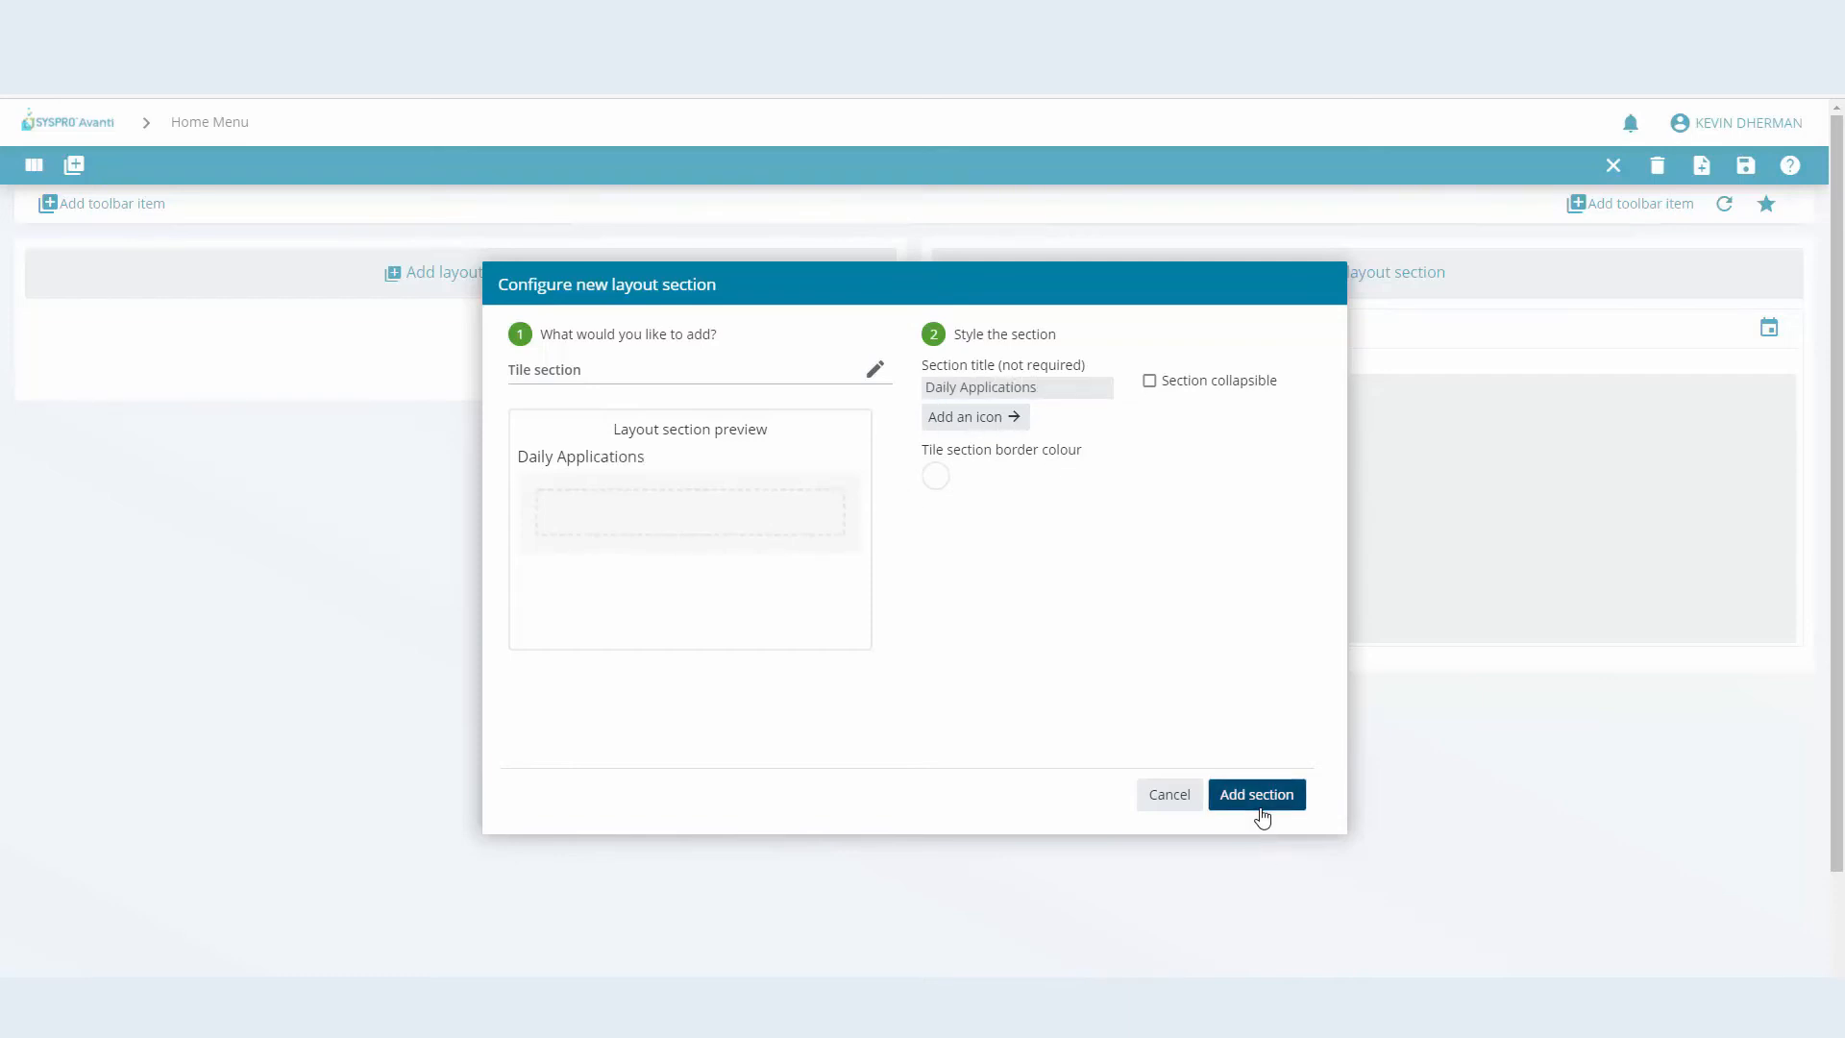
left_click(1257, 794)
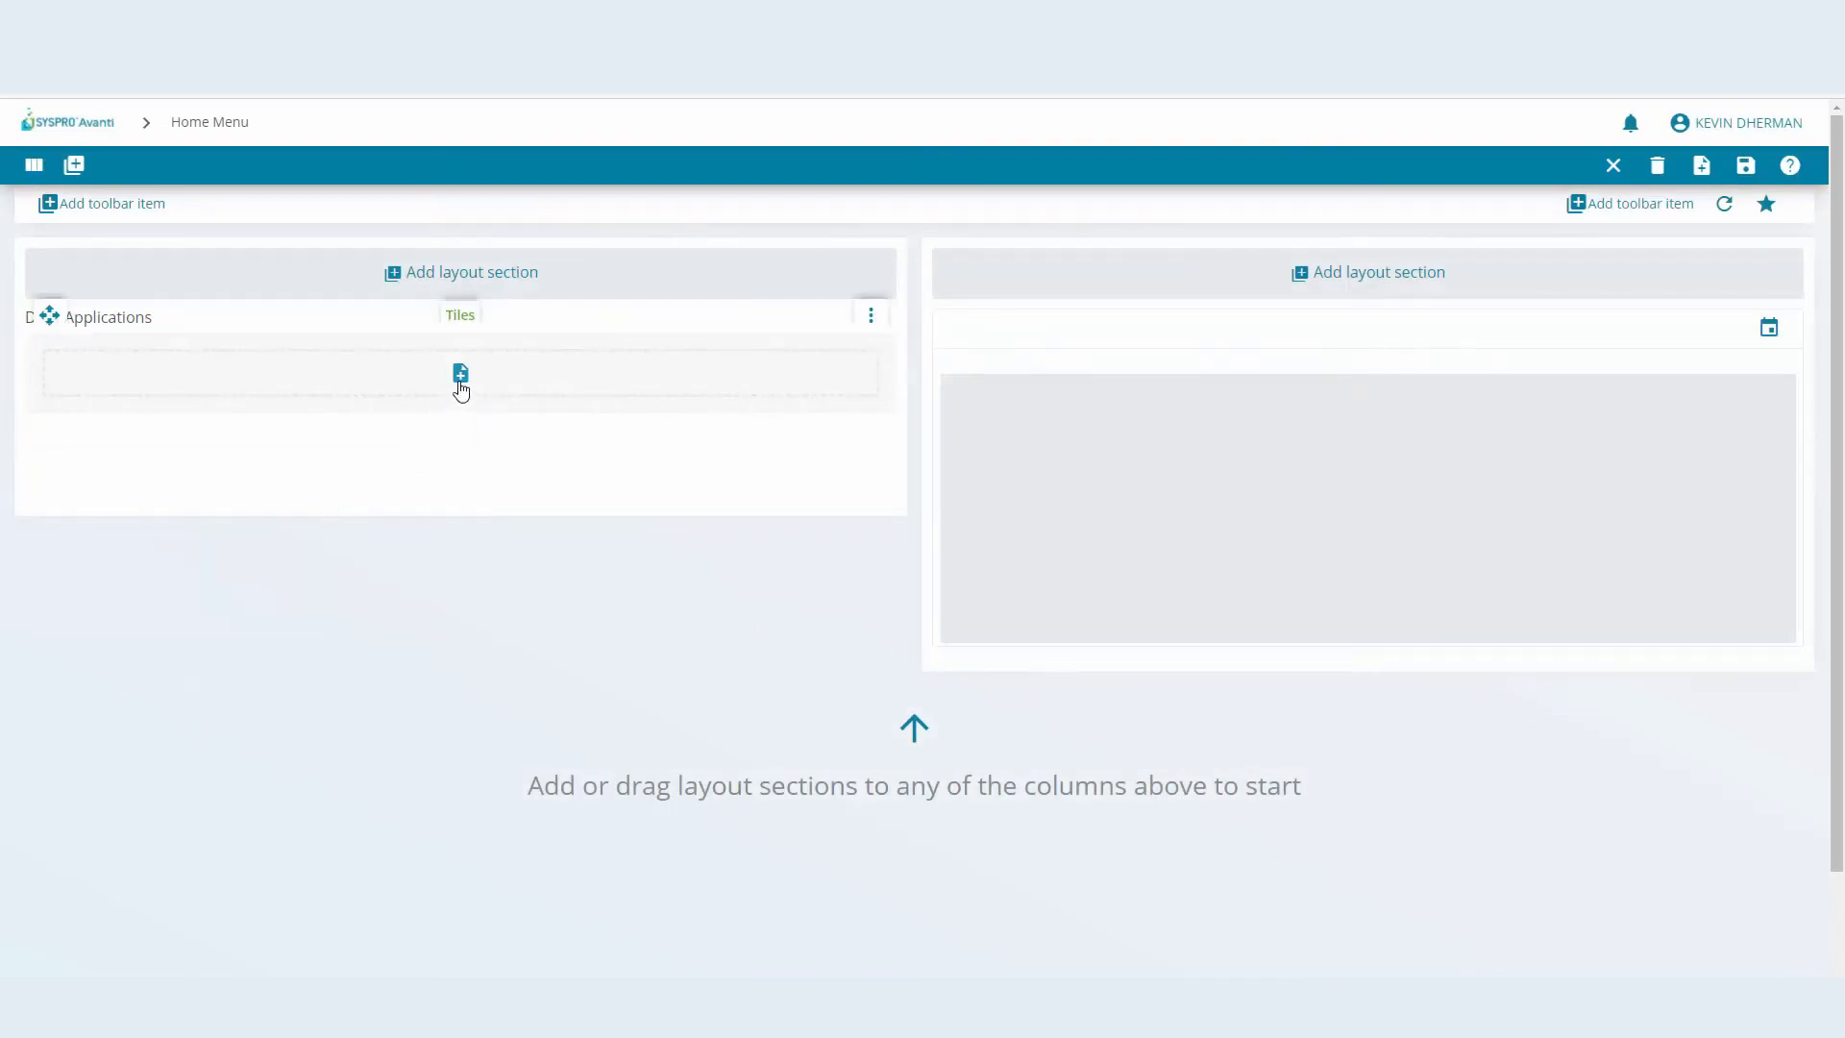
left_click(462, 373)
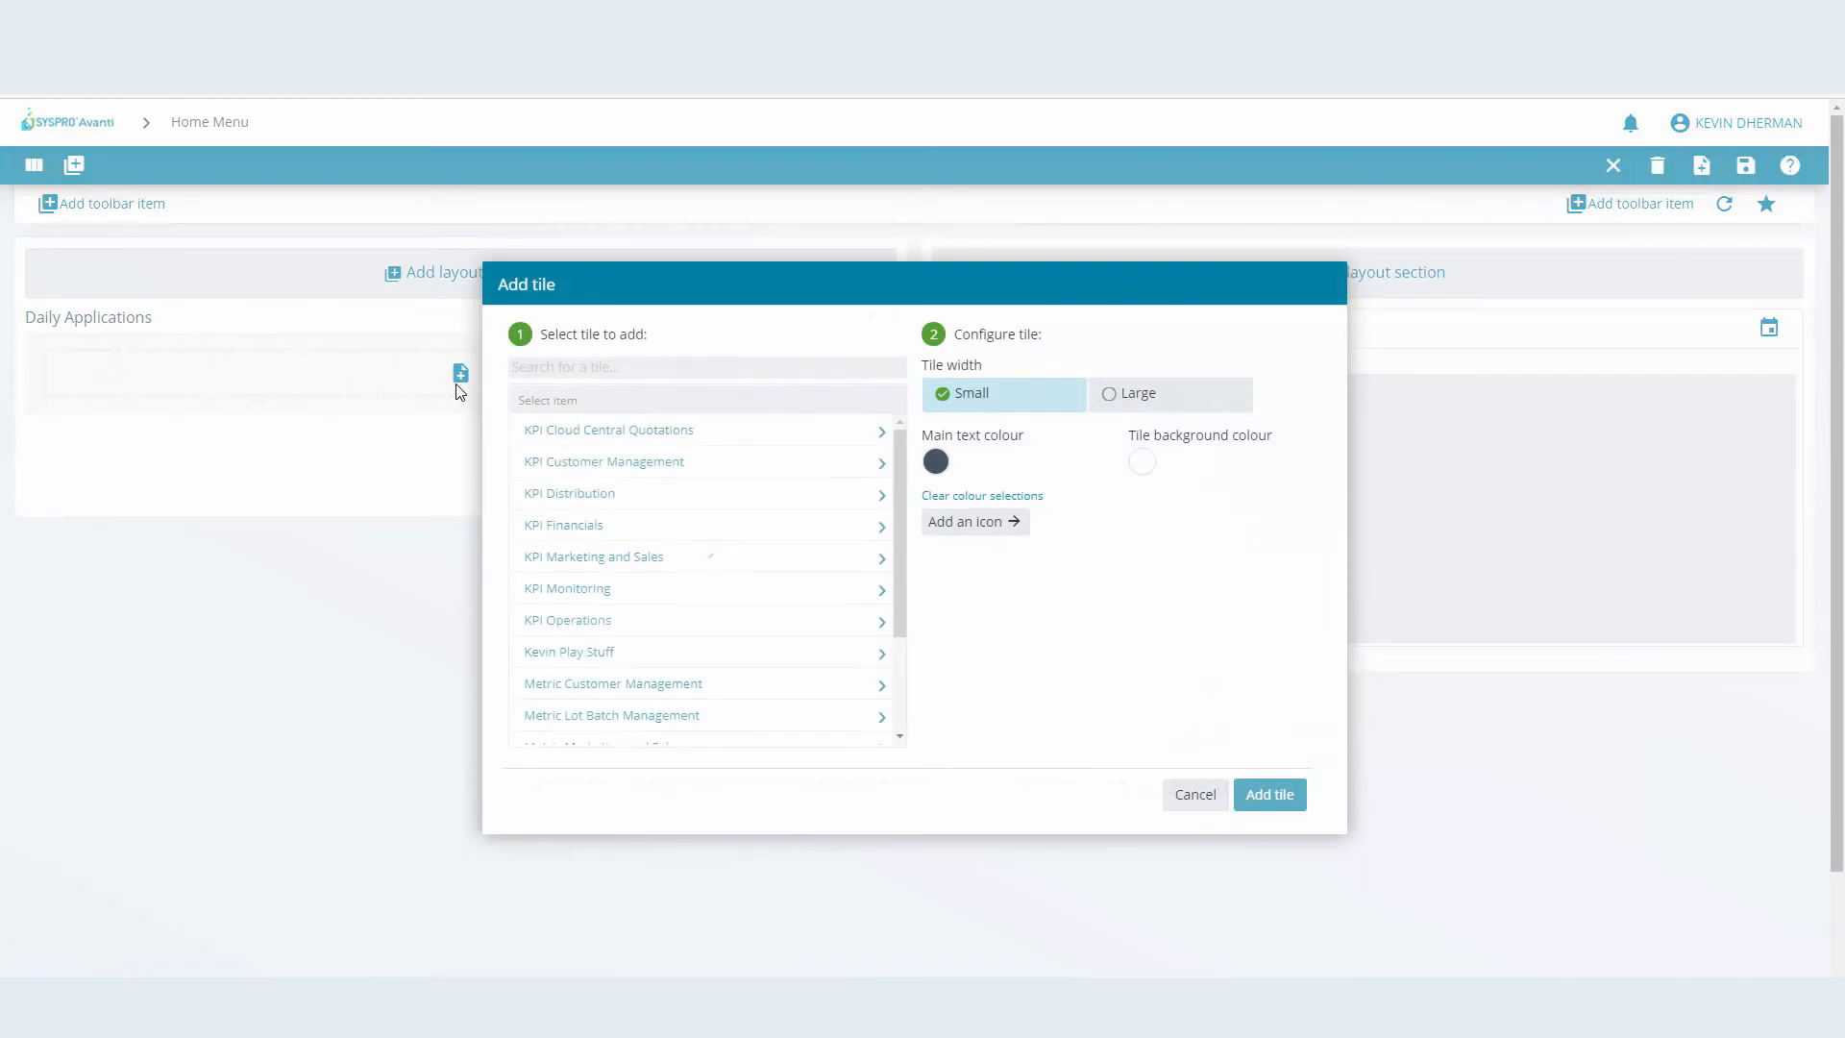
Add a Customer Query (ARSPEN) tile to the Daily Applications section
left_click(705, 367)
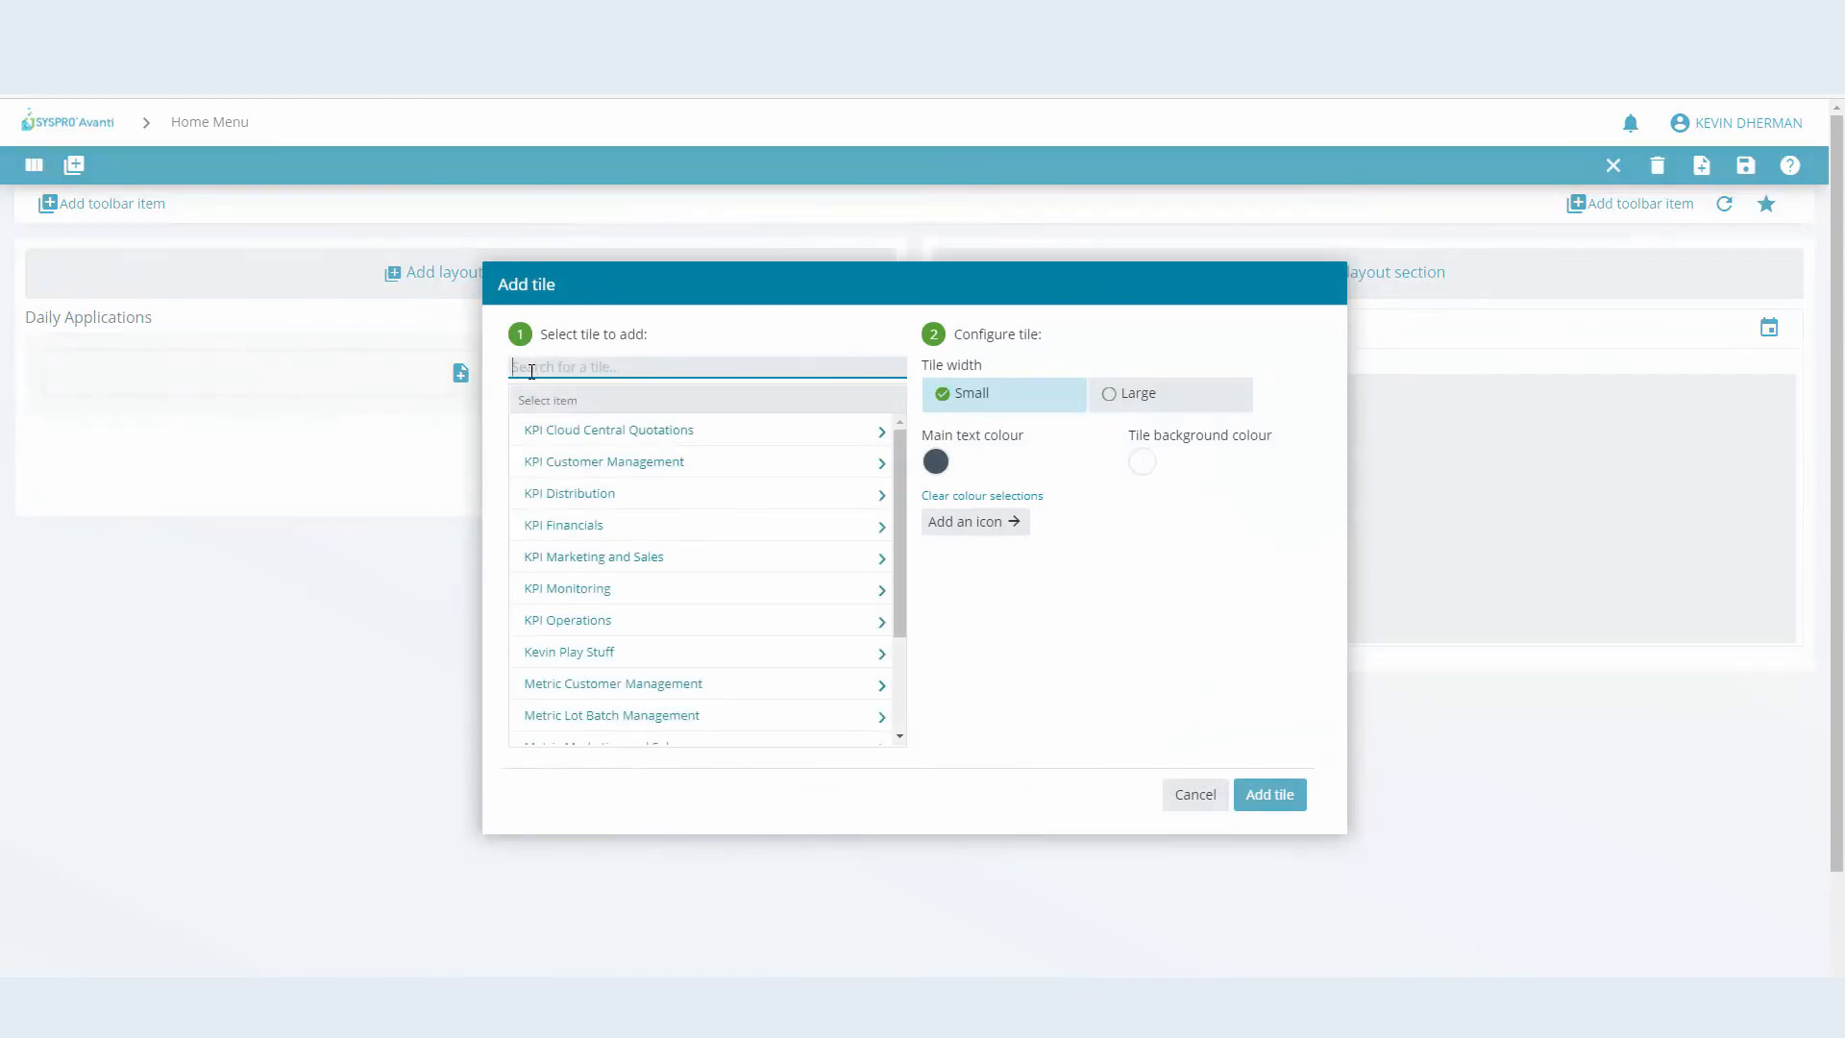
type("Customer que")
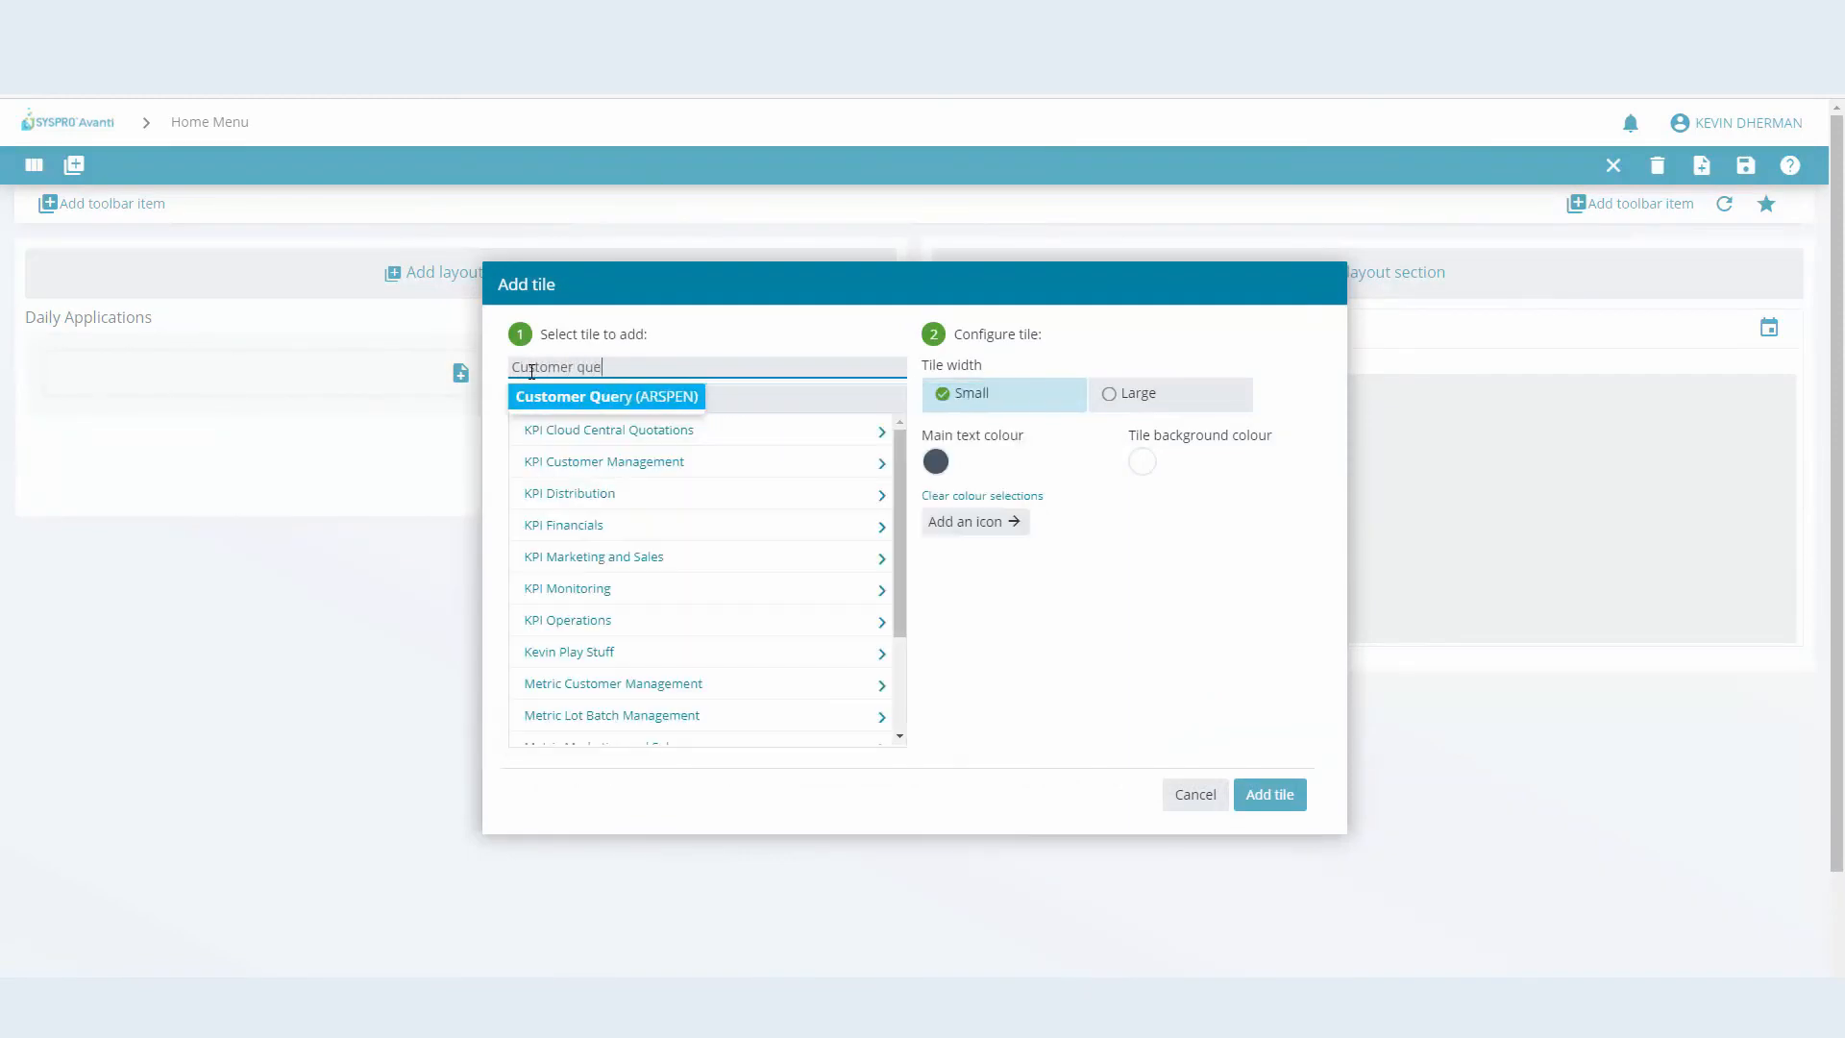
left_click(606, 396)
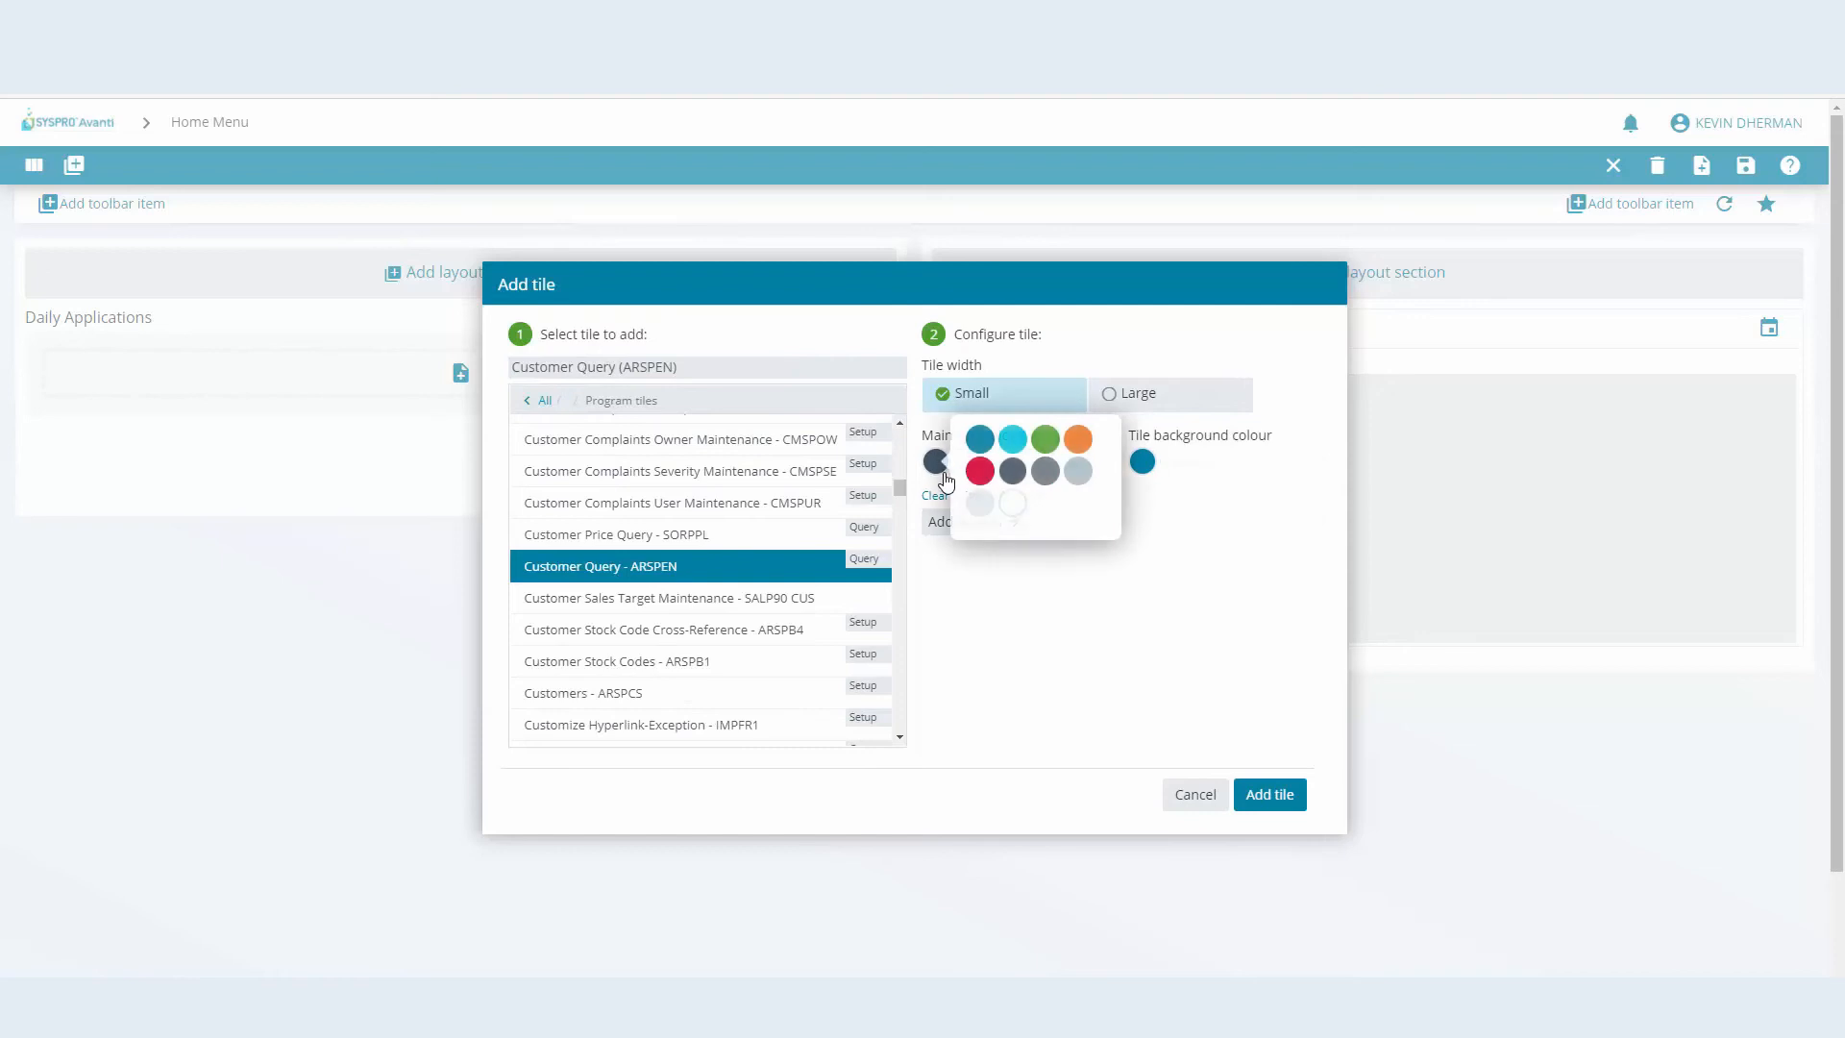
left_click(1269, 796)
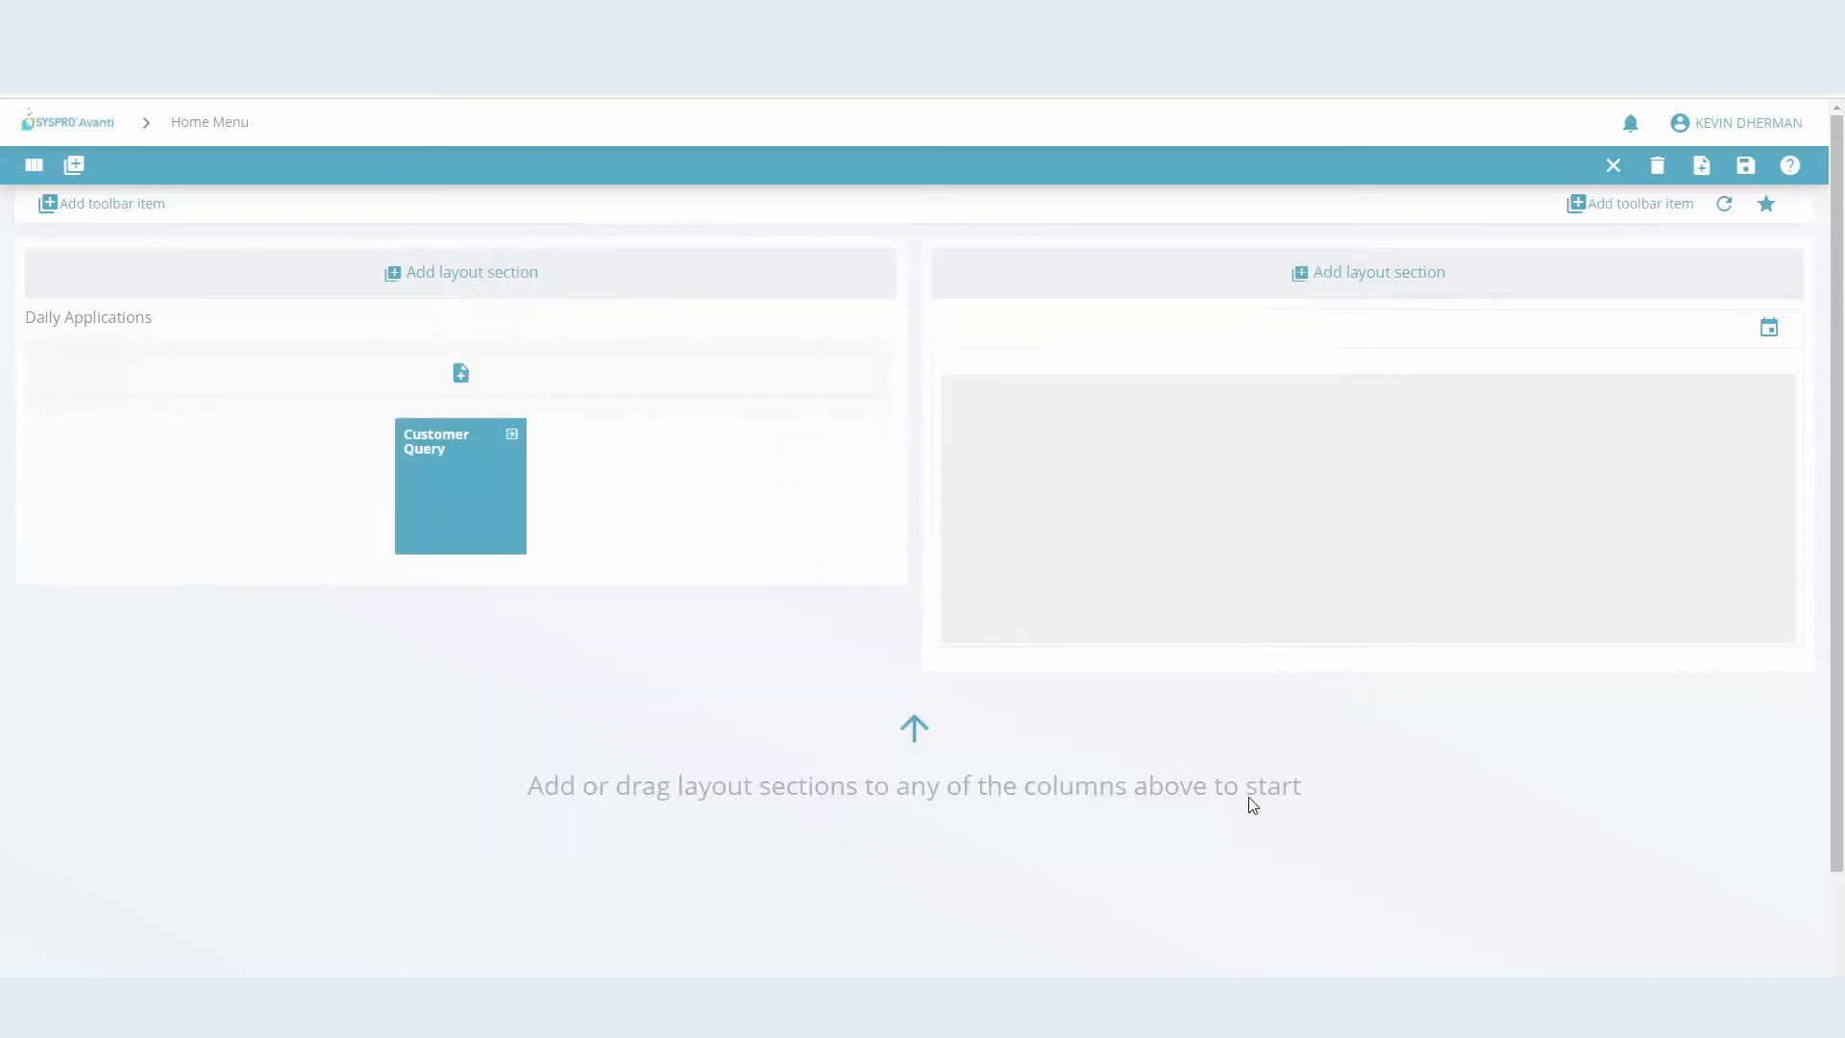
Add a large-width green Sales Order Entry (IMP040) tile beside Customer Query
left_click(462, 373)
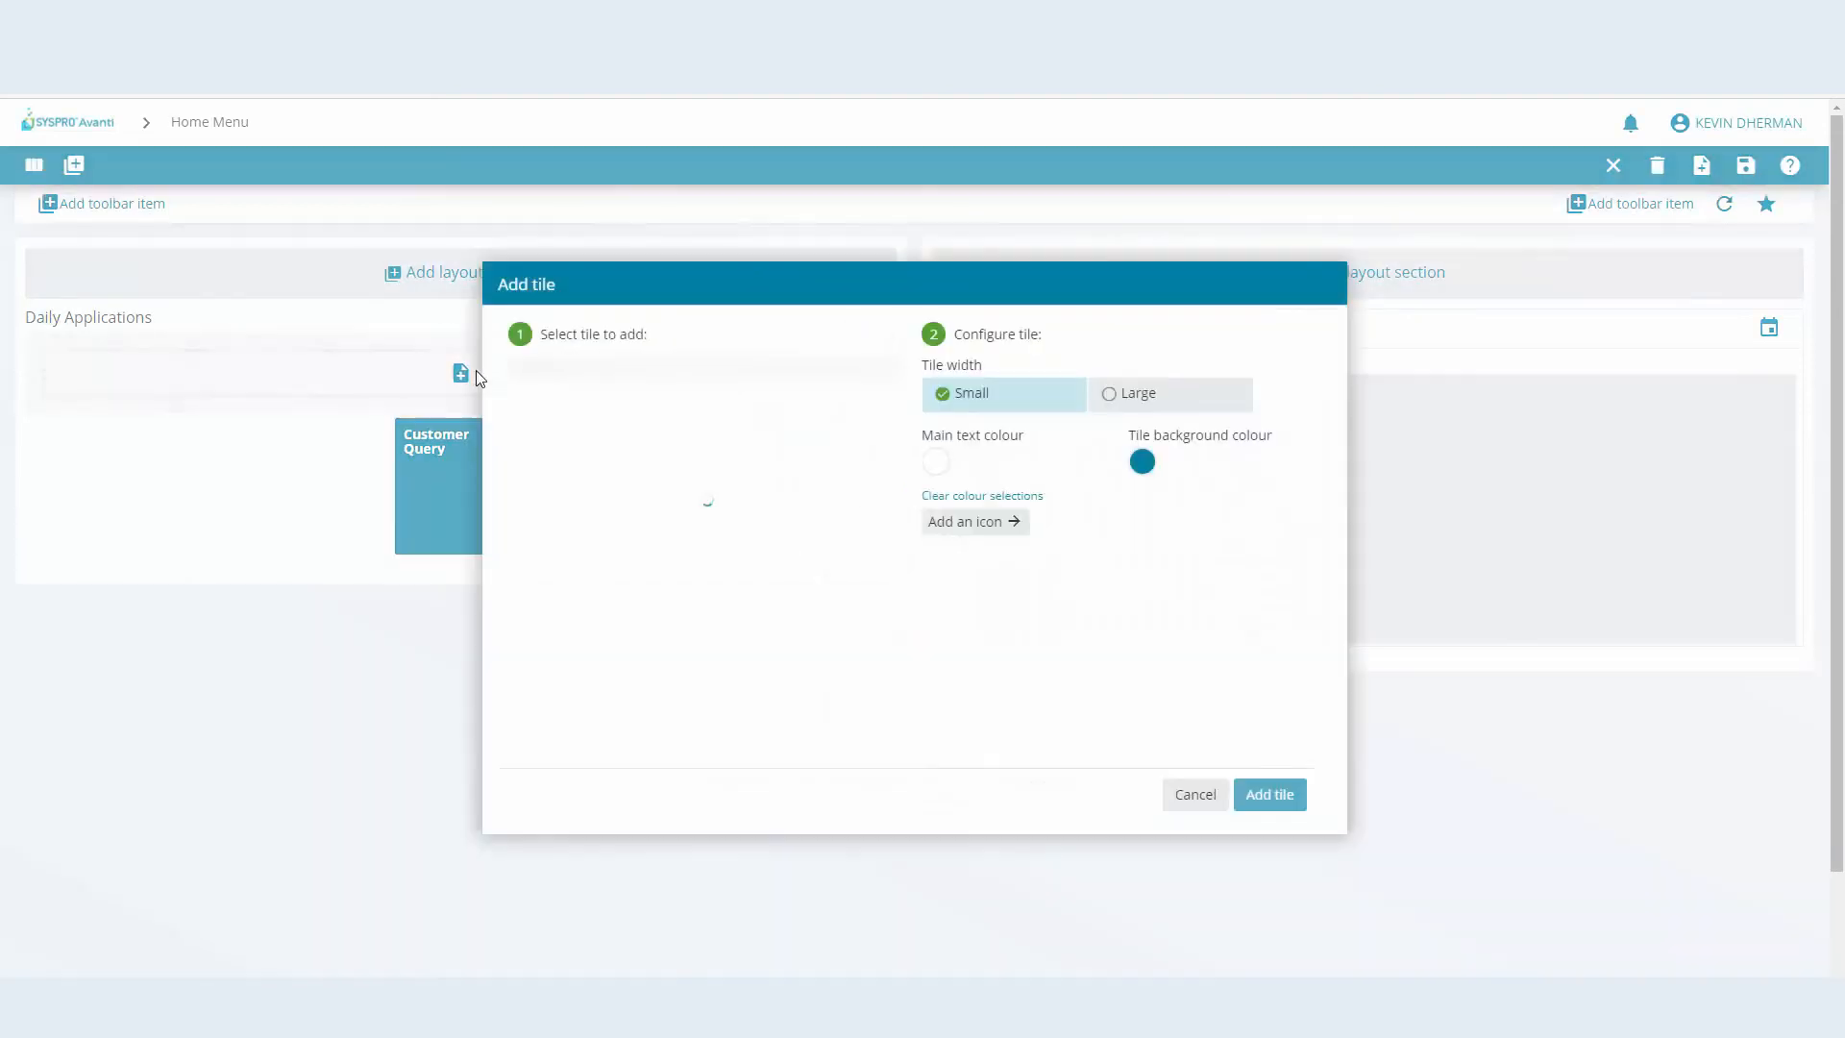
left_click(703, 365)
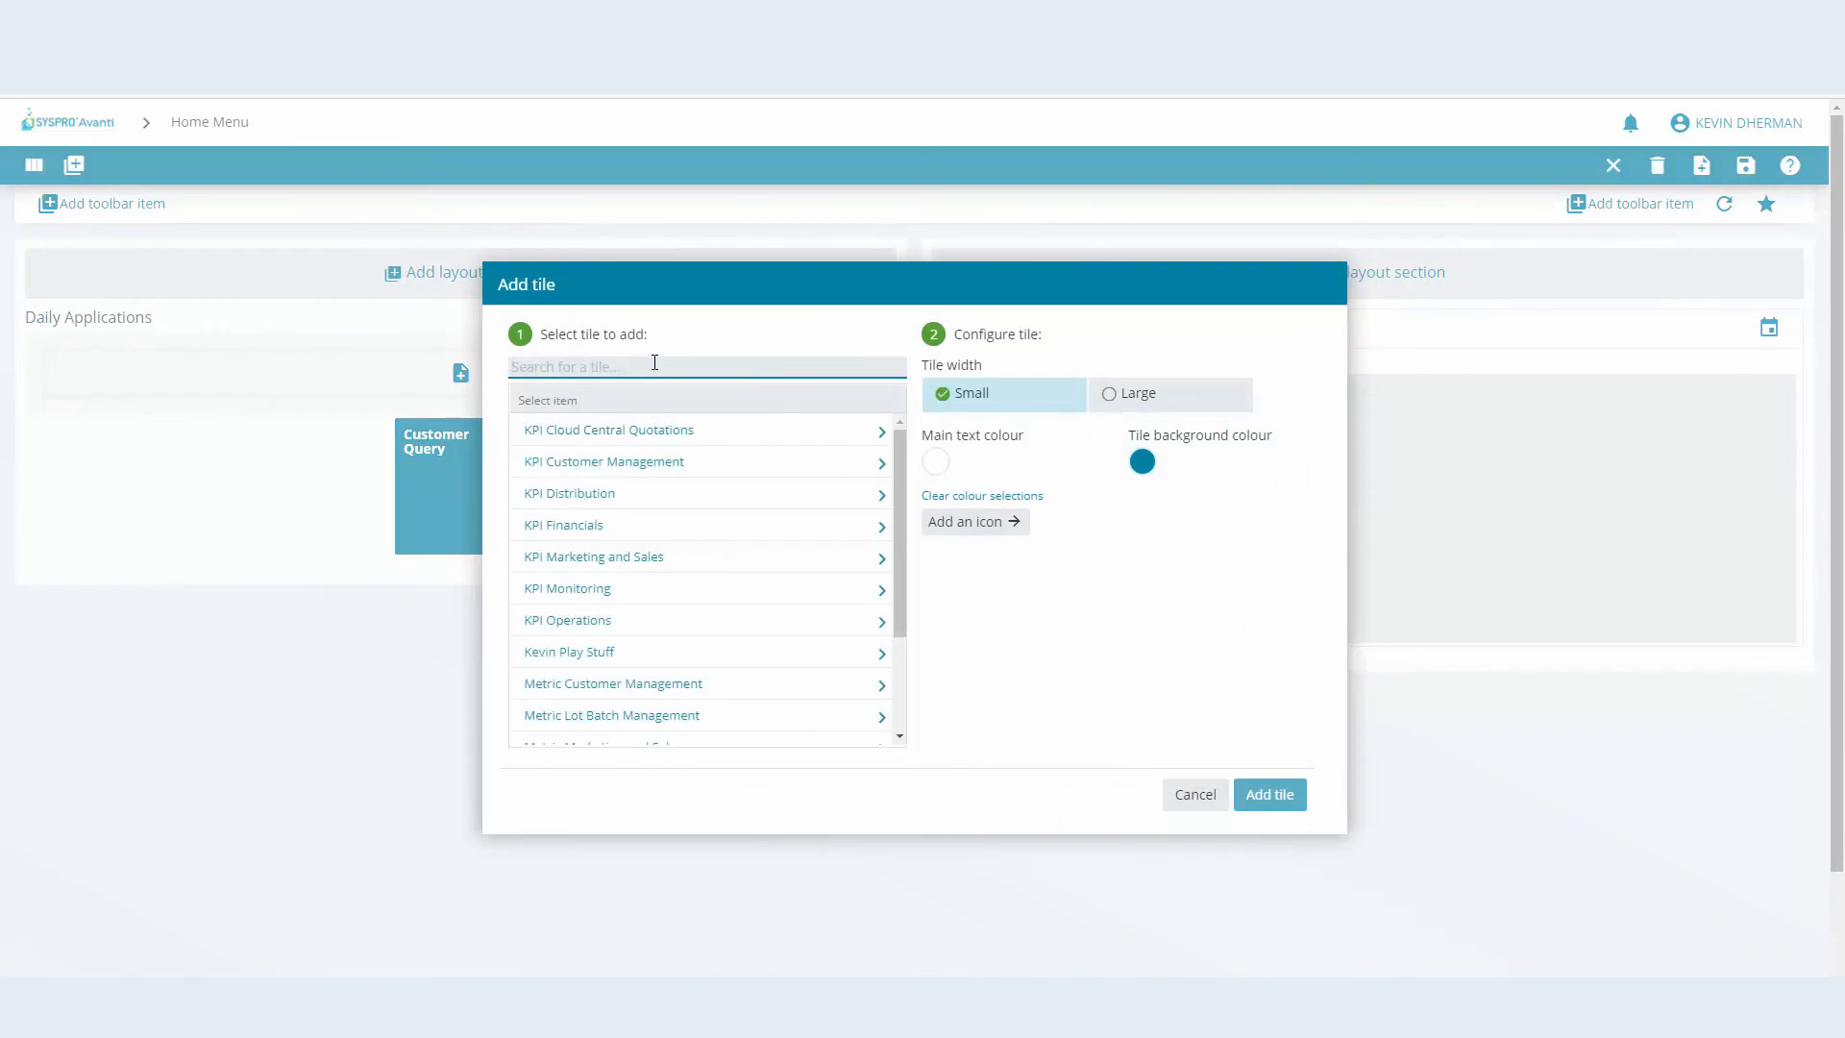
type("Sale o")
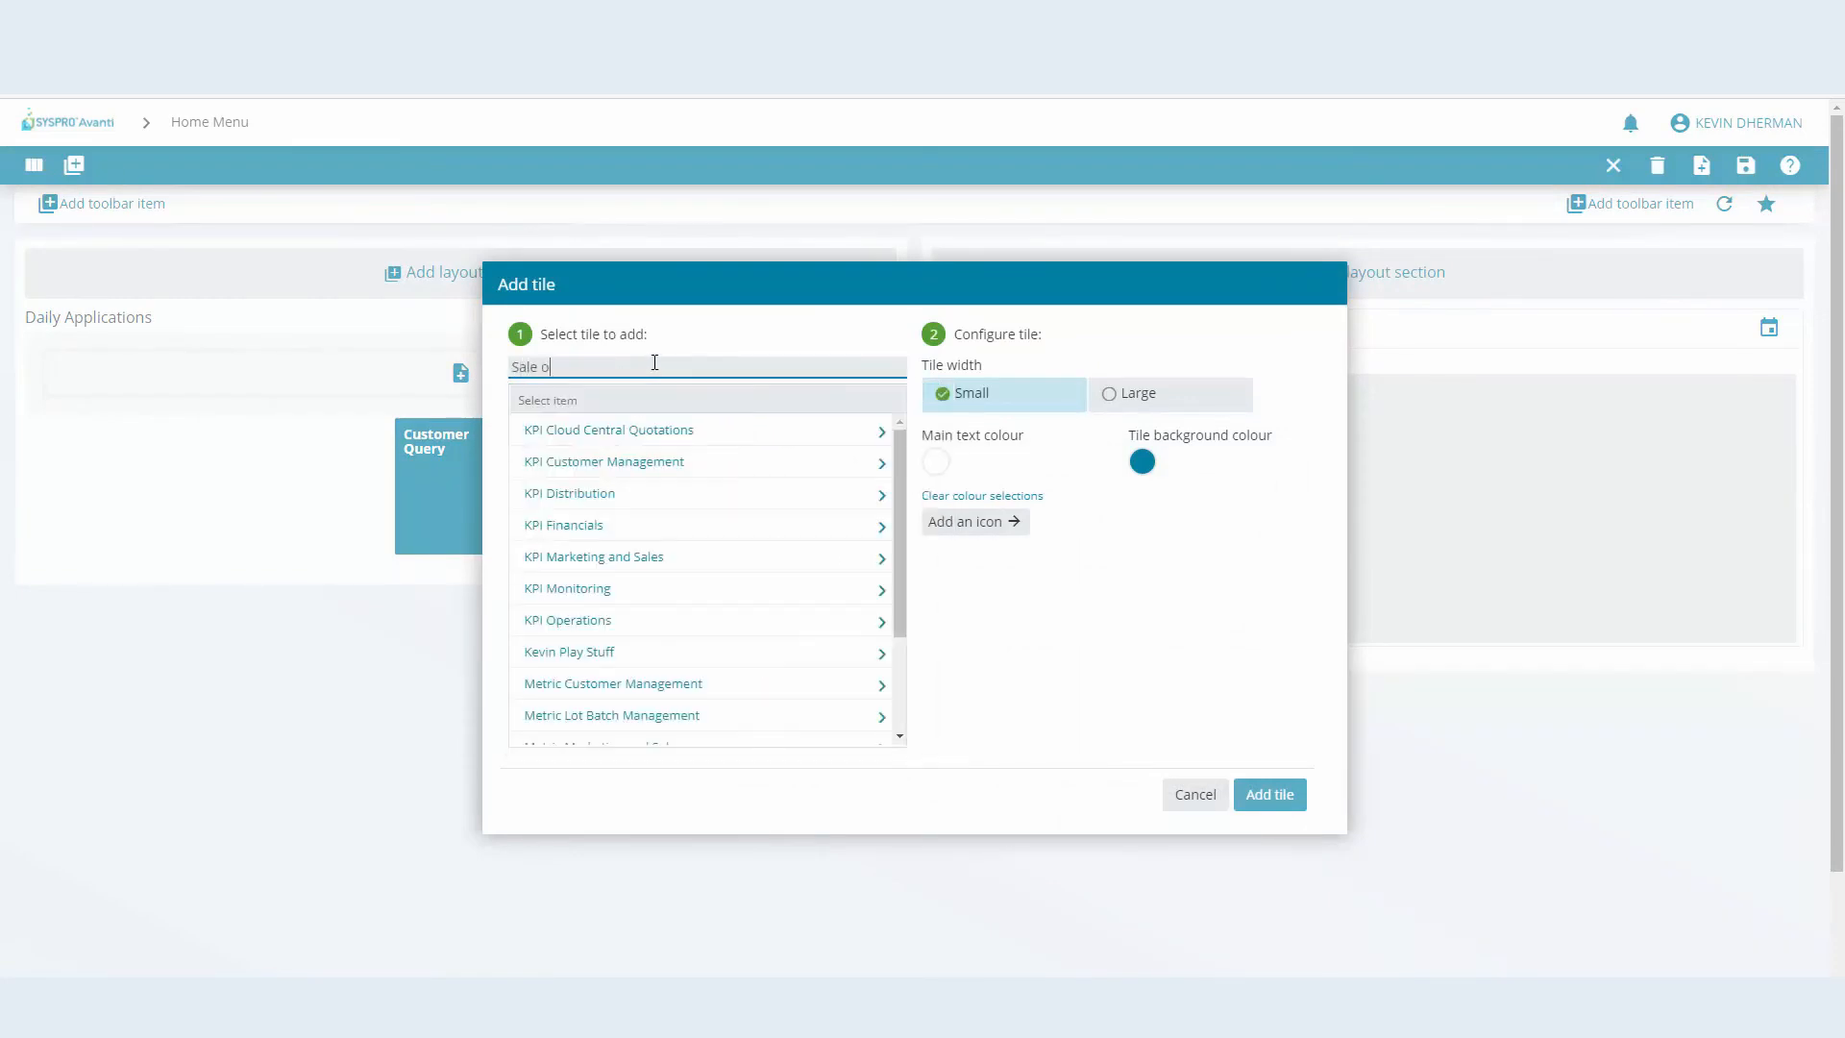
type("Sales o")
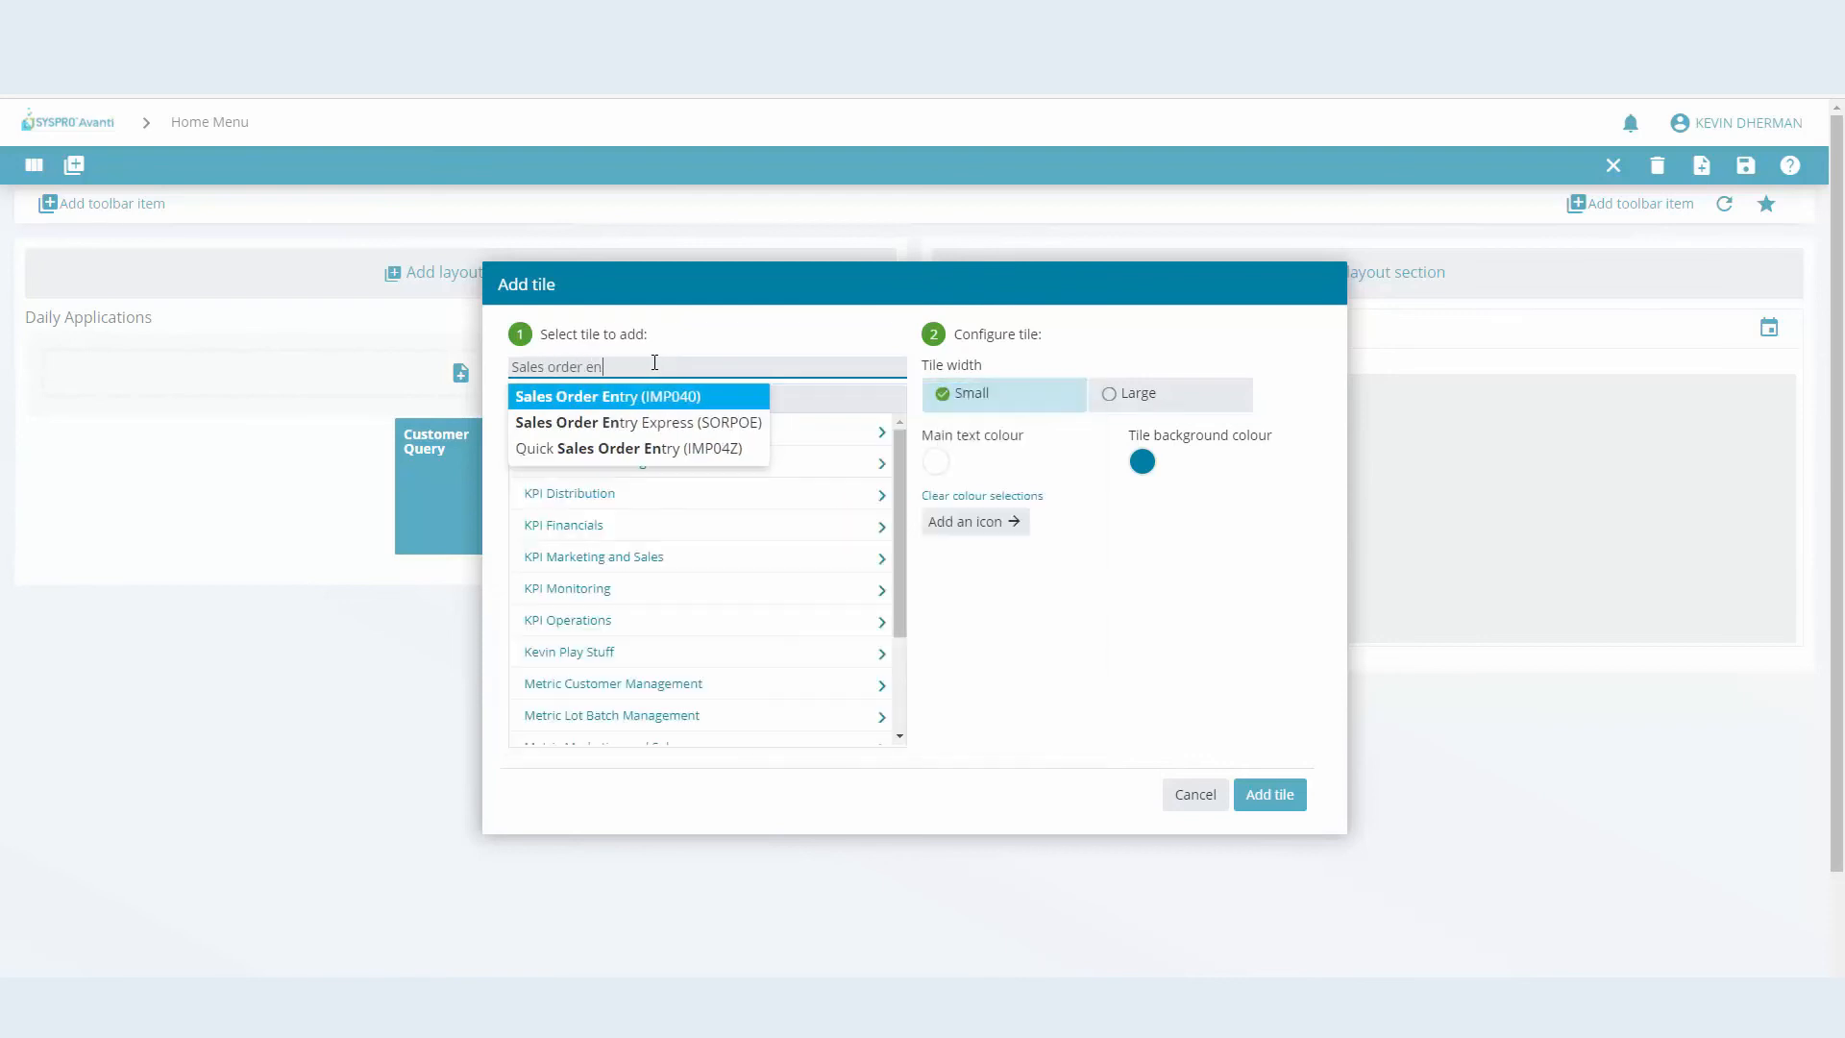
mouse_move(669, 404)
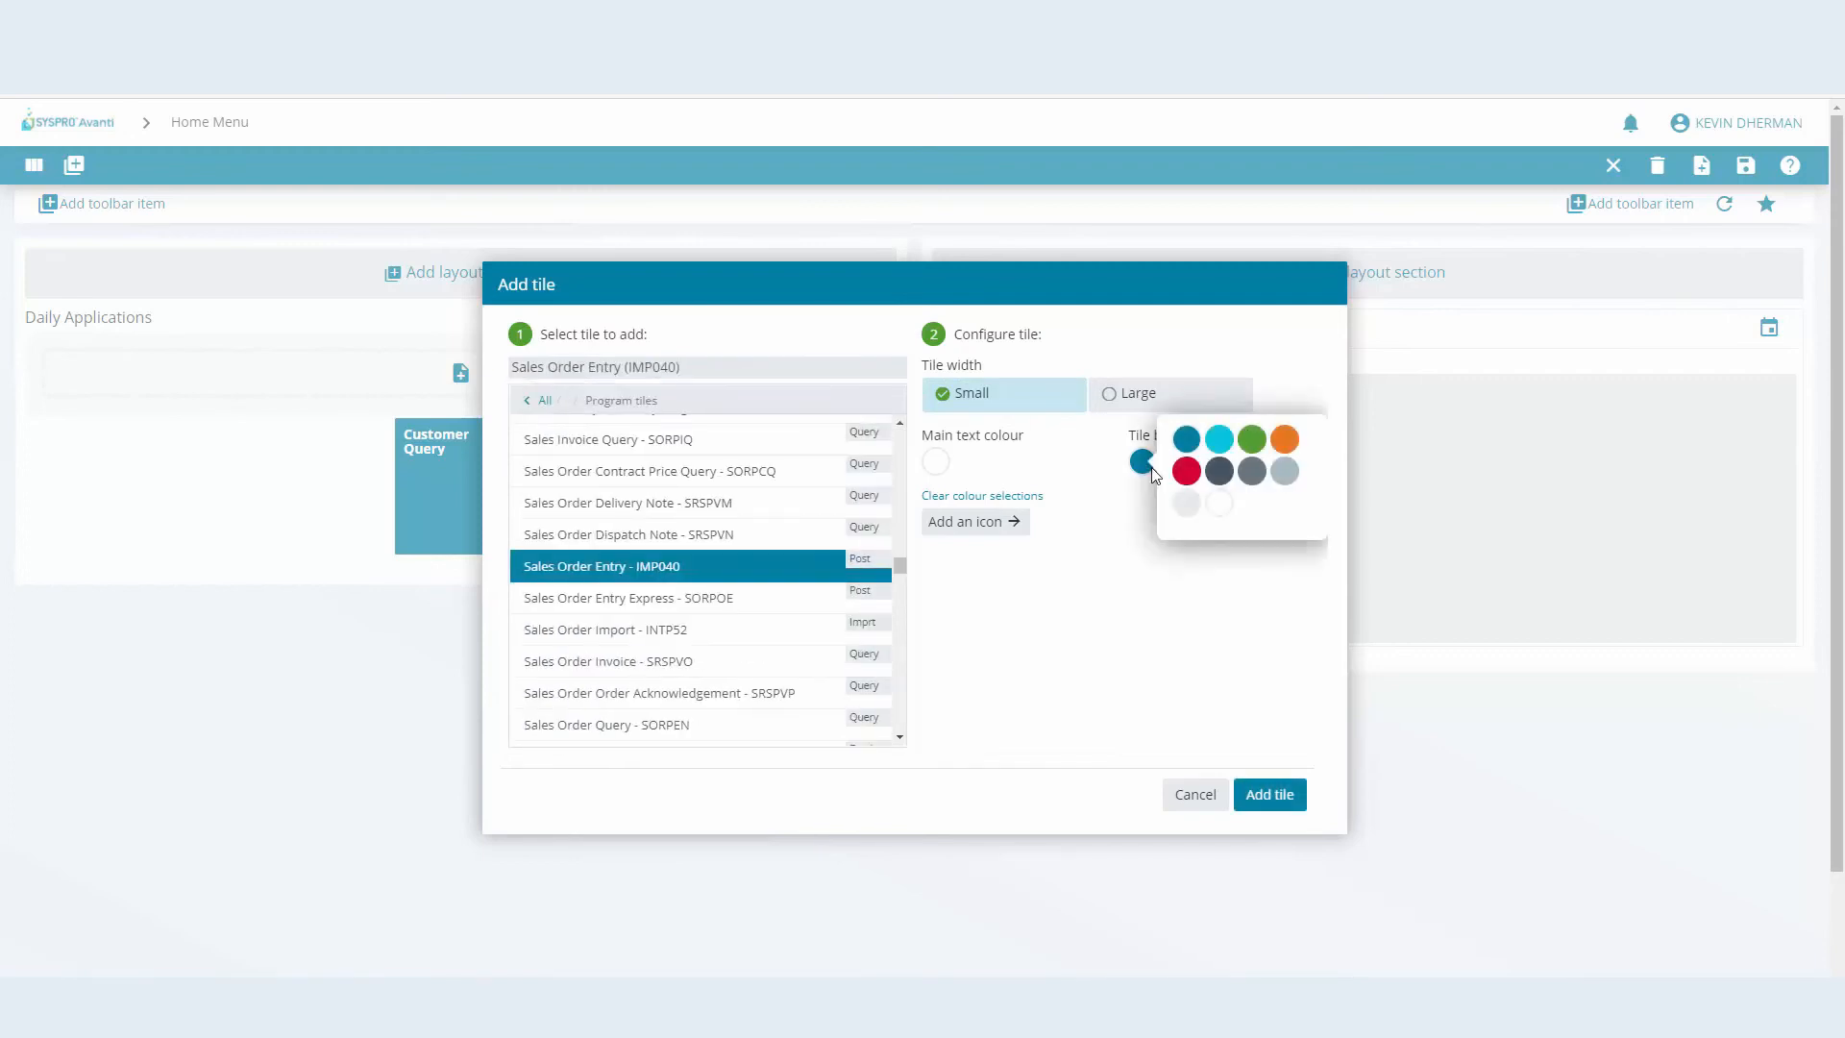
mouse_move(1253, 463)
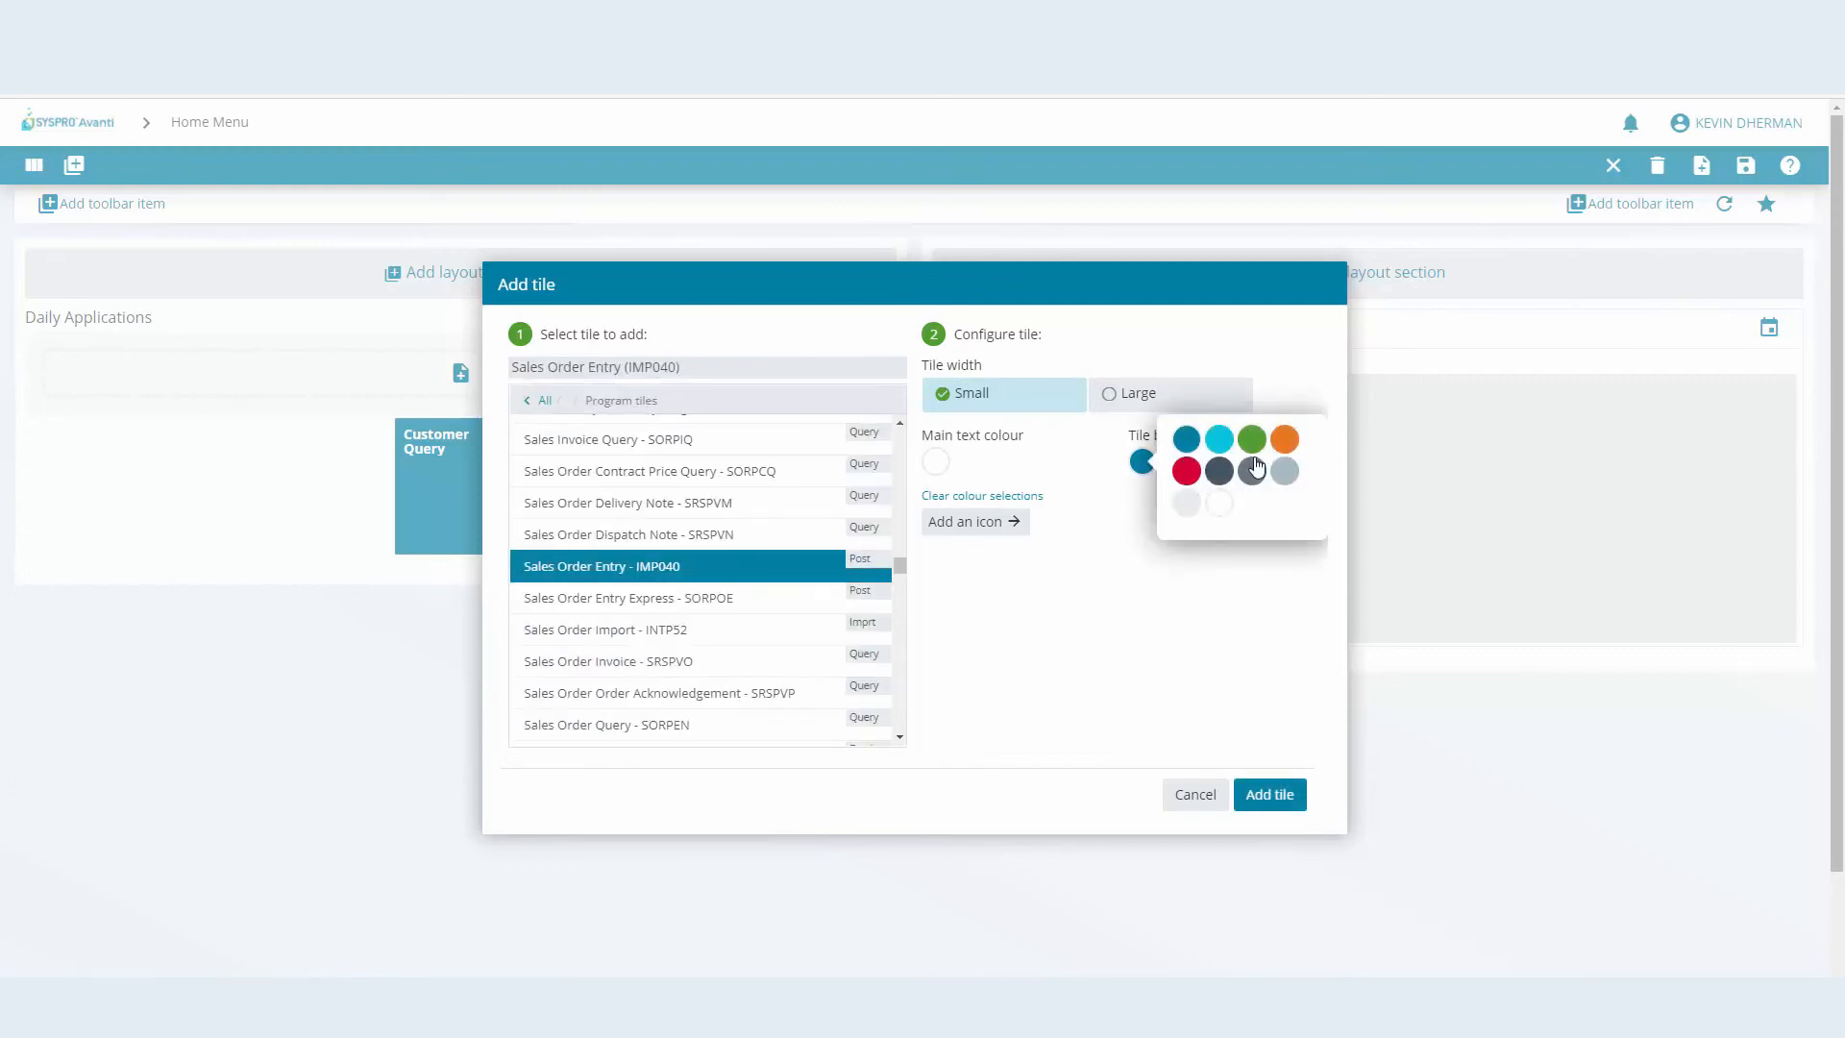
left_click(1140, 392)
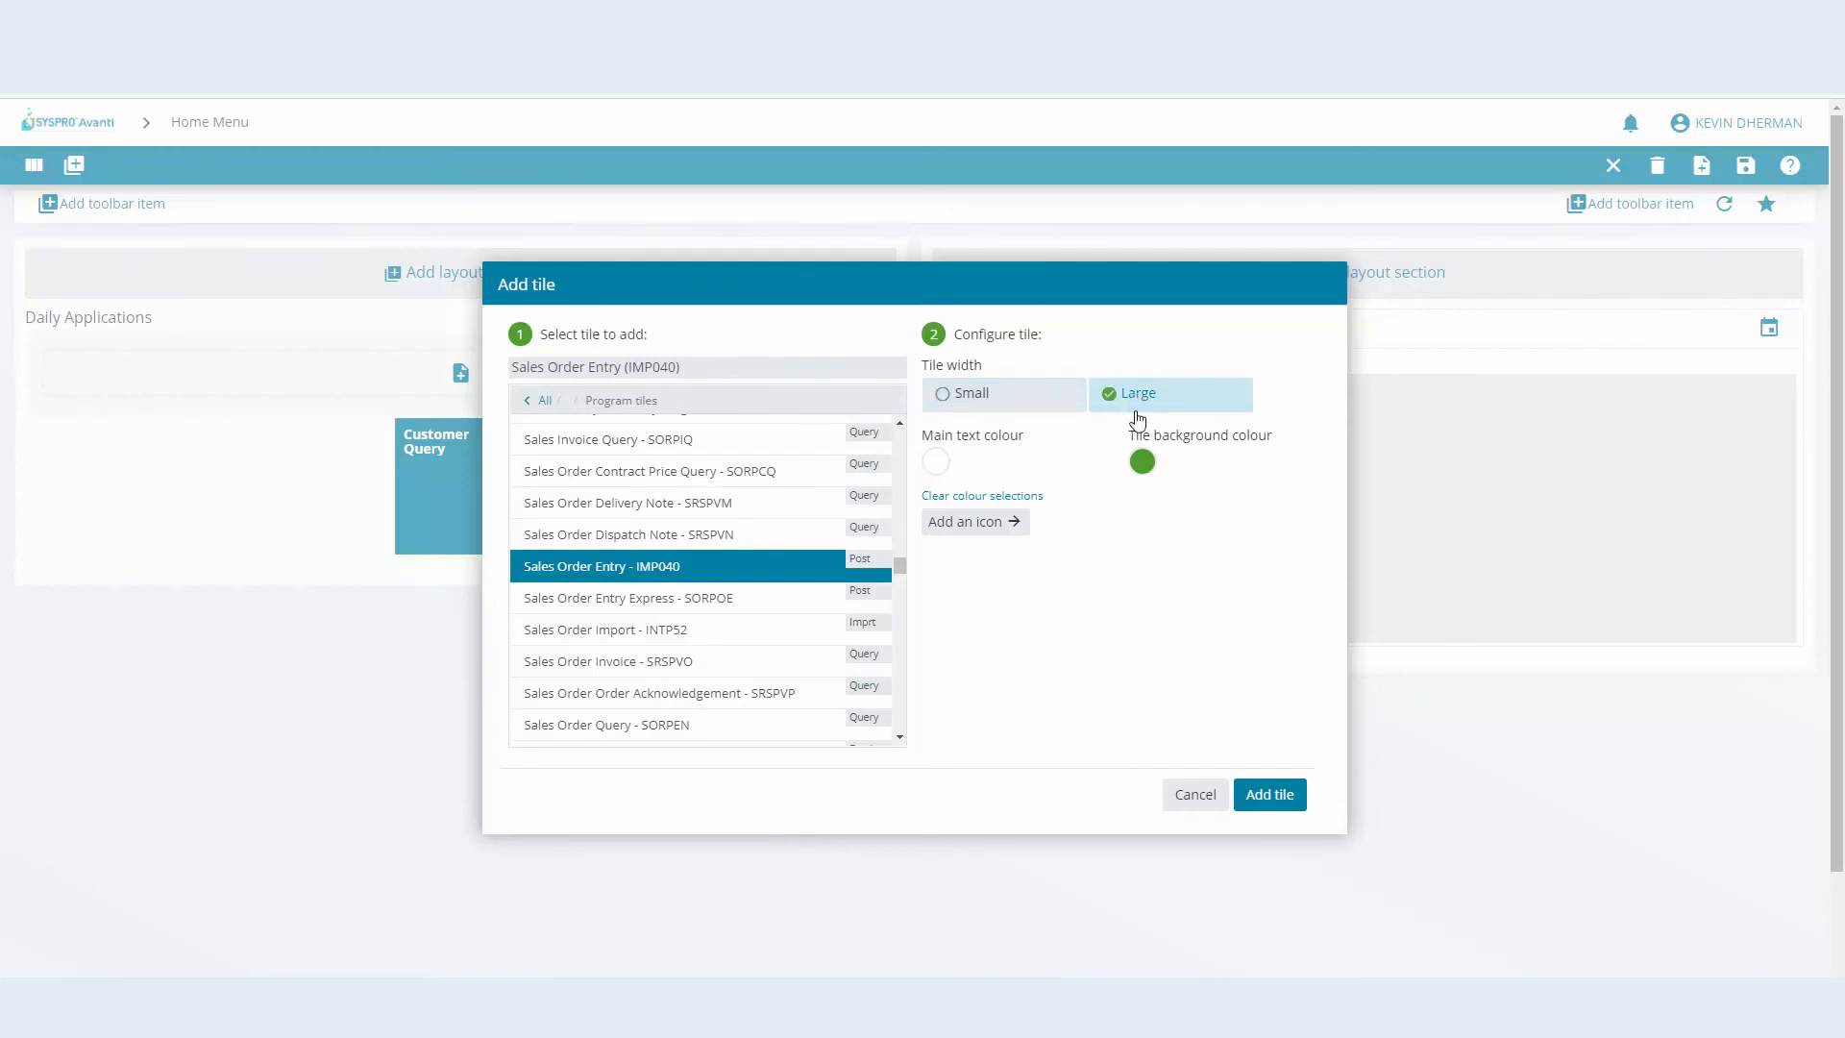
left_click(1269, 796)
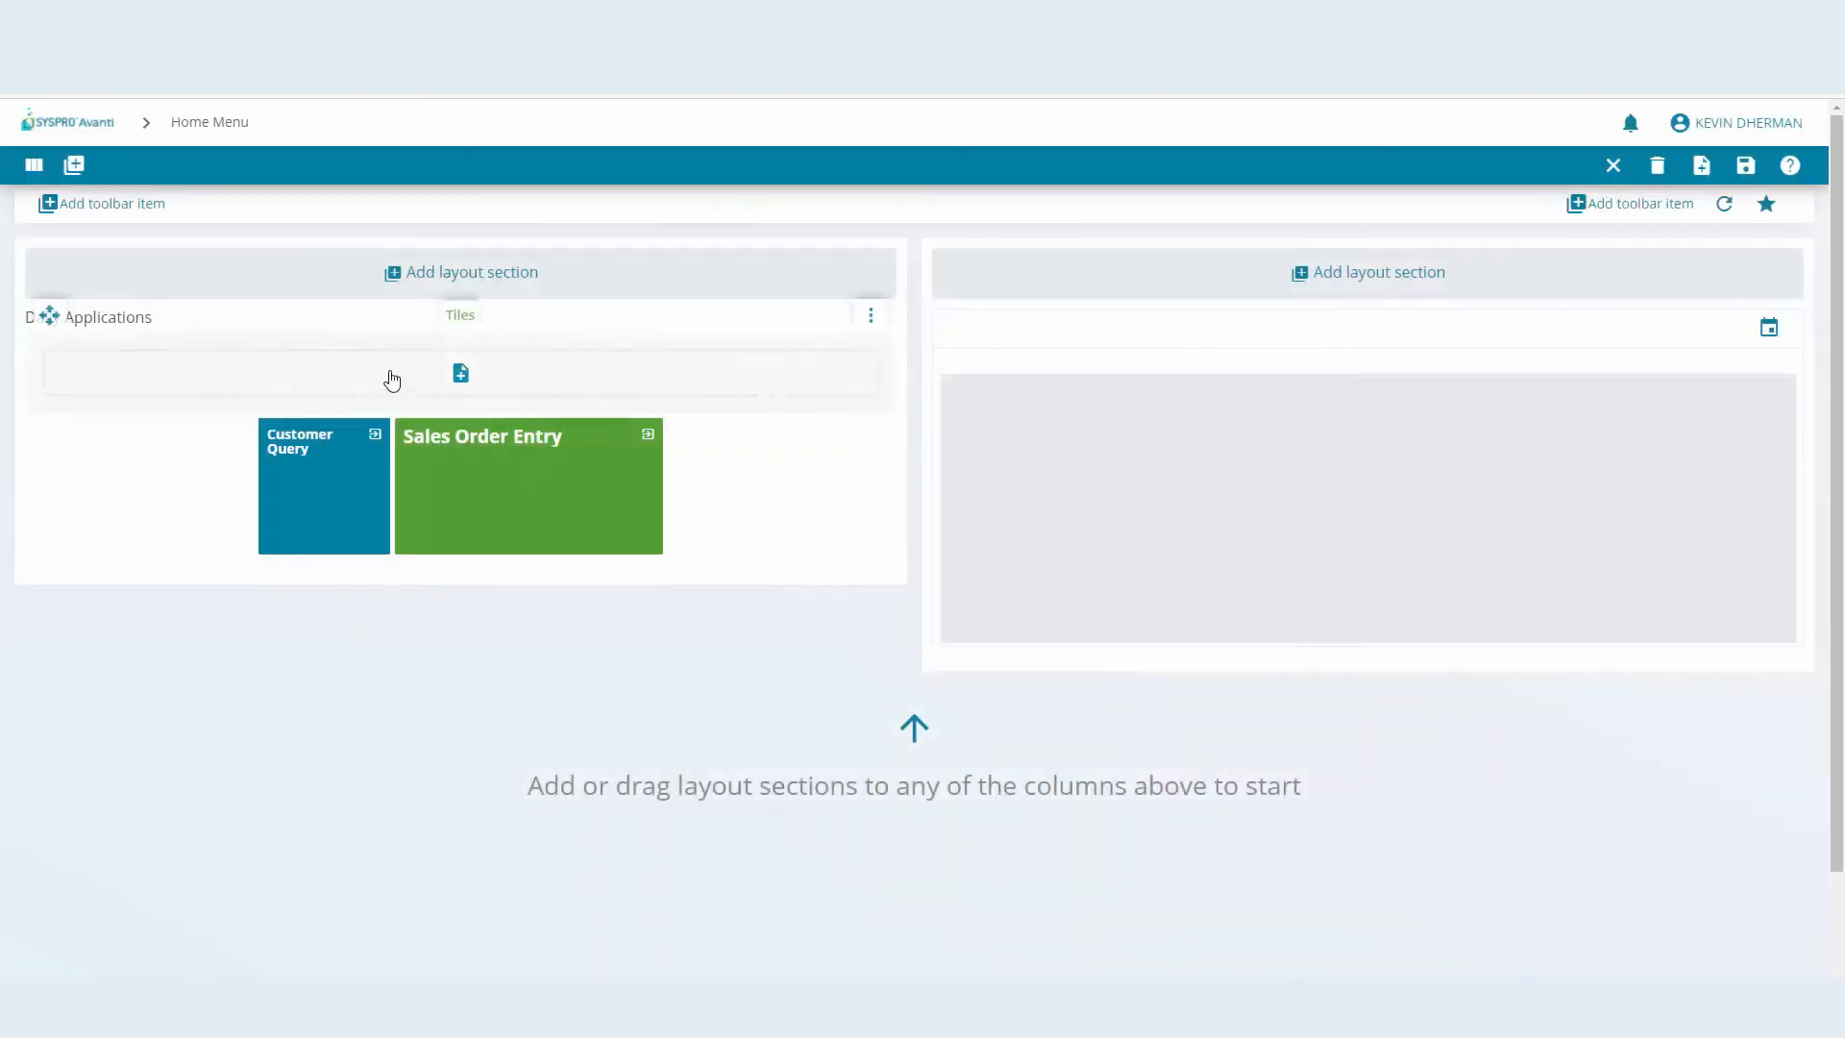
Add the KPI Financials 'Average days to pay for company' tile with a red background to Daily Applications
left_click(461, 373)
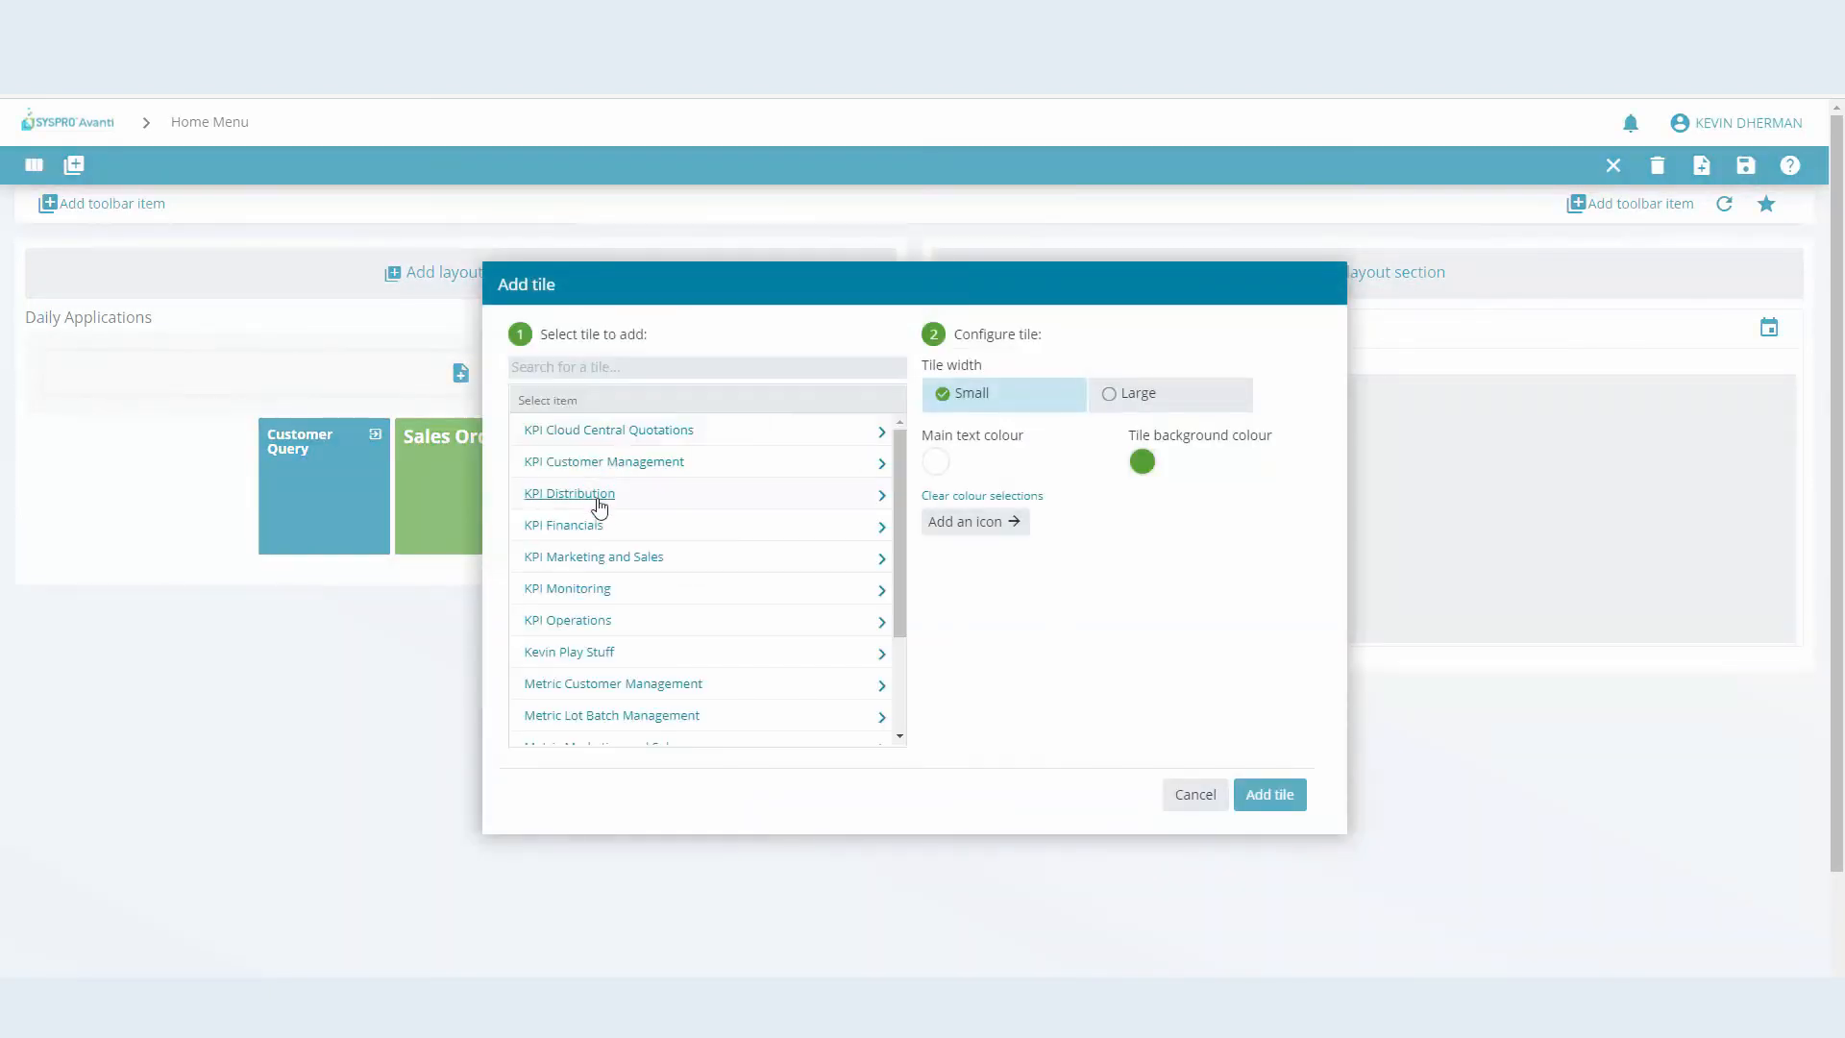
left_click(563, 525)
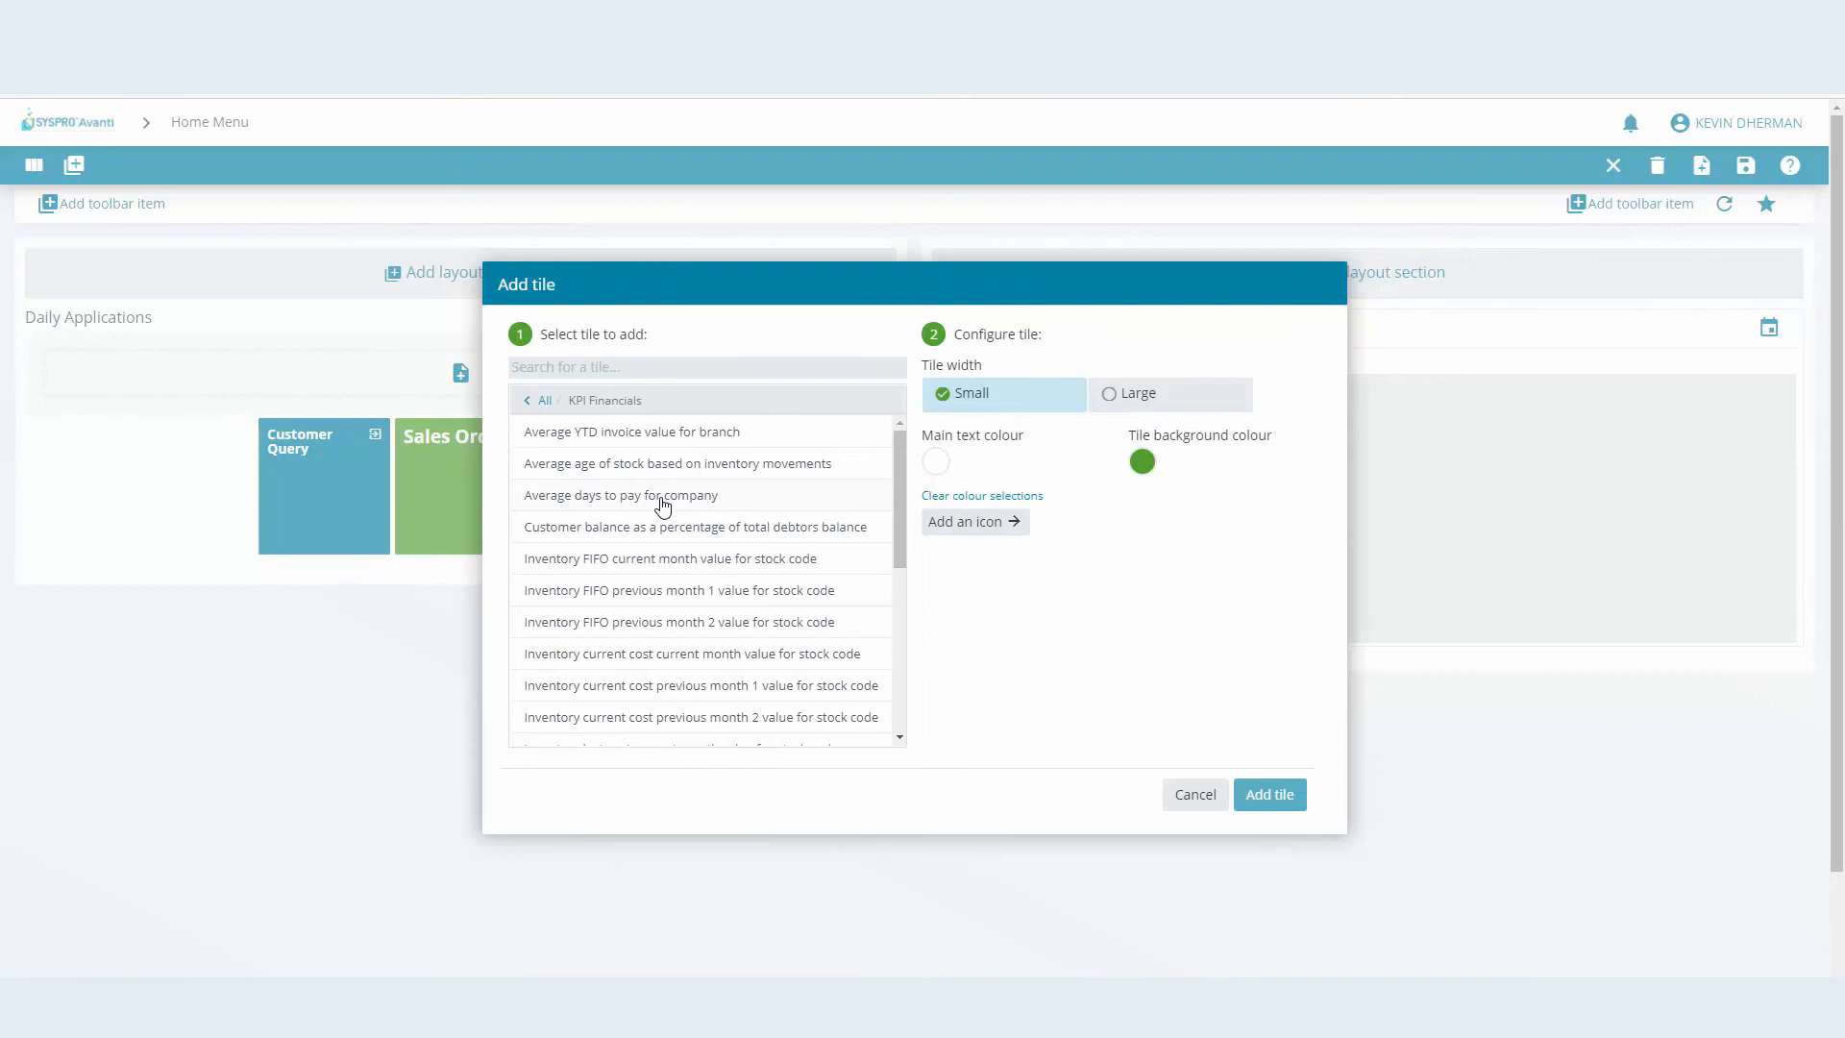
left_click(619, 496)
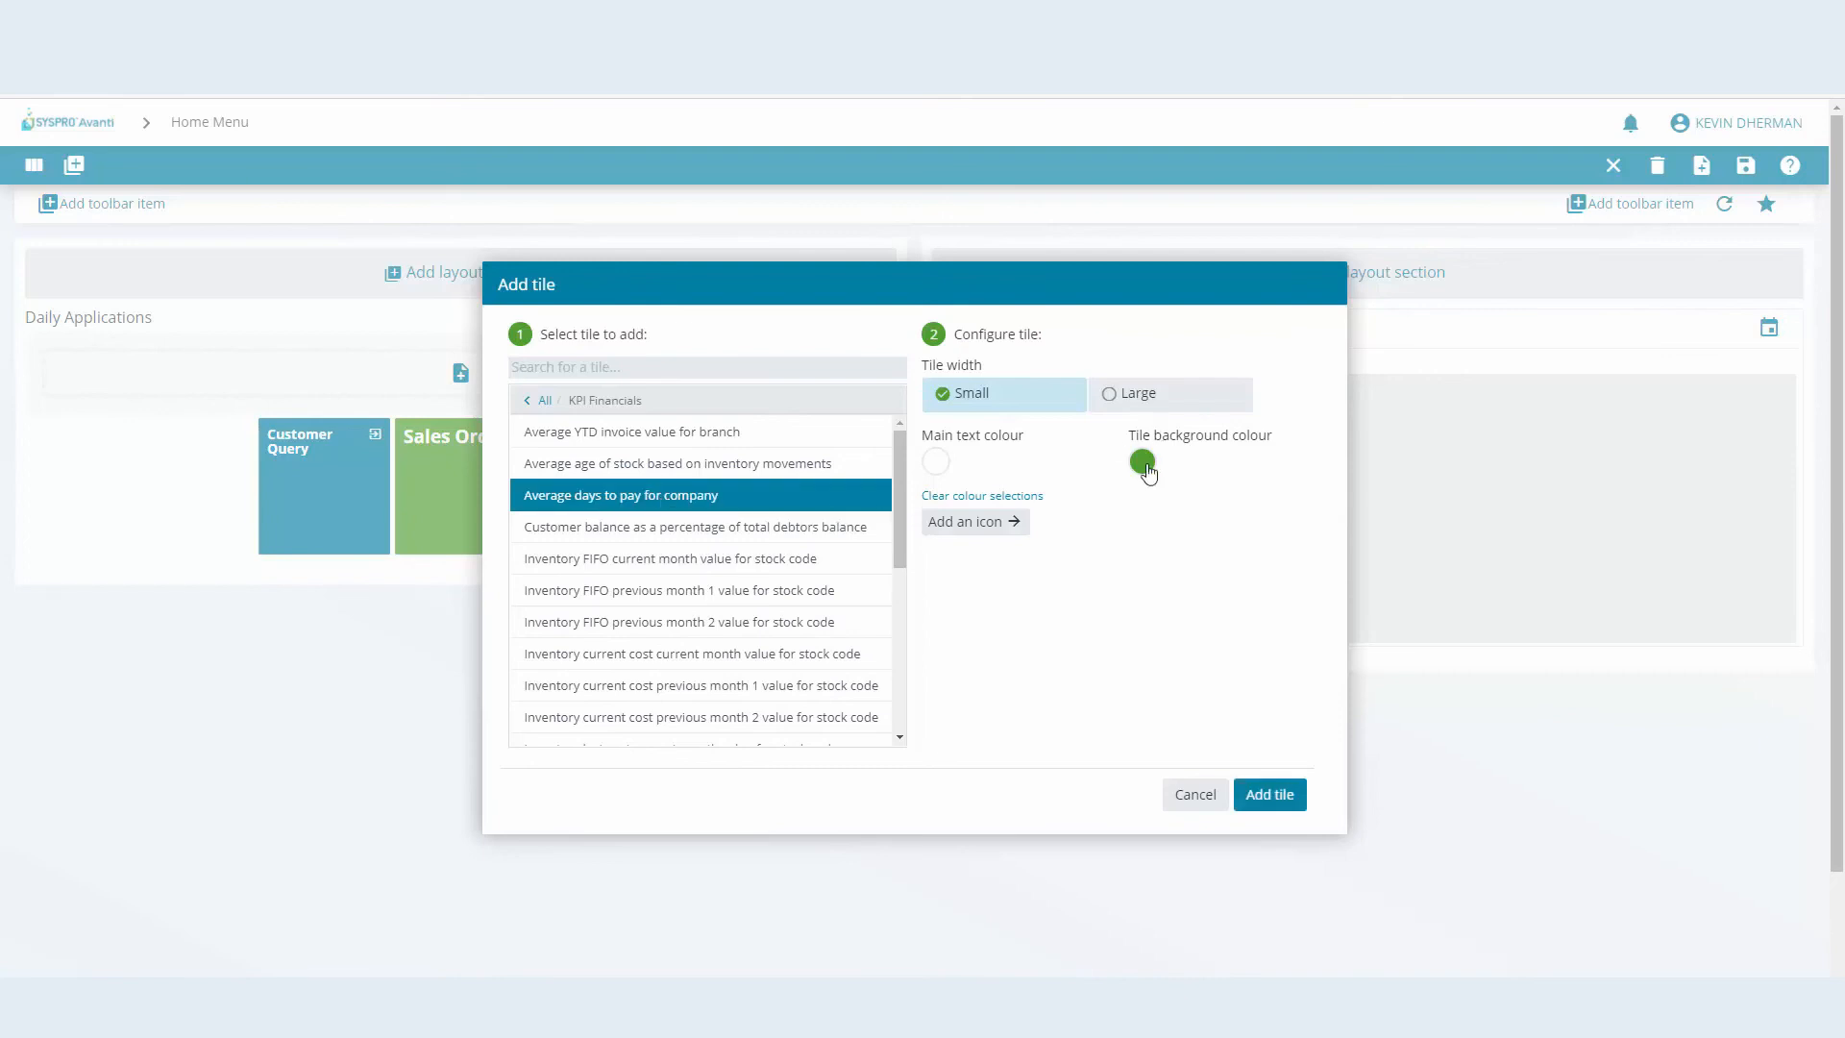
left_click(1142, 462)
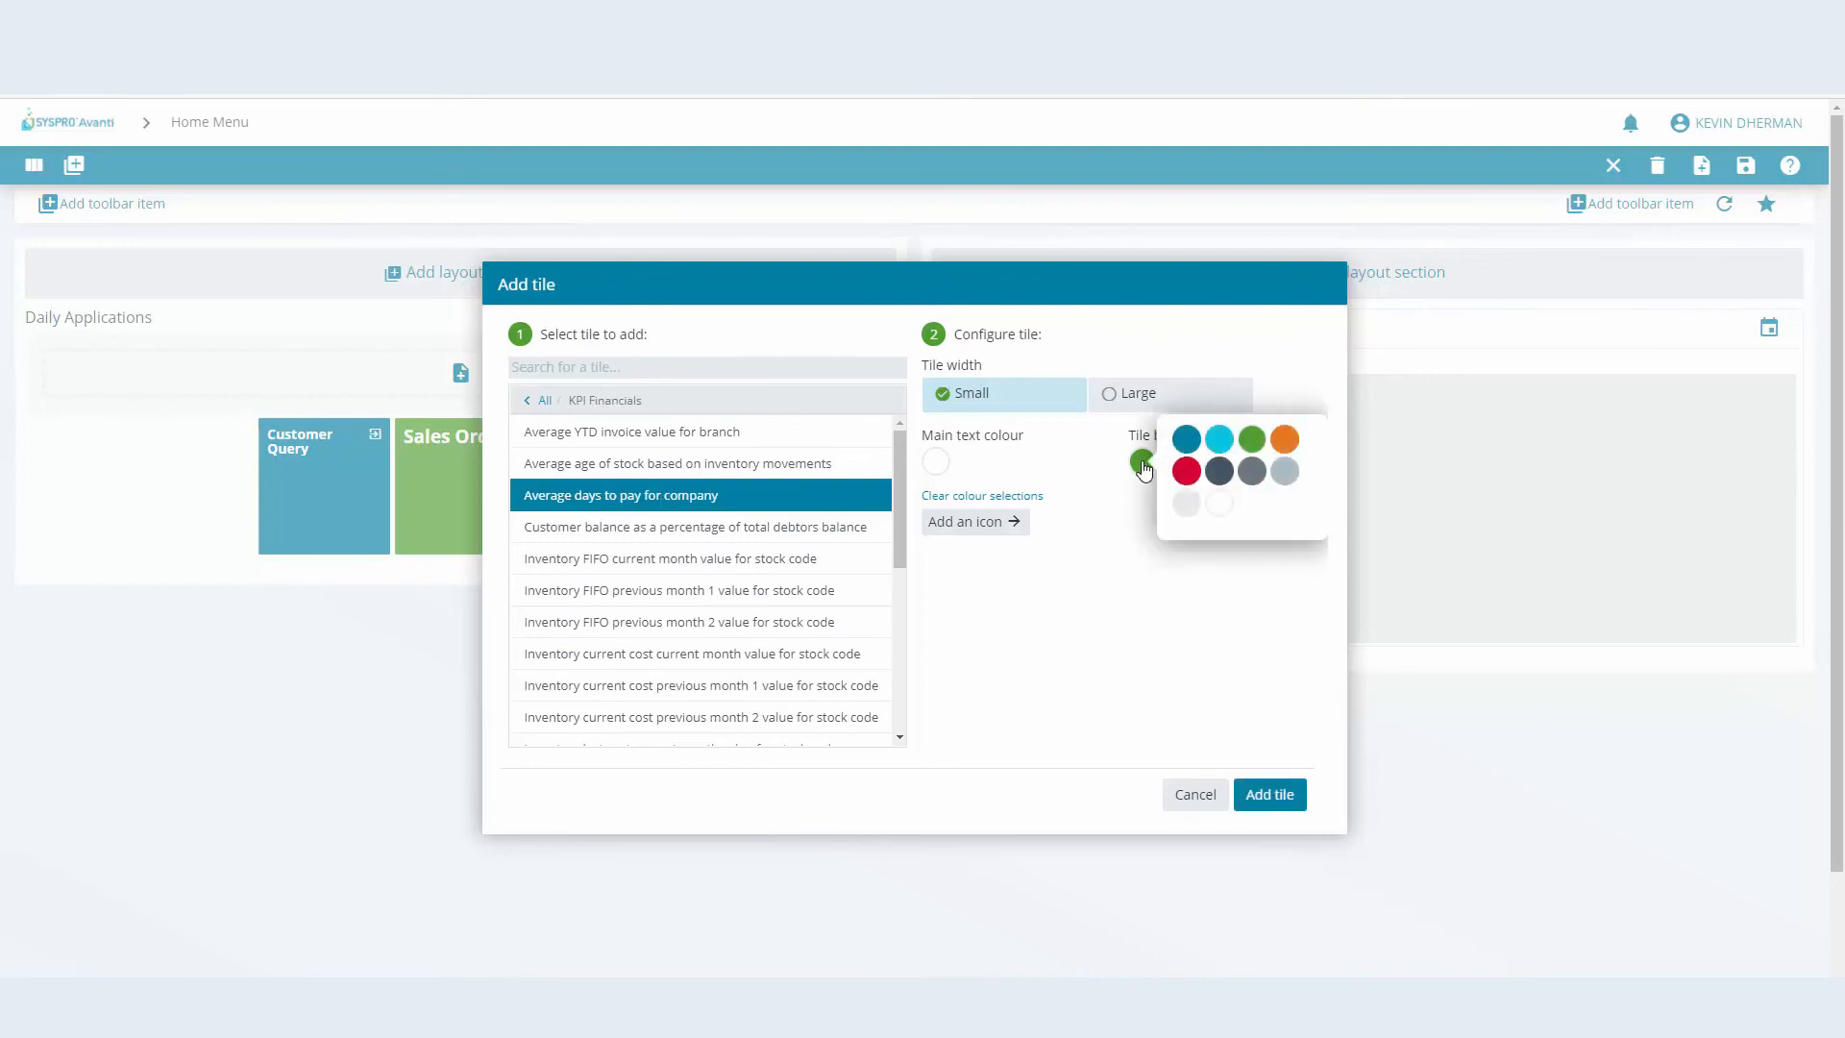
left_click(1187, 471)
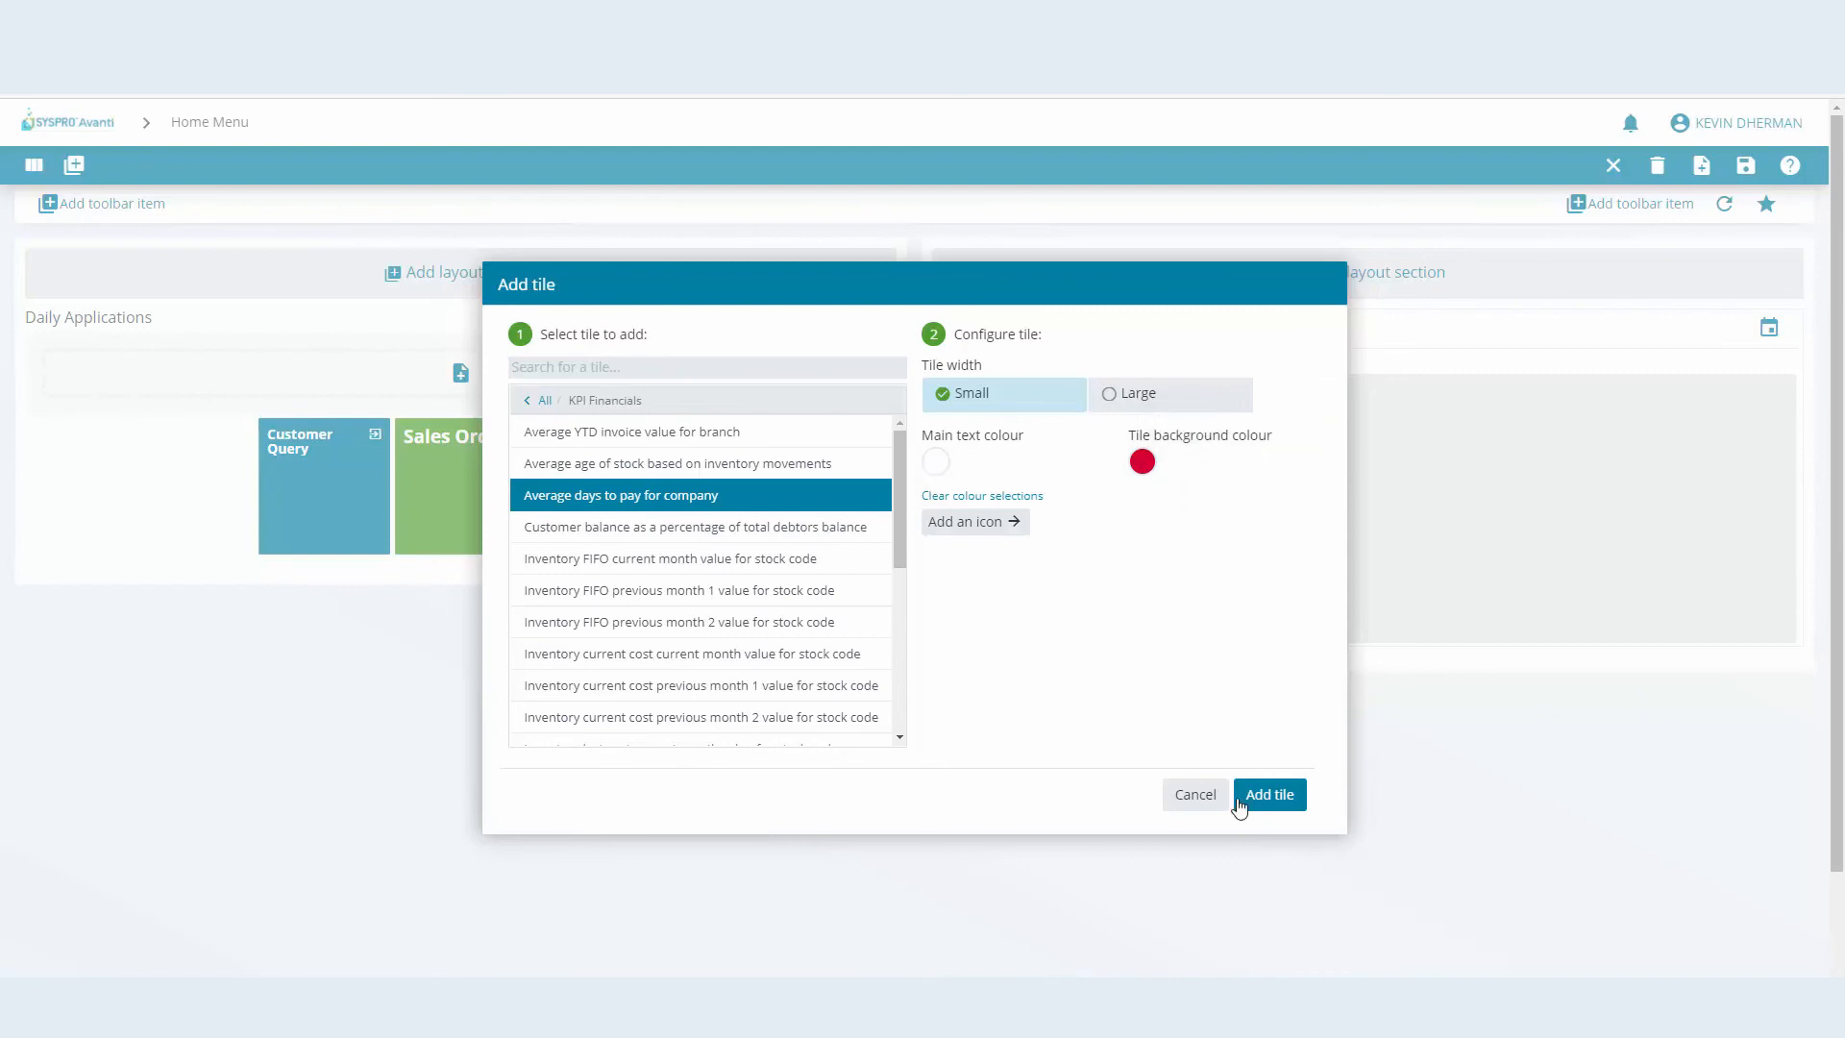
left_click(1268, 794)
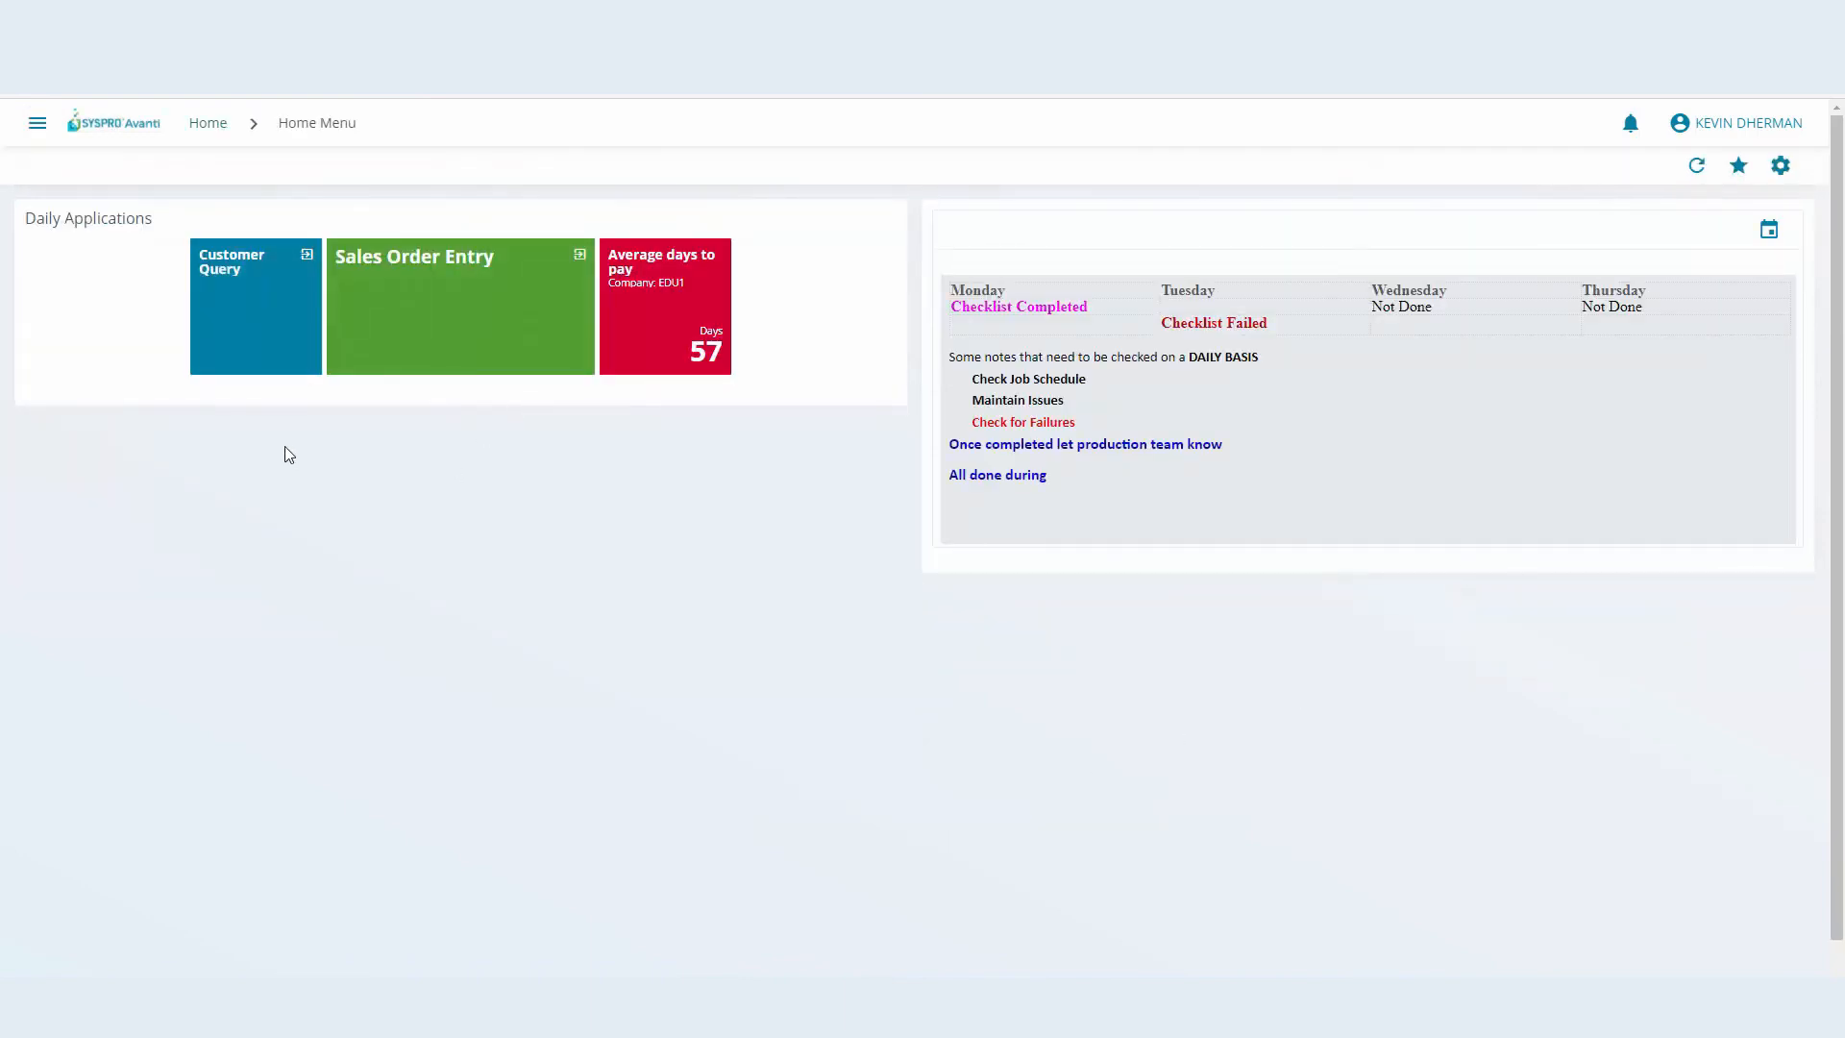
mouse_move(1374, 363)
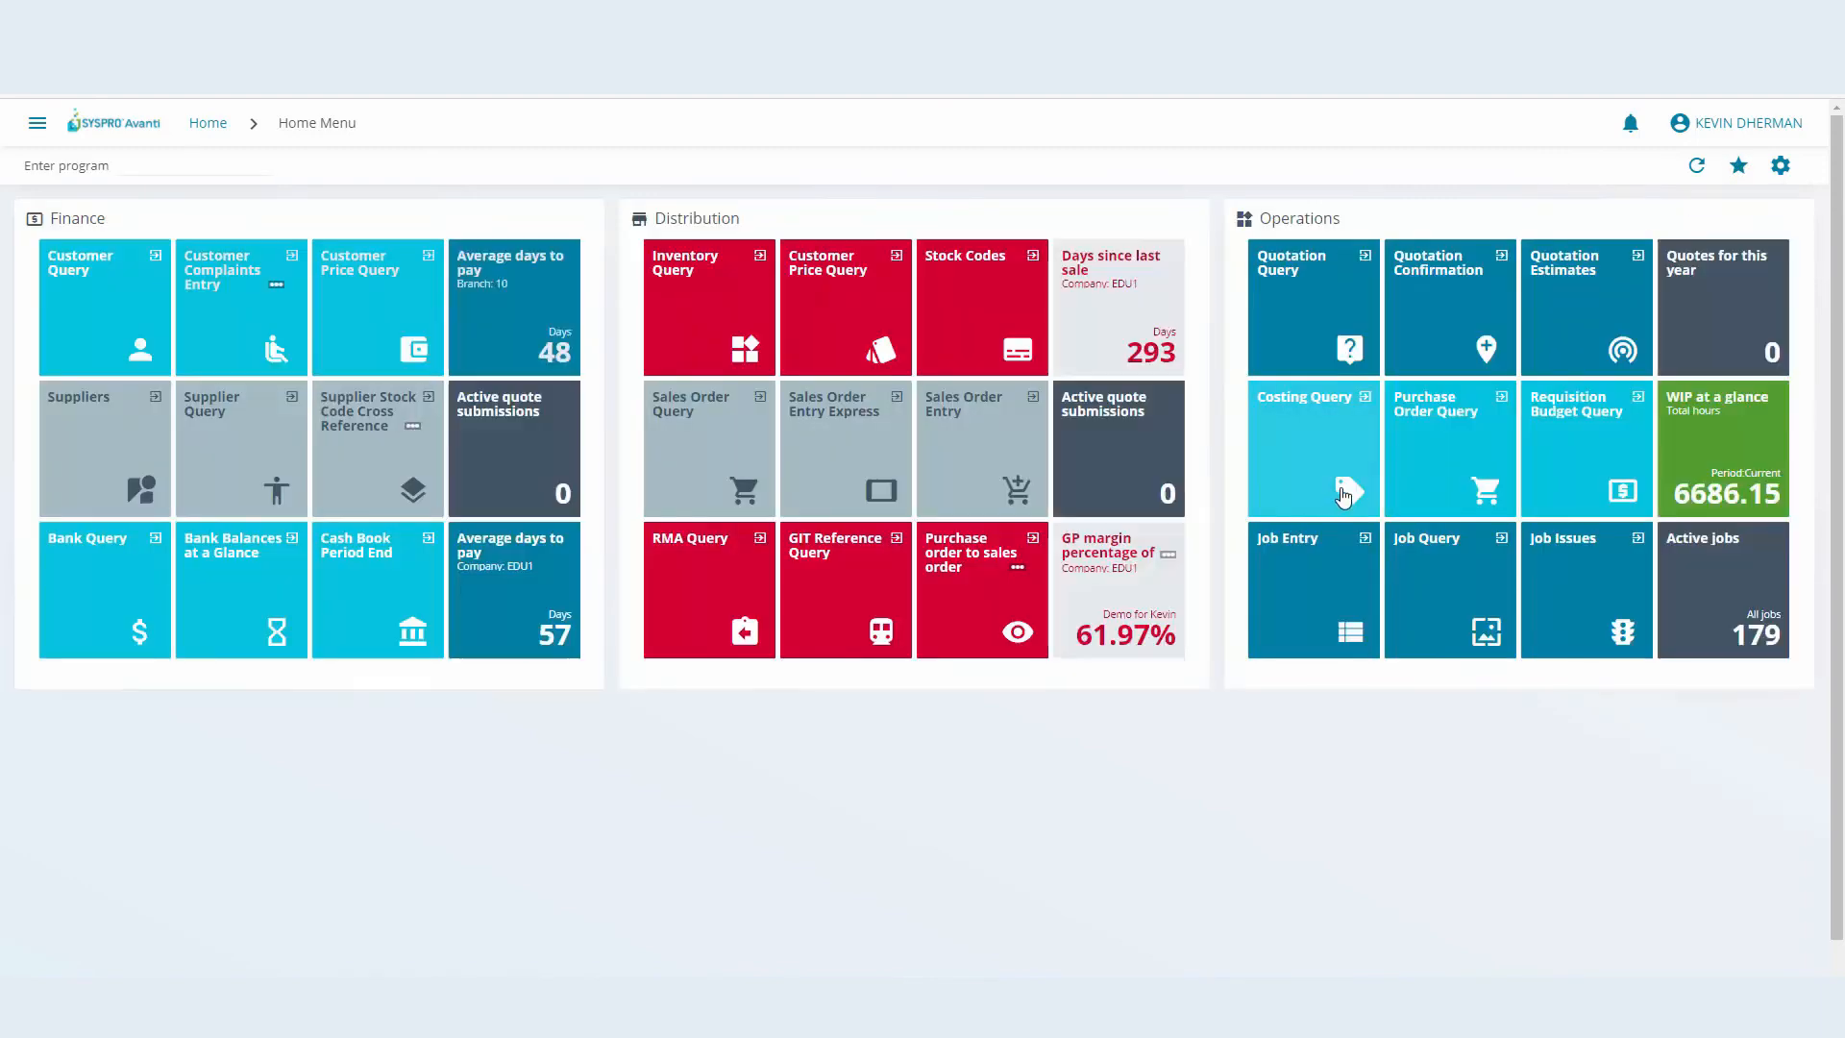
mouse_move(1780, 166)
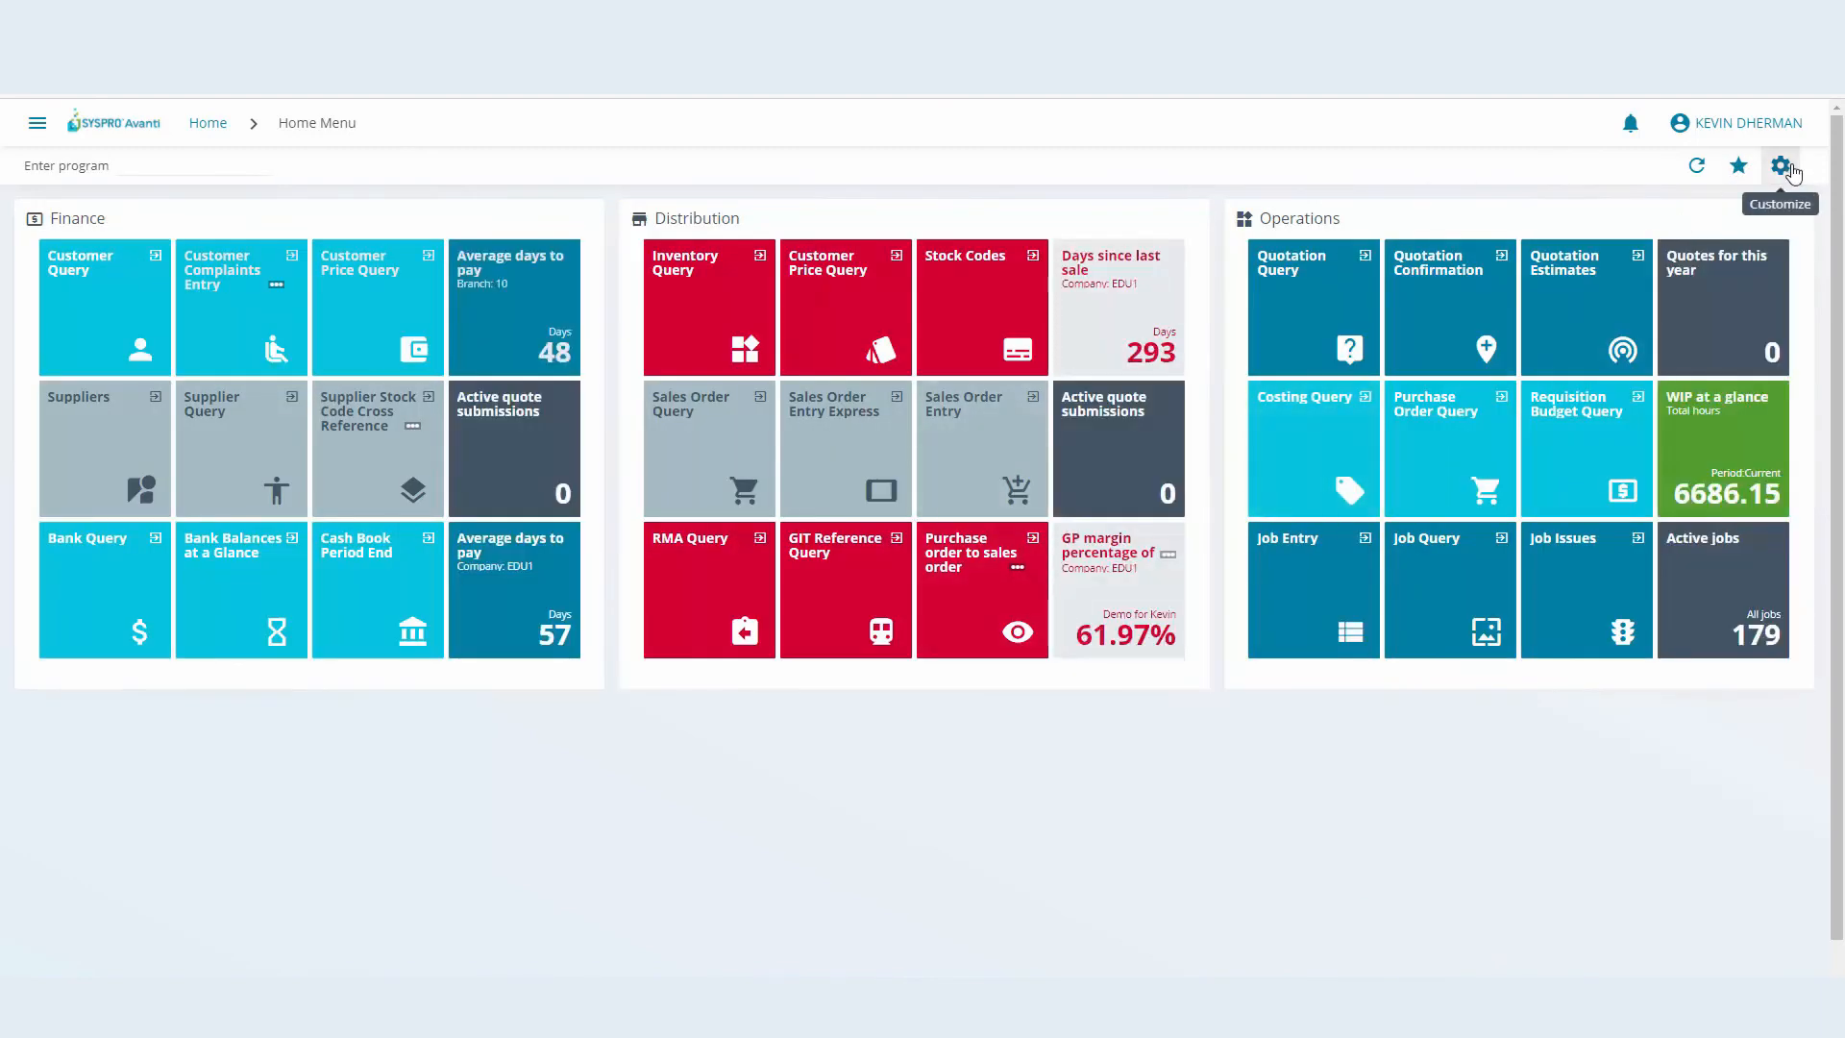
Switch to the Daily & Weekly Apps workspace, then reopen the saved workspaces list
left_click(1780, 165)
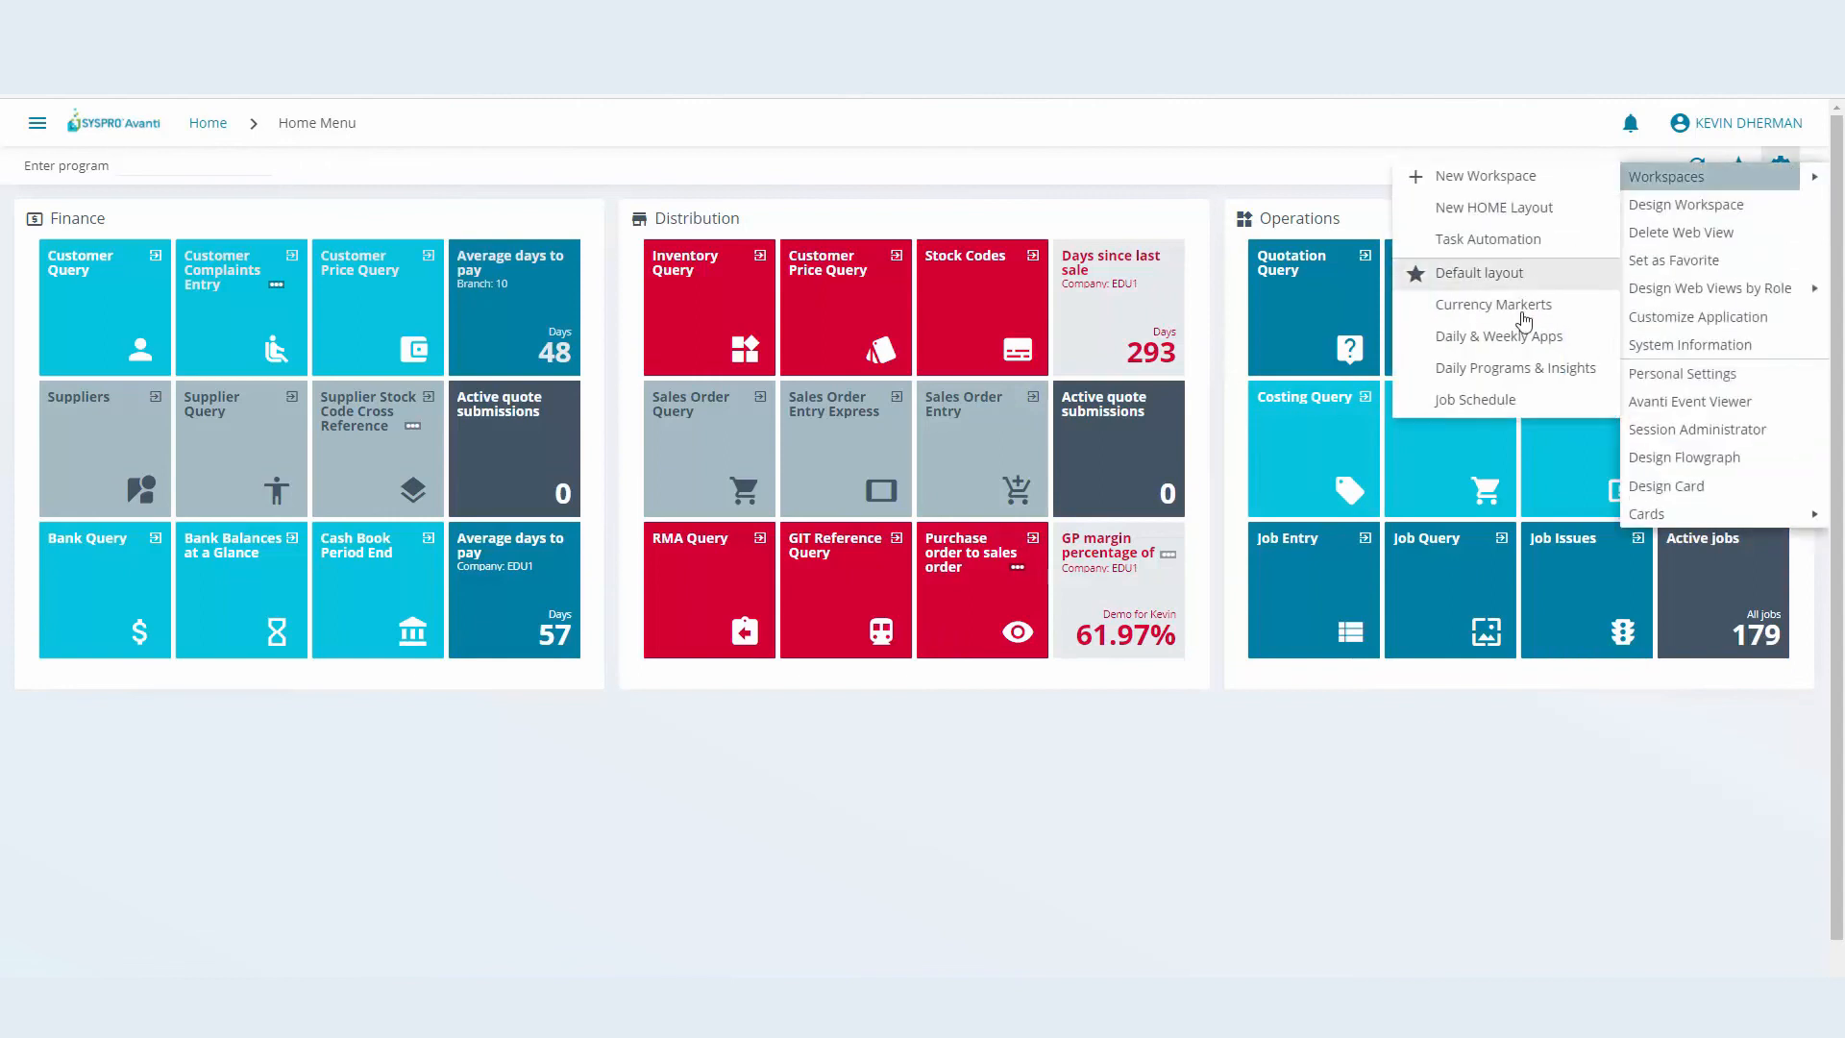
mouse_move(1518, 346)
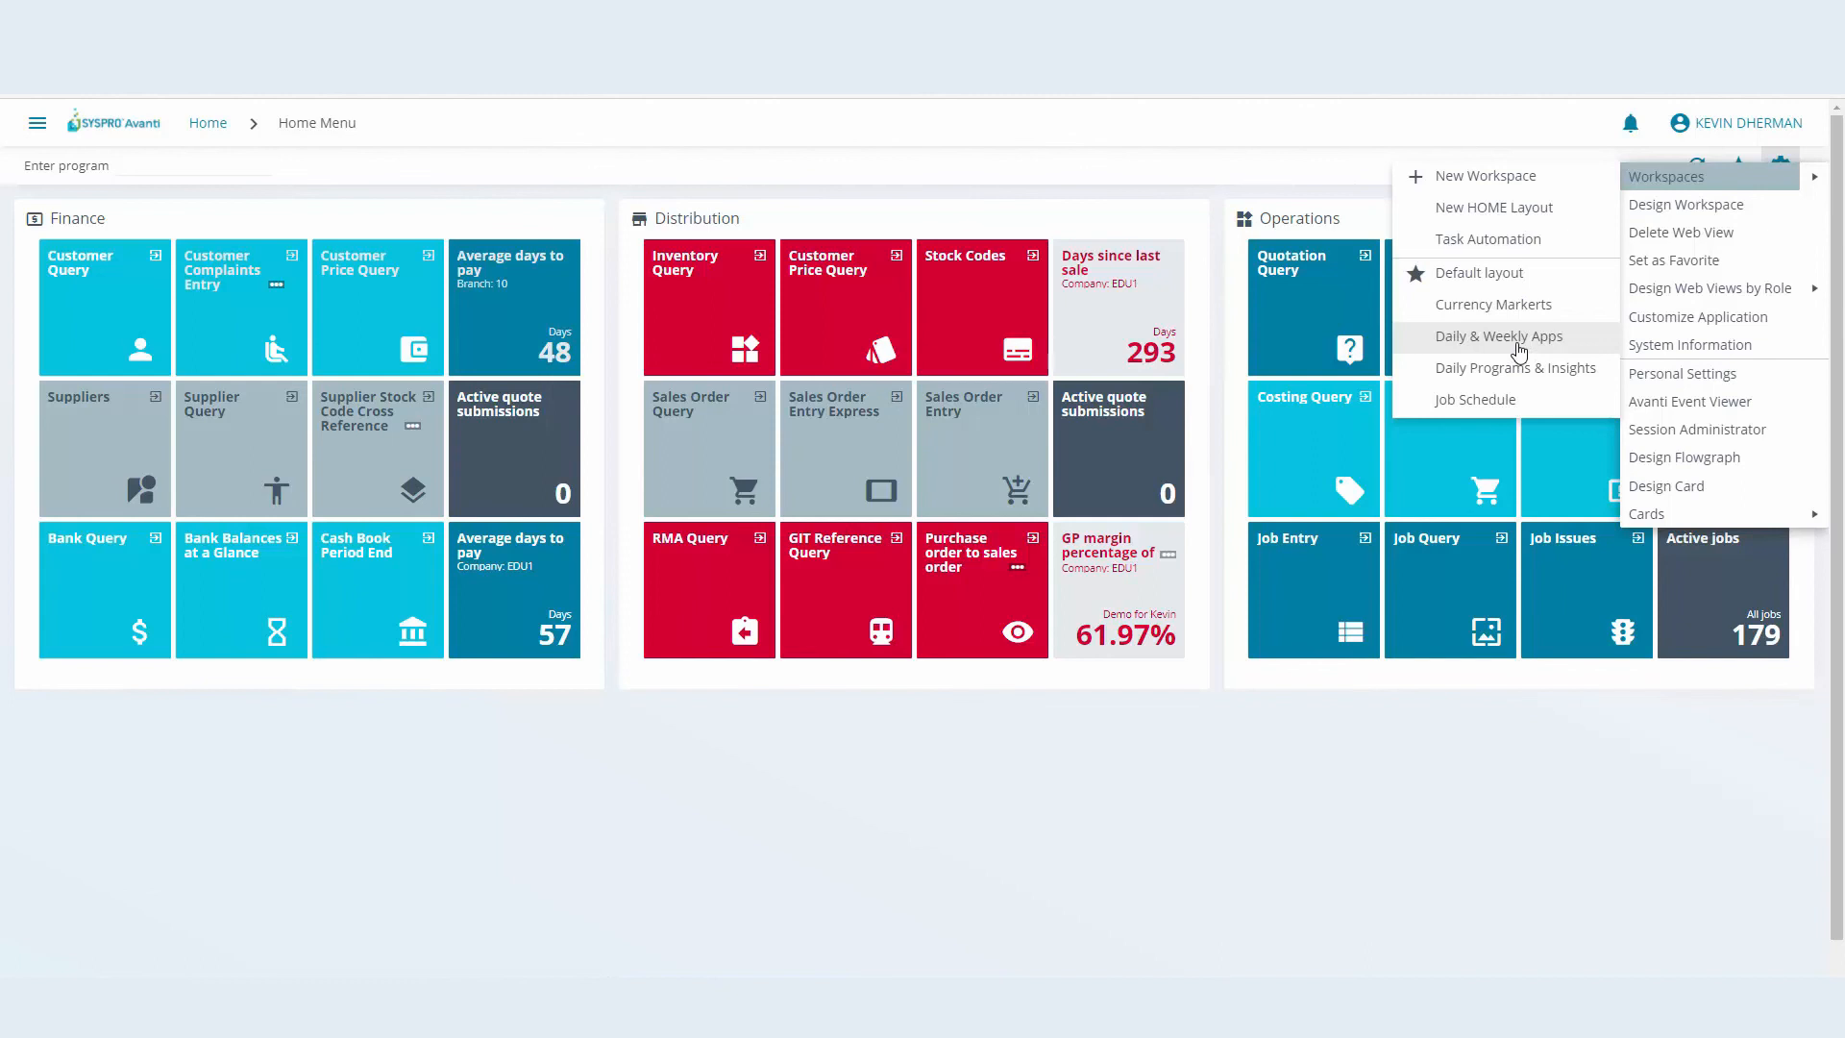
left_click(1515, 367)
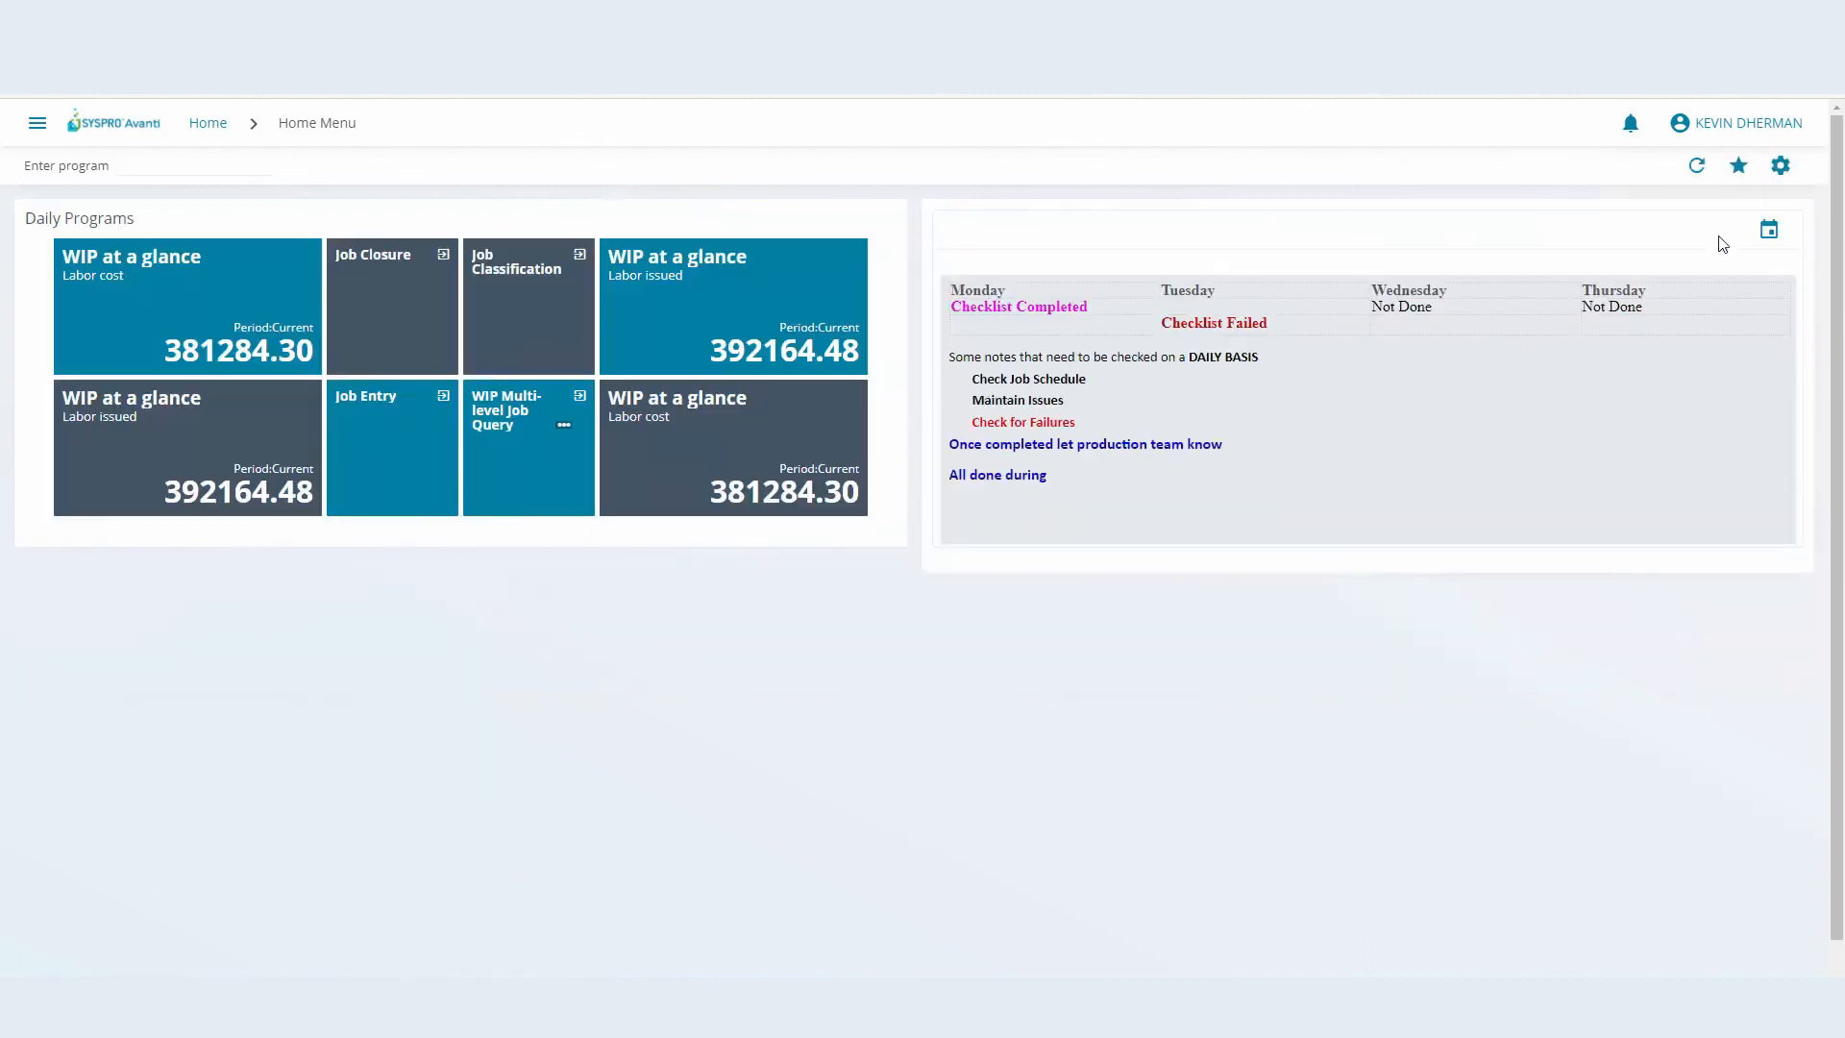
left_click(1780, 165)
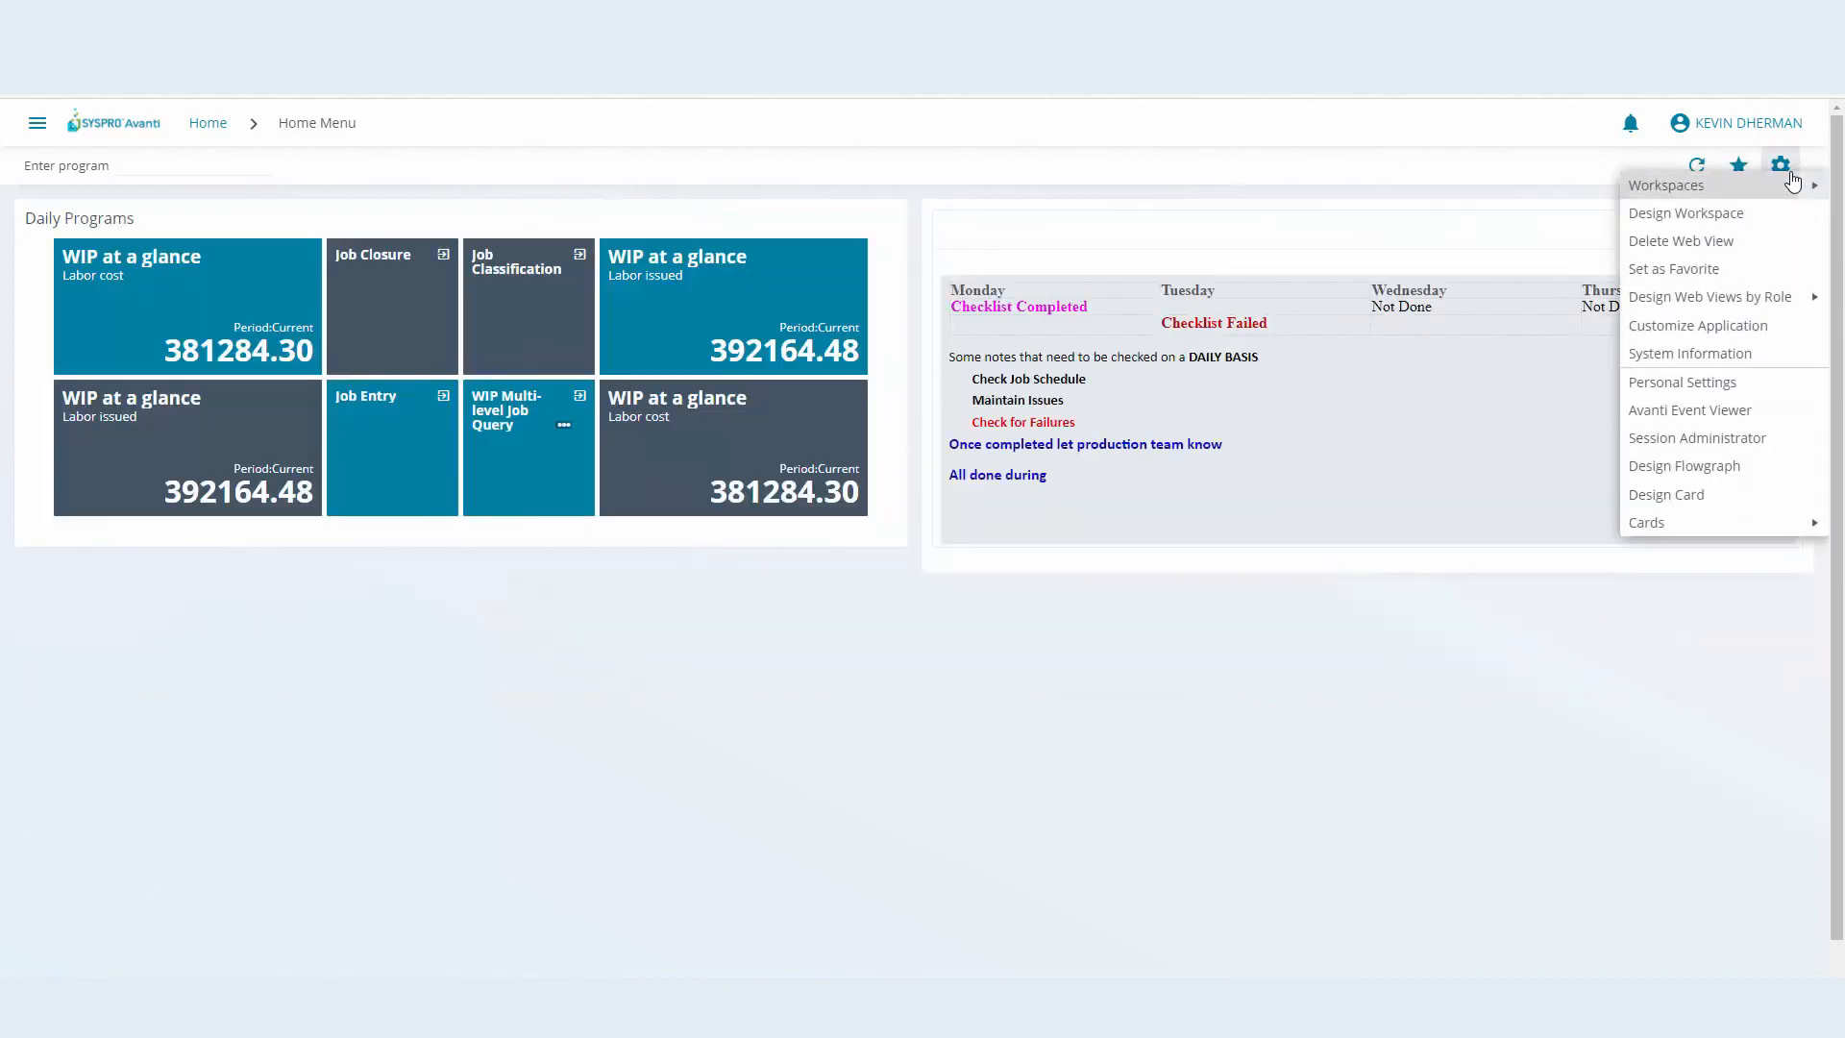
left_click(1699, 186)
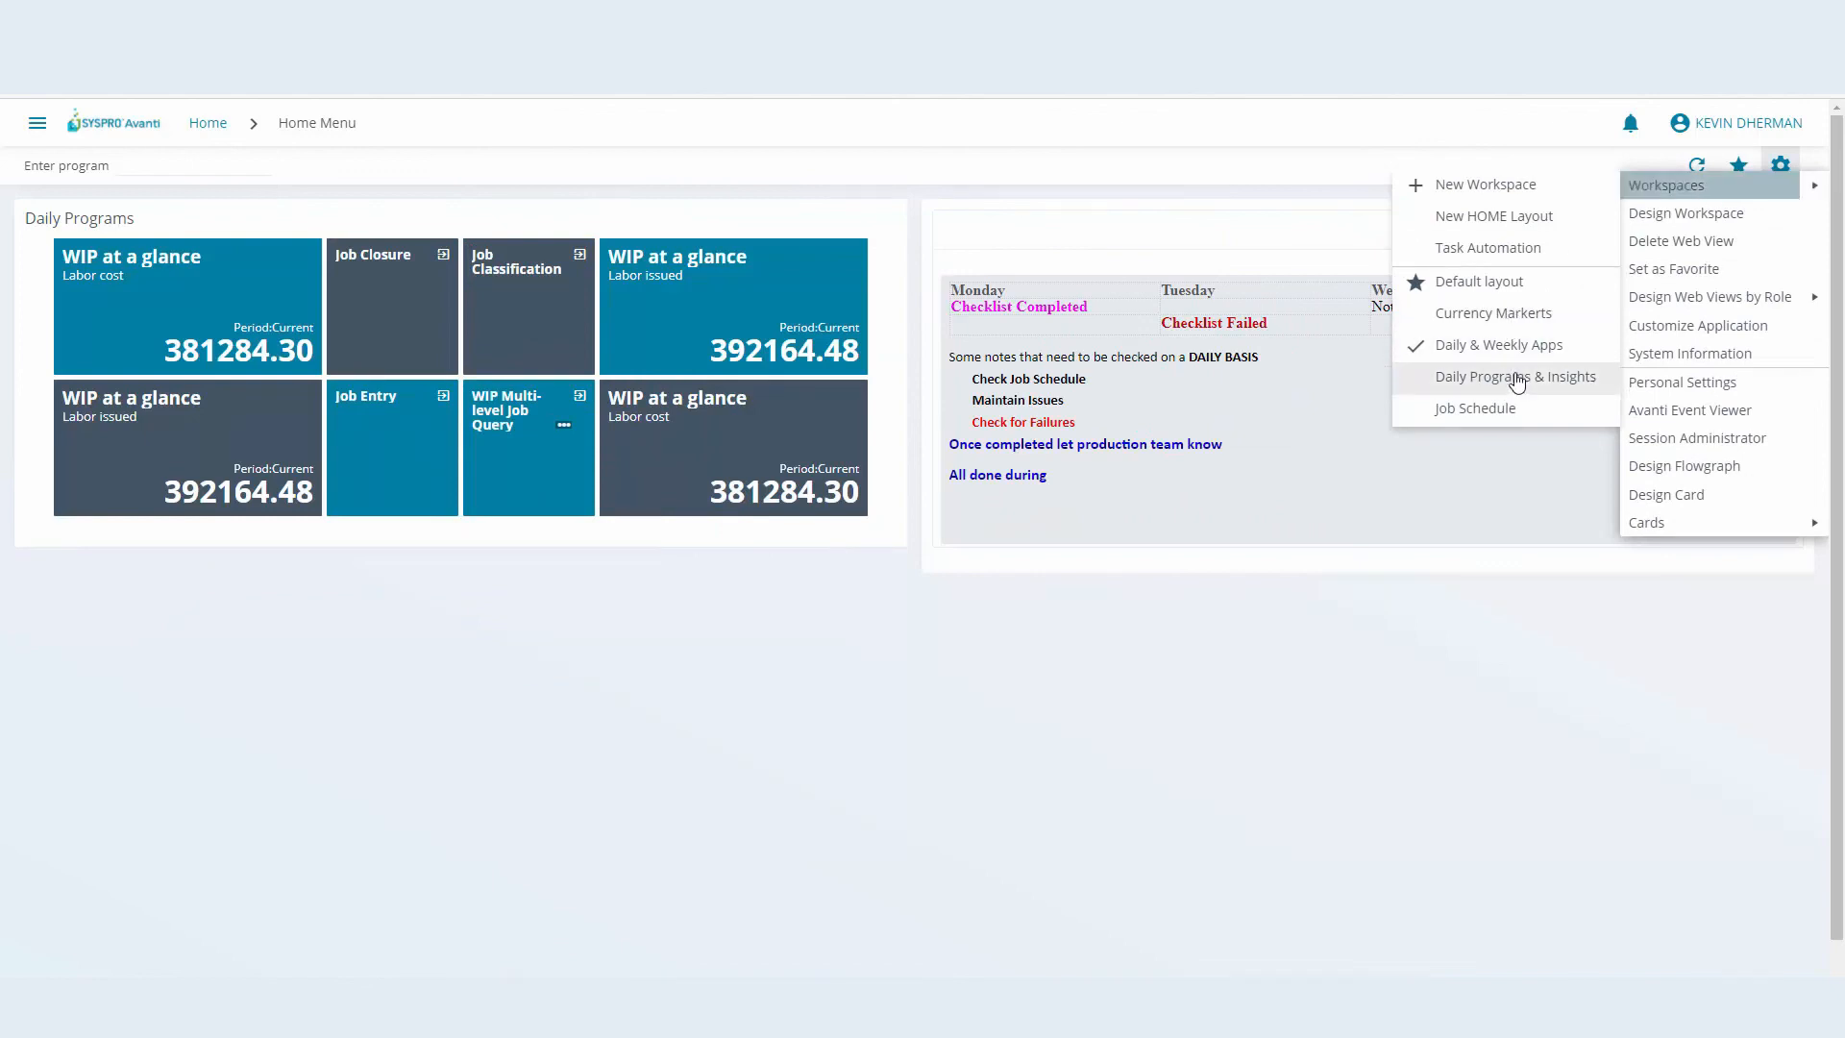
mouse_move(1518, 386)
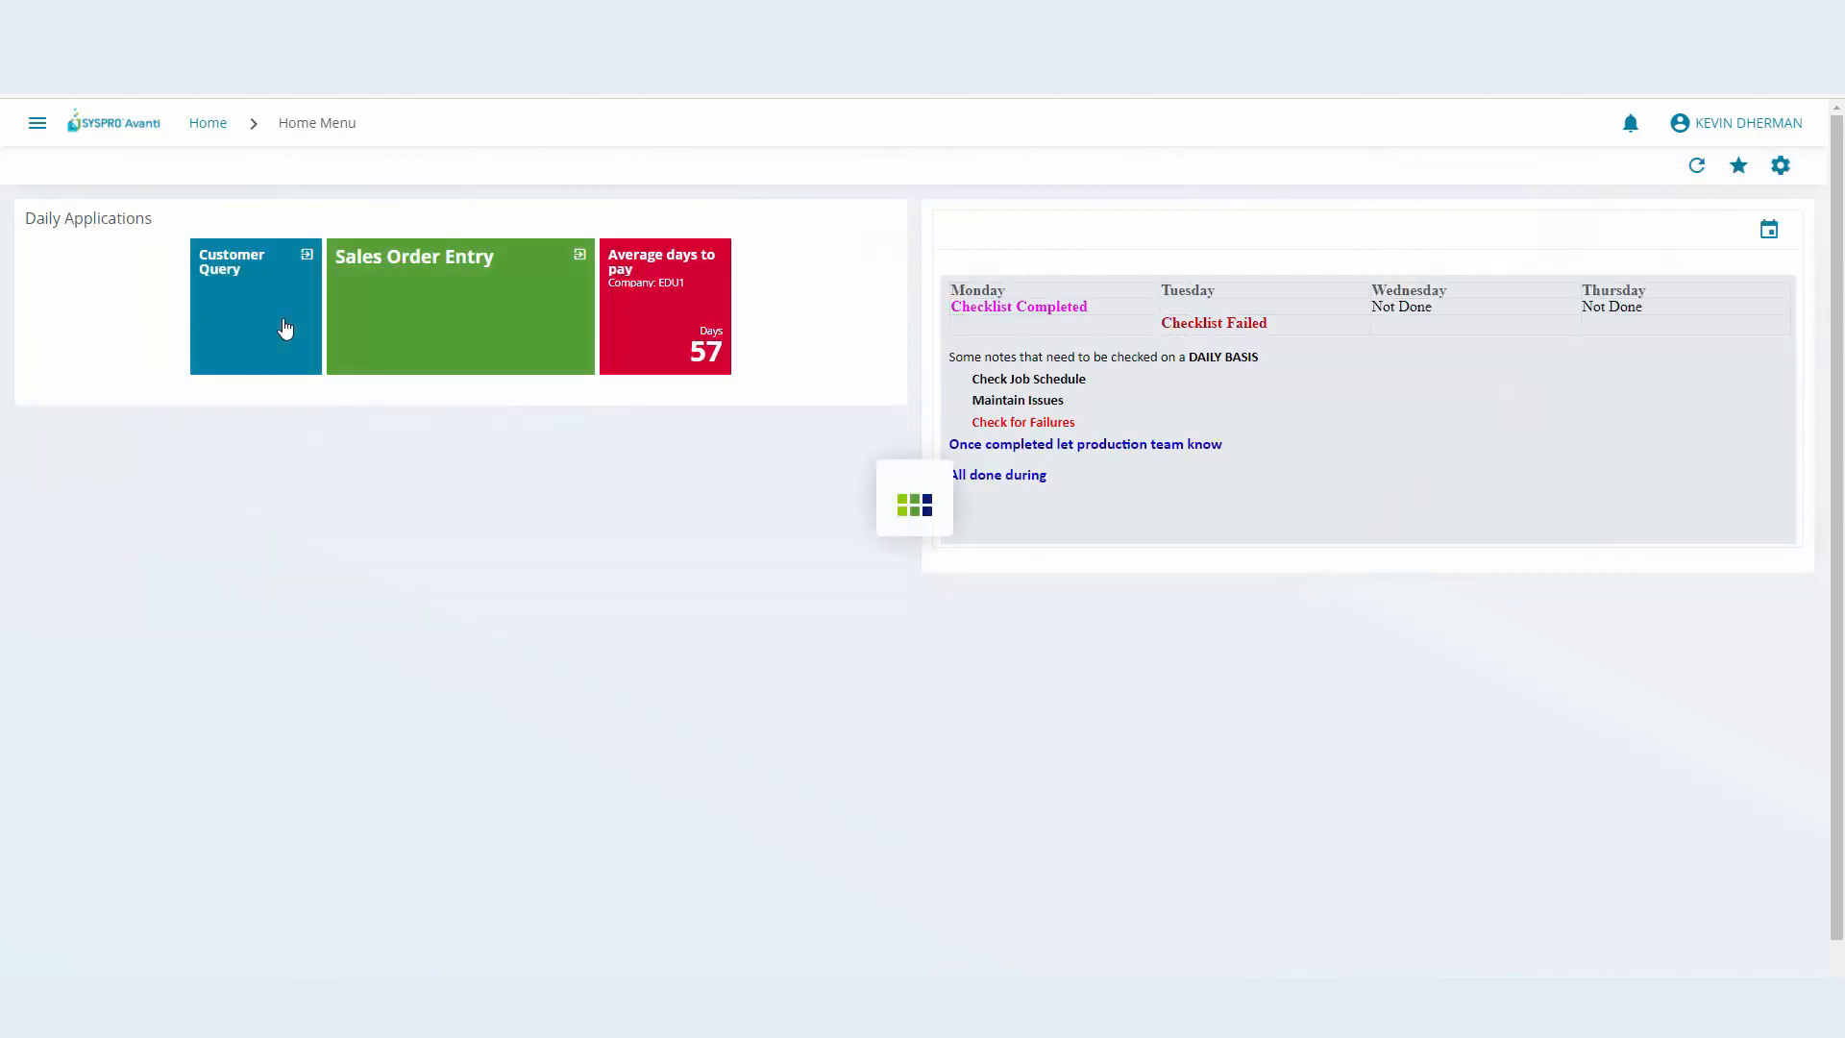
left_click(285, 327)
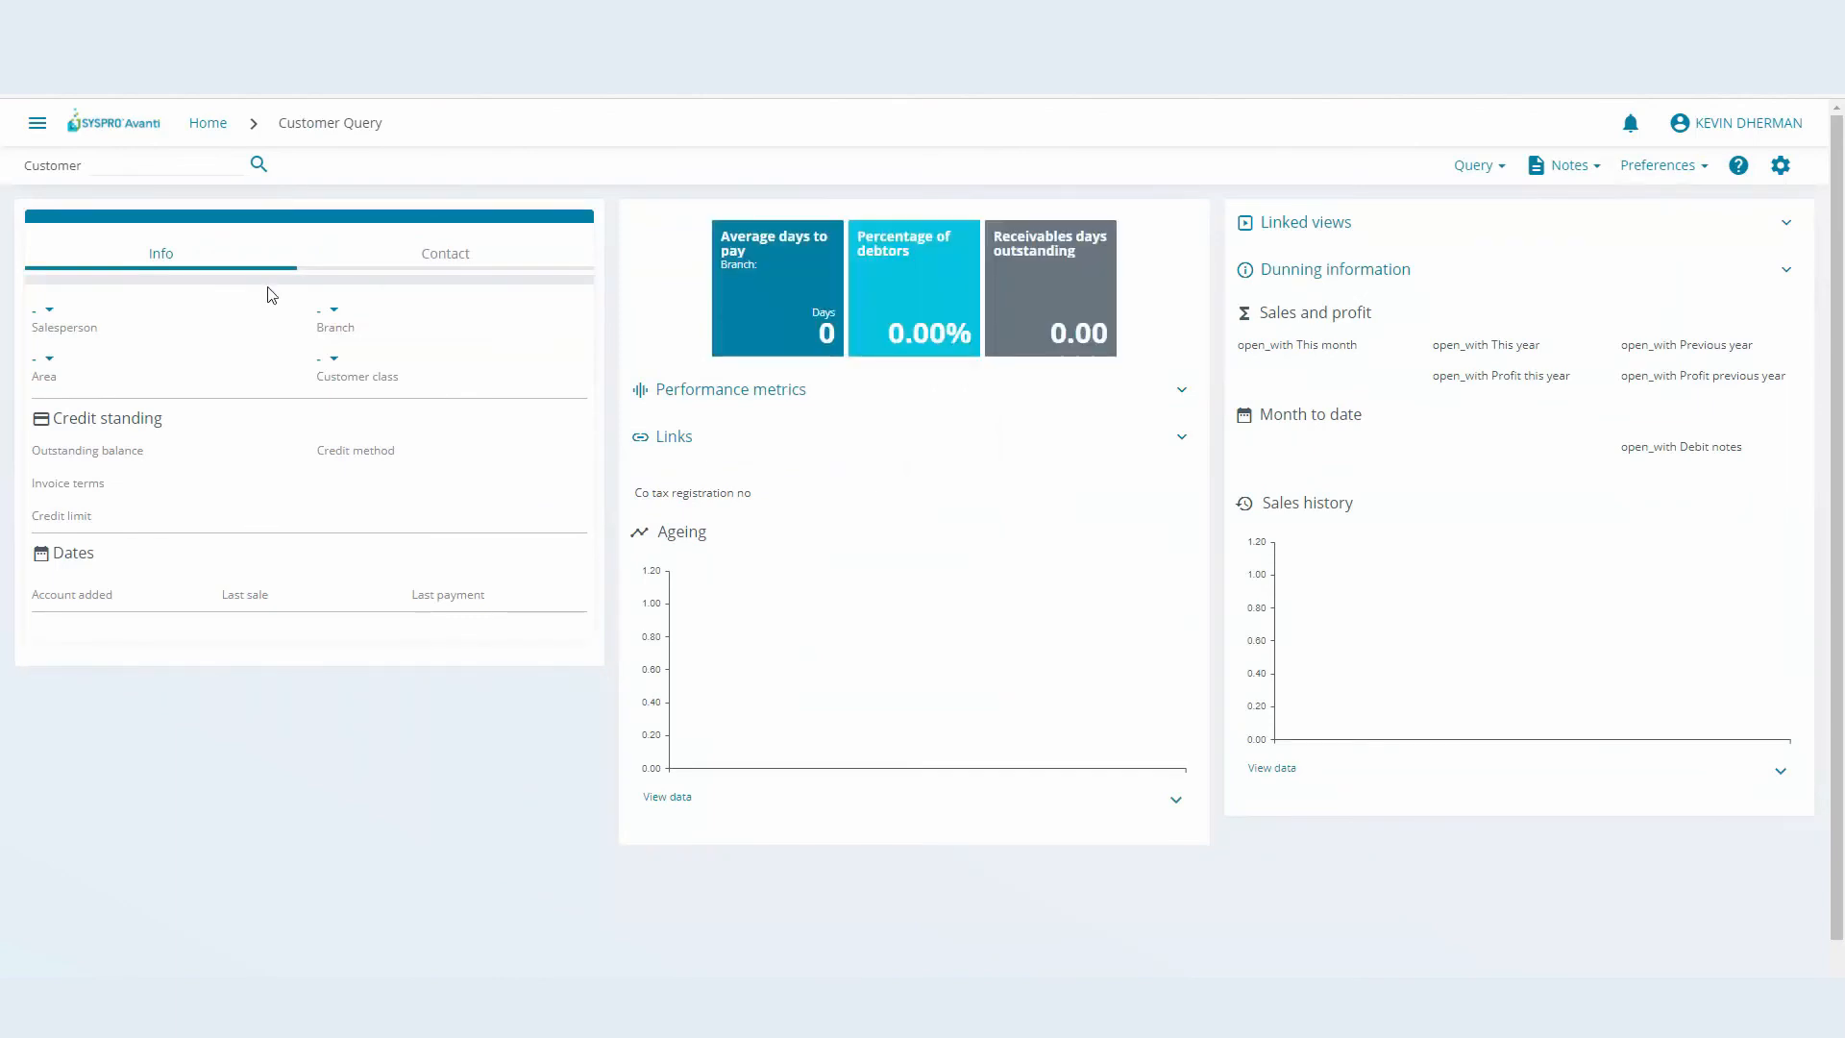
left_click(208, 123)
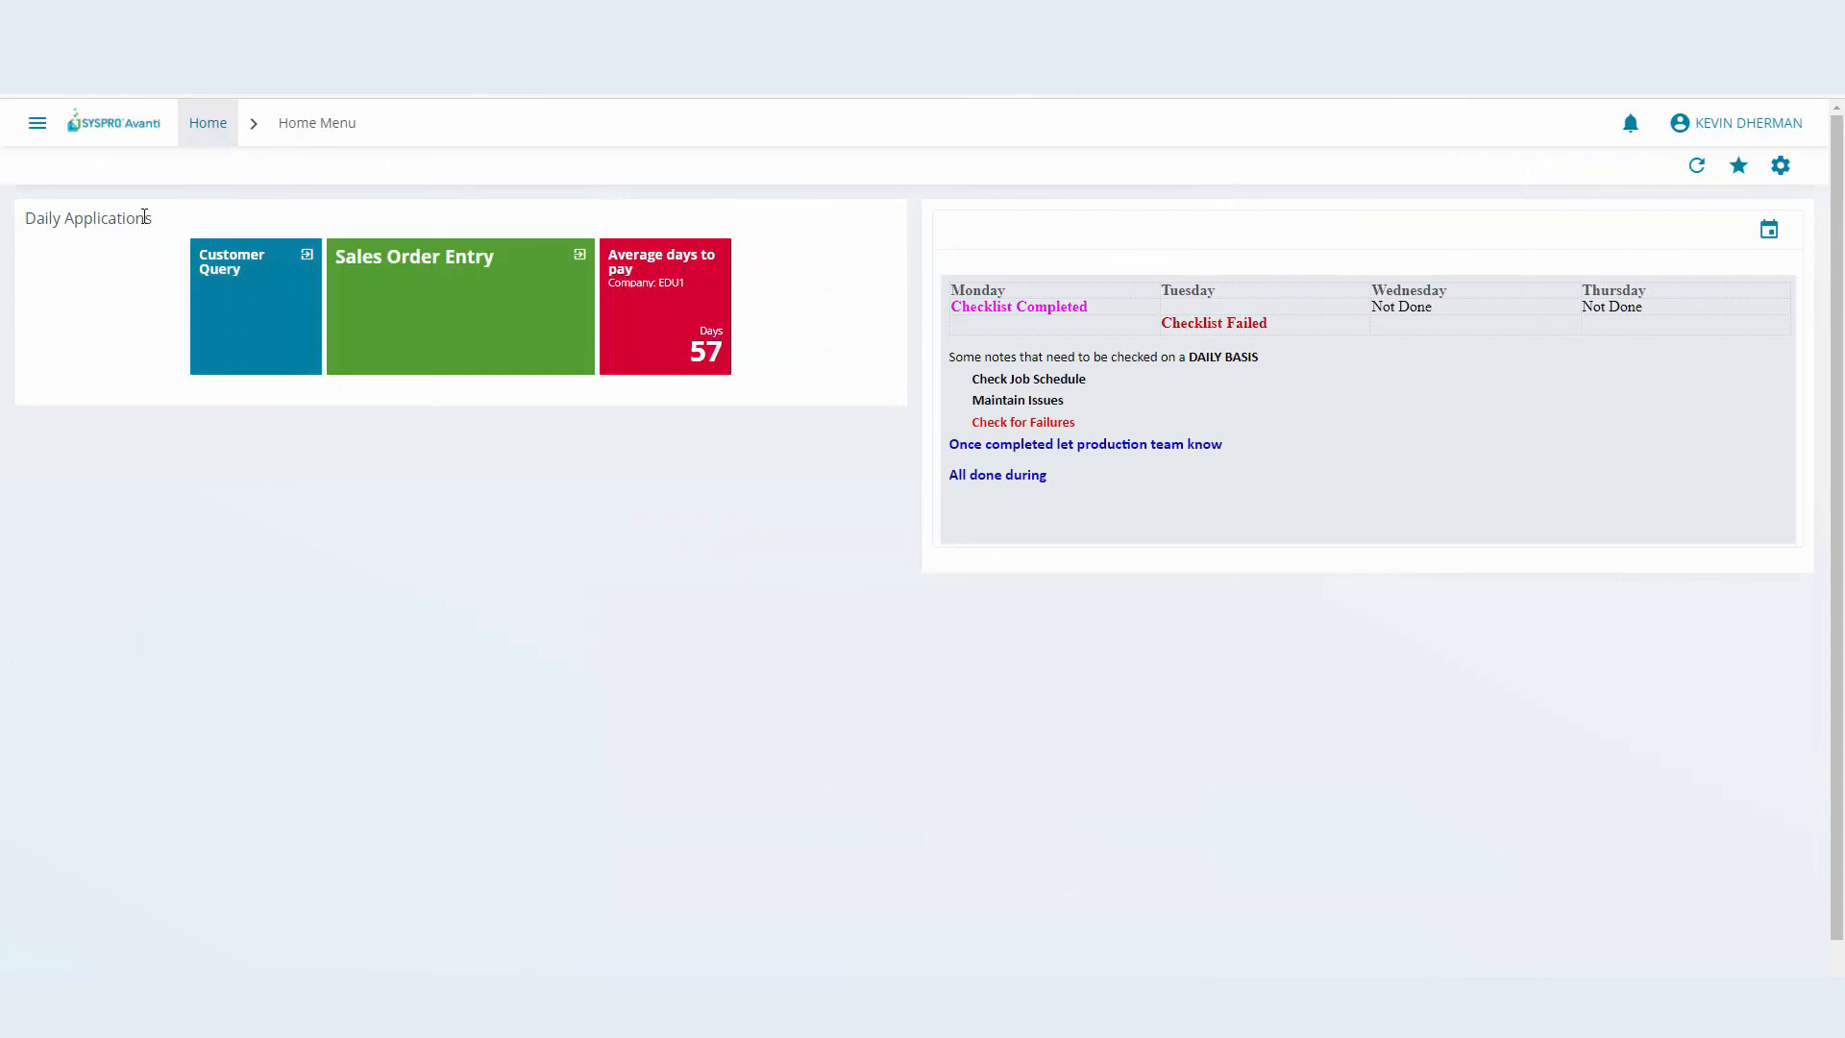
mouse_move(1780, 165)
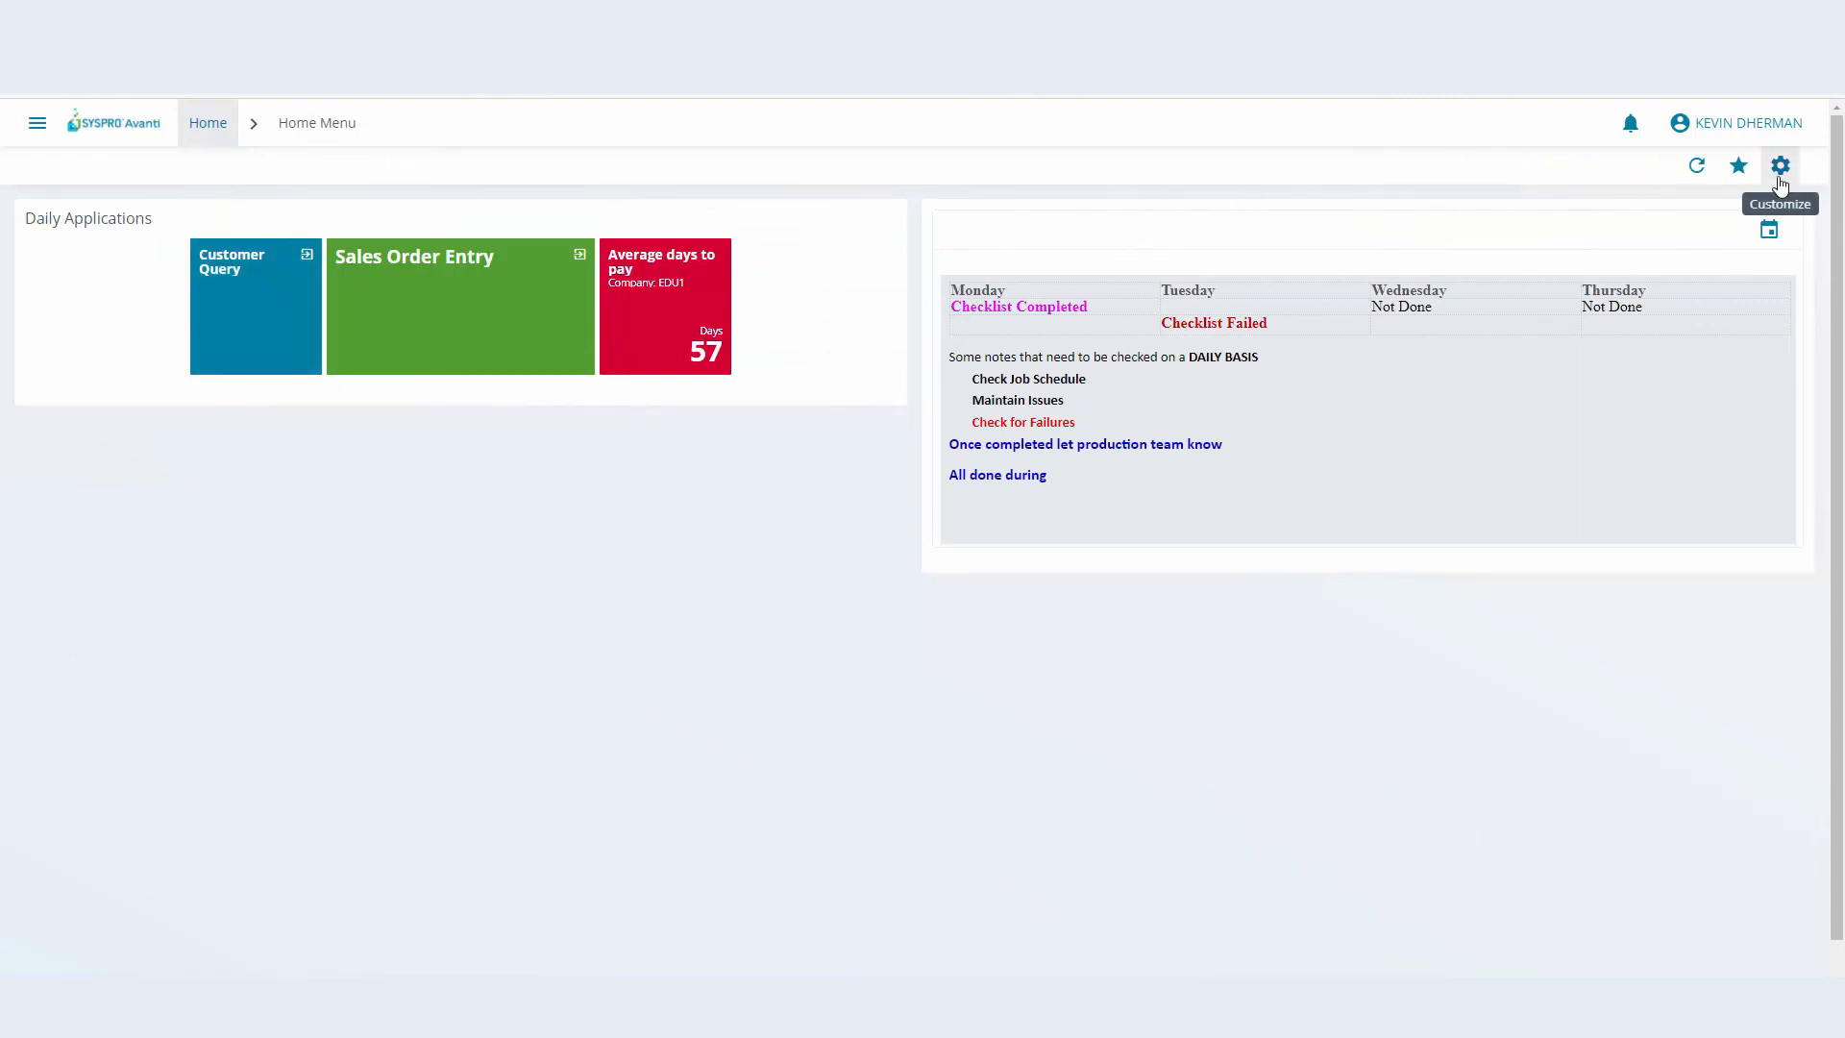
left_click(1780, 165)
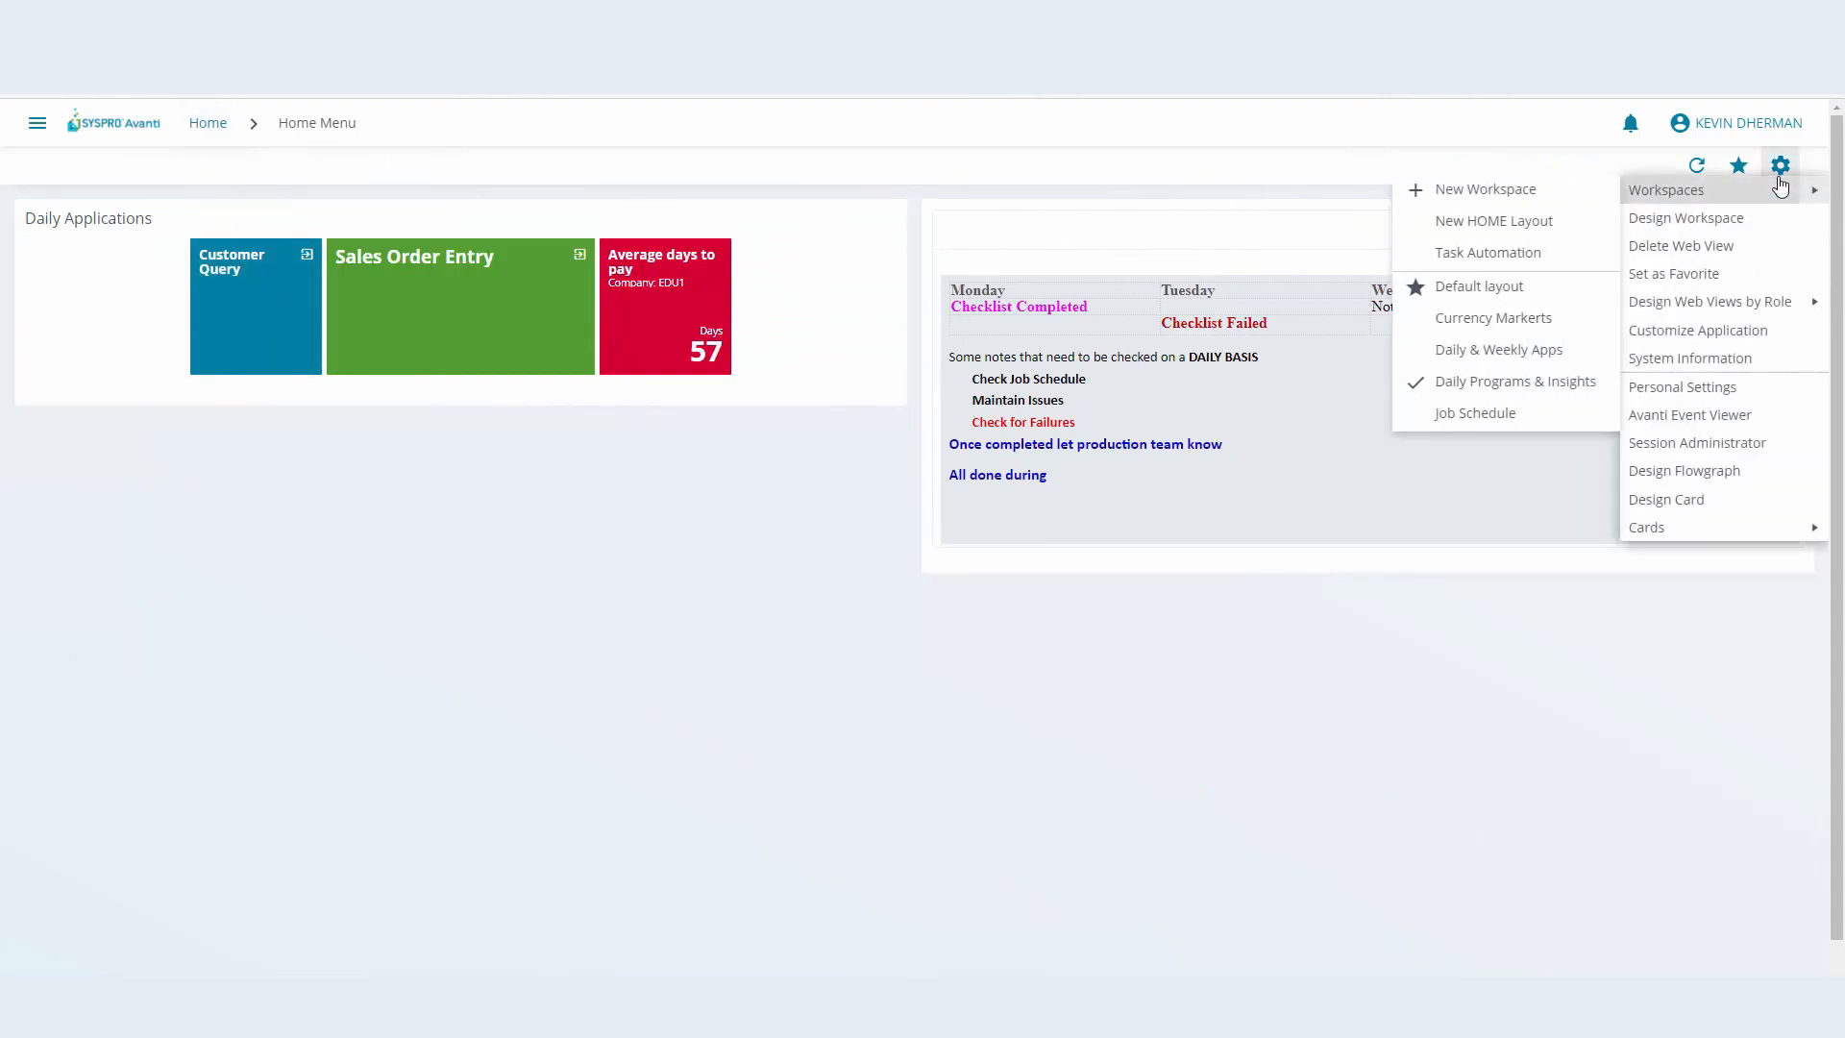
left_click(1674, 273)
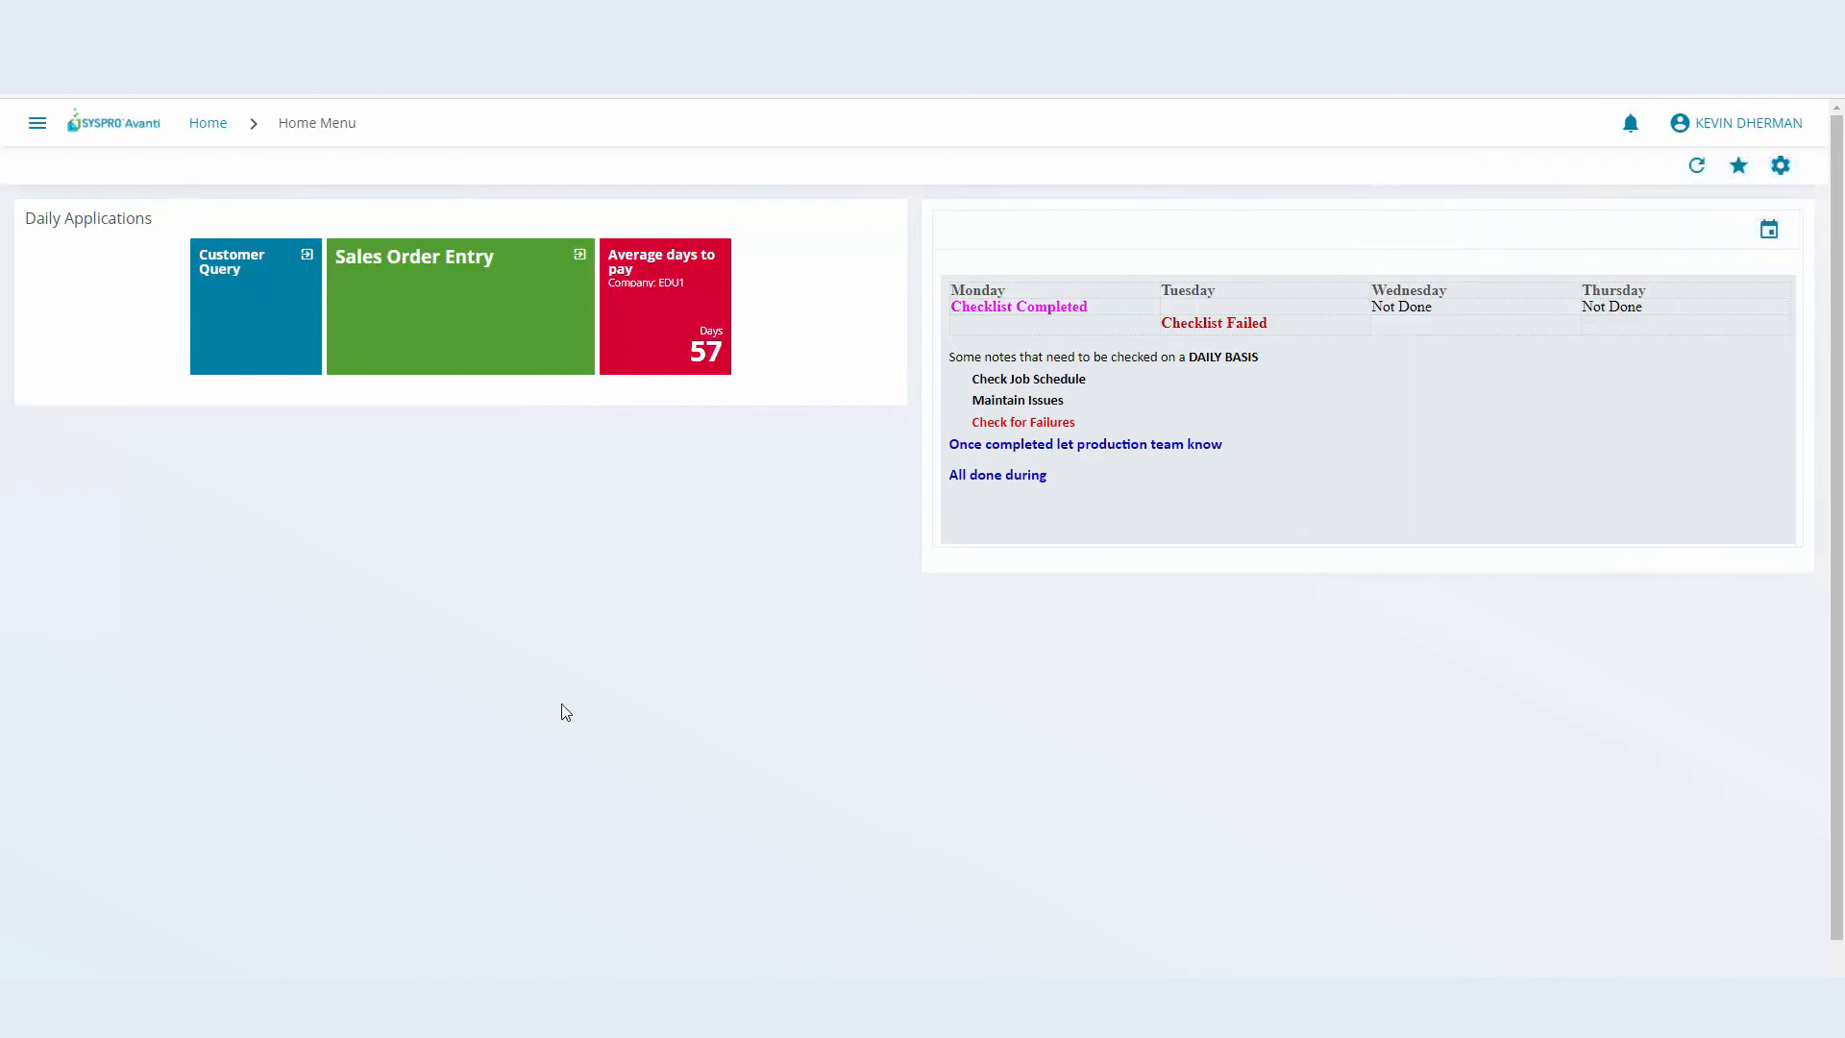
mouse_move(490, 490)
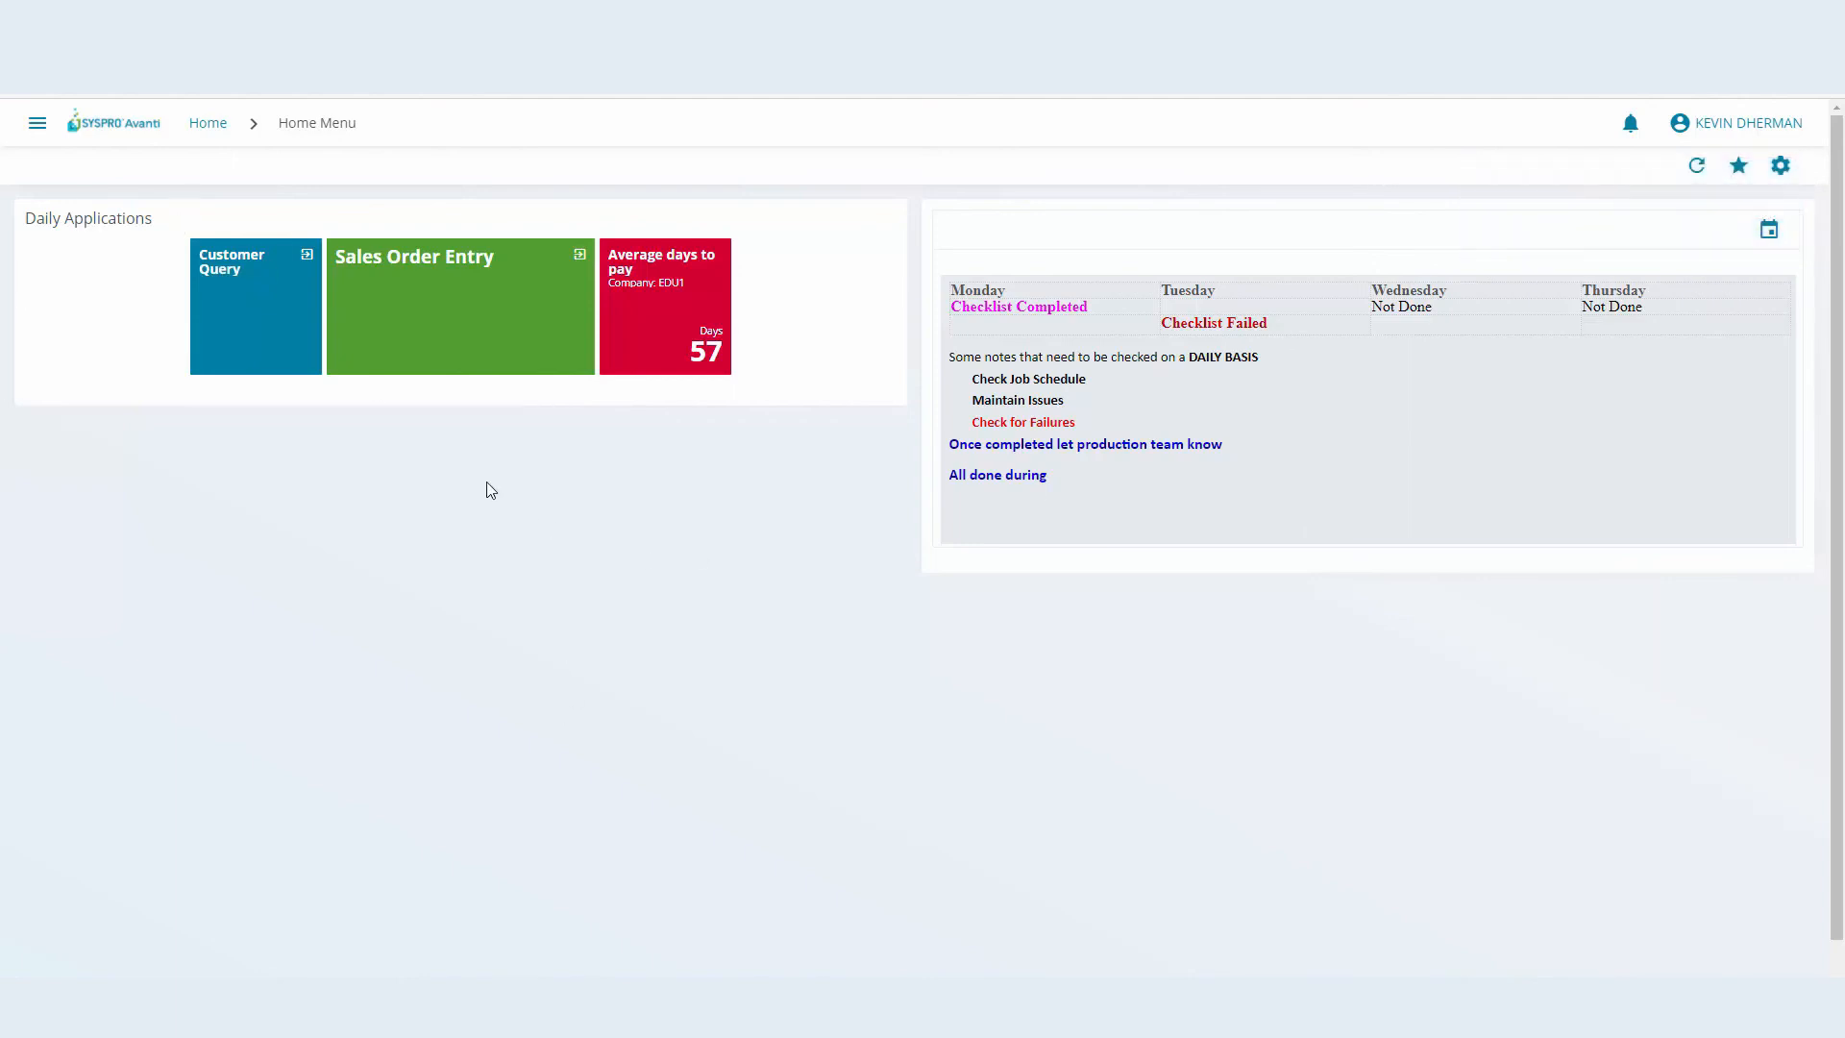